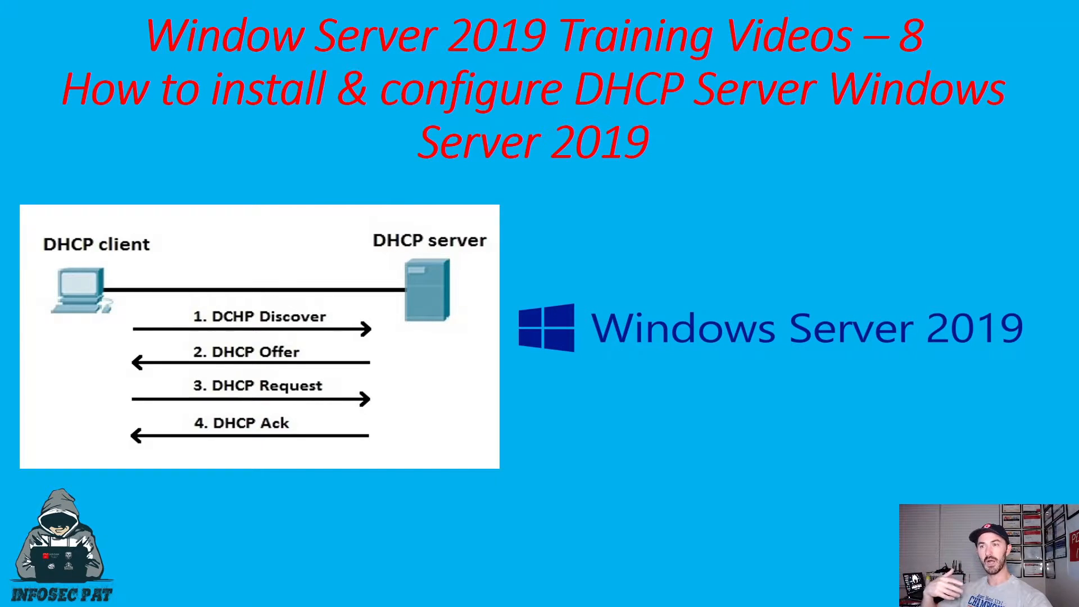
mouse_move(563, 482)
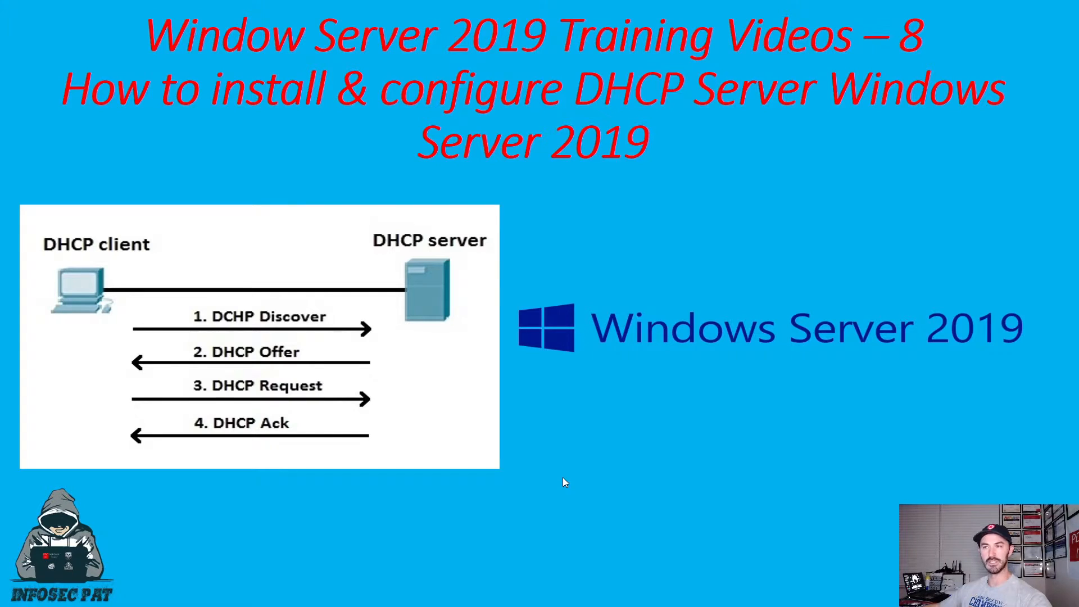
mouse_move(635, 356)
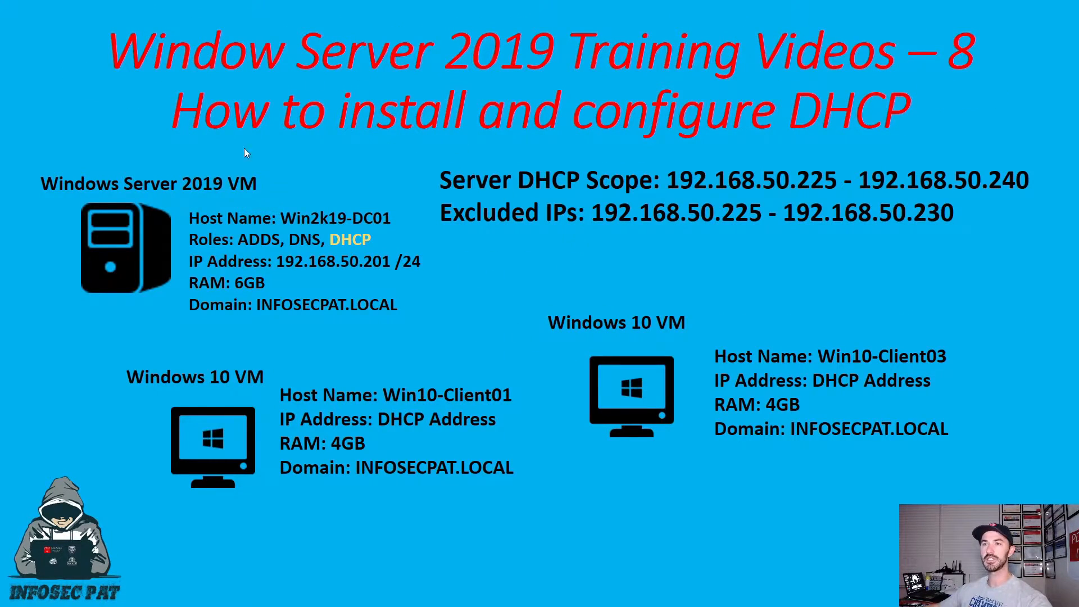
mouse_move(220, 219)
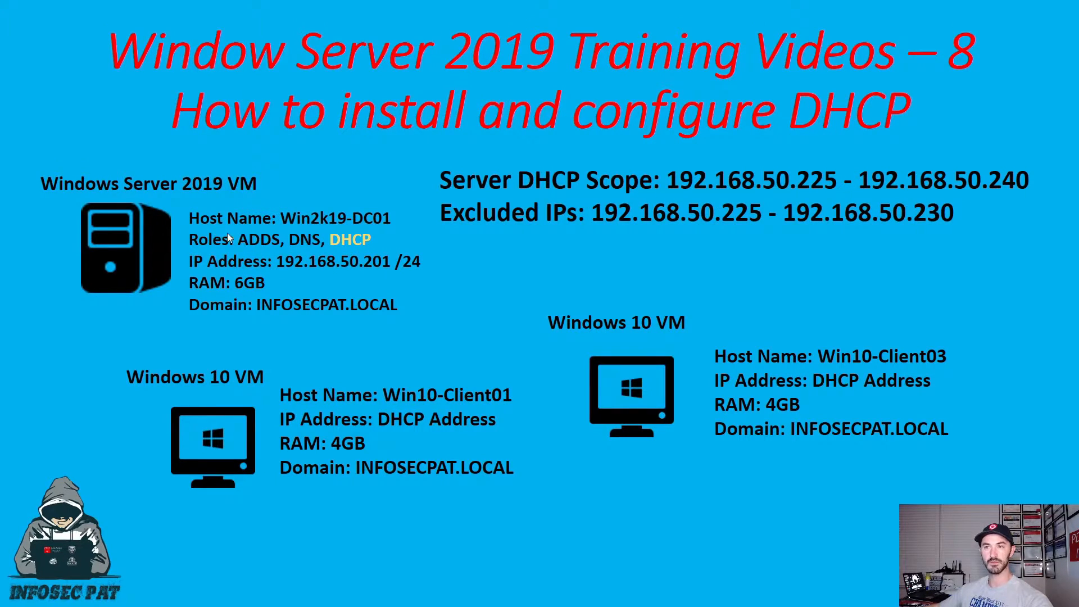
mouse_move(406, 269)
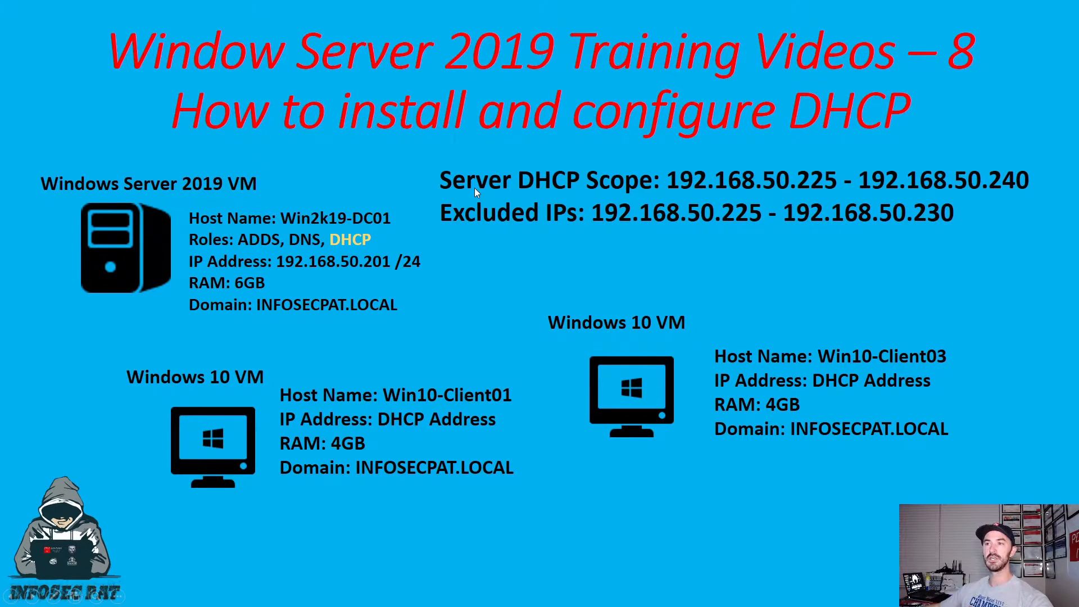
mouse_move(519, 219)
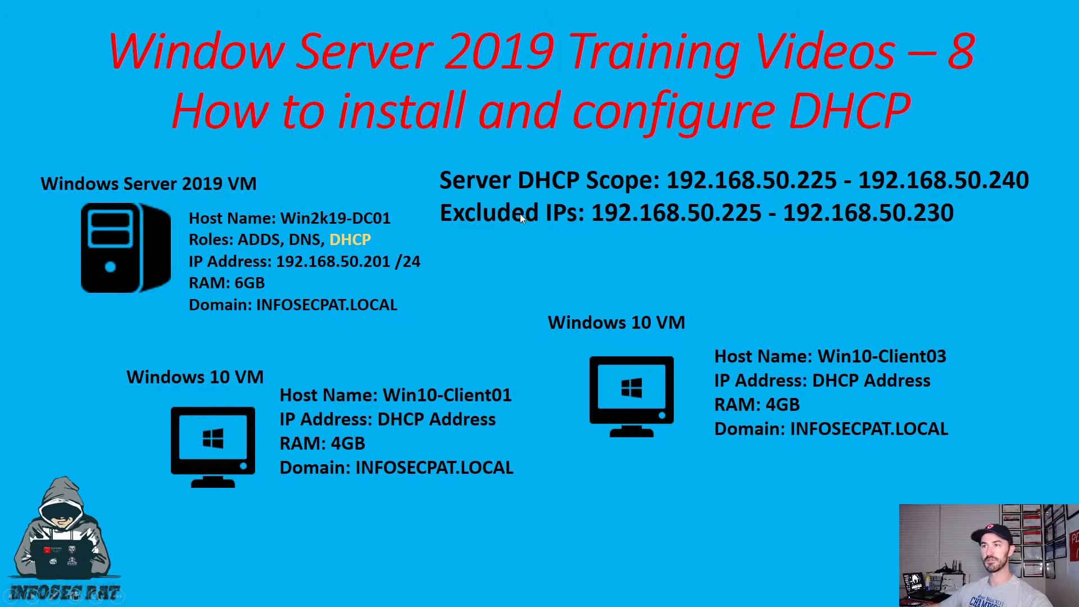
mouse_move(678, 230)
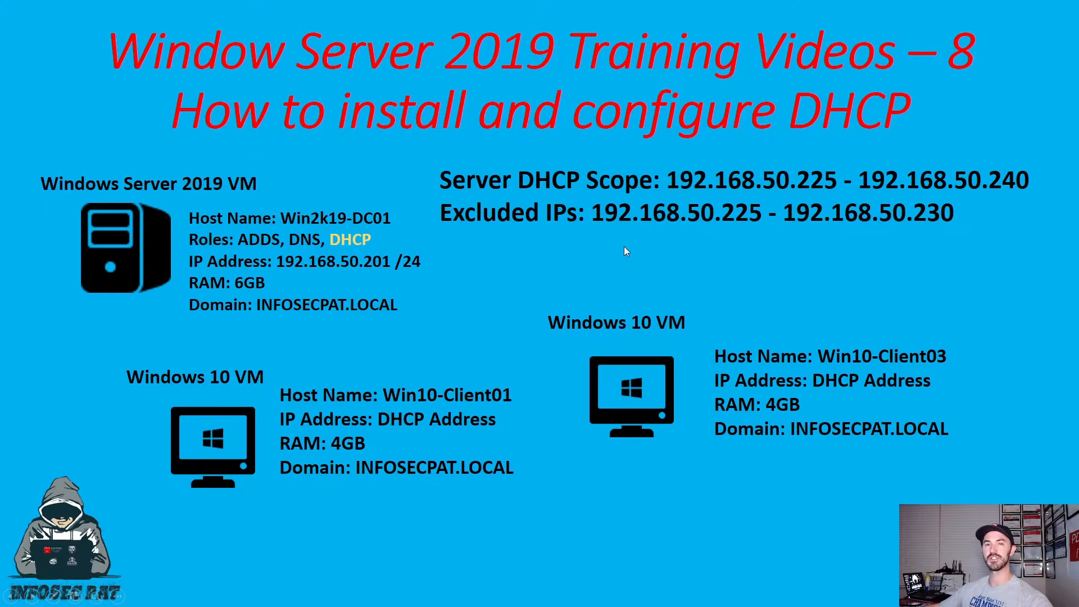
mouse_move(480, 431)
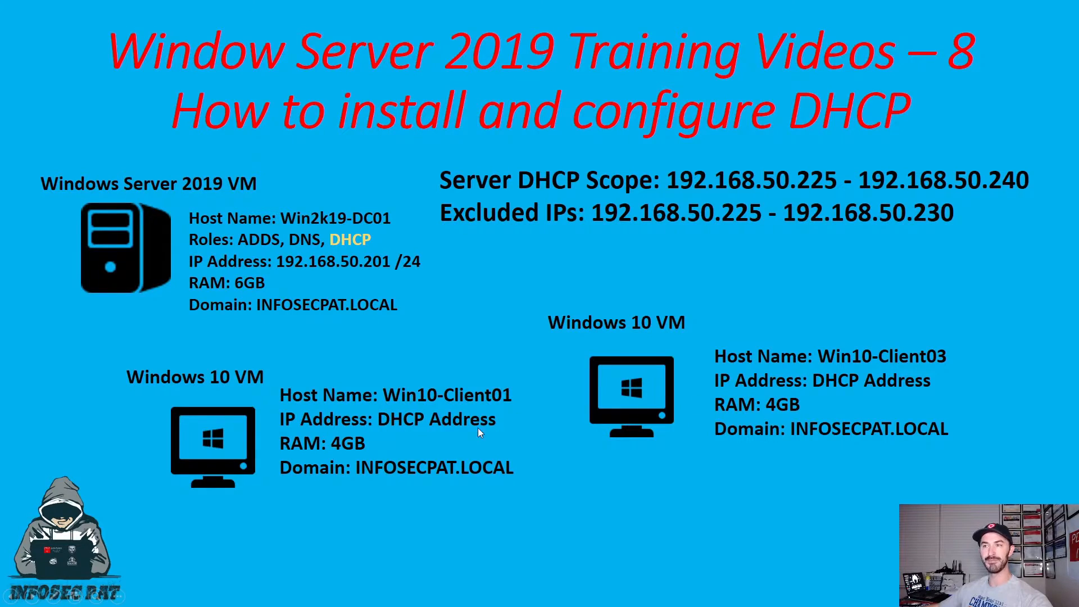
mouse_move(907, 363)
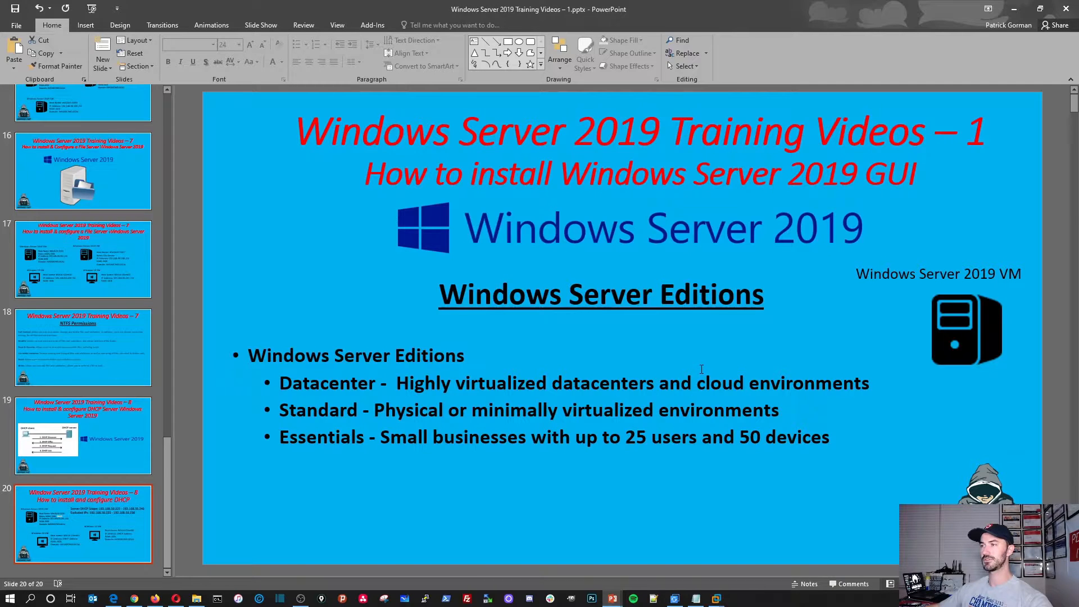
Leave the DHCP lab diagram slide and switch over to the VMware Workstation virtual machines
click(82, 522)
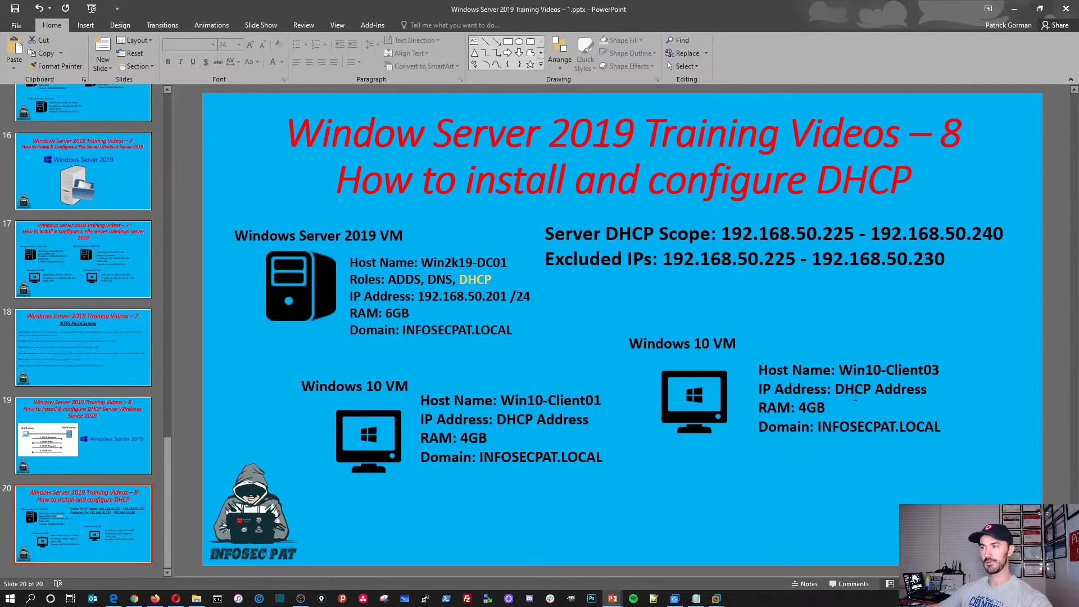
click(847, 389)
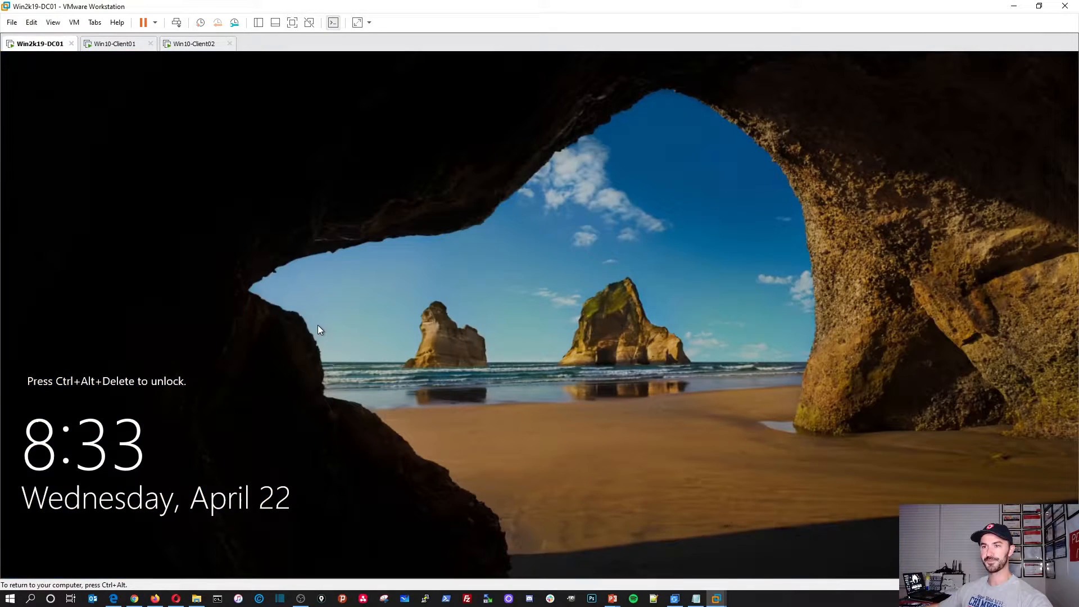
Sign in Win10-Client02 and return to Win10-Client01's Network and Sharing Center view
click(114, 44)
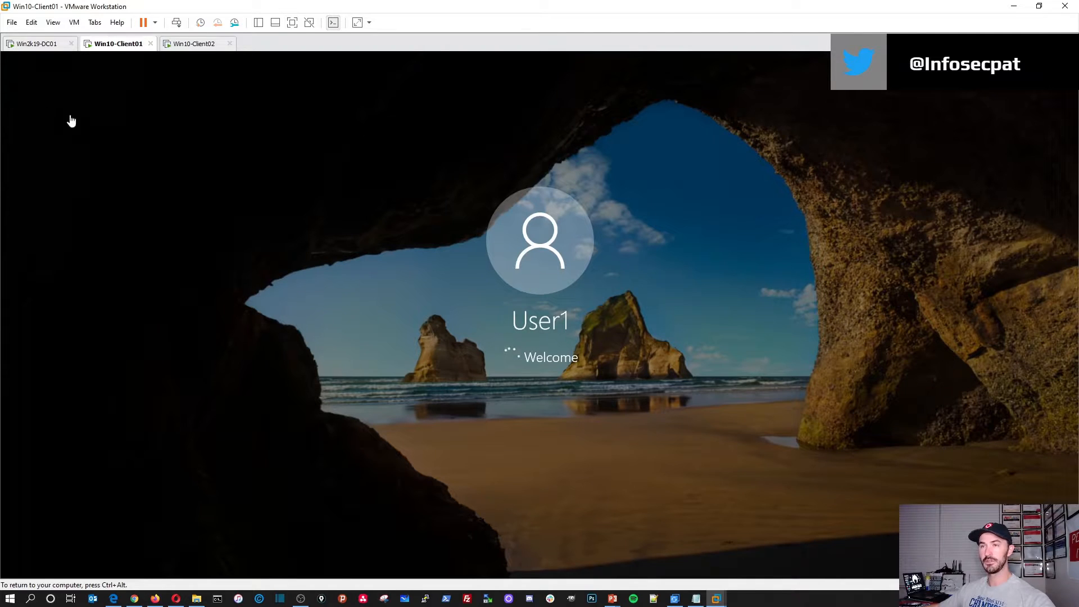
click(198, 43)
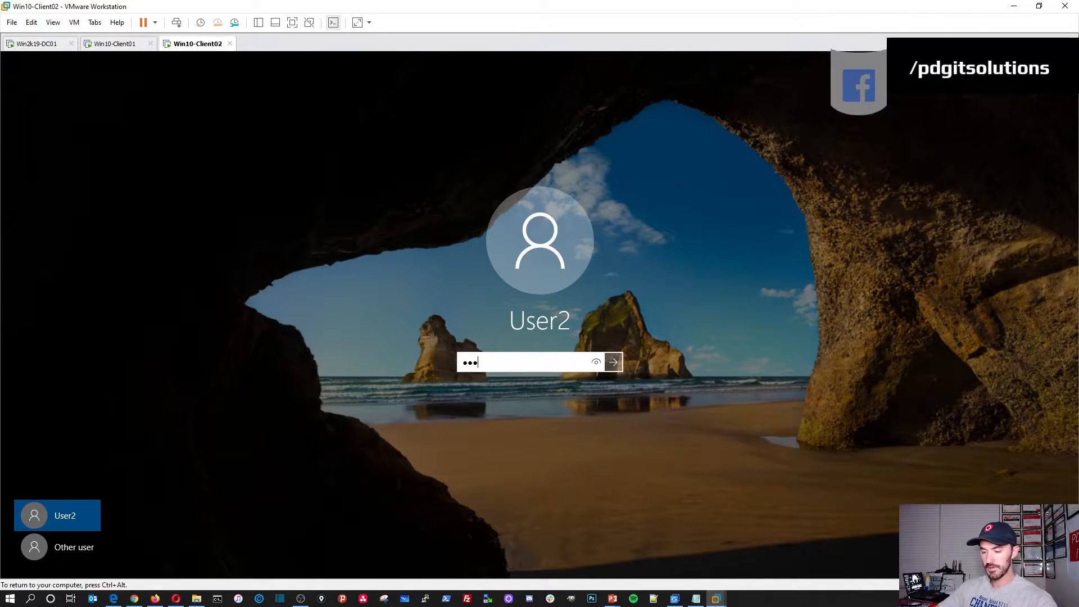
click(612, 362)
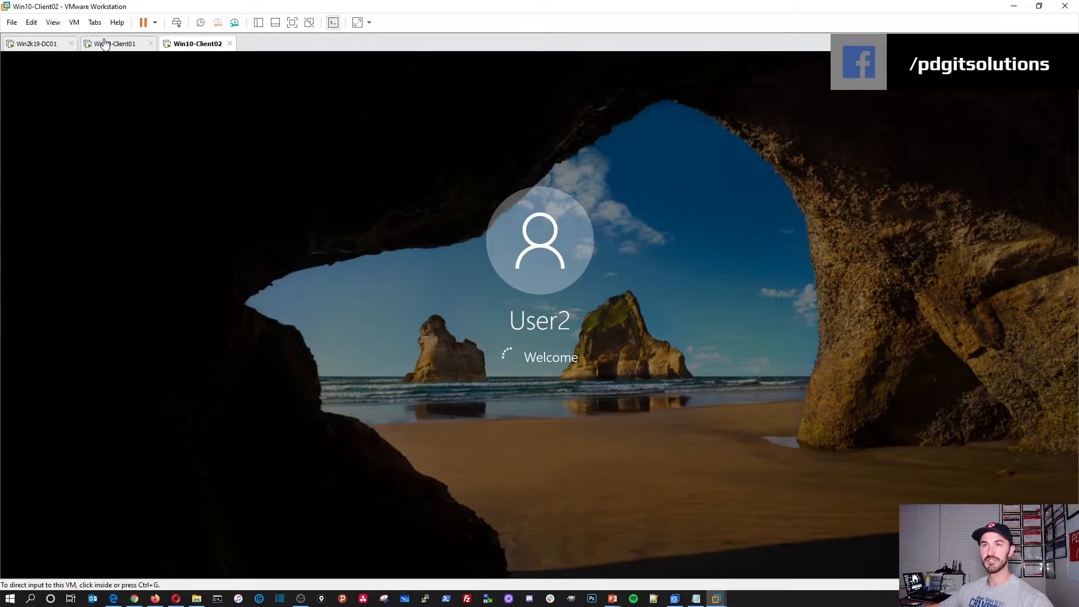
click(114, 44)
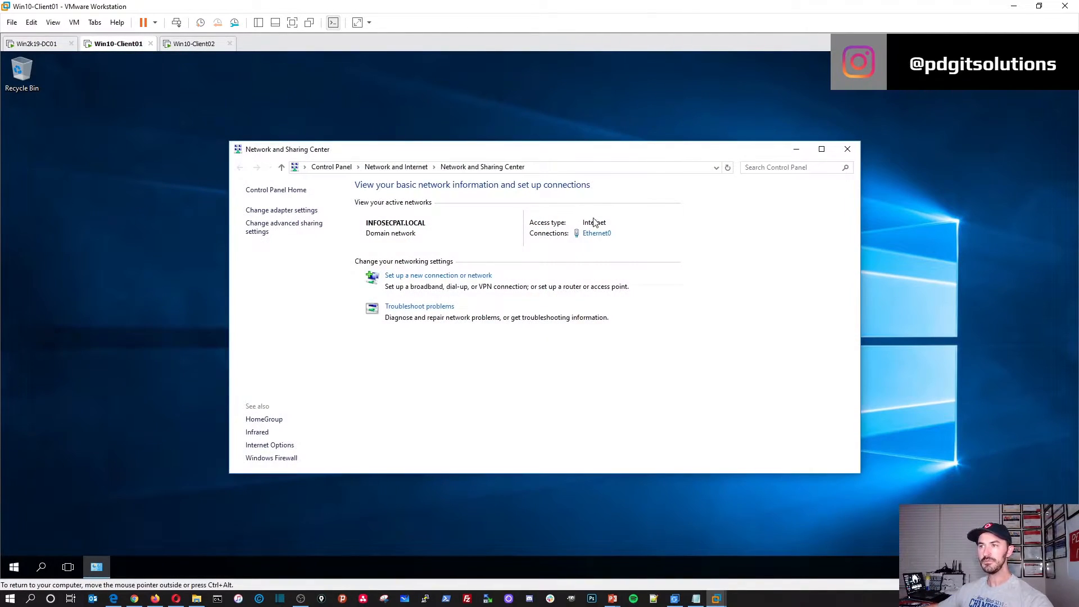
click(595, 232)
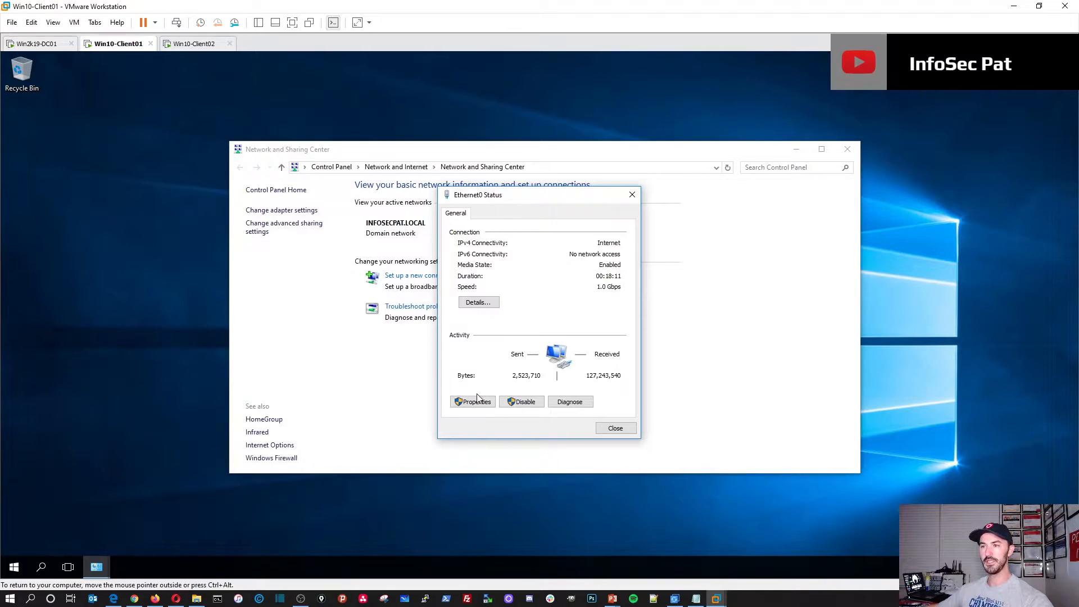
click(472, 401)
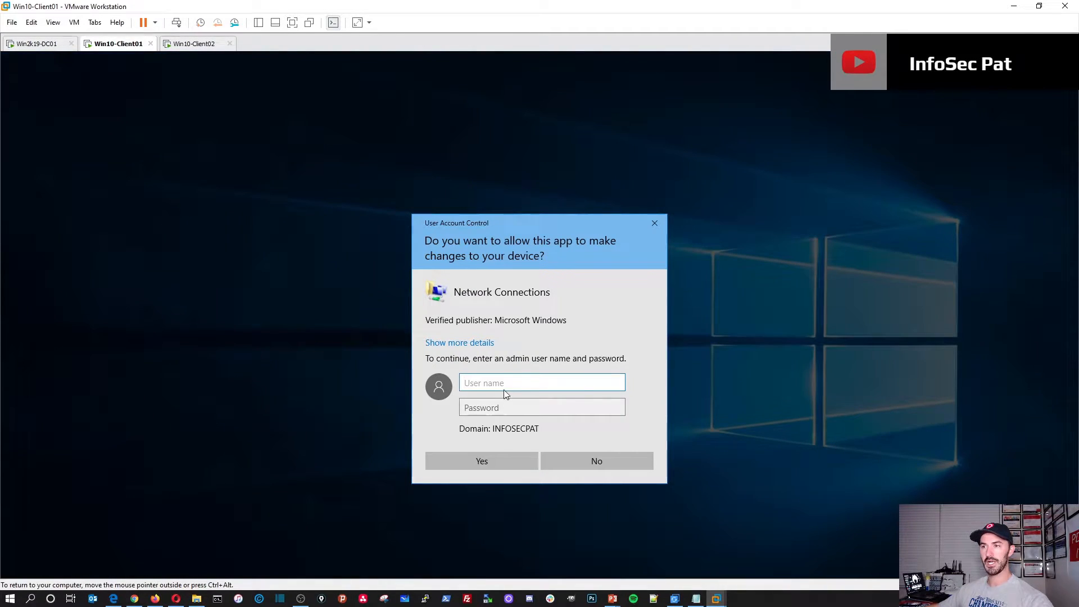
text(adminis)
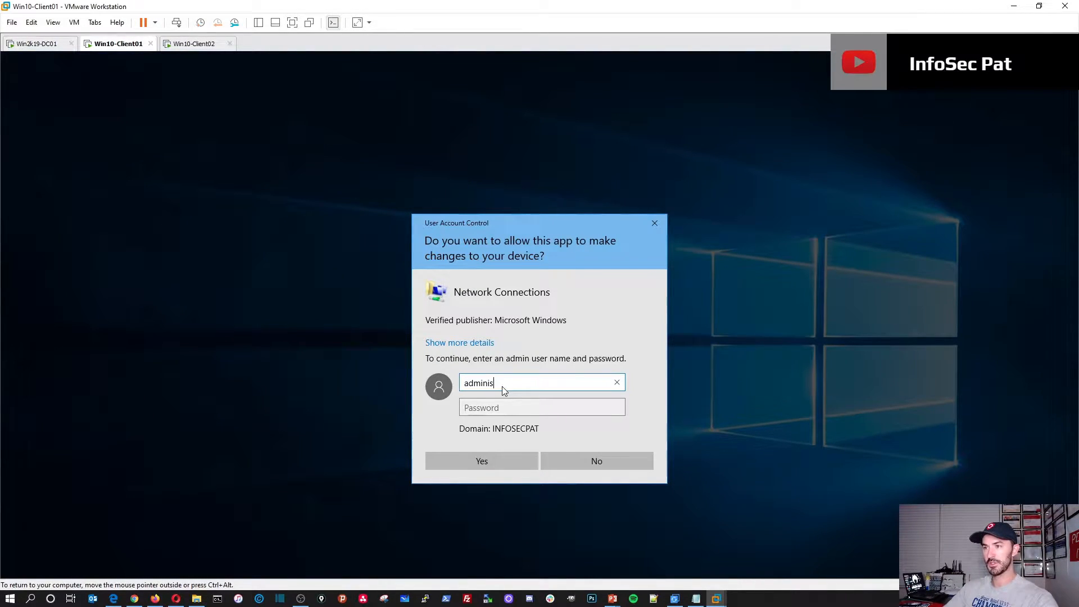
text(trator)
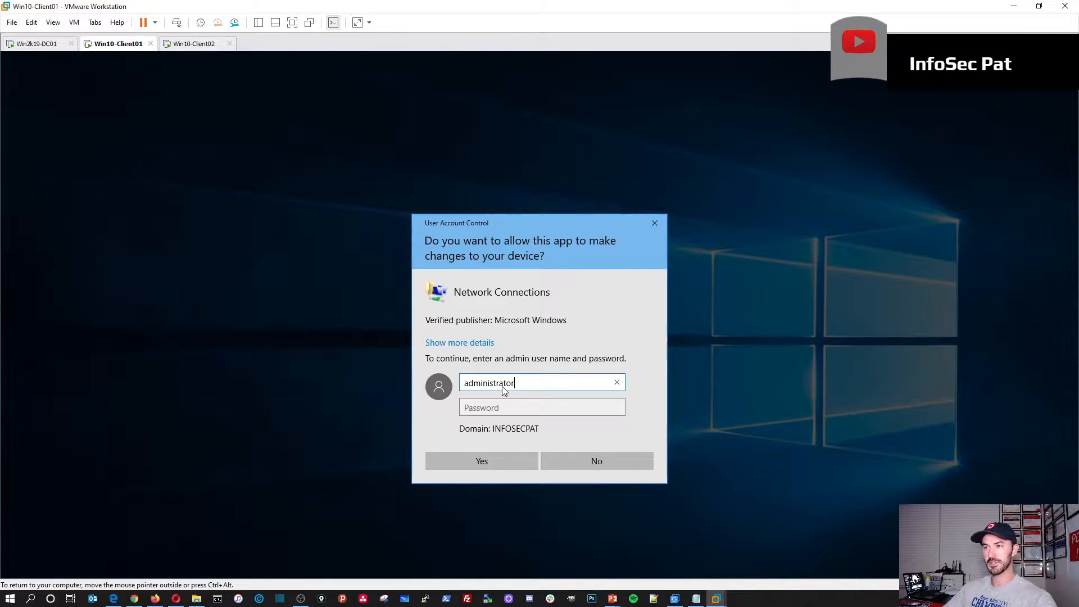
text(password)
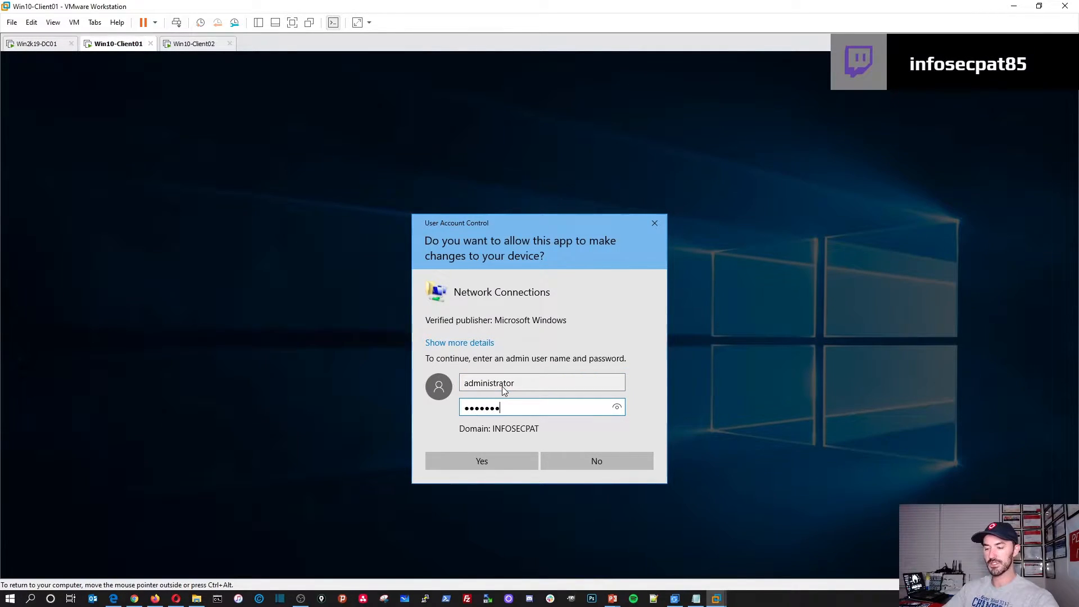
click(481, 461)
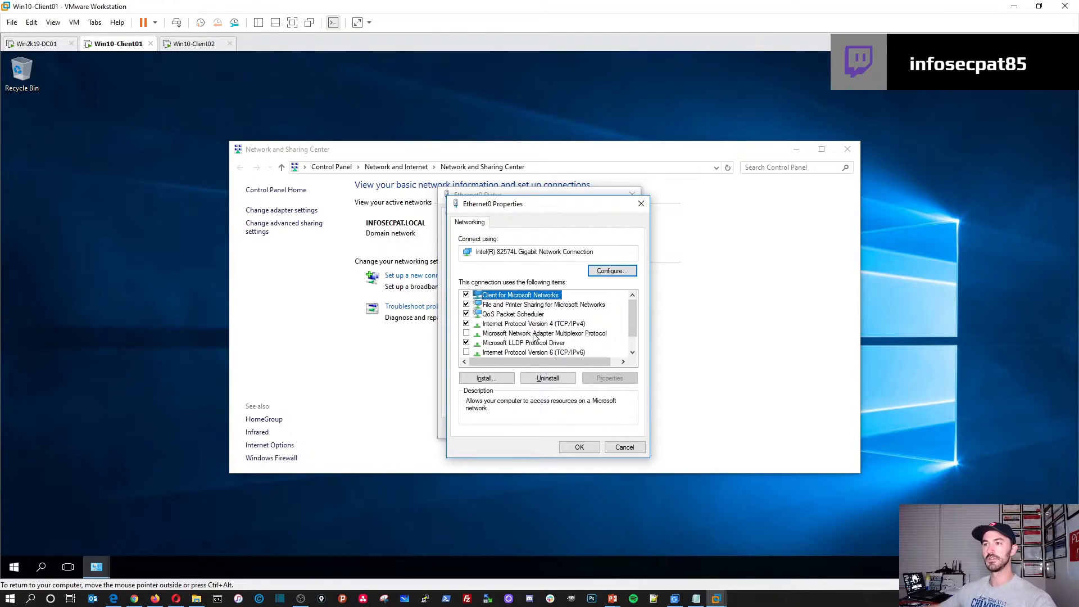
mouse_move(520, 330)
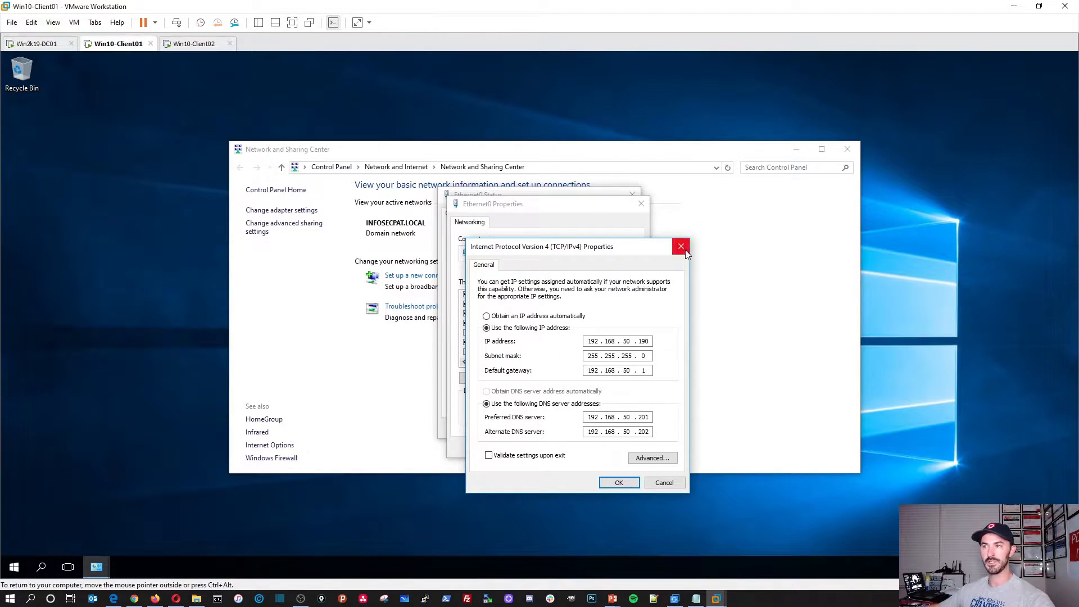
click(680, 246)
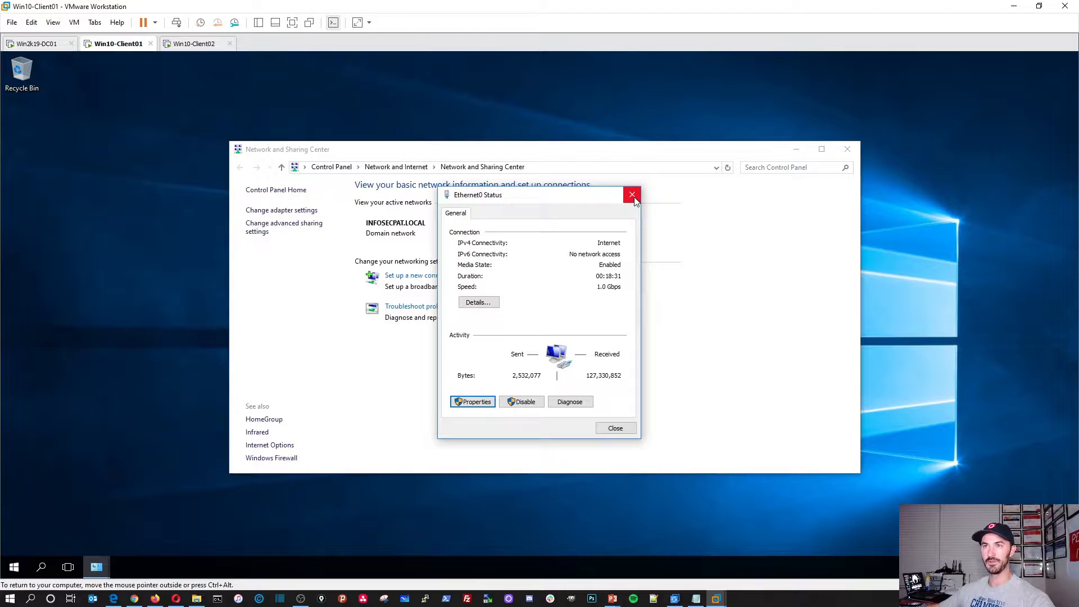
click(39, 44)
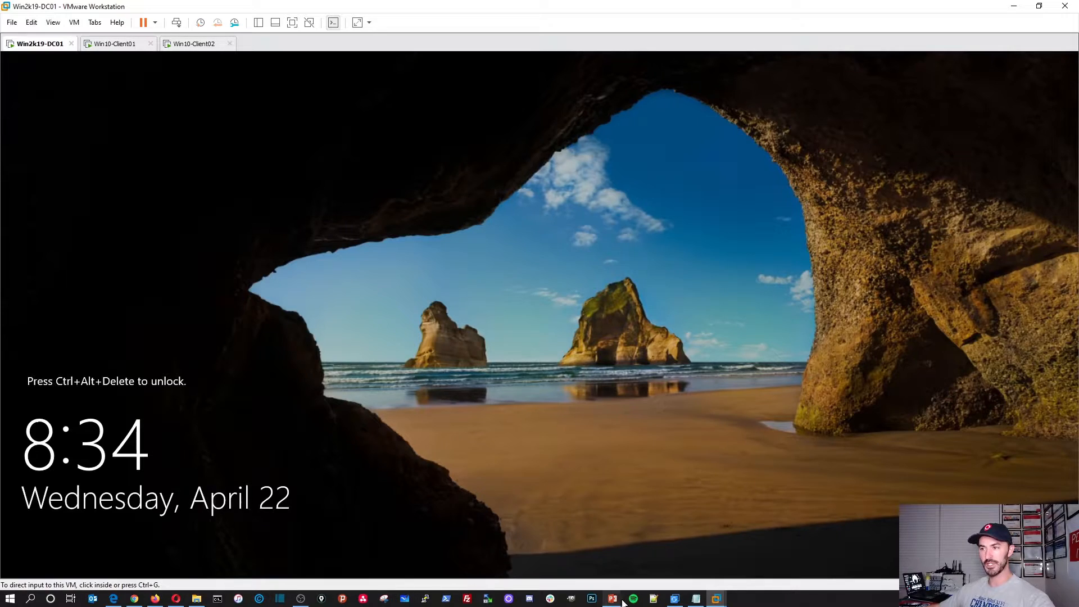
mouse_move(609, 598)
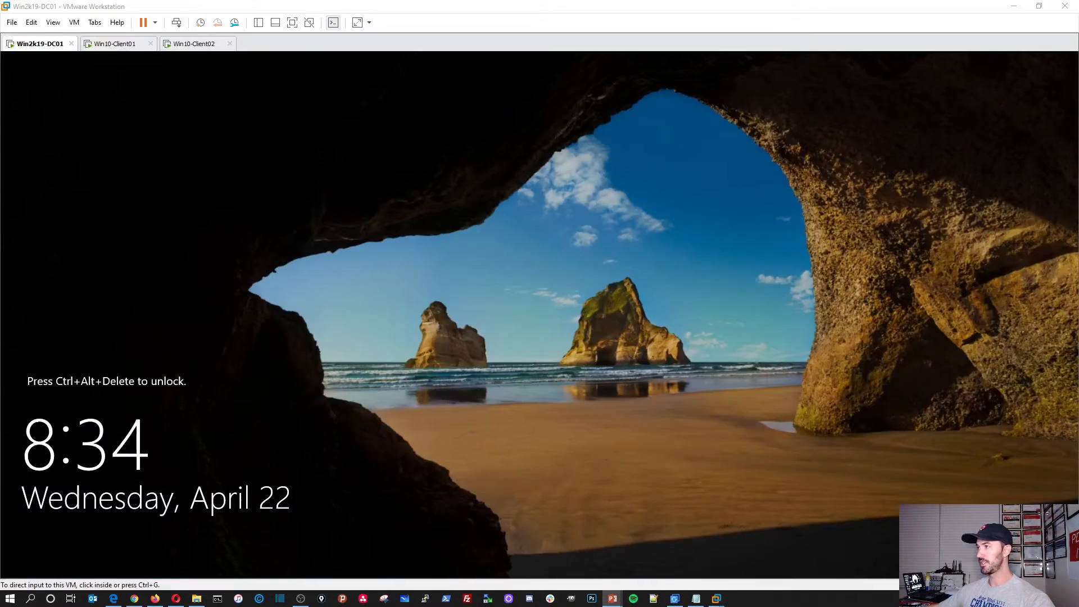
mouse_move(197, 90)
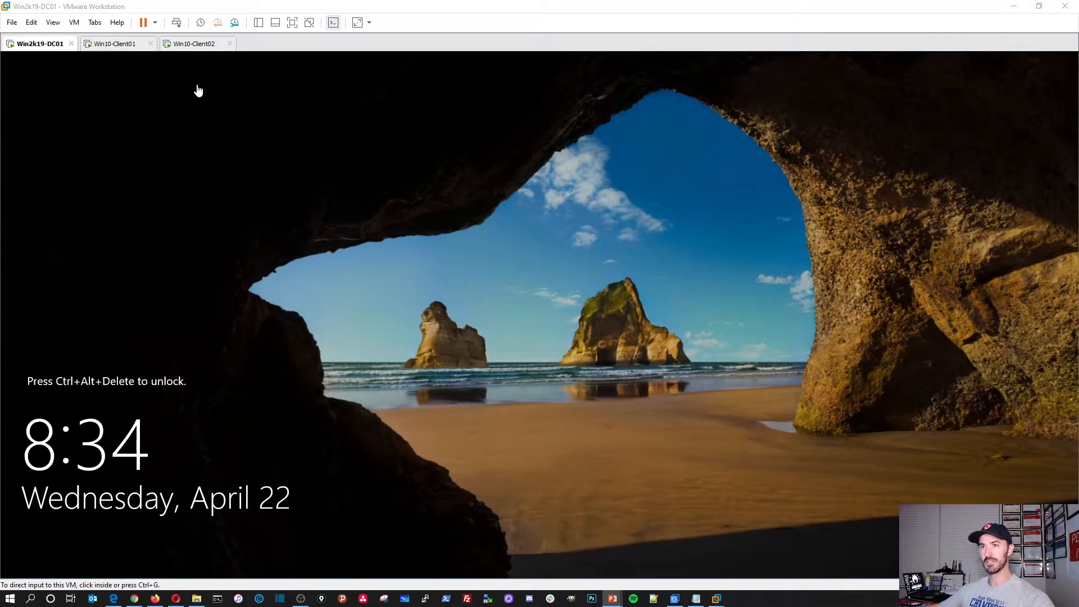
Sign in to Win2k19-DC01 as INFOSECPAT\Administrator with the domain password
click(356, 388)
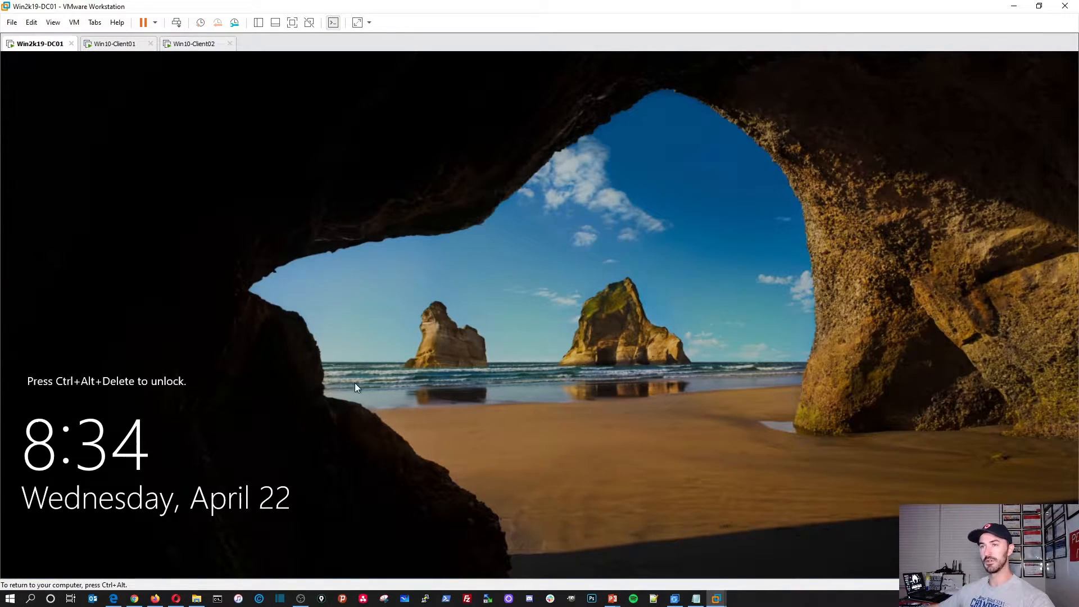
key(ctrl+alt+delete)
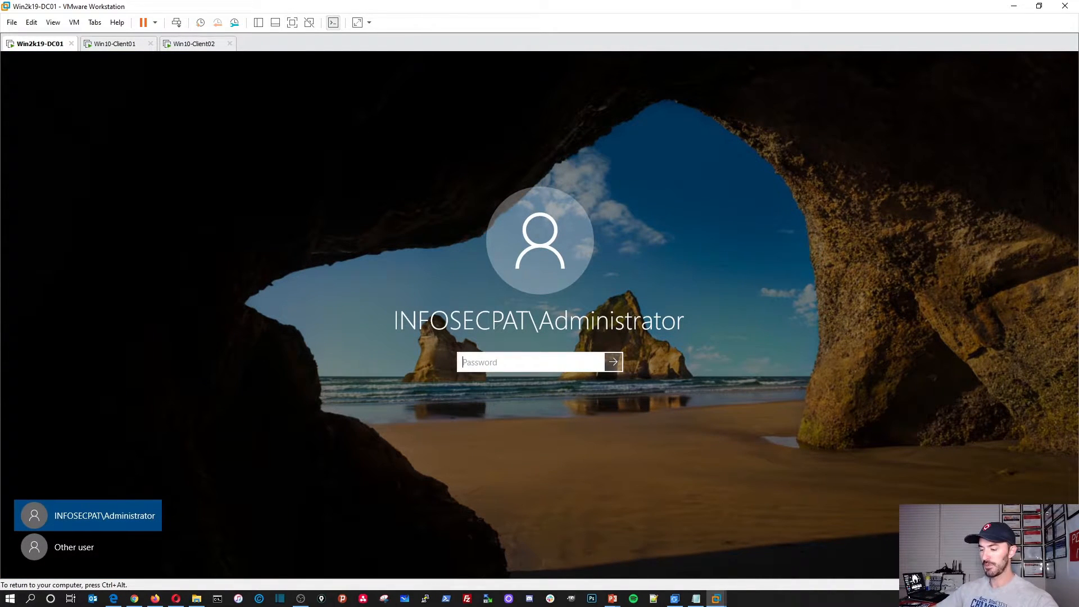
text(password)
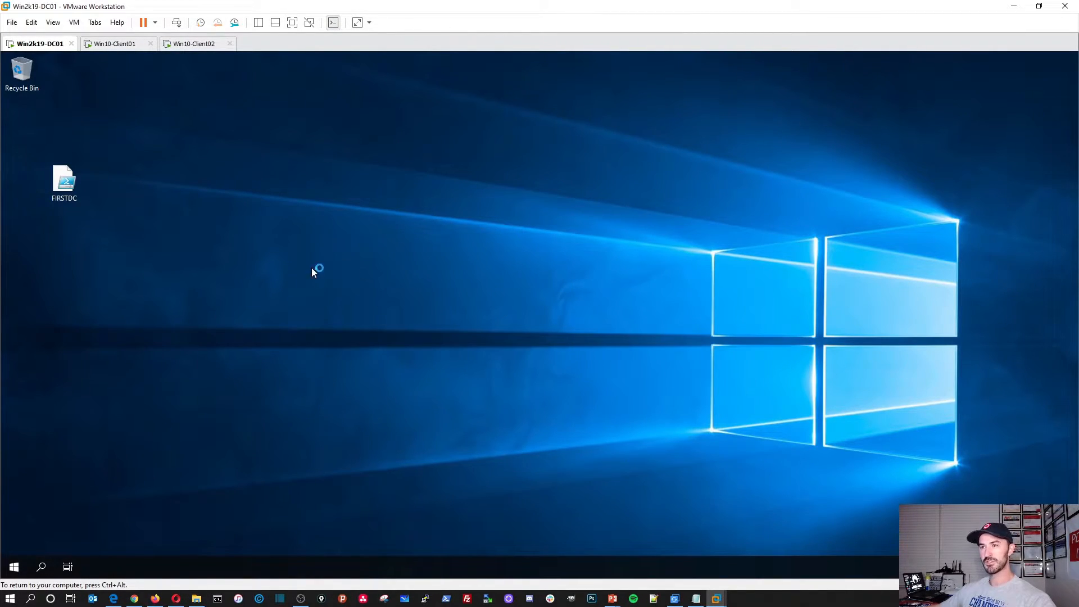
mouse_move(547, 369)
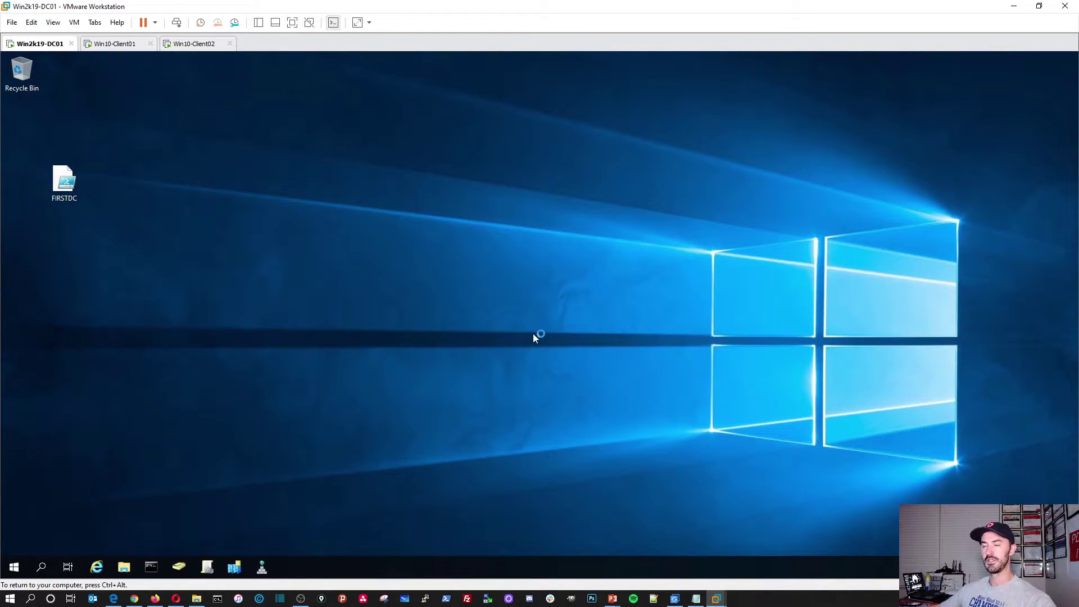
Launch and maximize Server Manager, review Local Server properties and return to the Dashboard
click(260, 566)
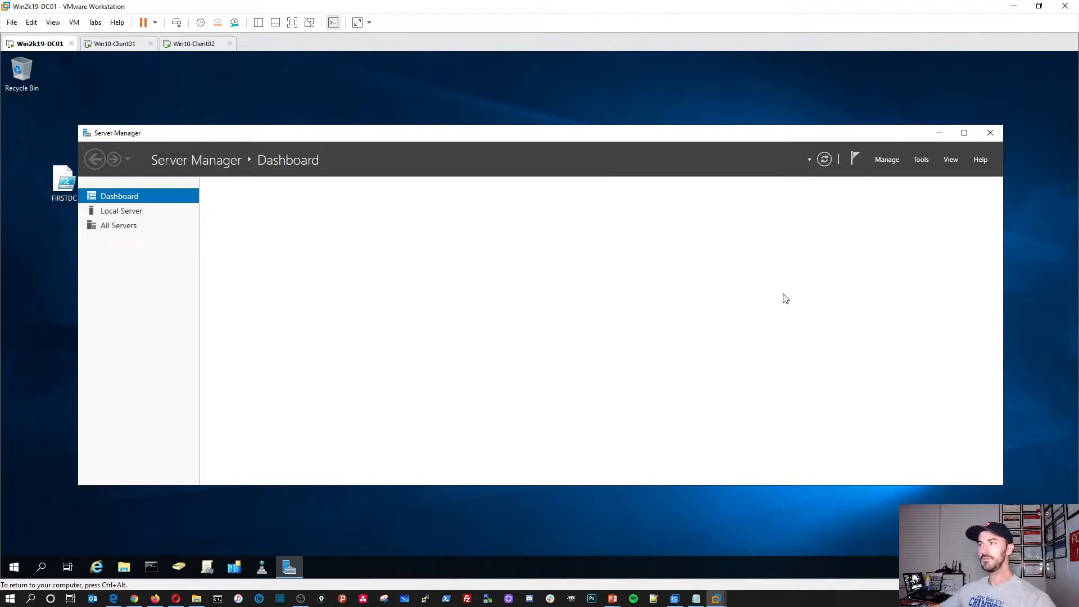
click(963, 132)
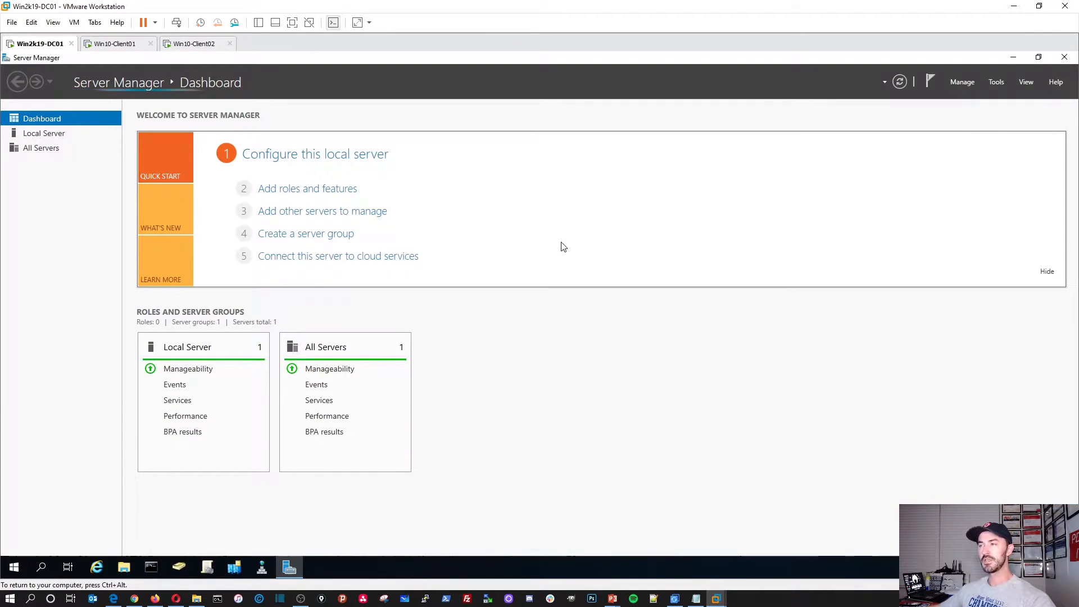
click(1046, 271)
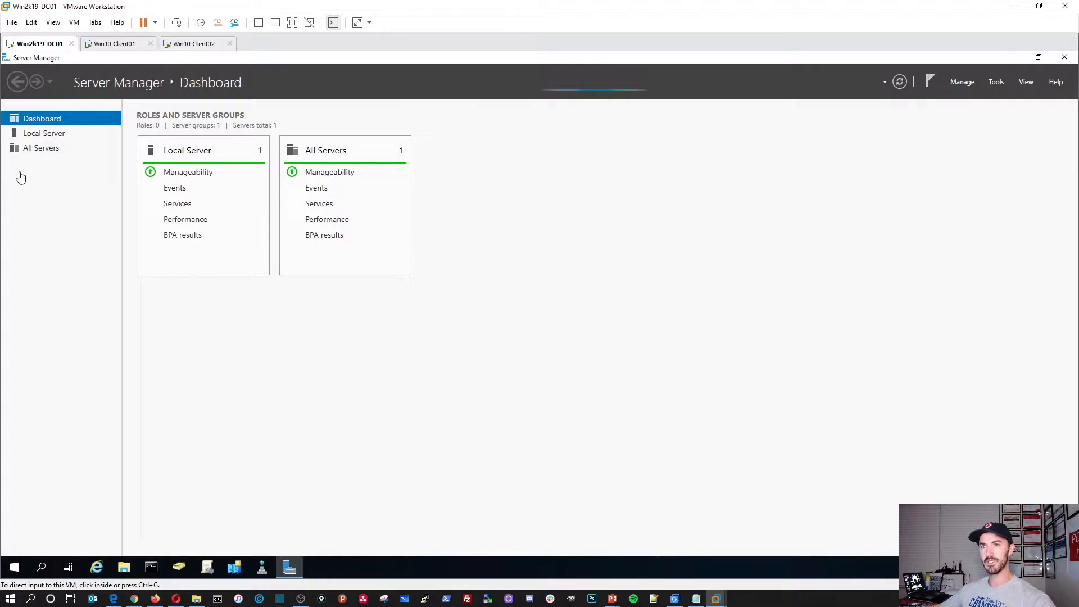
mouse_move(313, 175)
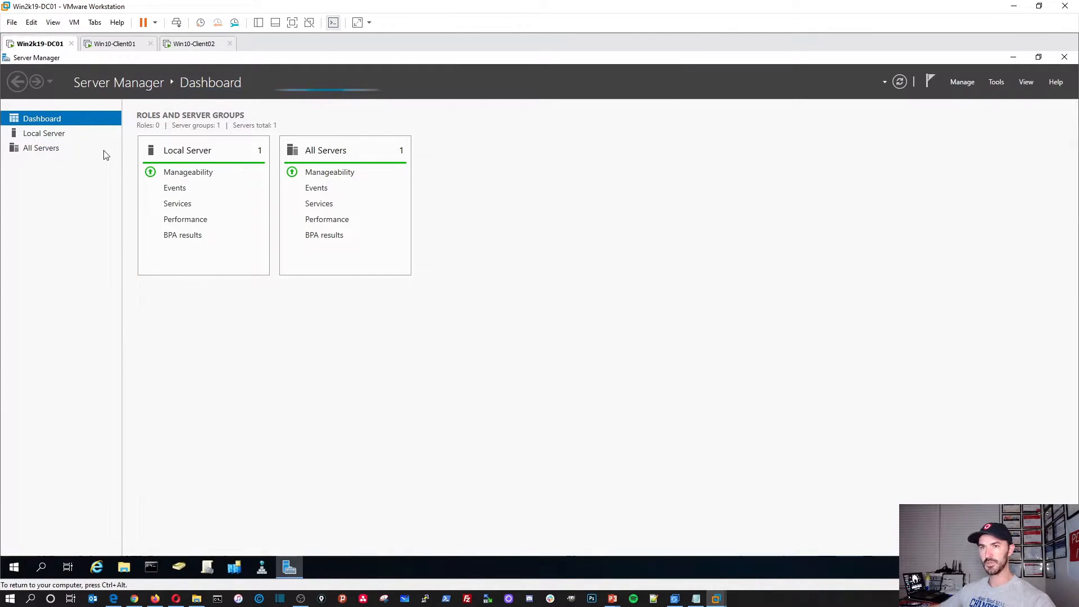
click(44, 133)
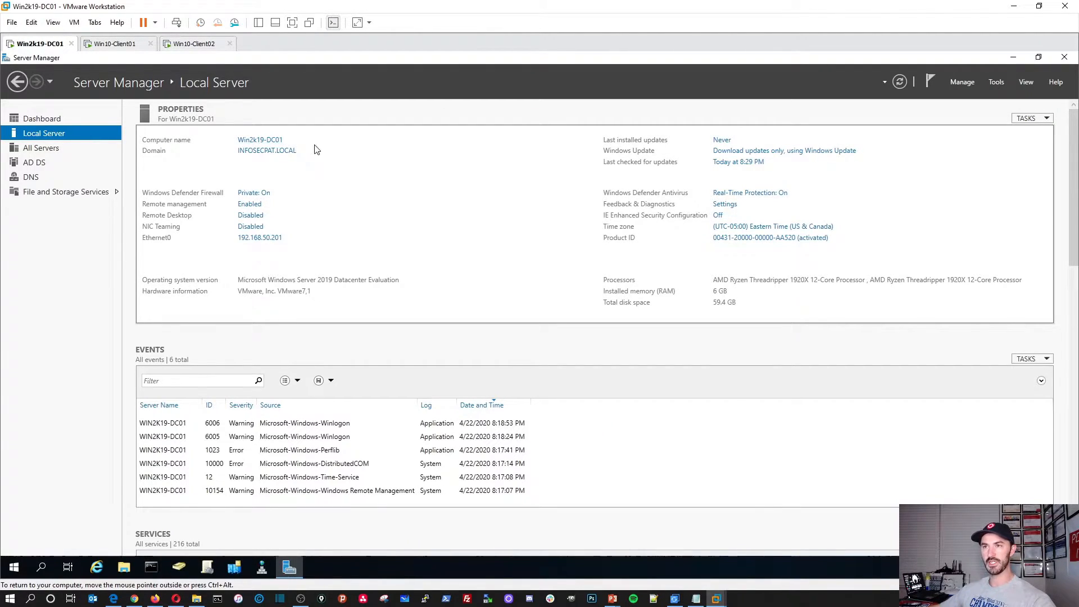
mouse_move(228, 246)
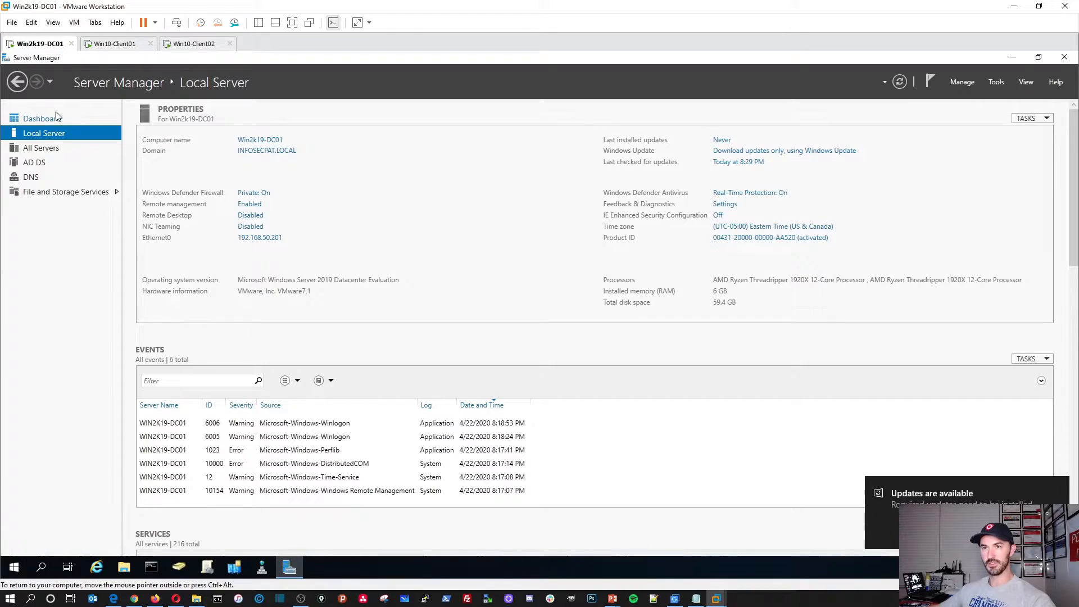
click(41, 118)
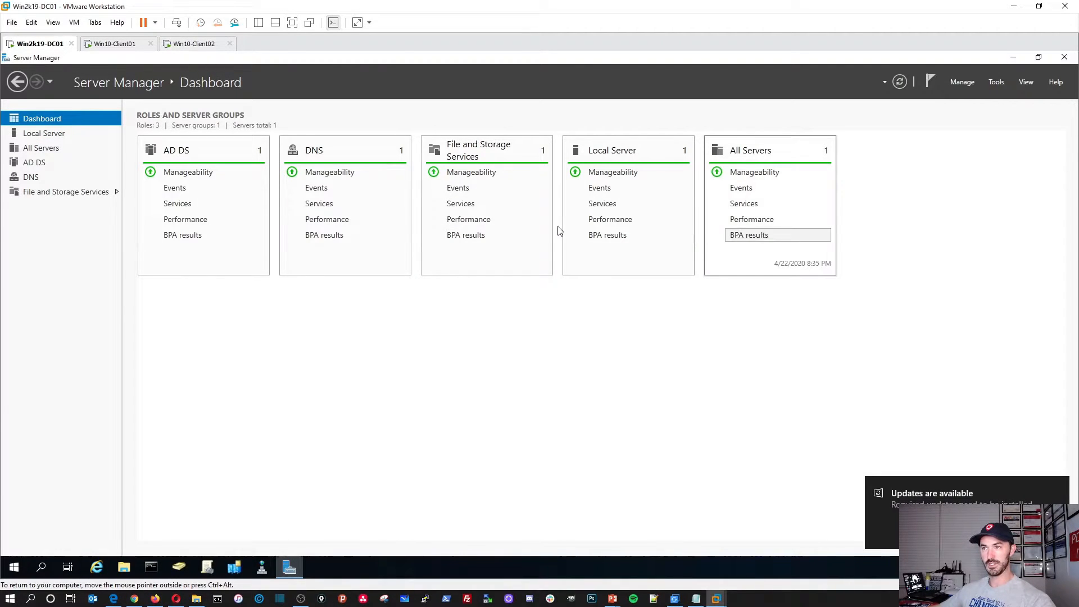
mouse_move(512, 317)
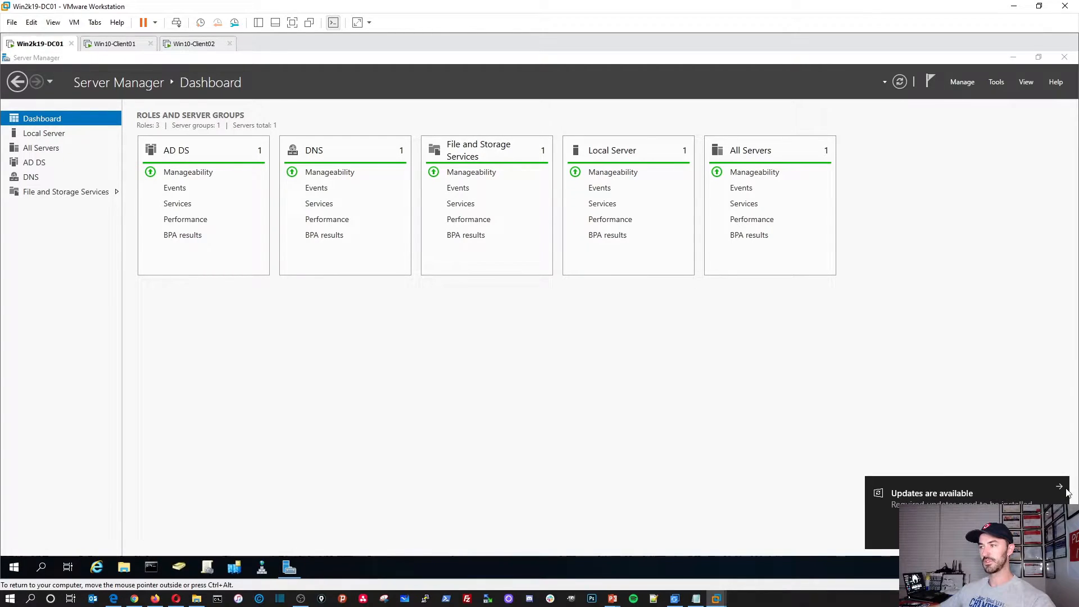
Browse the Tools and Manage menus and choose Manage > Add Roles and Features
click(995, 82)
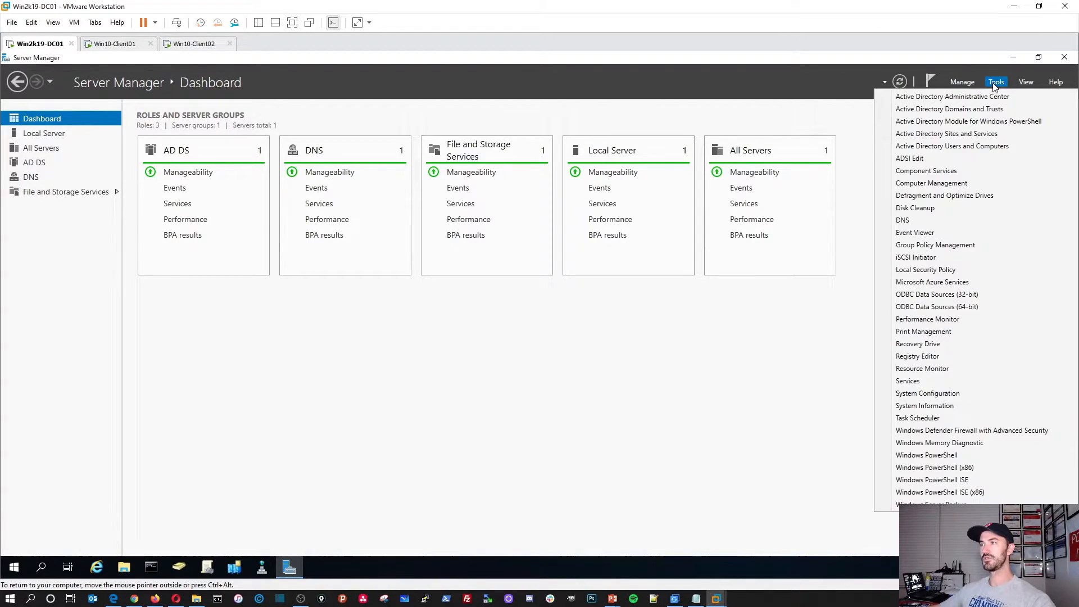
click(962, 82)
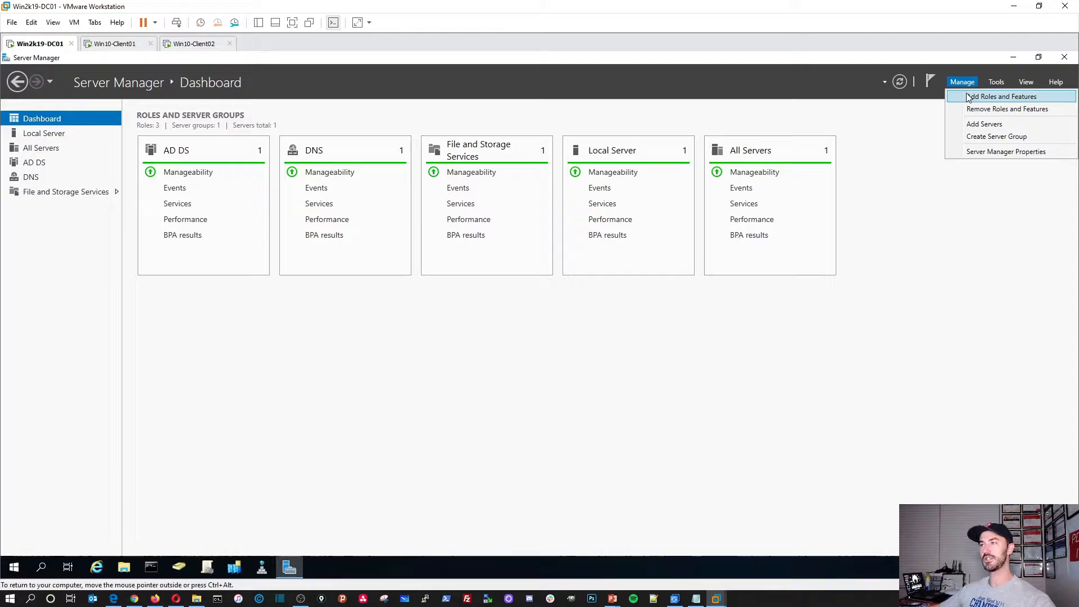
click(1001, 97)
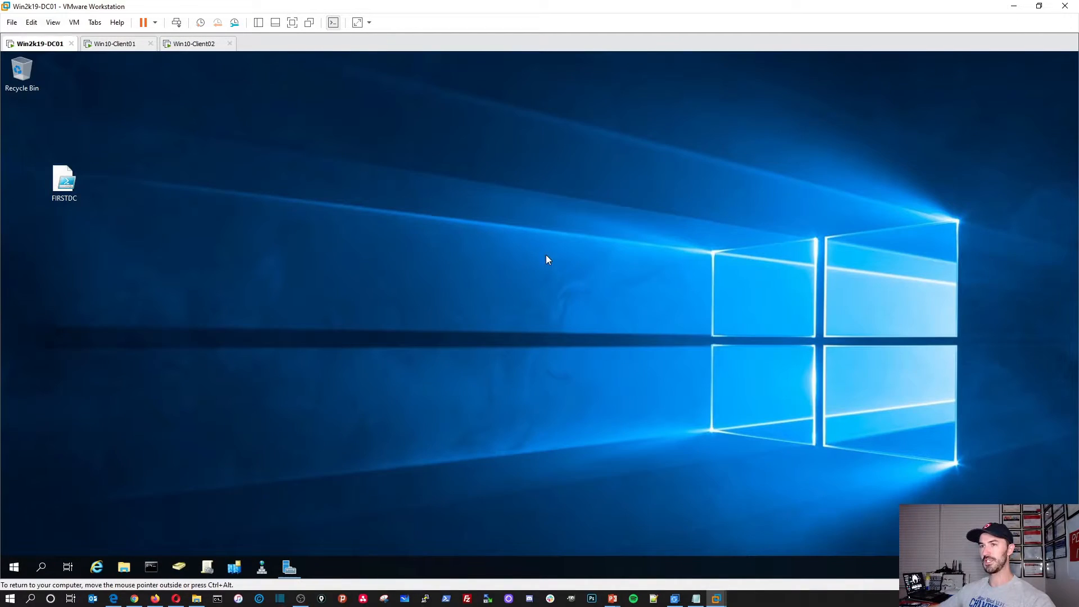
Advance the roles wizard keeping role-based installation and Win2k19-DC01 as destination
click(288, 567)
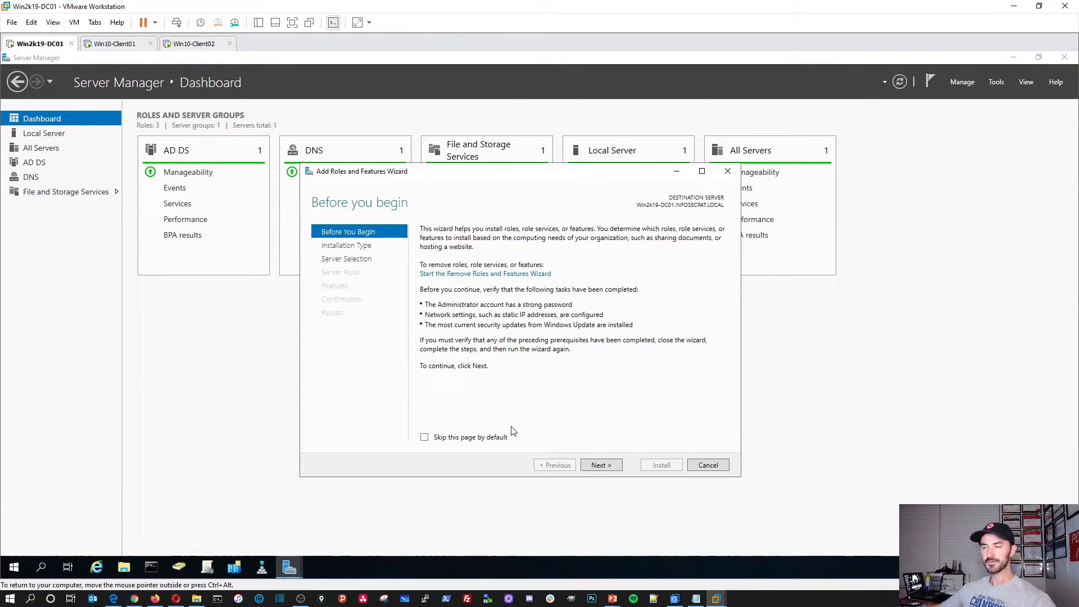
click(598, 465)
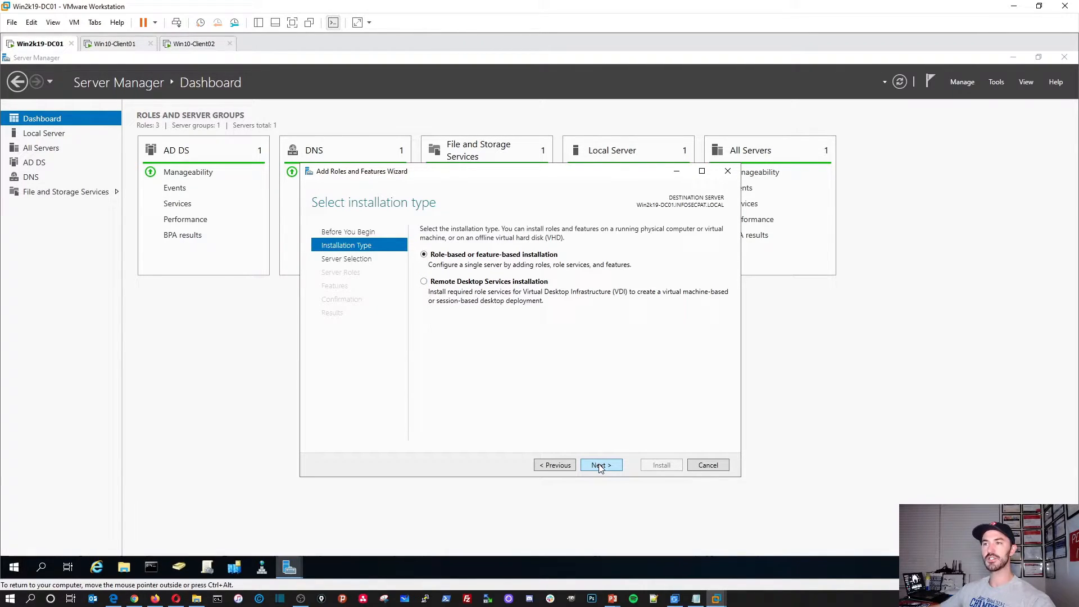
click(600, 464)
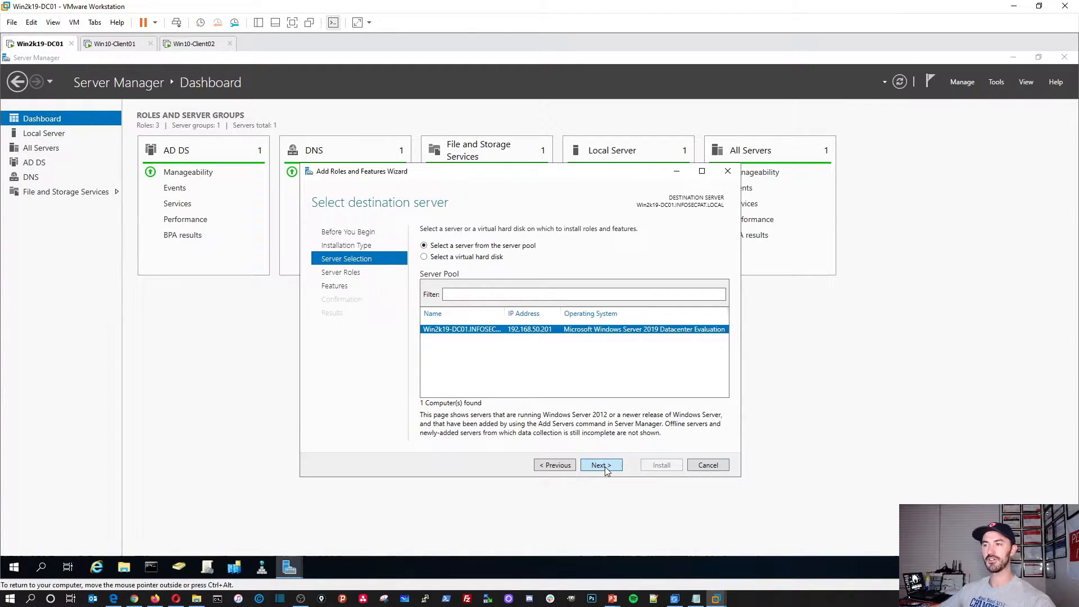
click(598, 464)
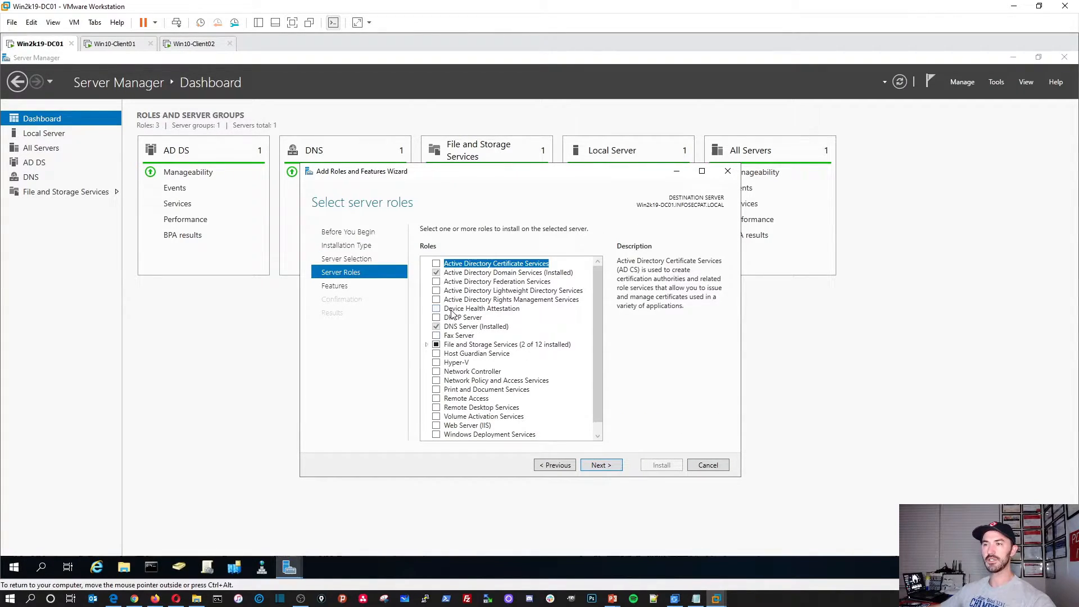
Select the DHCP Server role with its management tools and continue past the DHCP notes
click(436, 317)
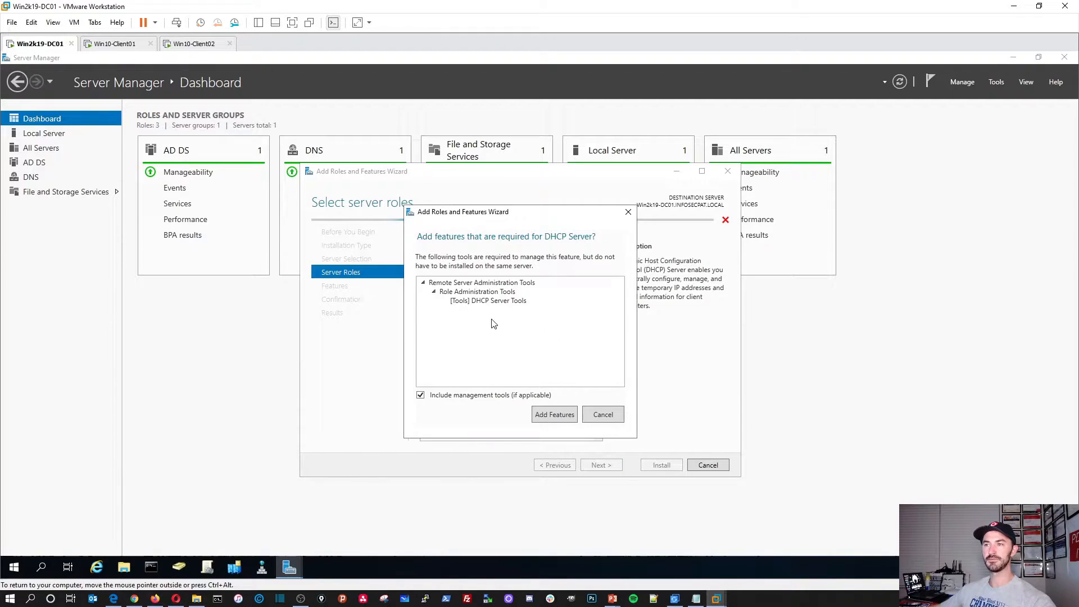
mouse_move(466, 403)
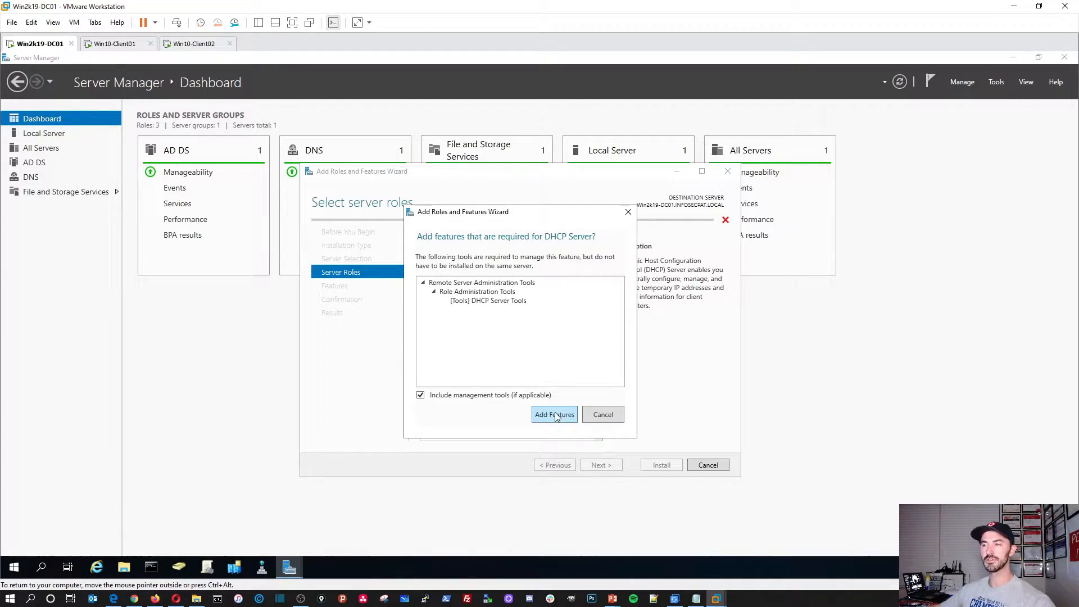
click(554, 414)
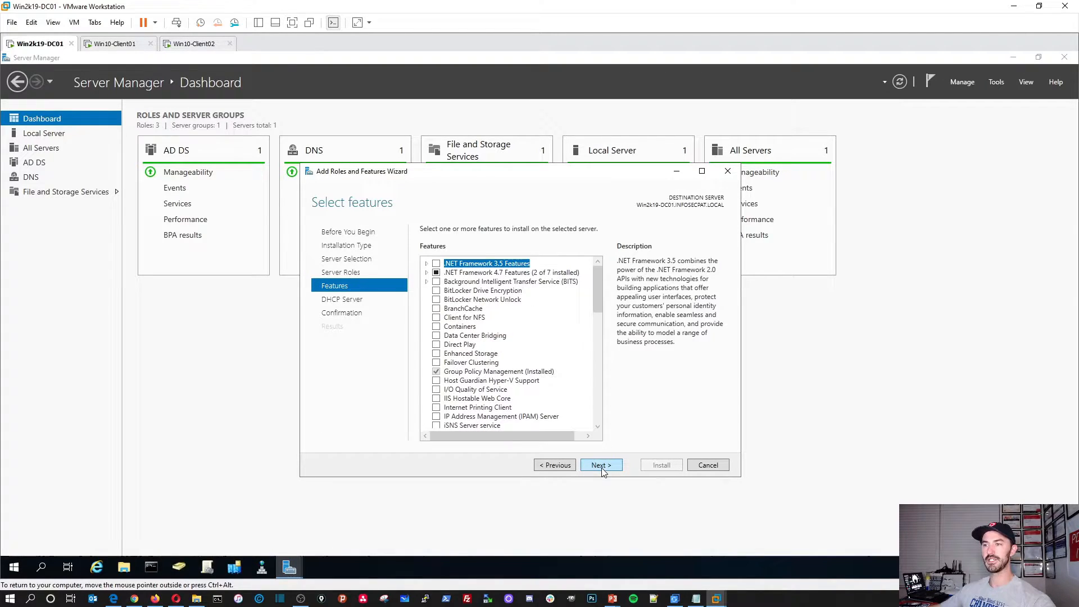
click(600, 464)
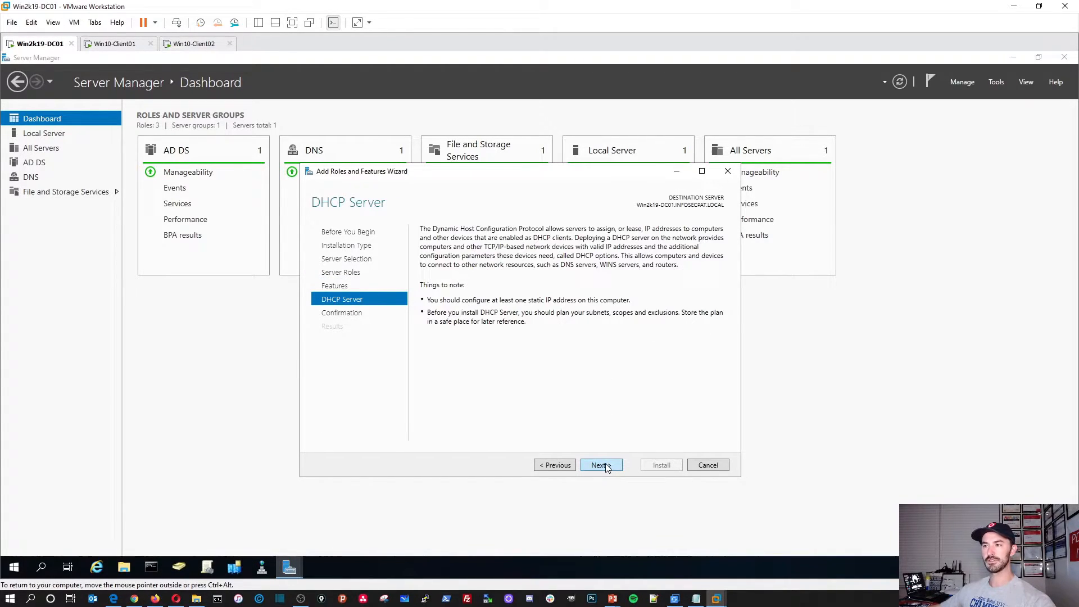
click(659, 464)
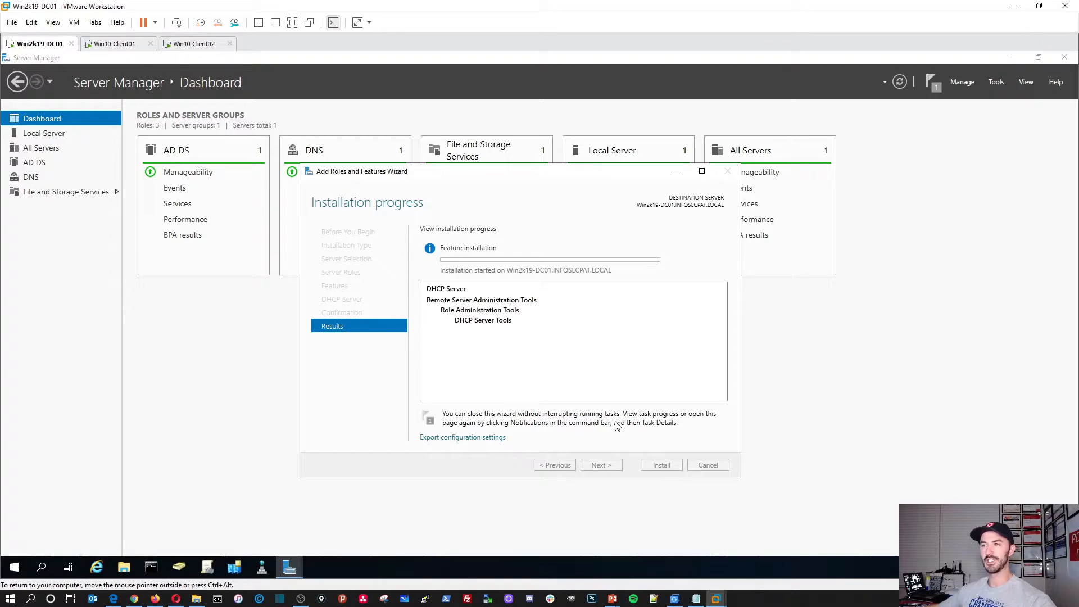
mouse_move(588, 336)
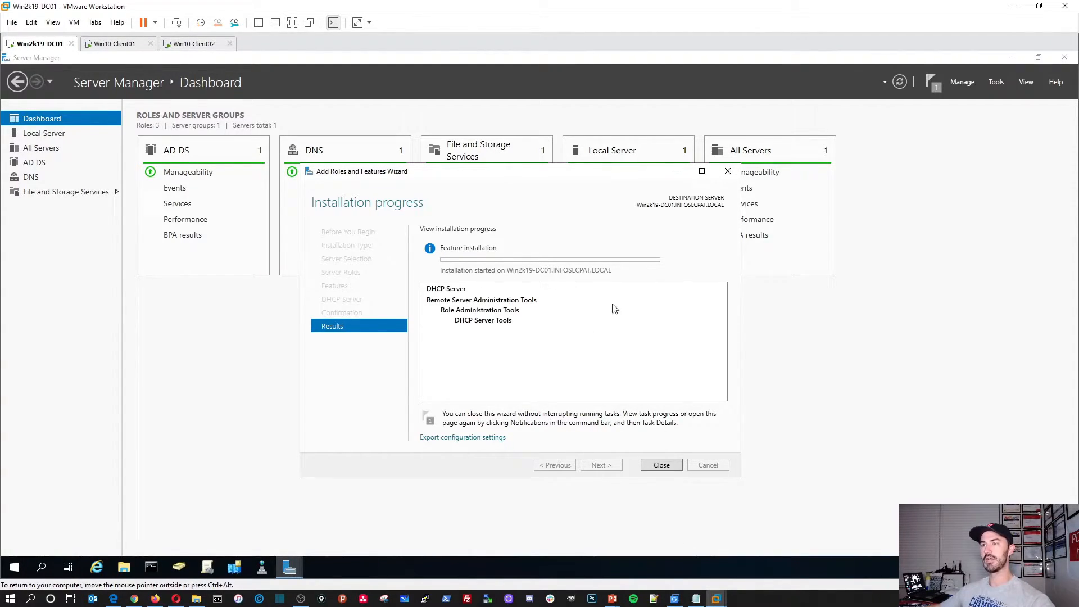
mouse_move(542, 328)
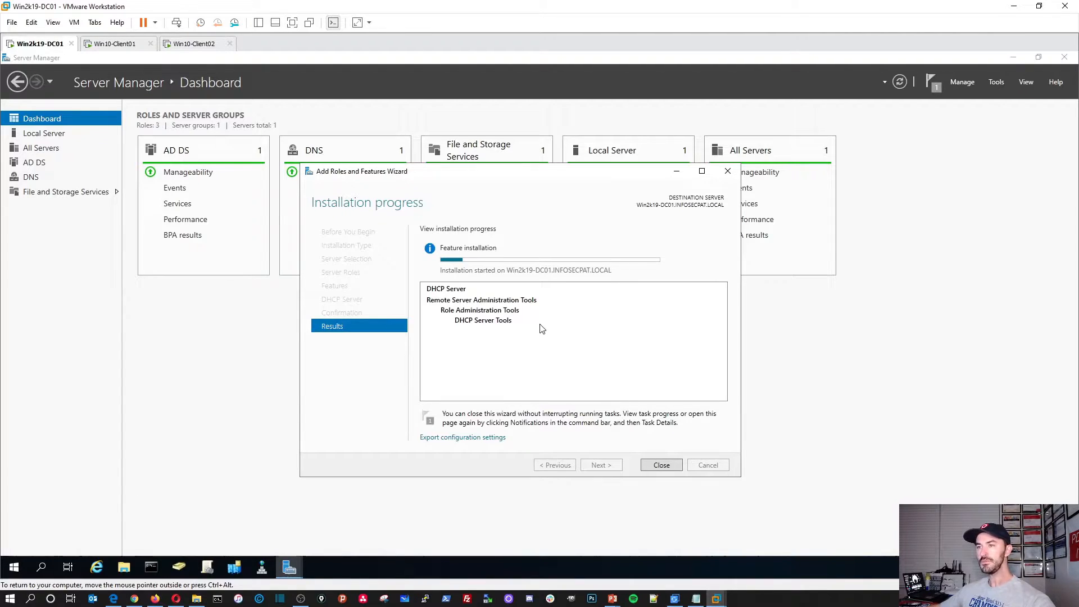
mouse_move(503, 348)
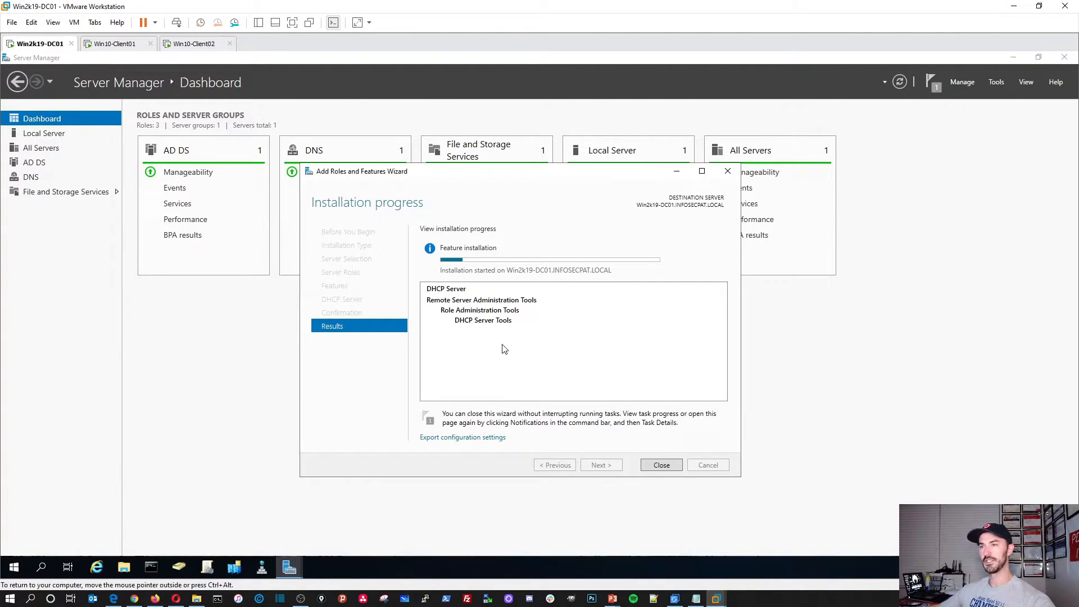
mouse_move(559, 345)
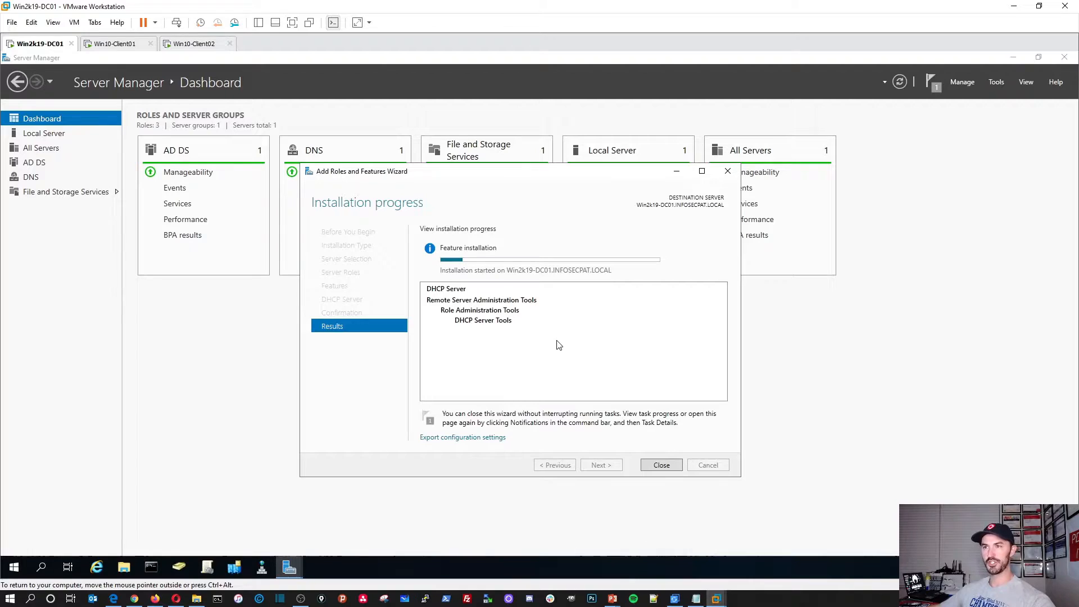
mouse_move(570, 344)
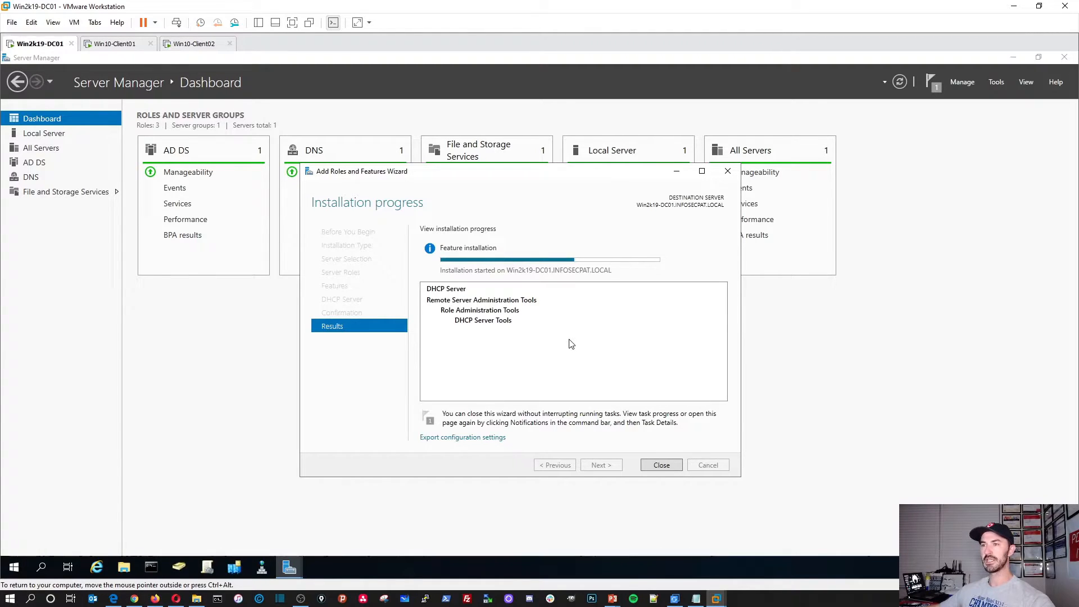
mouse_move(607, 344)
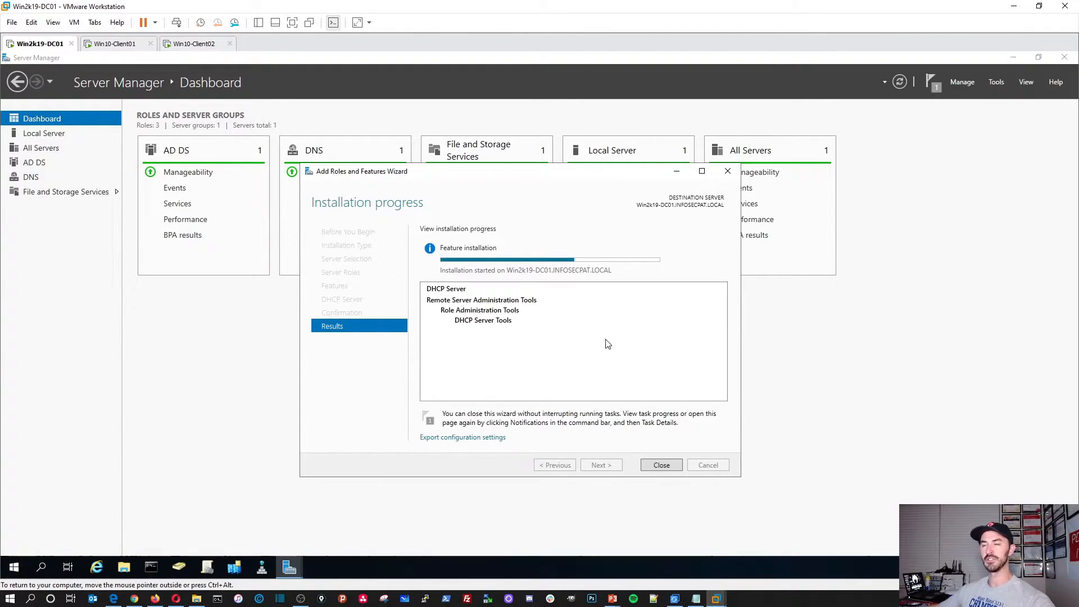
mouse_move(648, 344)
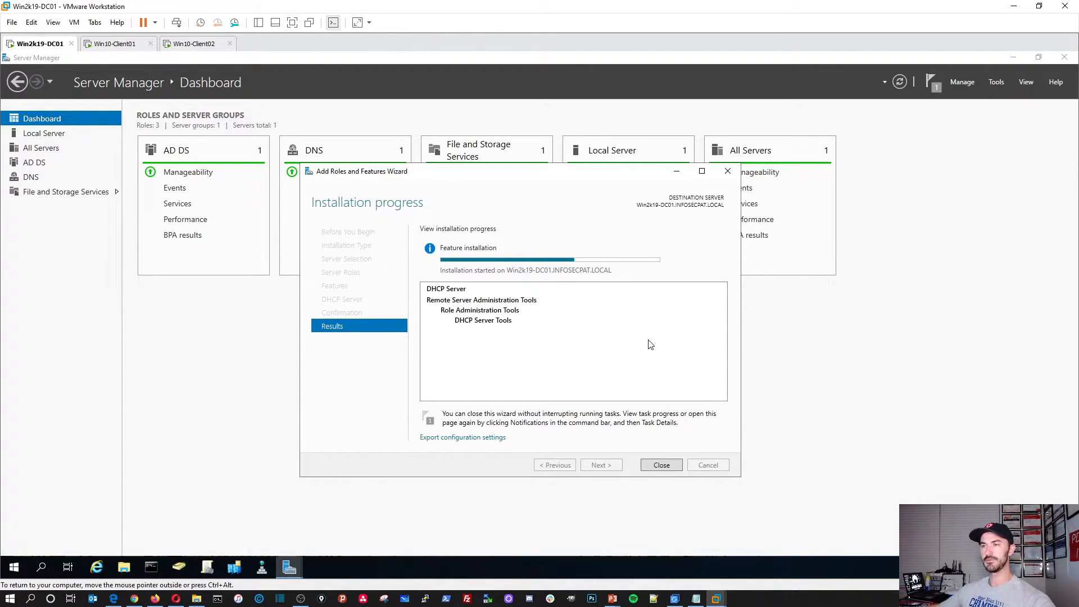
mouse_move(579, 302)
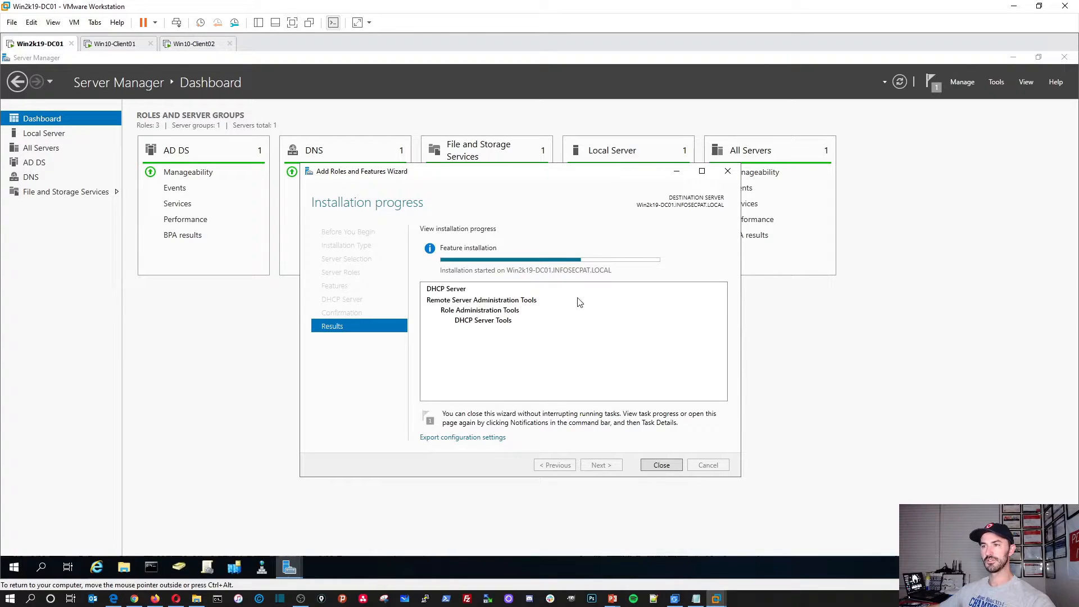
mouse_move(564, 296)
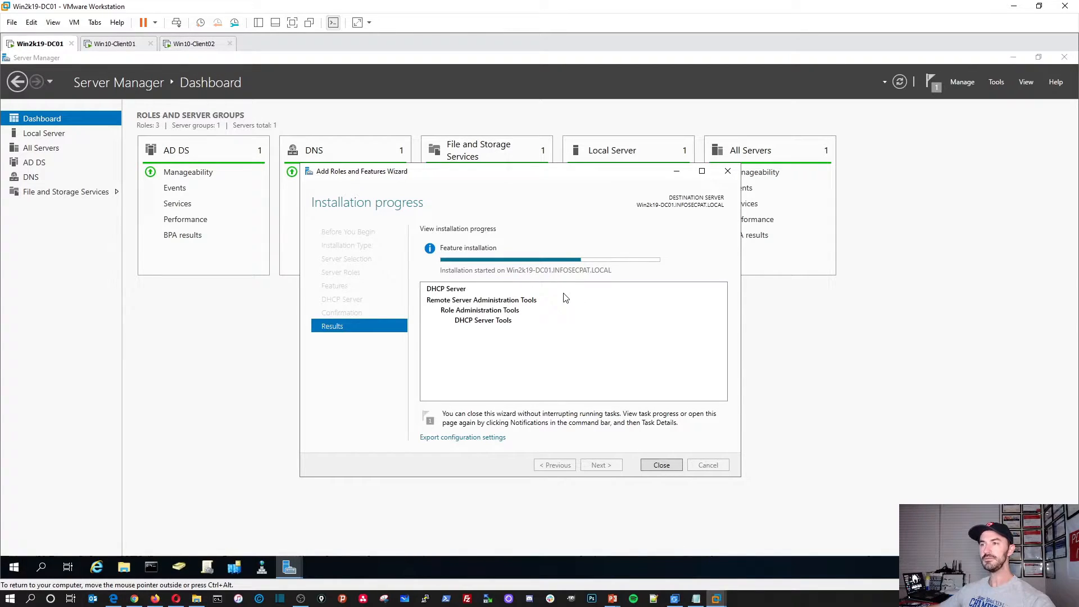
mouse_move(428, 281)
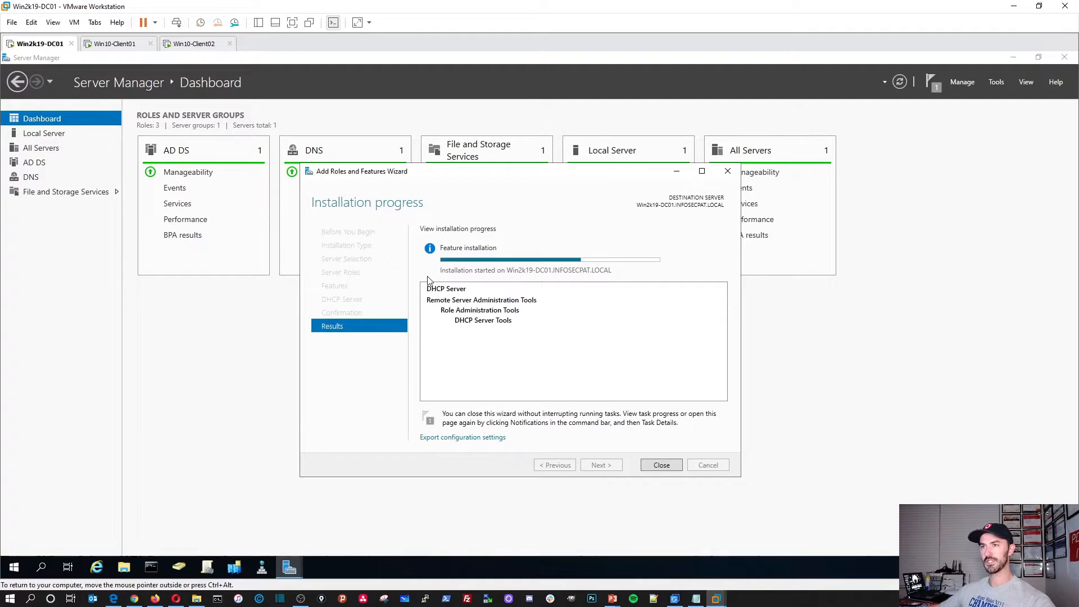
Switch to the Win10-Client01 virtual machine while DHCP Server installs on DC01
click(118, 44)
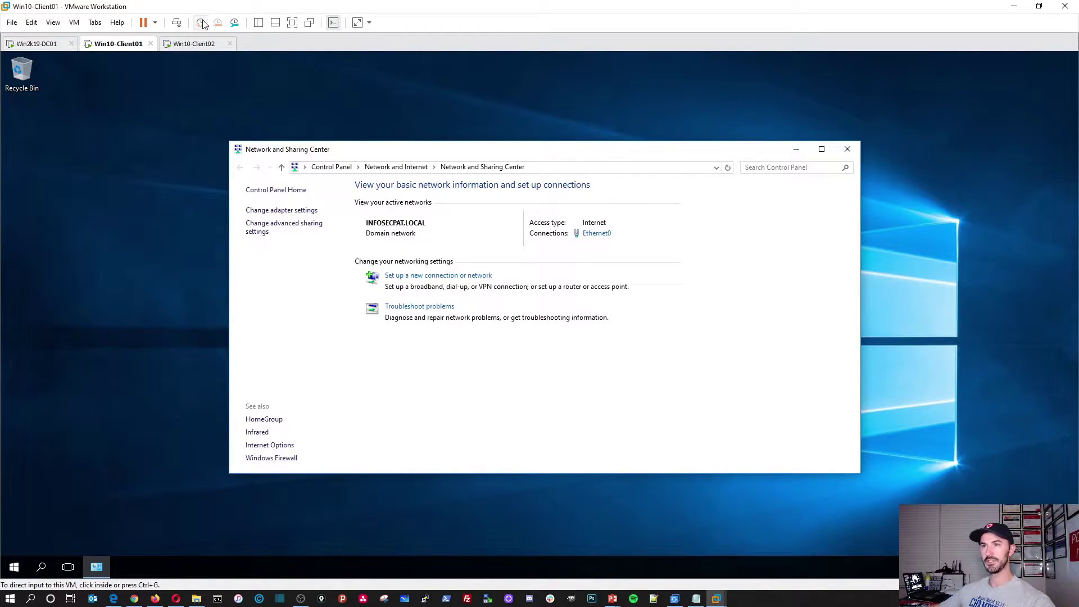
Check the Windows 10 clients' network connections on INFOSECPAT.LOCAL, then return to Win2k19-DC01
click(197, 44)
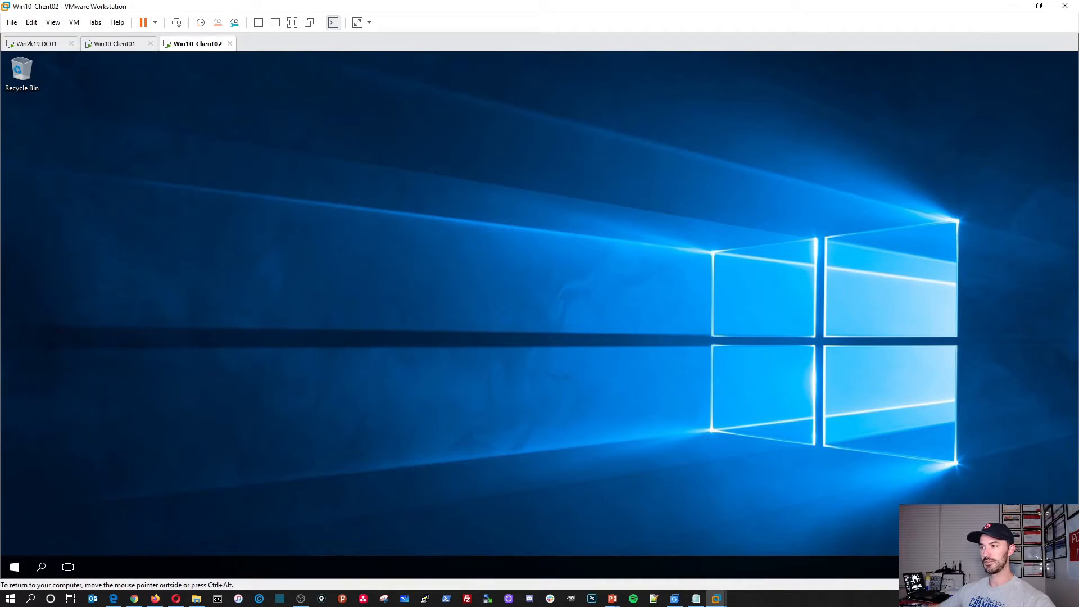
mouse_move(602, 327)
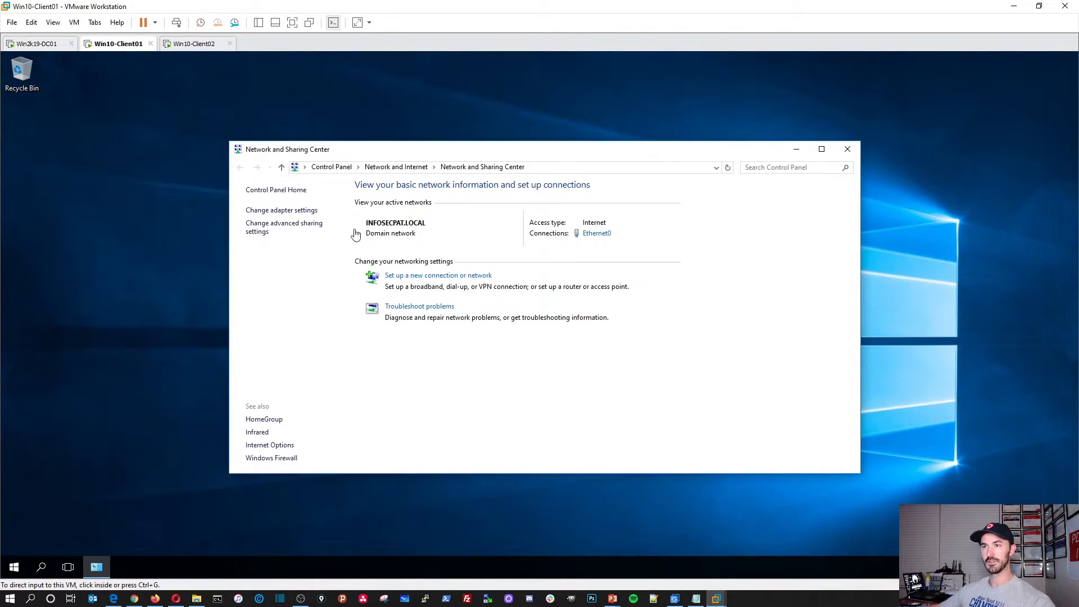
mouse_move(281, 210)
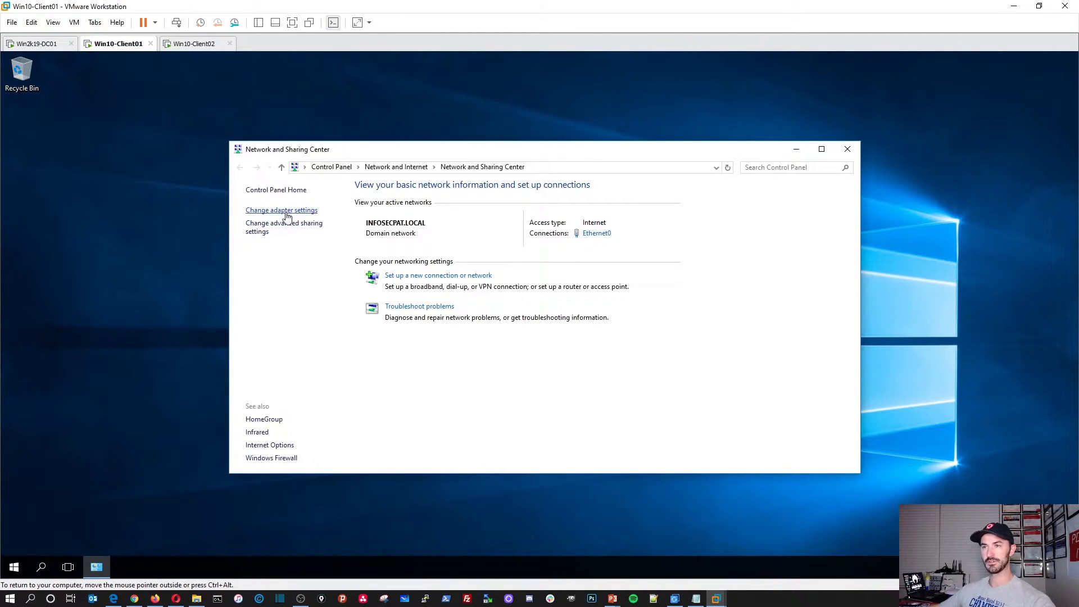
click(281, 210)
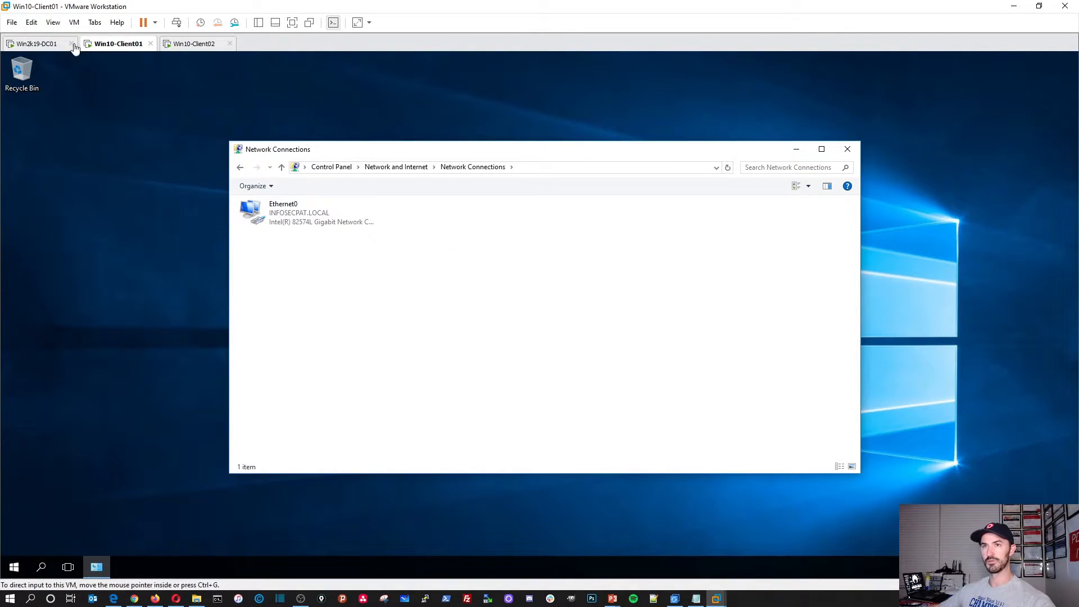
click(34, 44)
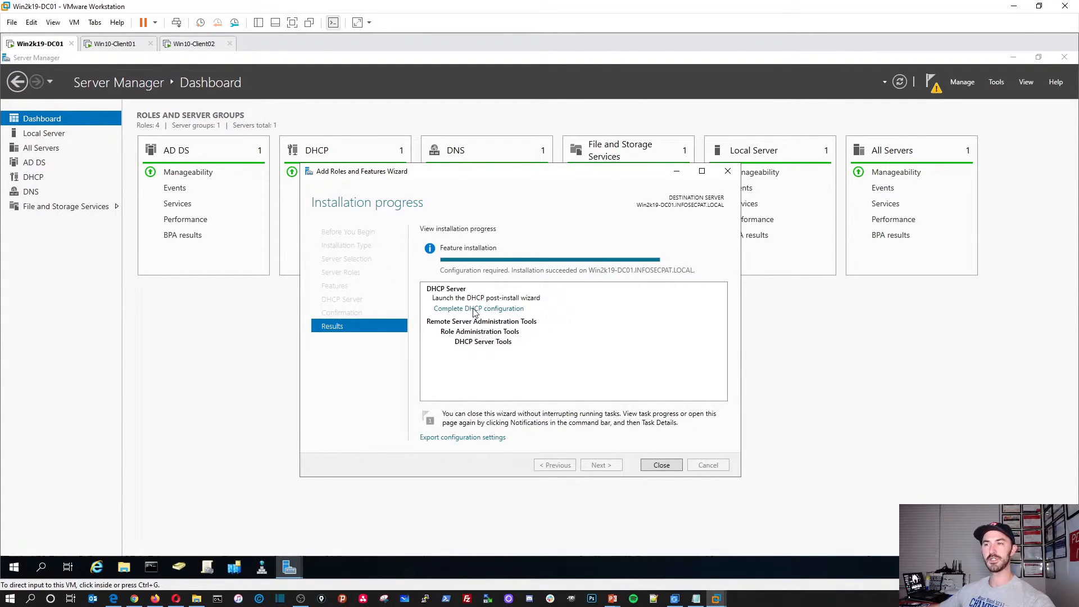
mouse_move(617, 335)
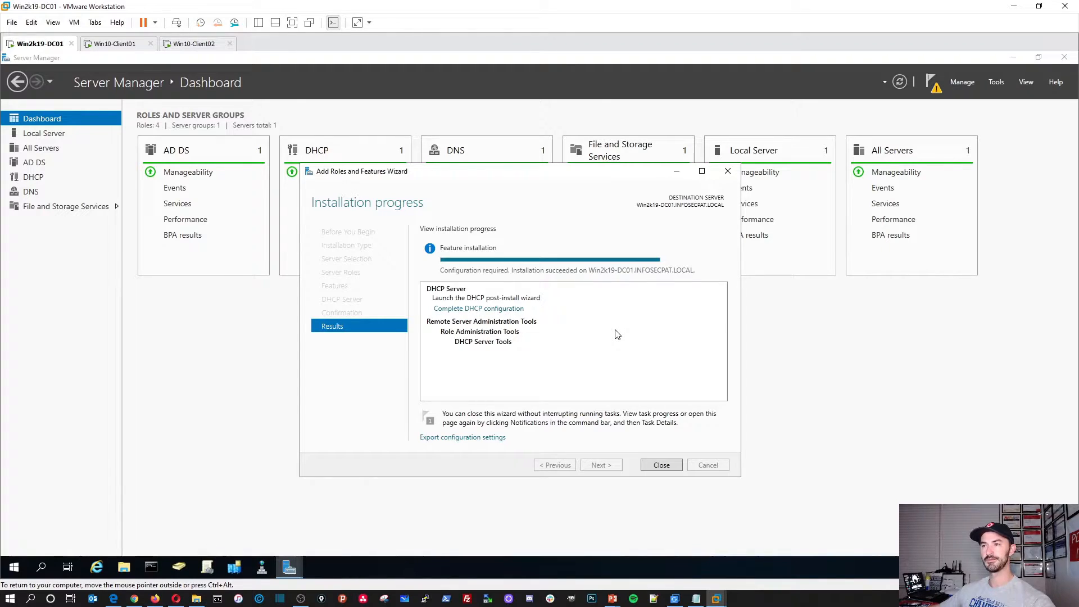
mouse_move(638, 340)
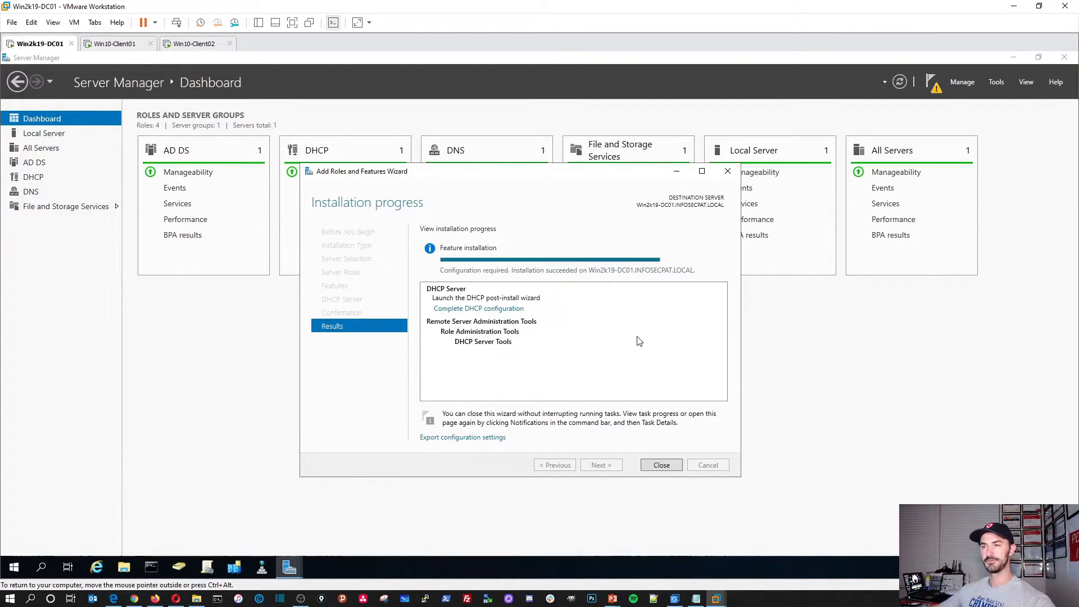
mouse_move(491, 311)
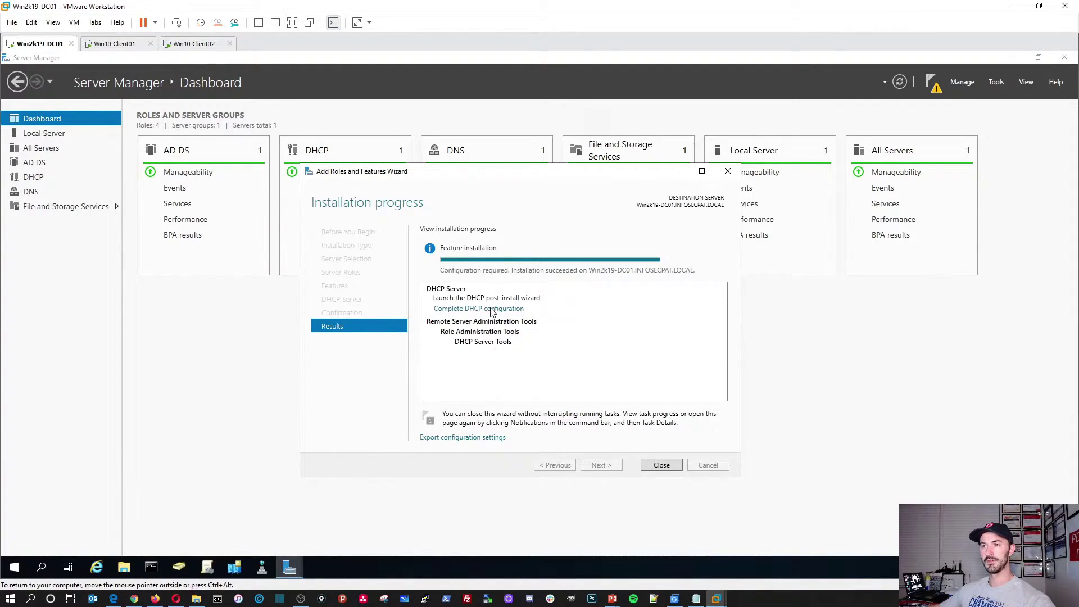
mouse_move(489, 318)
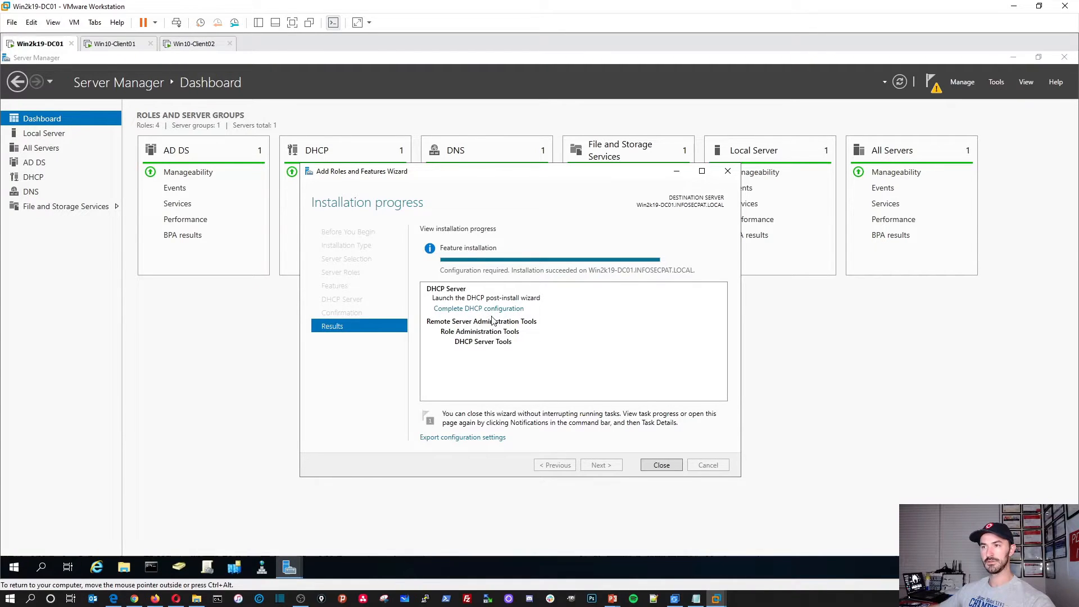
Complete DHCP post-install configuration, authorizing the server in AD DS with Administrator credentials, and close the summary
click(479, 308)
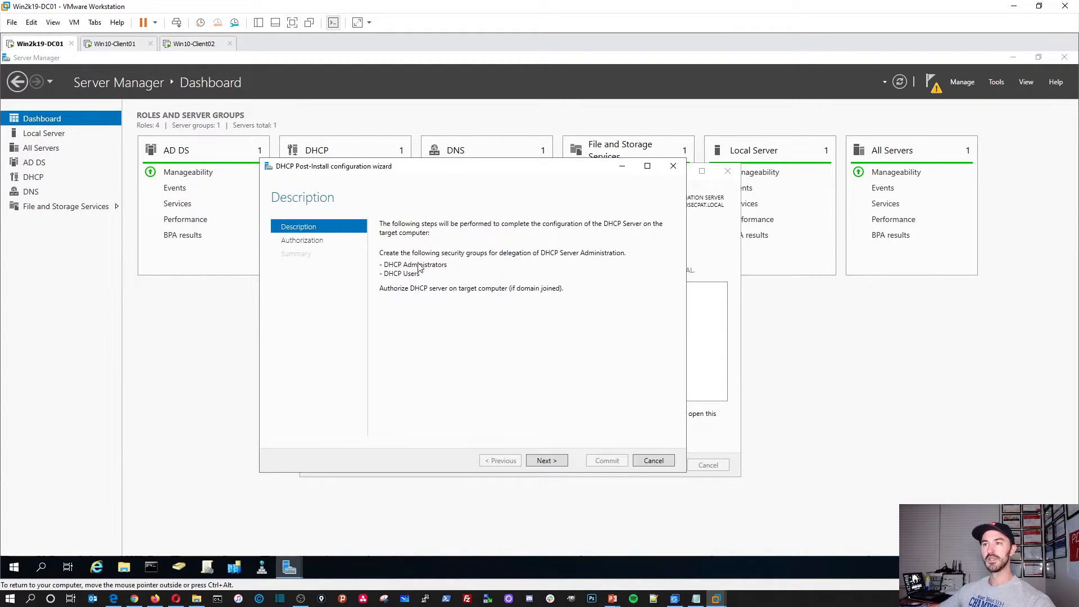
mouse_move(488, 271)
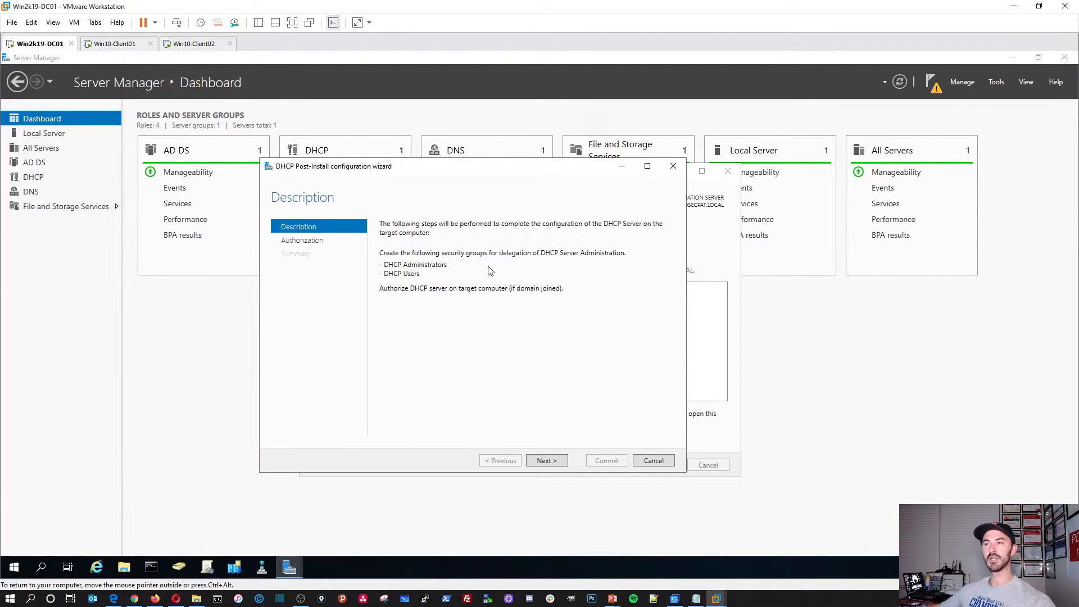
mouse_move(596, 287)
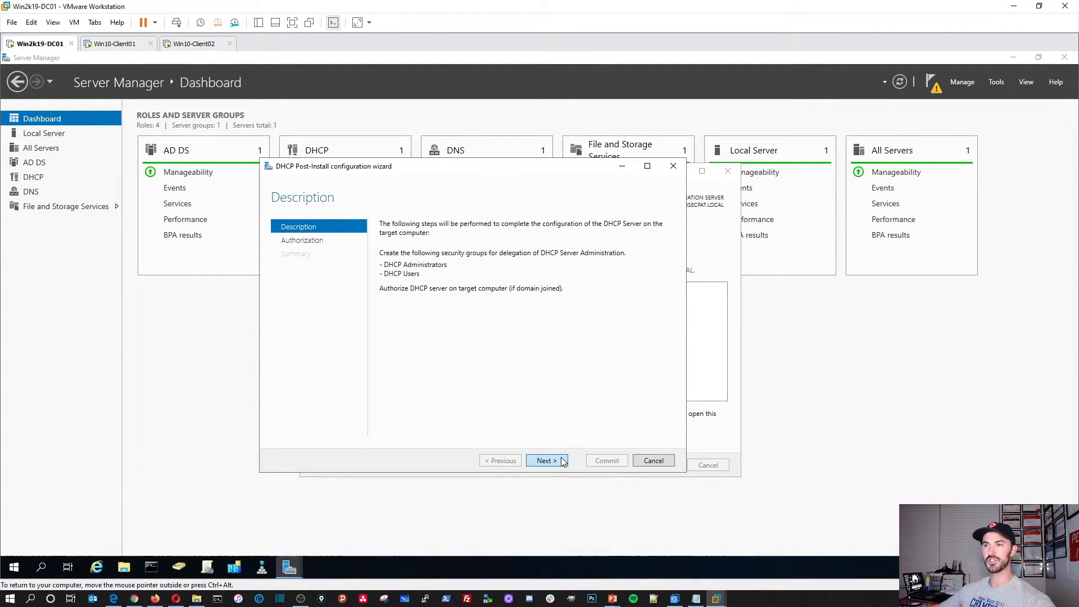
click(544, 461)
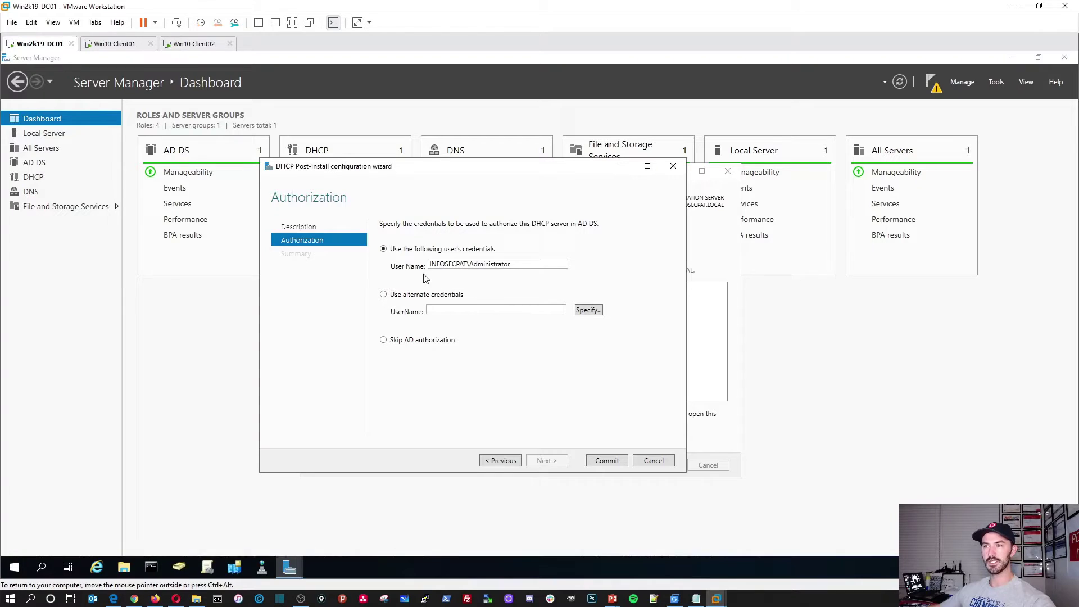
mouse_move(479, 277)
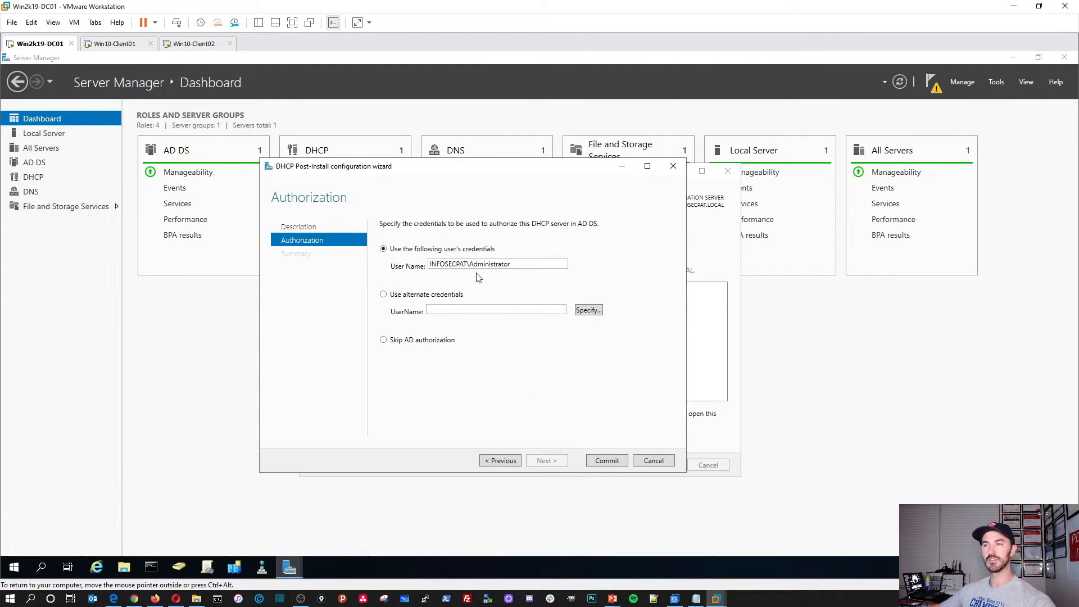
mouse_move(581, 457)
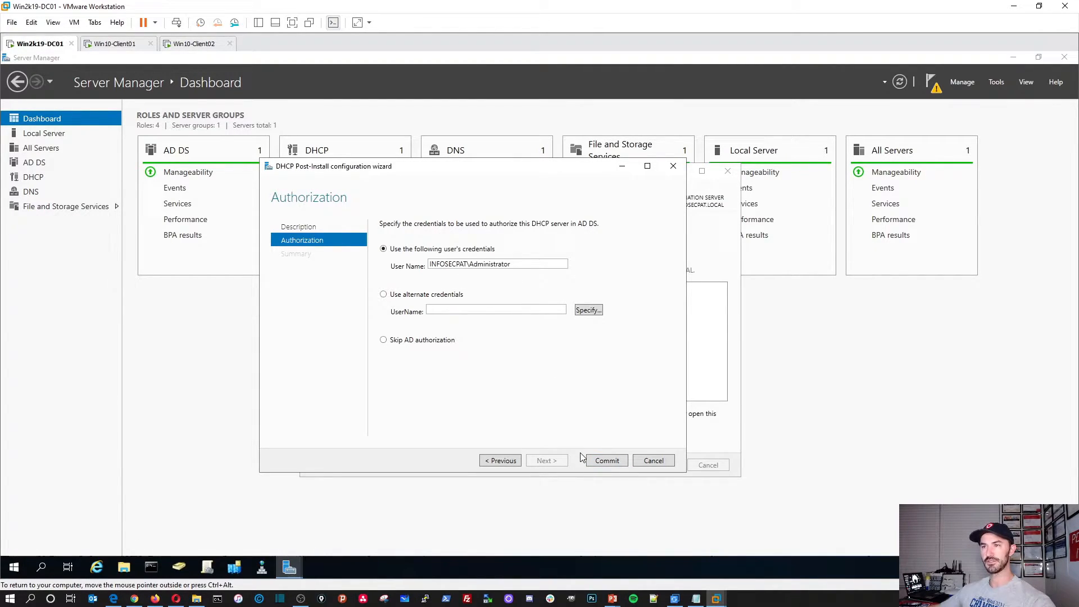
click(605, 461)
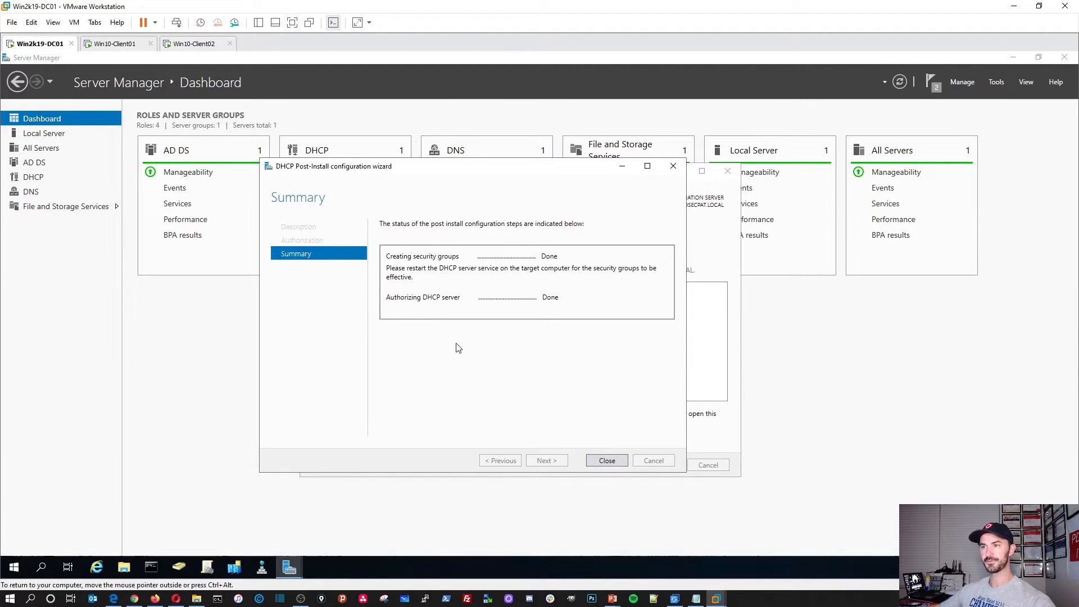
mouse_move(595, 440)
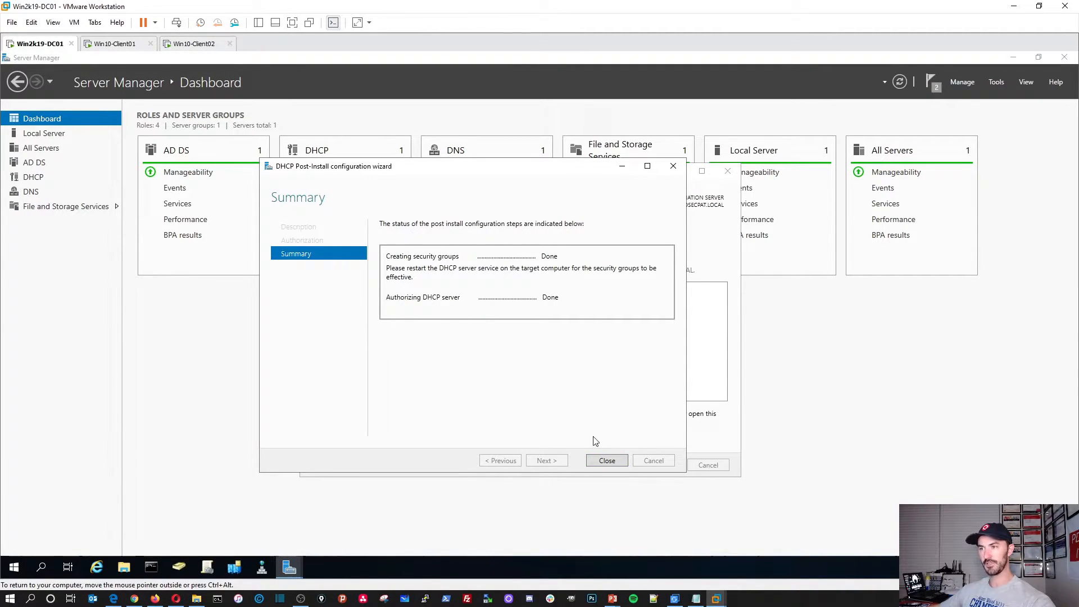
mouse_move(428, 233)
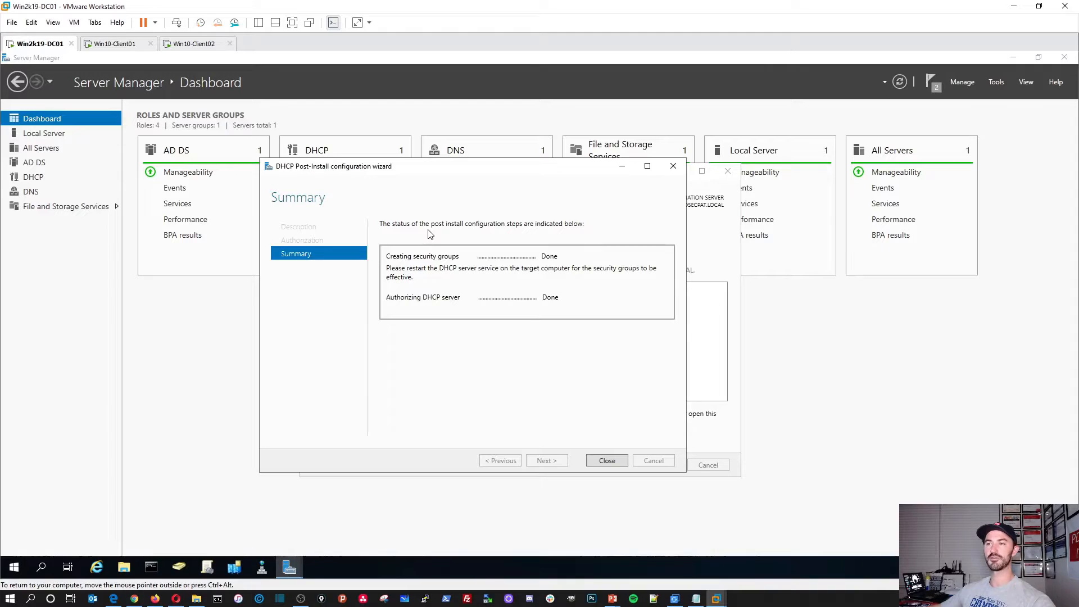
mouse_move(443, 237)
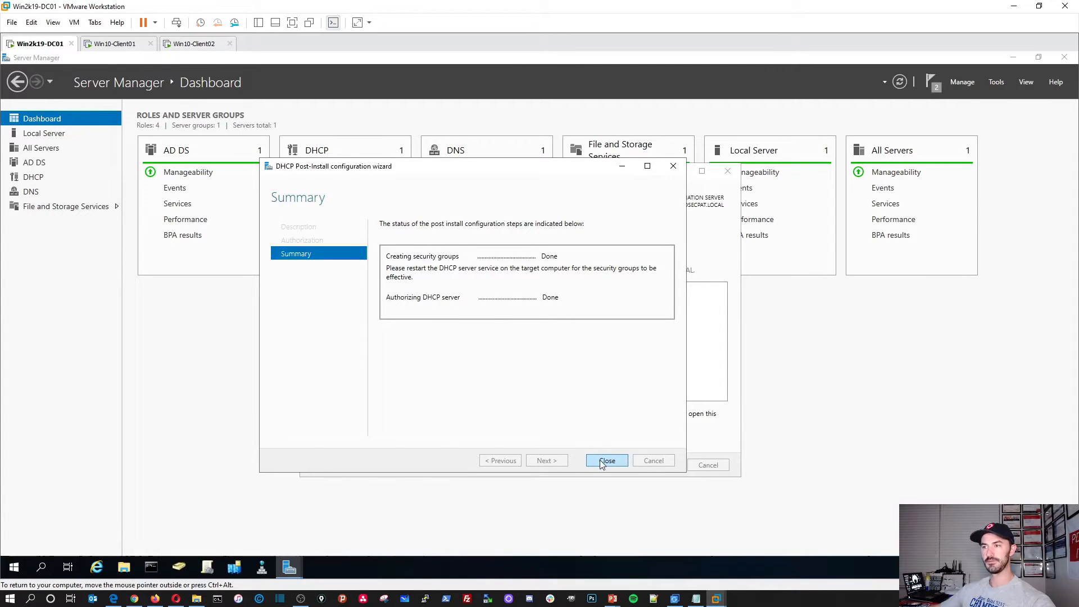
click(606, 461)
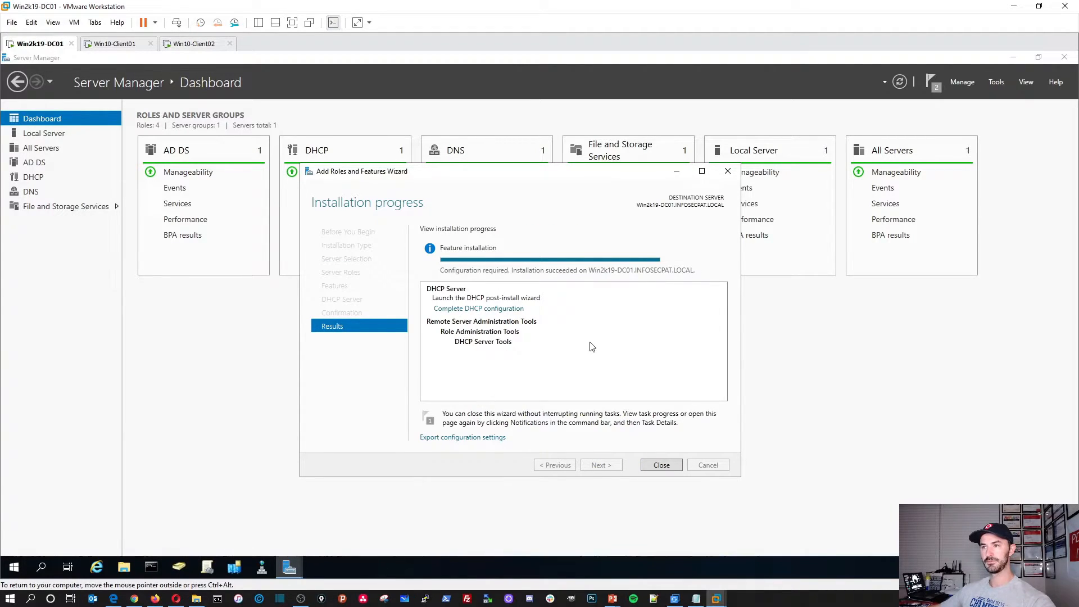
mouse_move(660, 465)
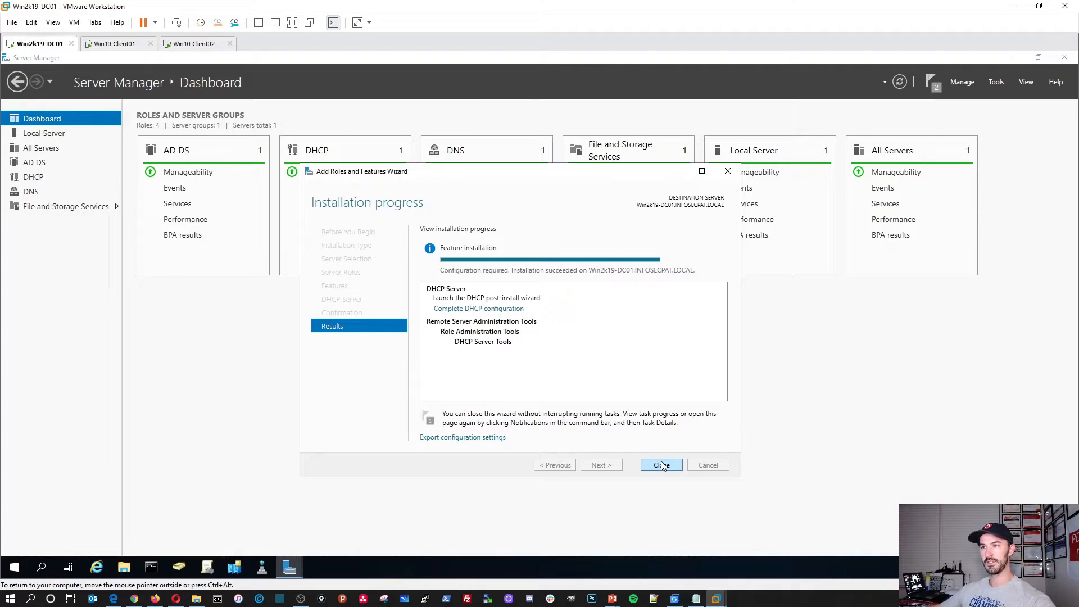
Close the Add Roles wizard, recommit the DHCP authorization and refresh the Server Manager dashboard
click(660, 464)
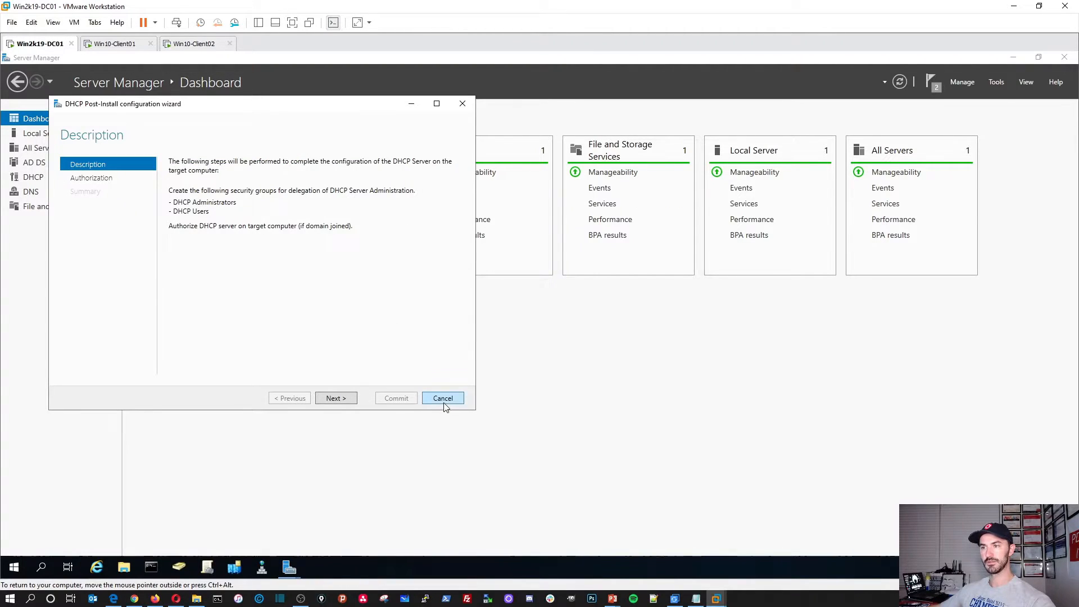
click(335, 398)
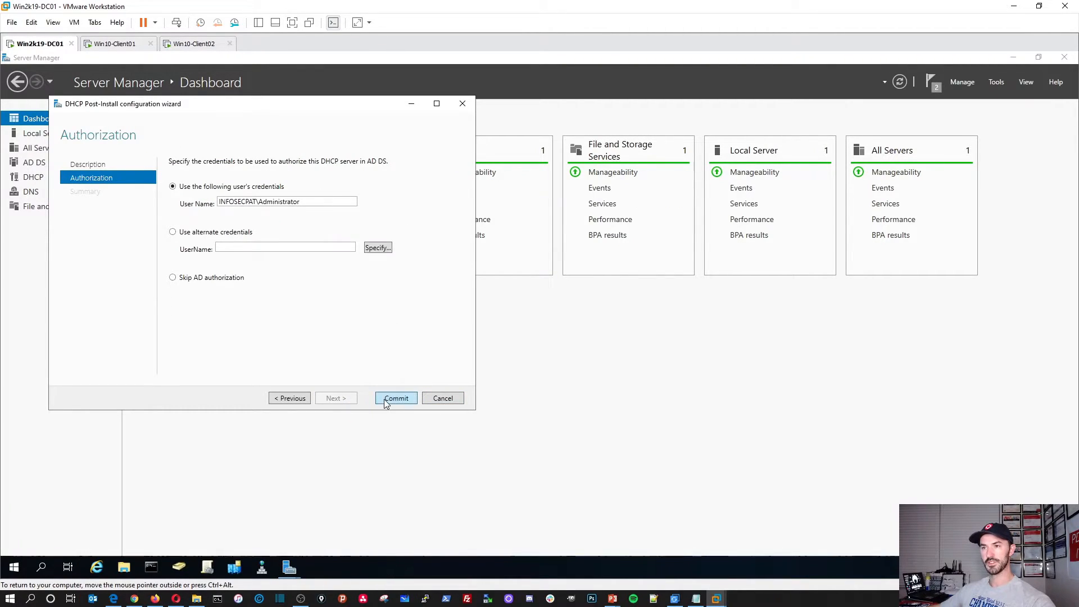
click(395, 397)
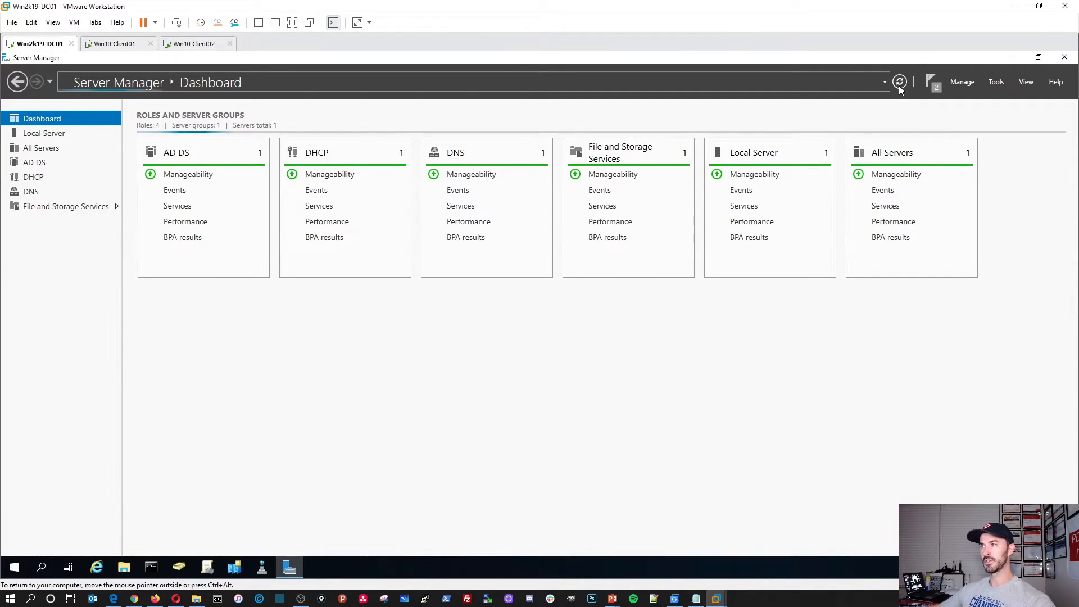
click(900, 81)
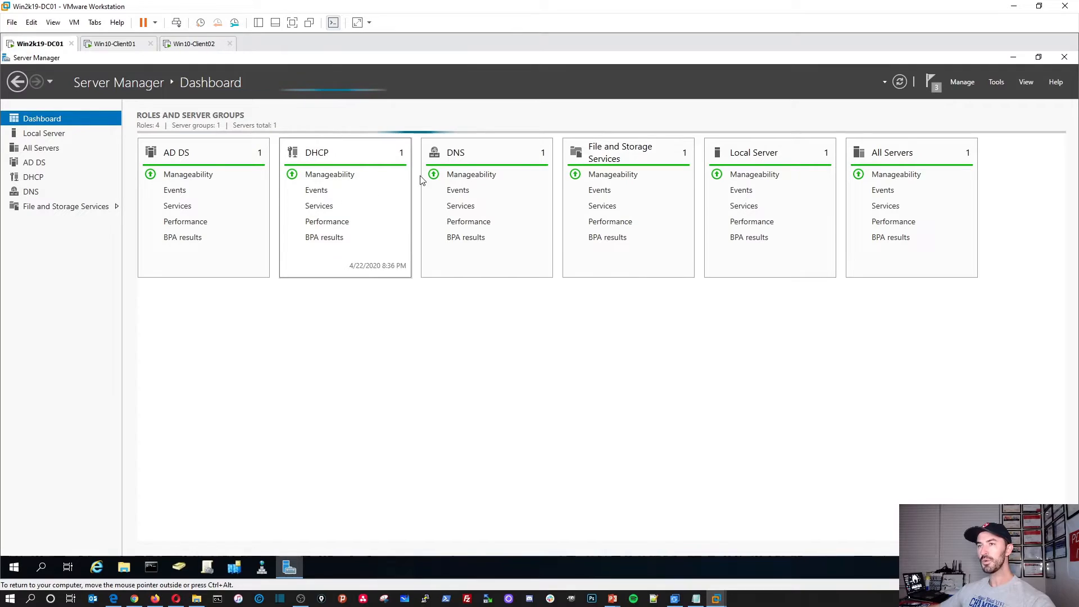
Restart the DHCP Server service from Tools > Services and close the Services console
click(994, 82)
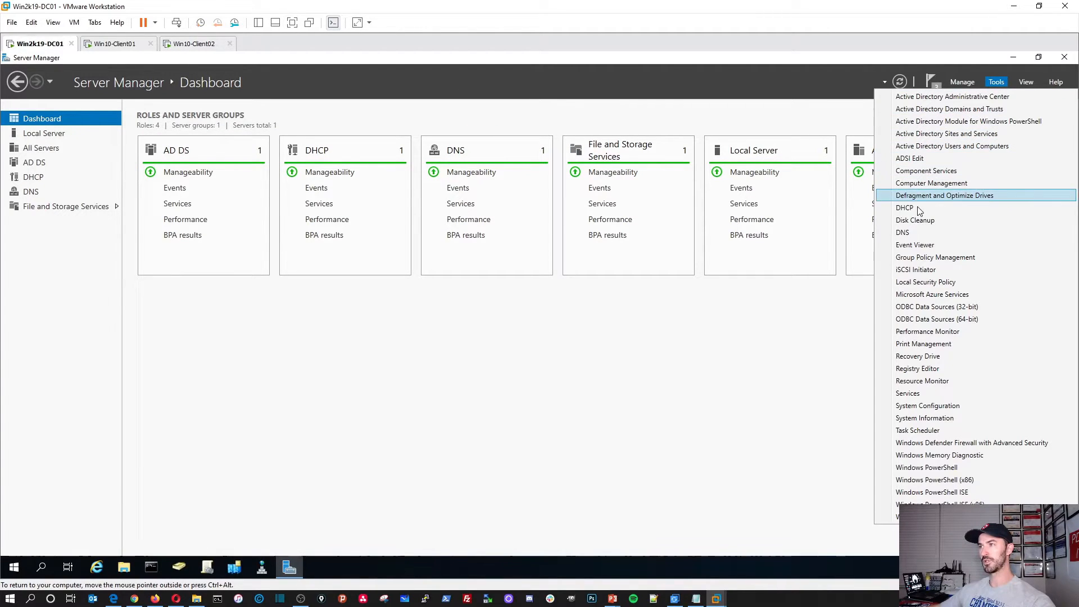
mouse_move(915, 393)
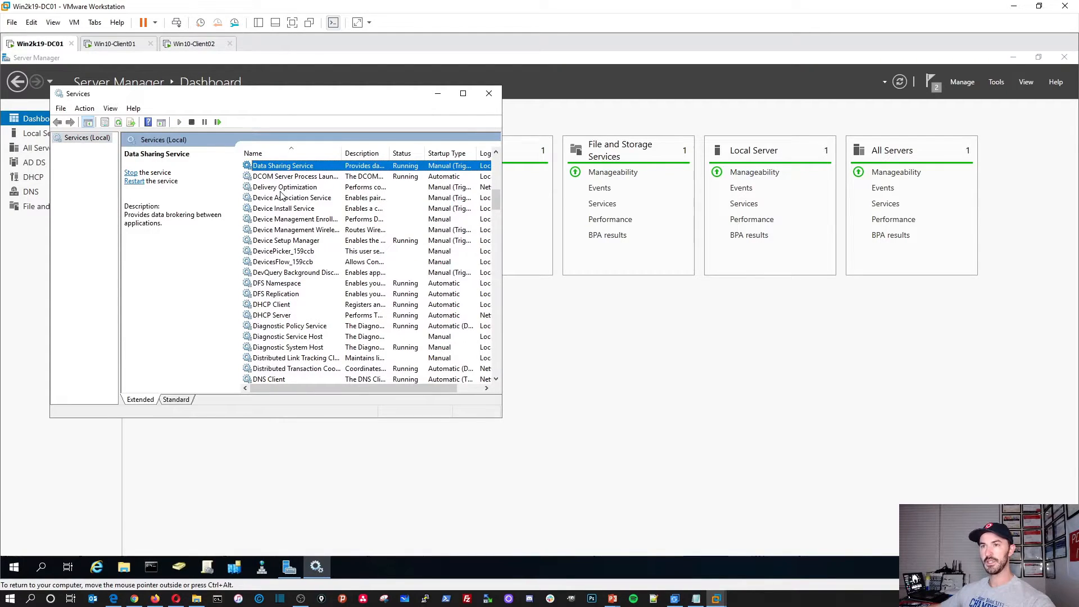
right_click(271, 314)
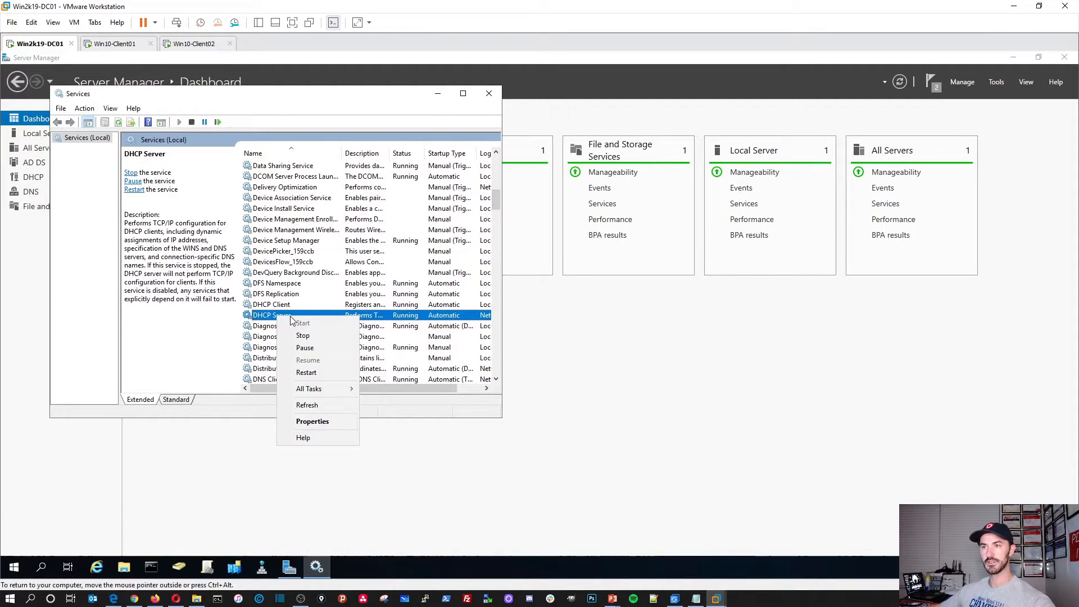
click(303, 323)
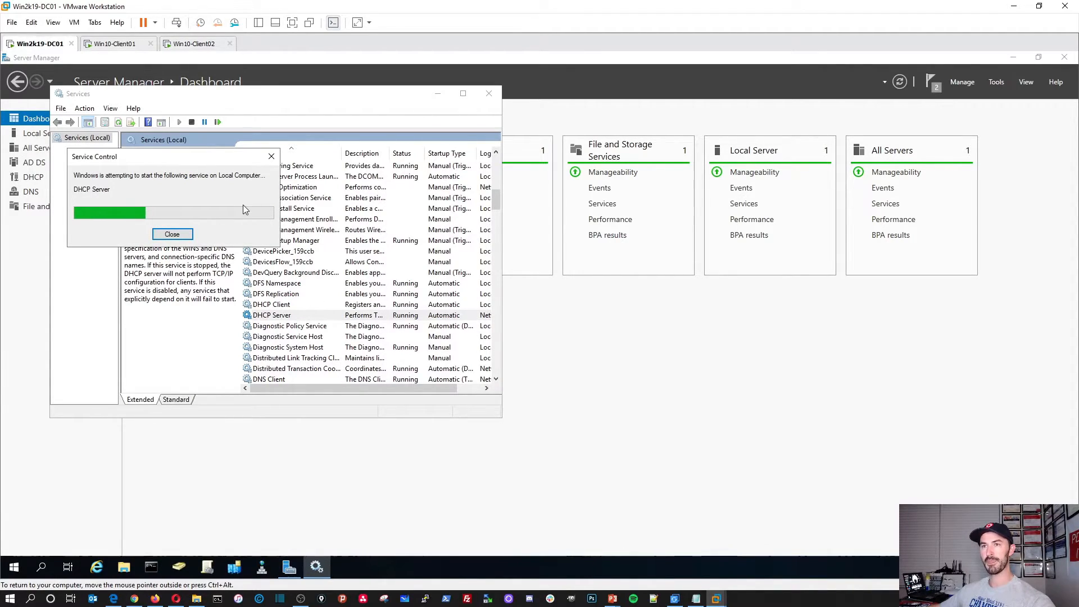
click(172, 234)
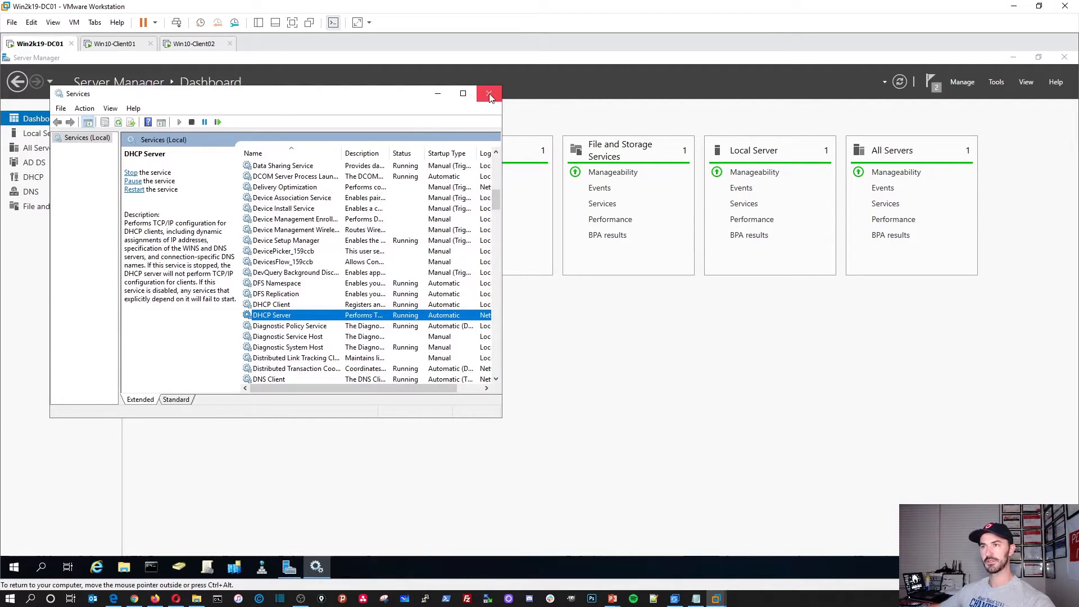
click(489, 93)
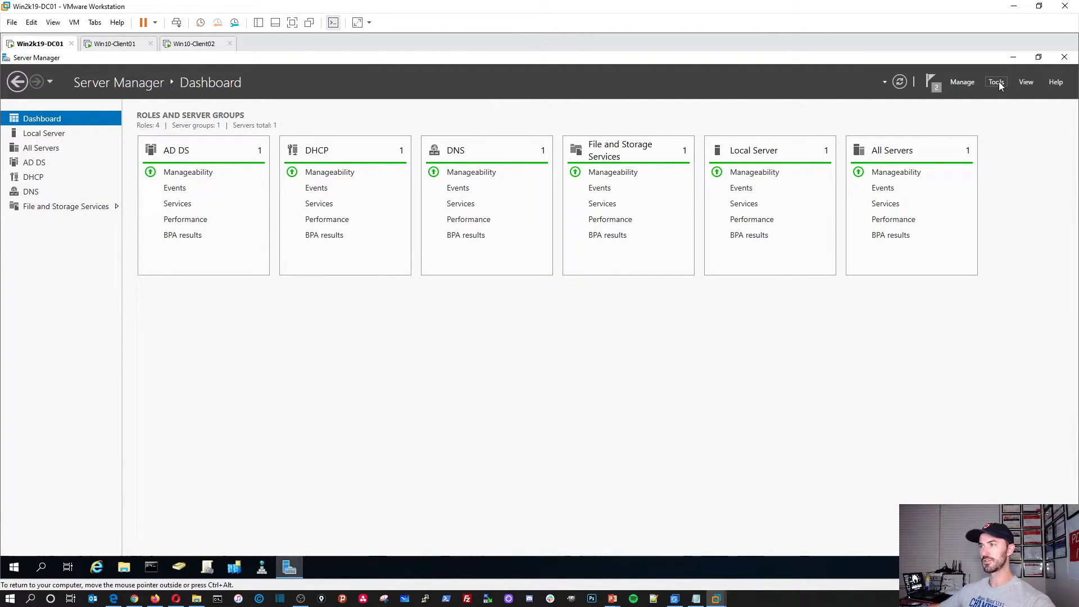
Launch the DHCP management console from the tools menu and maximize it
click(995, 82)
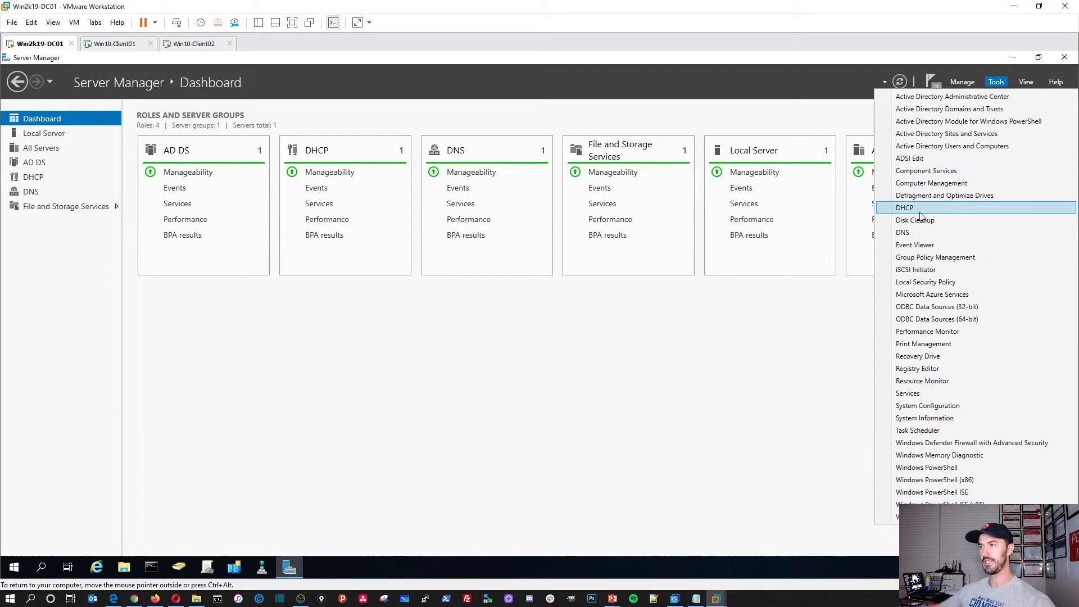
click(903, 206)
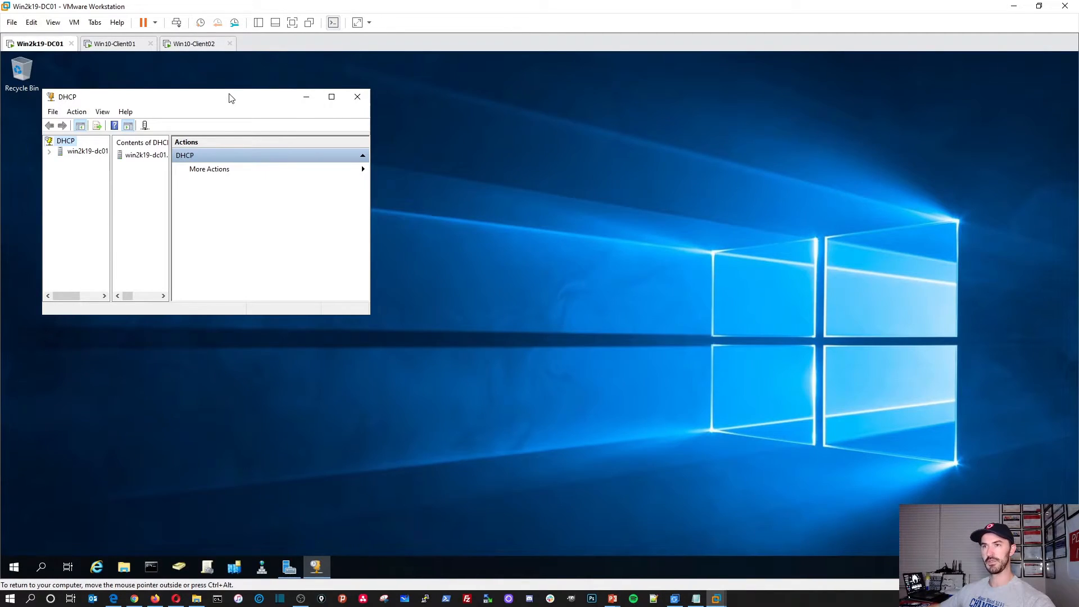
click(330, 97)
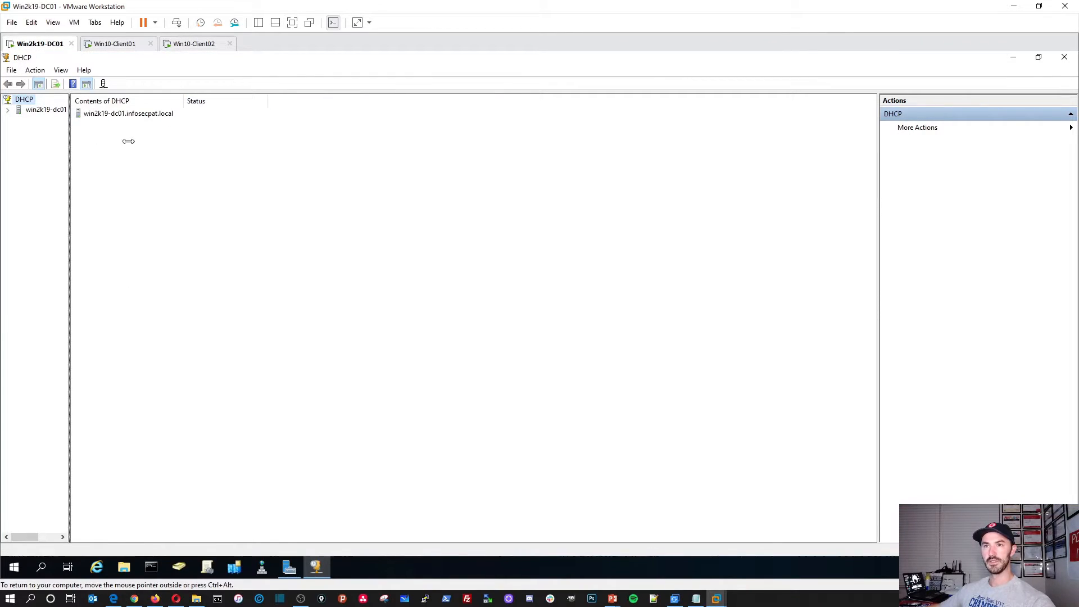
Expand the DC01 server, its IPv4 and IPv6 branches, and the IPv4 Server Options and Filters nodes
click(128, 112)
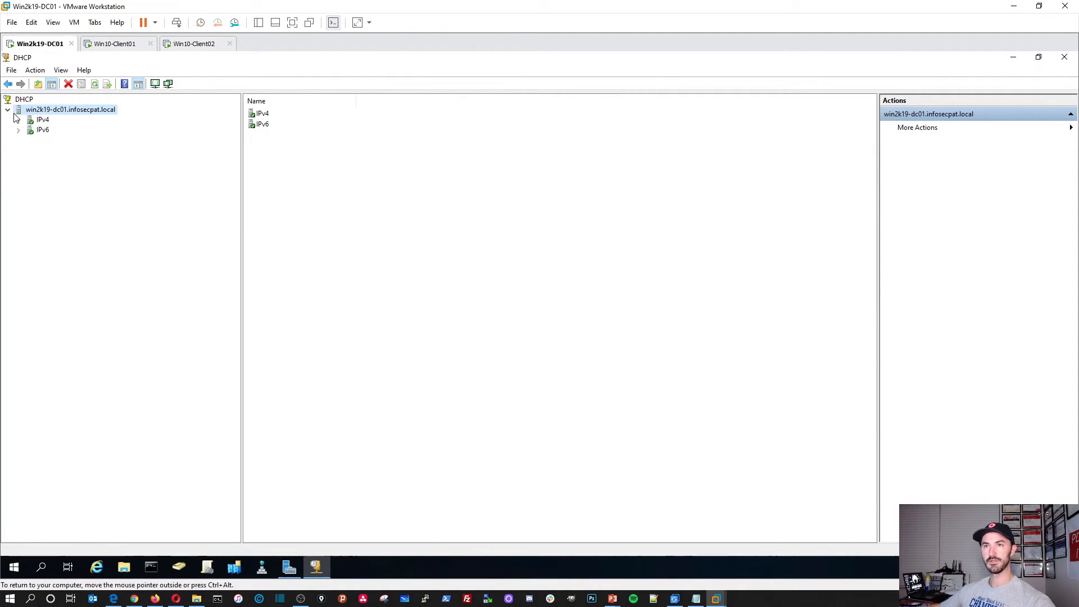
click(42, 121)
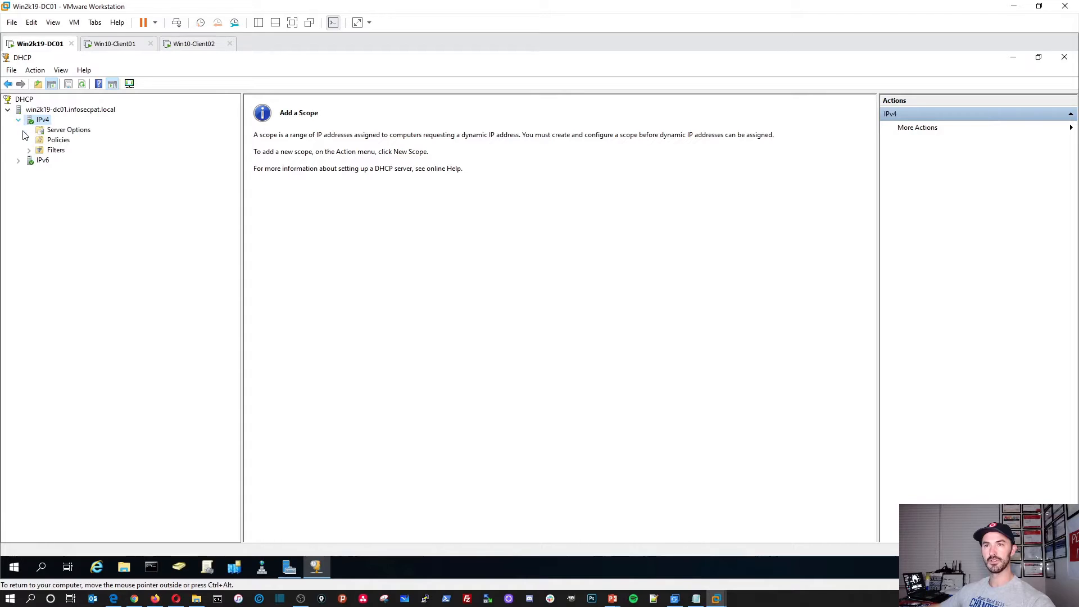
click(19, 159)
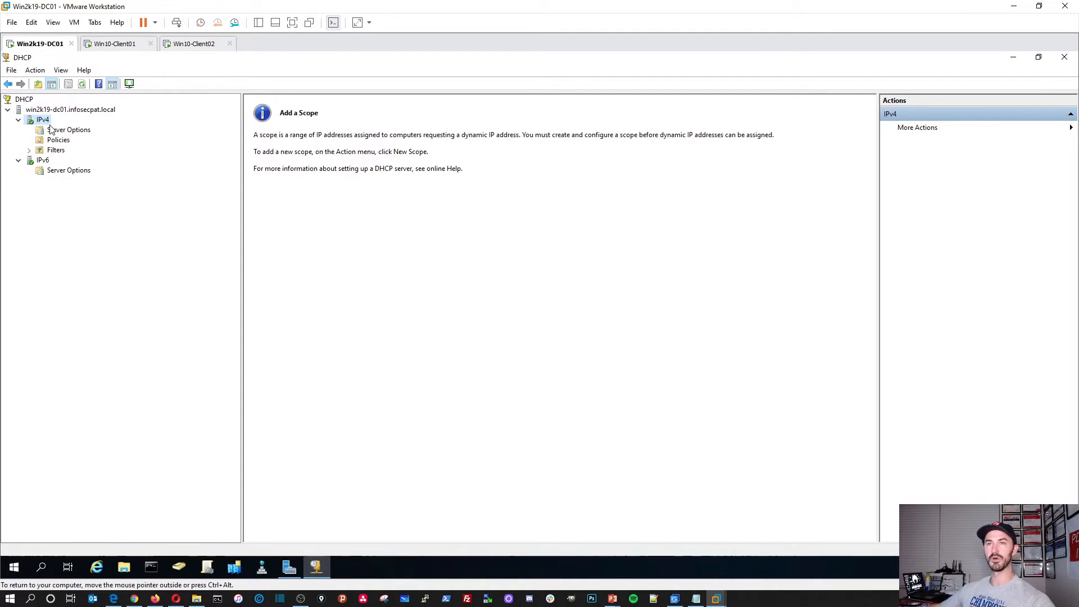
click(69, 129)
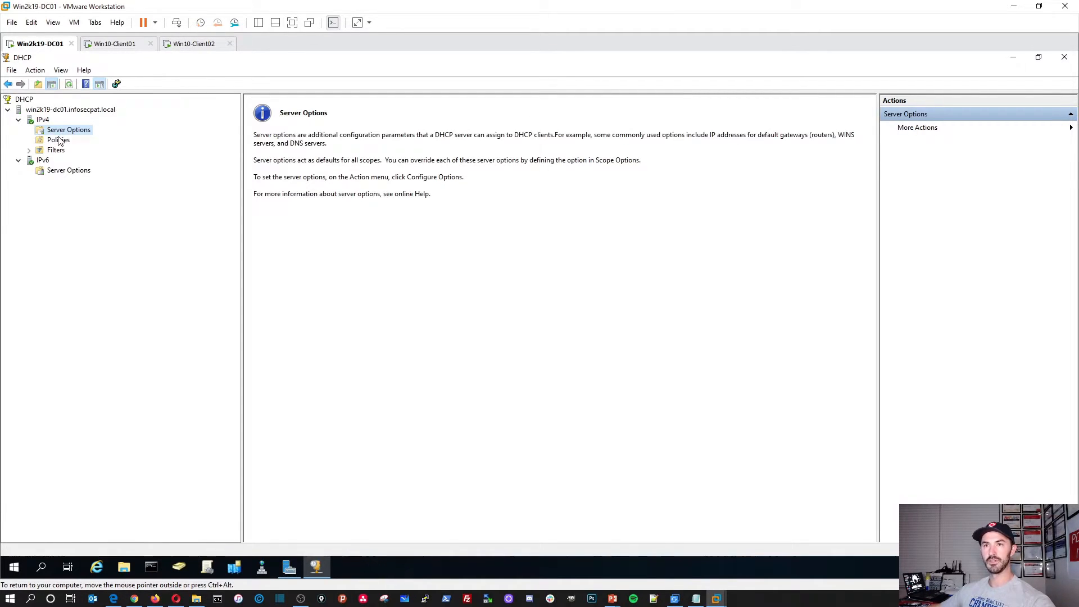
click(43, 120)
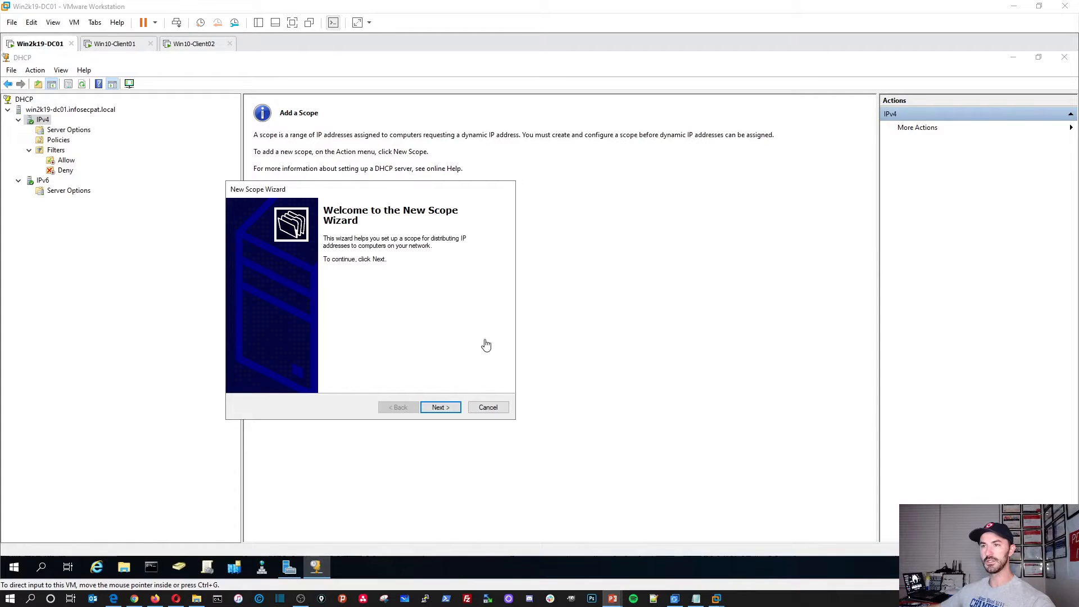
mouse_move(477, 357)
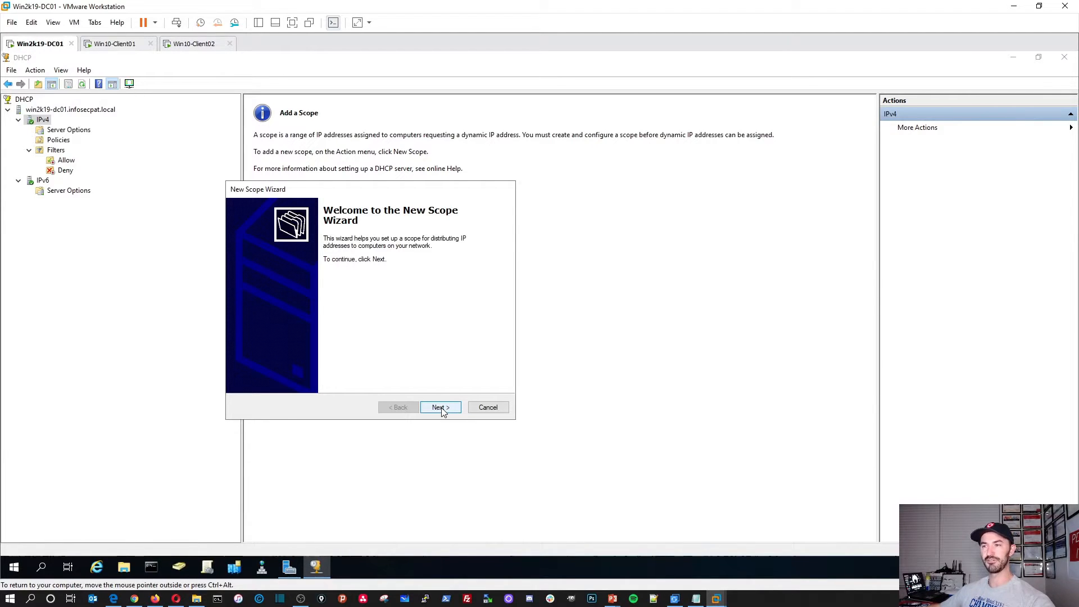
Name the new scope 'Patrick LAN' with description 'Pats LAN Network'
click(439, 407)
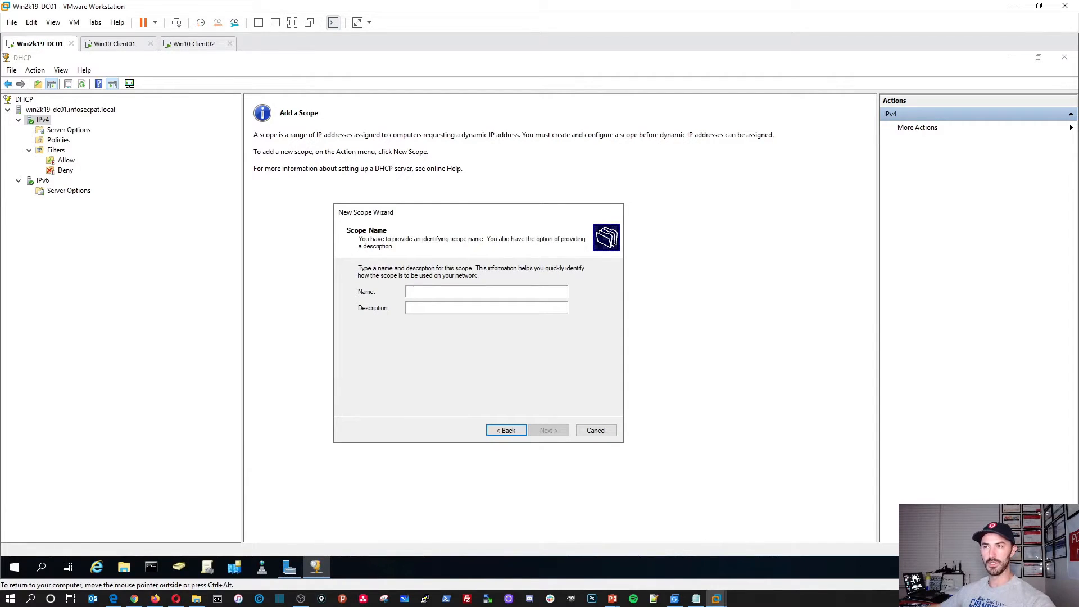
click(485, 291)
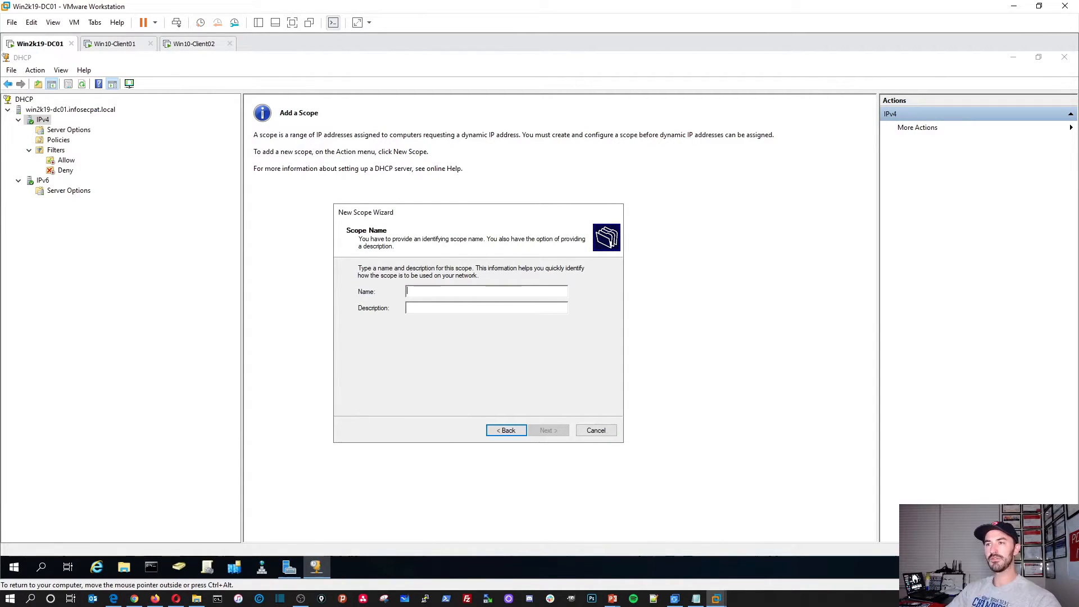
text(Patrick LAN)
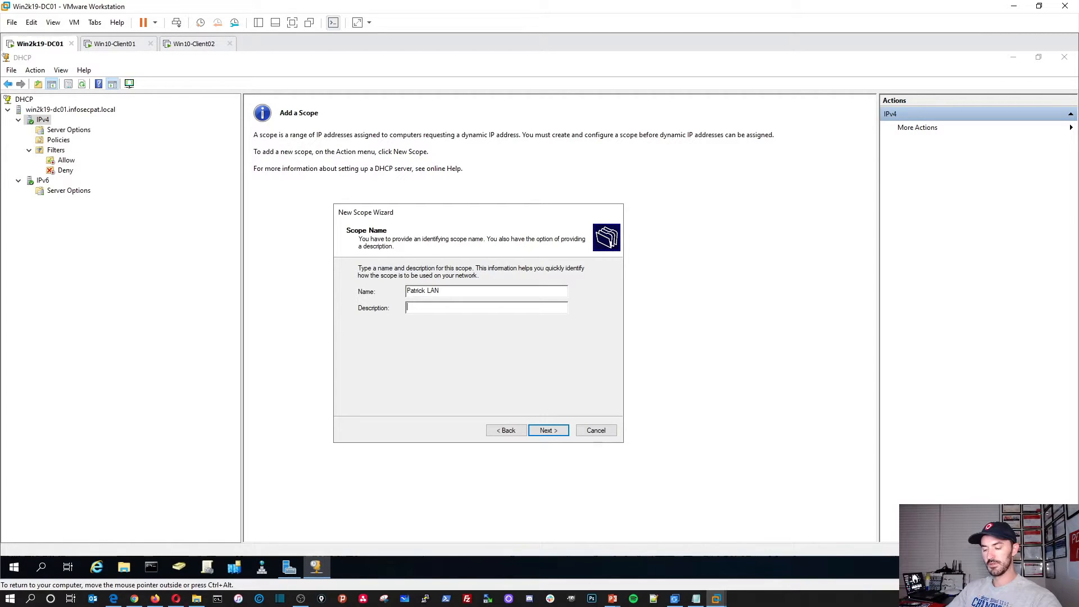
text(Pats)
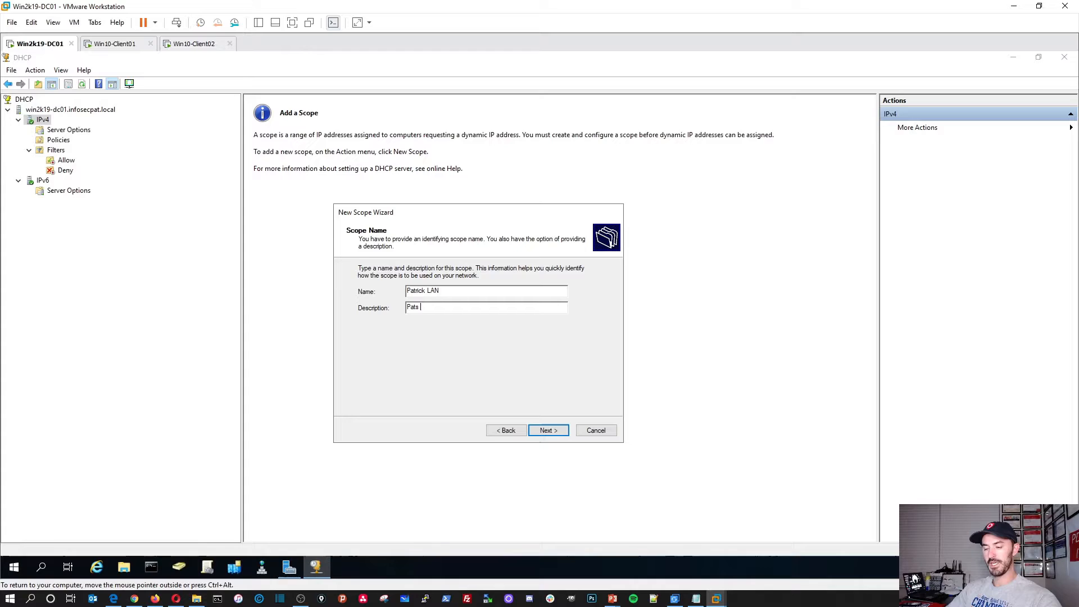
text(LAN Net)
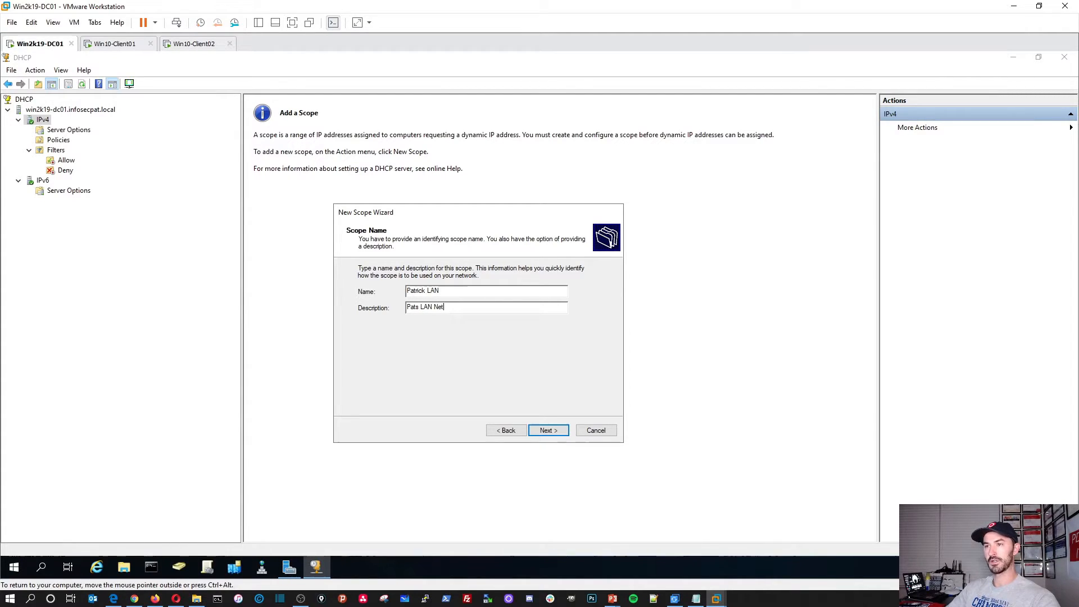
text(work)
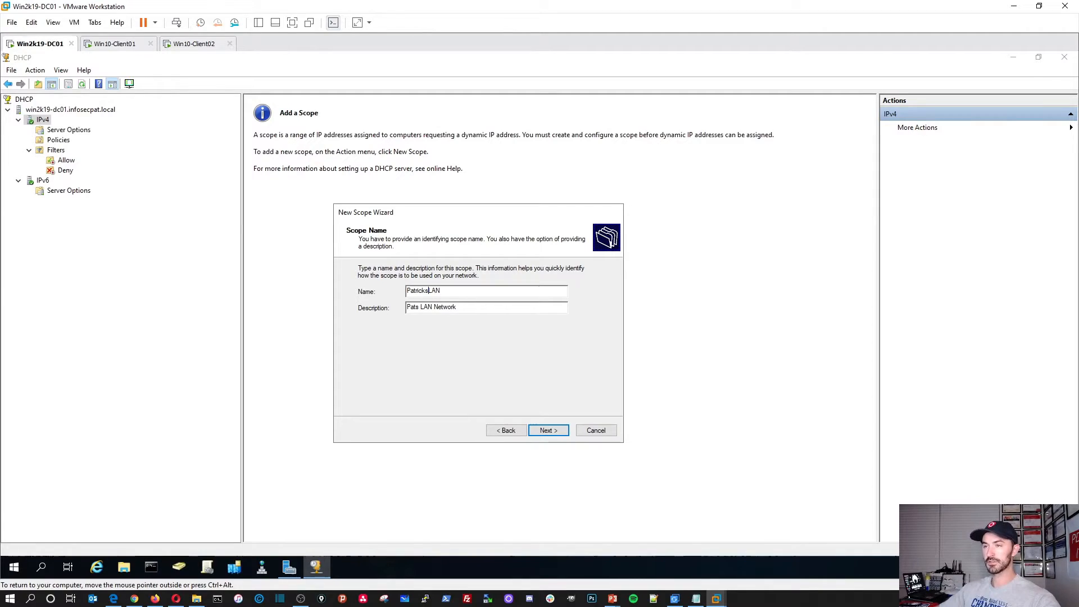
Set the scope range 192.168.50.225 to 192.168.50.240 with mask 255.255.255.0 and continue
click(547, 430)
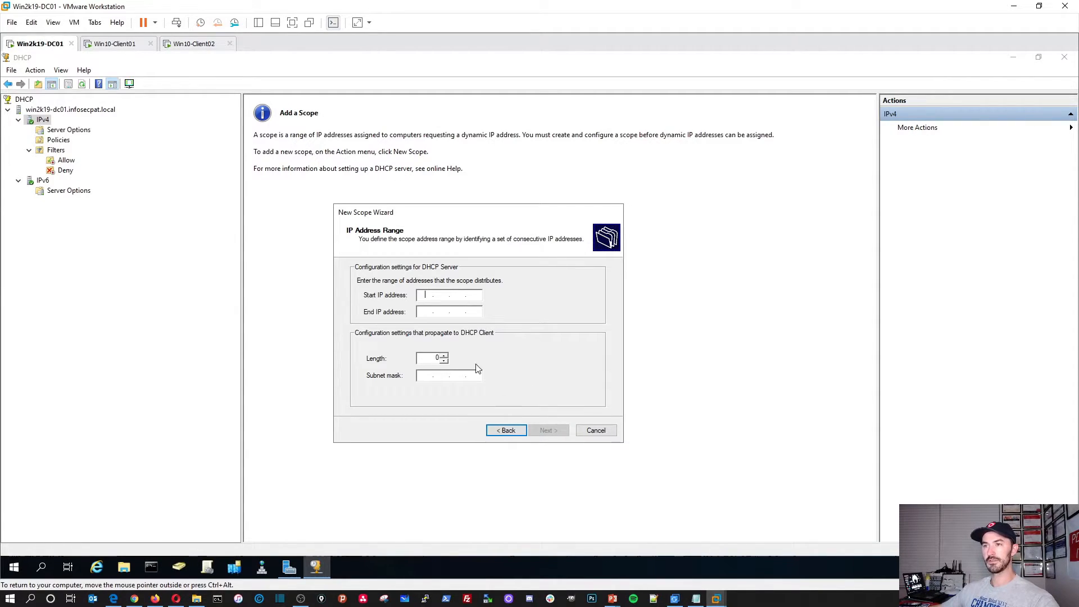
mouse_move(460, 307)
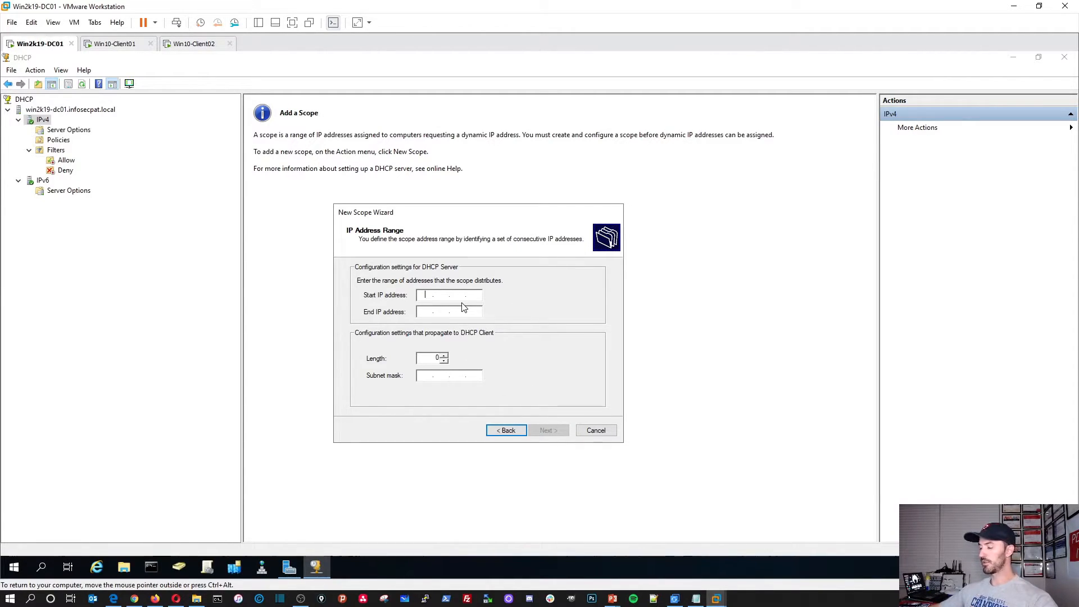
text(192.168..)
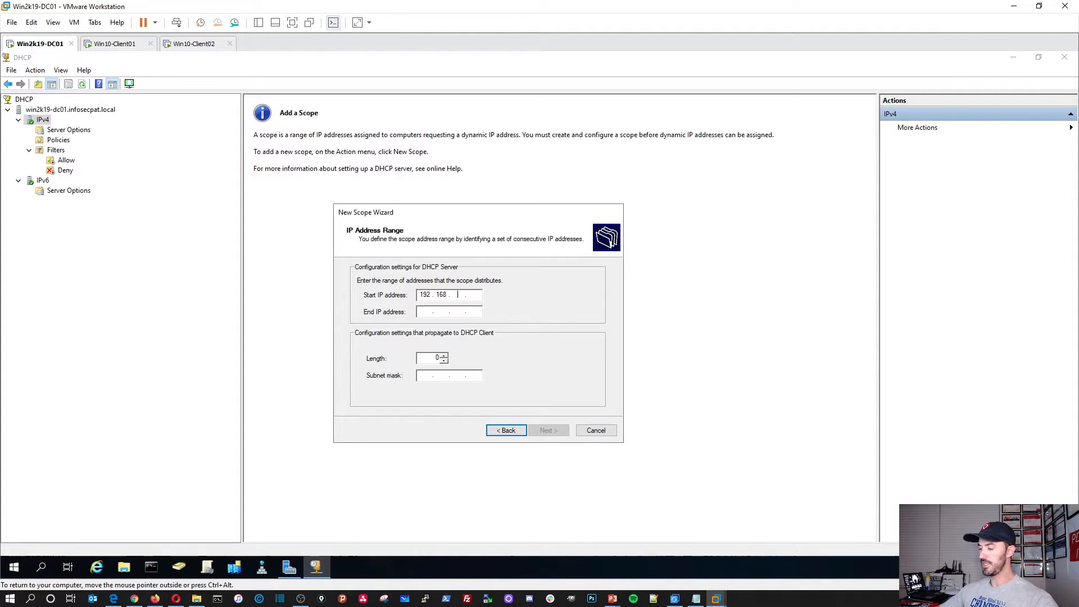
text(50)
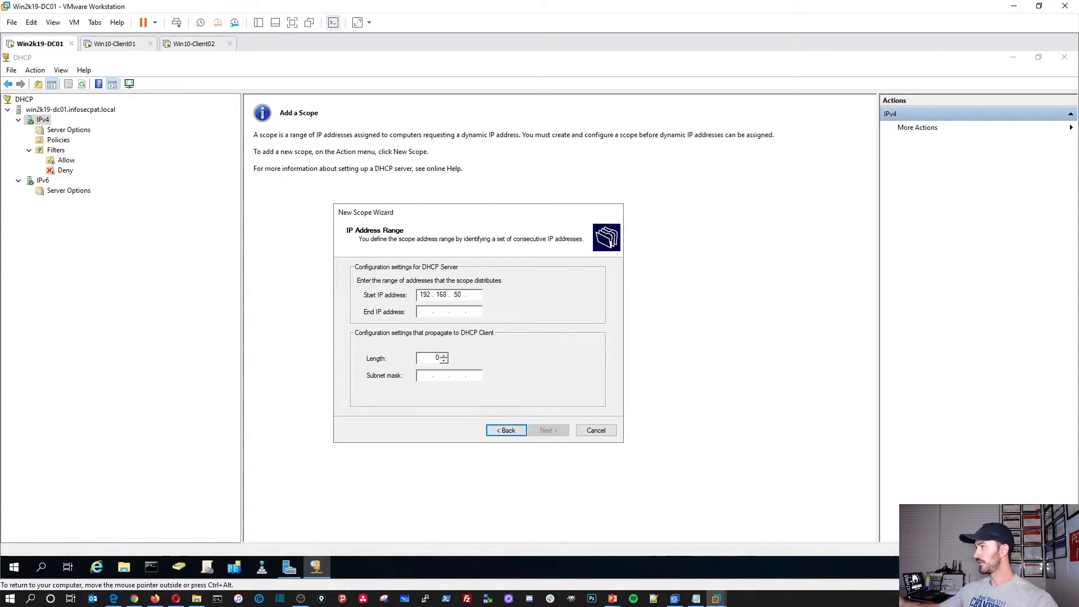
text(225)
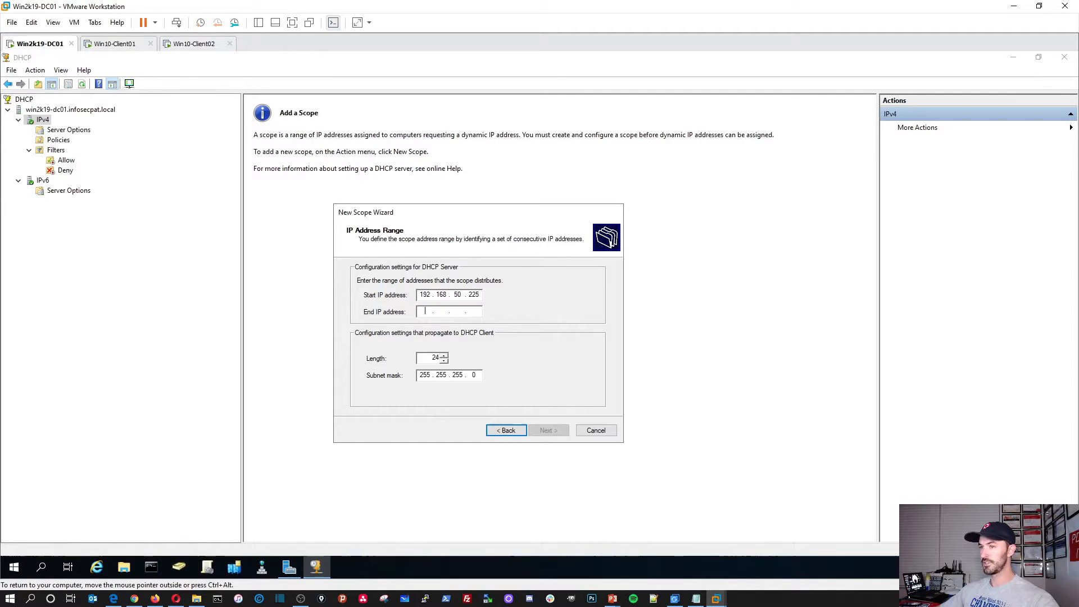
text(192.167.8.)
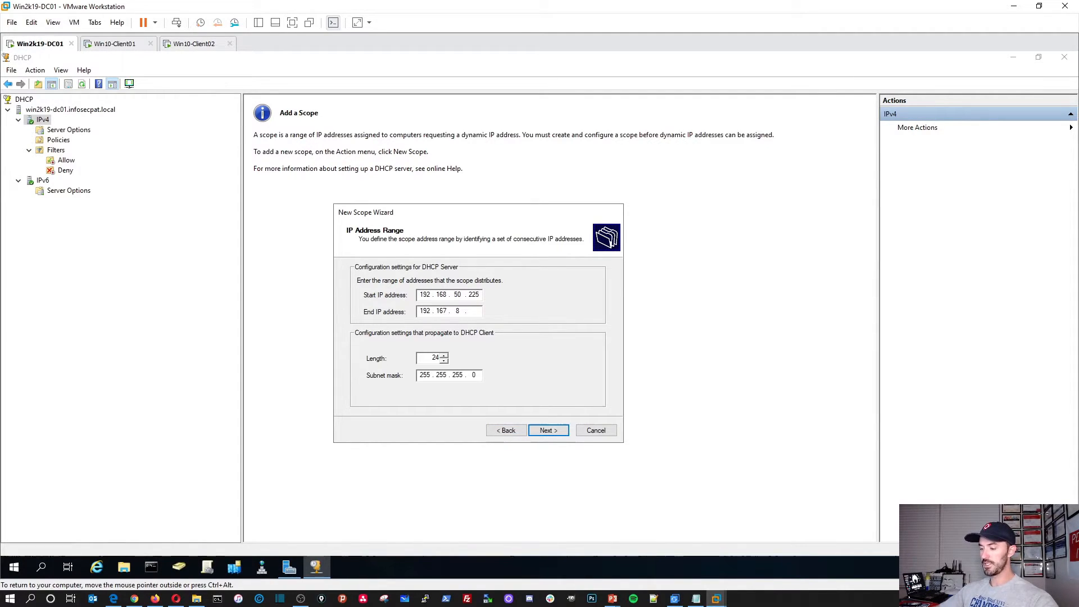
text(192.168.50.2)
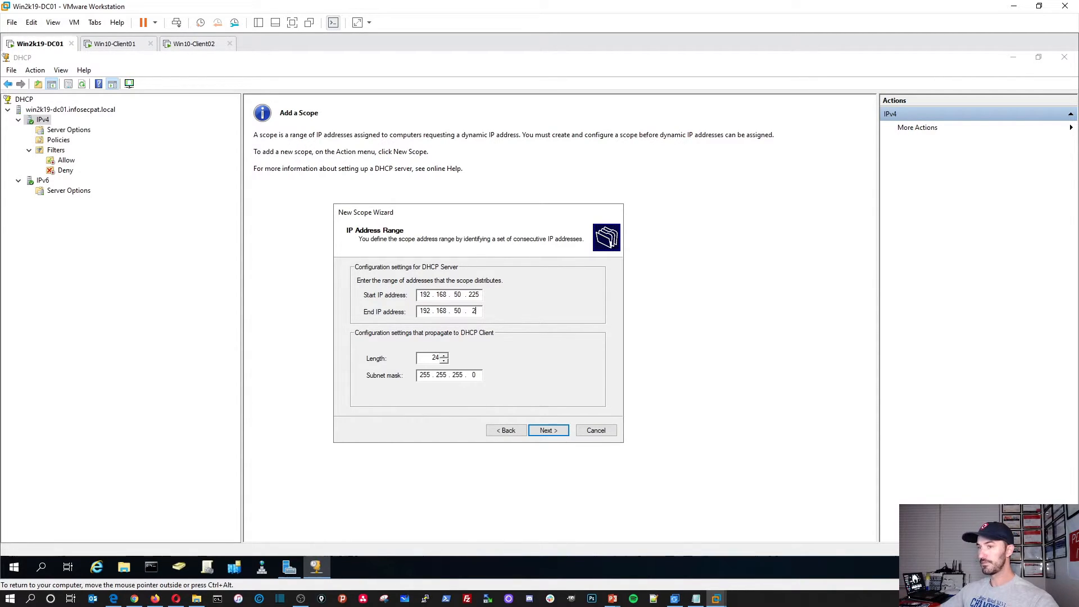
text(40)
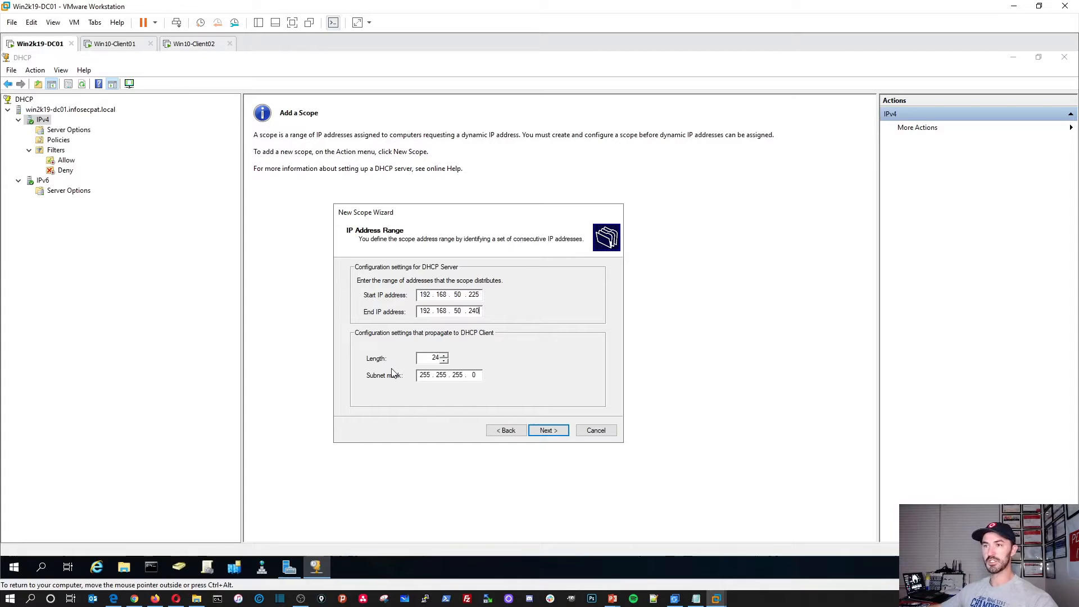
mouse_move(535, 402)
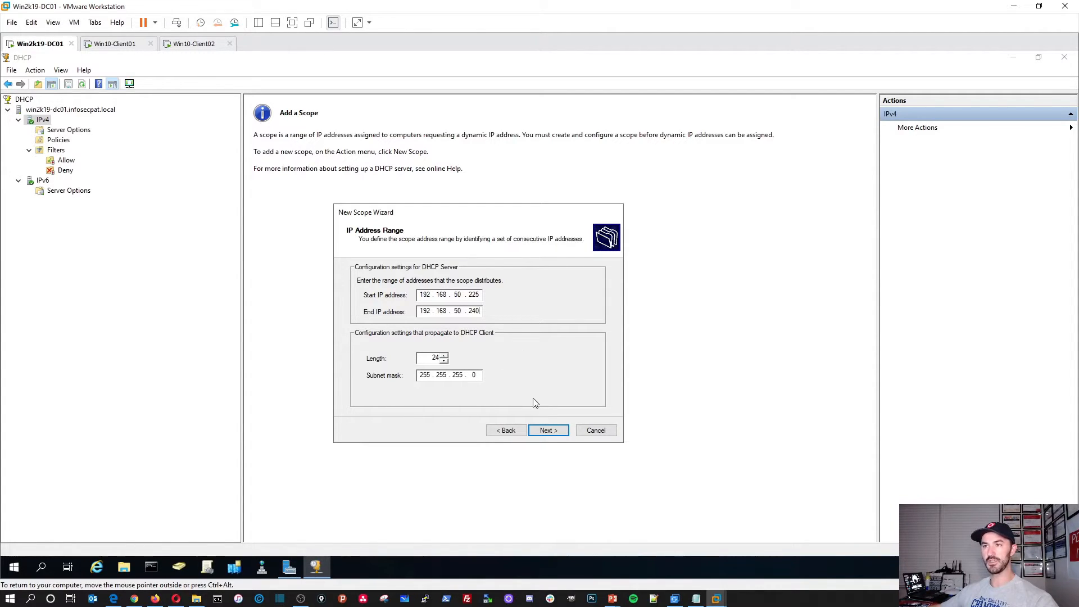
mouse_move(549, 430)
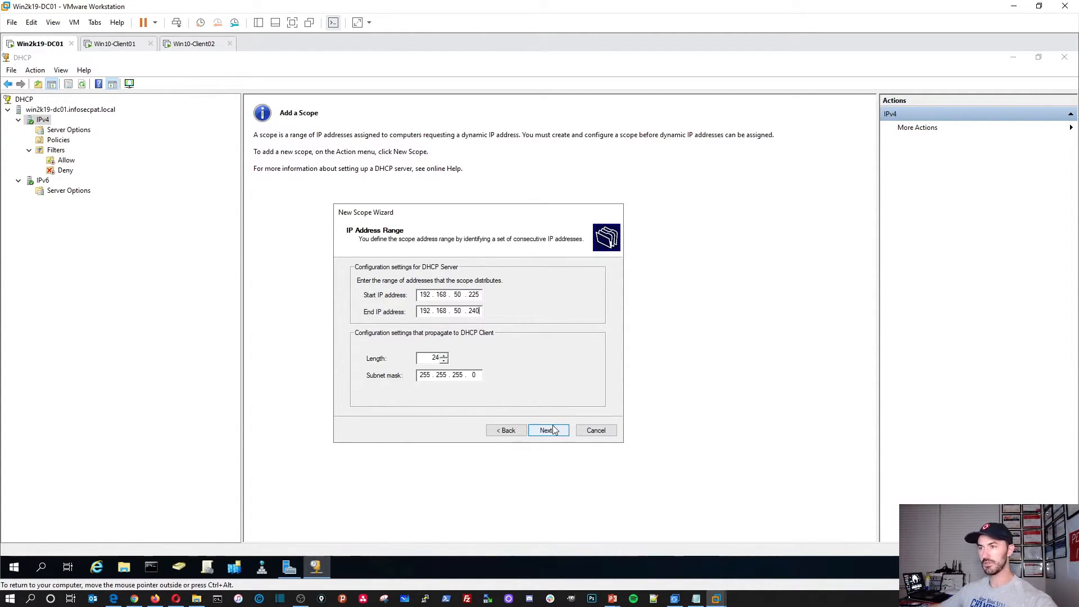
mouse_move(552, 349)
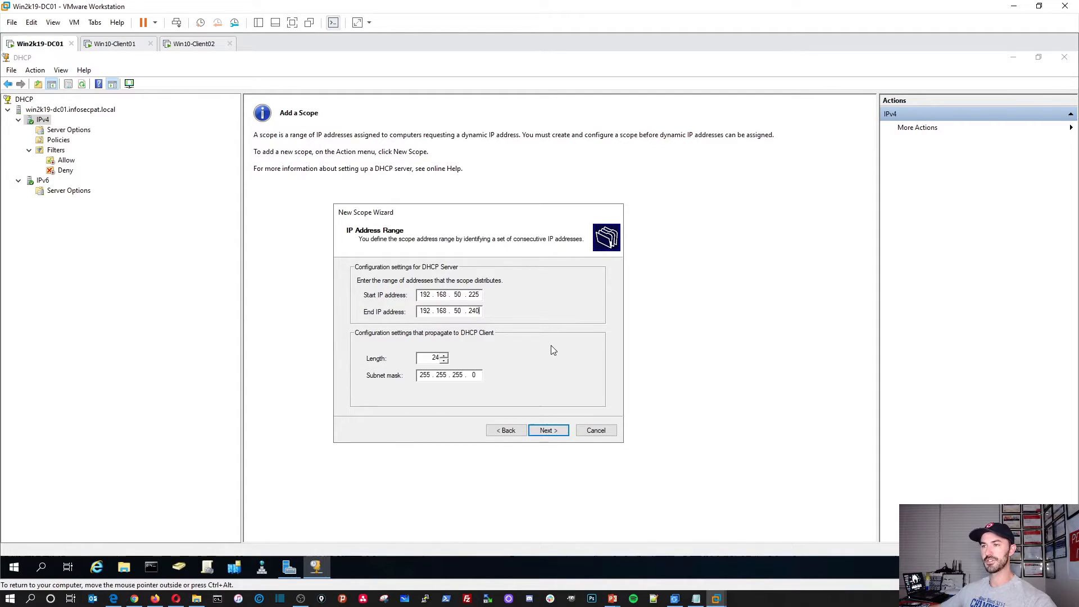
click(546, 430)
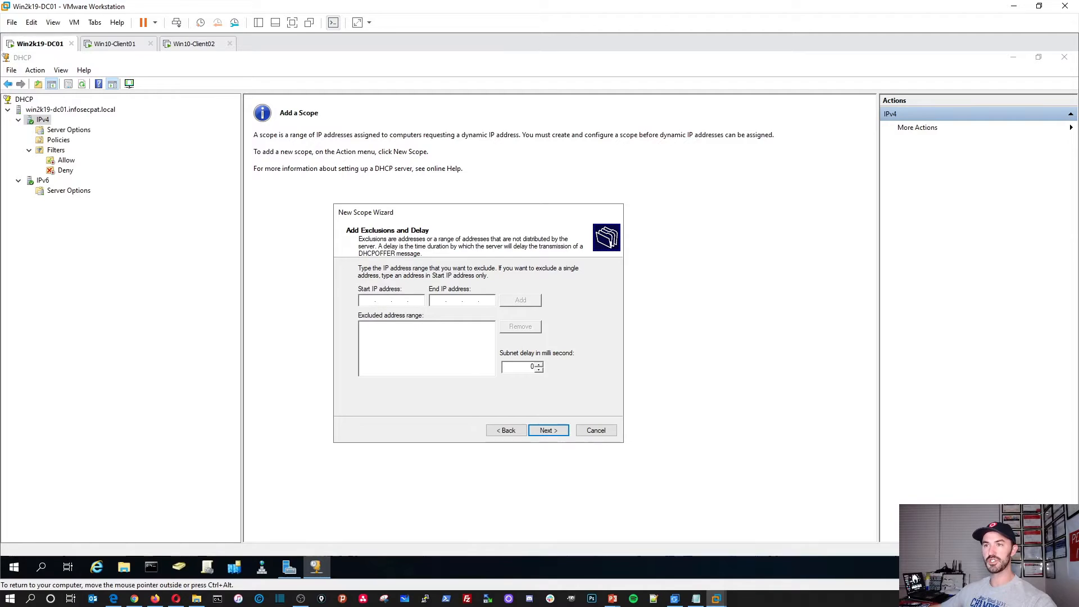
Exclude 192.168.50.225 to 192.168.50.230 from the scope and continue to lease duration
click(391, 300)
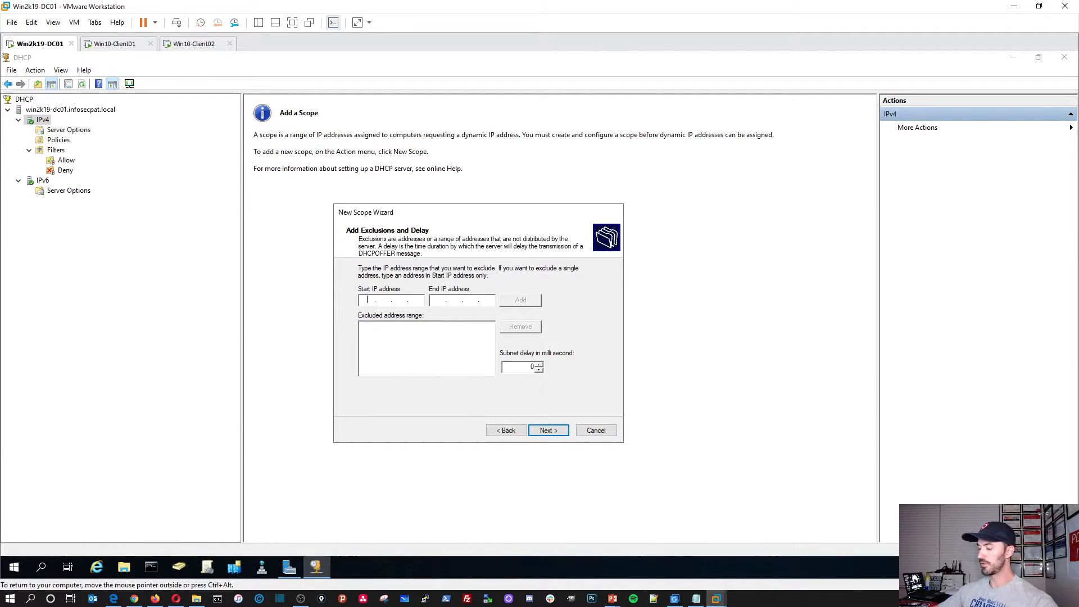
text(192.168..)
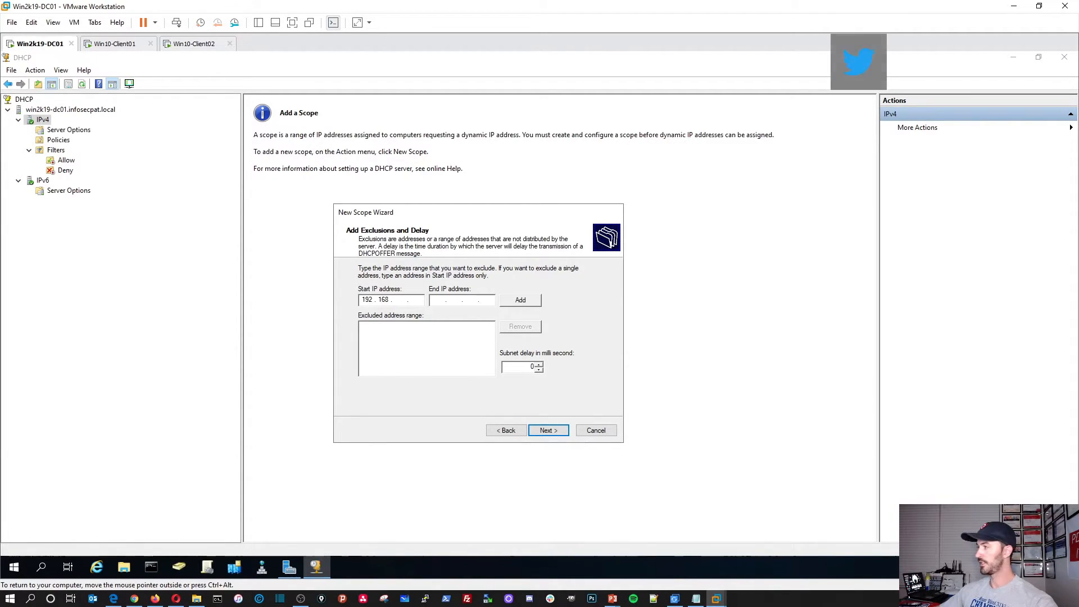
text(50 . 225)
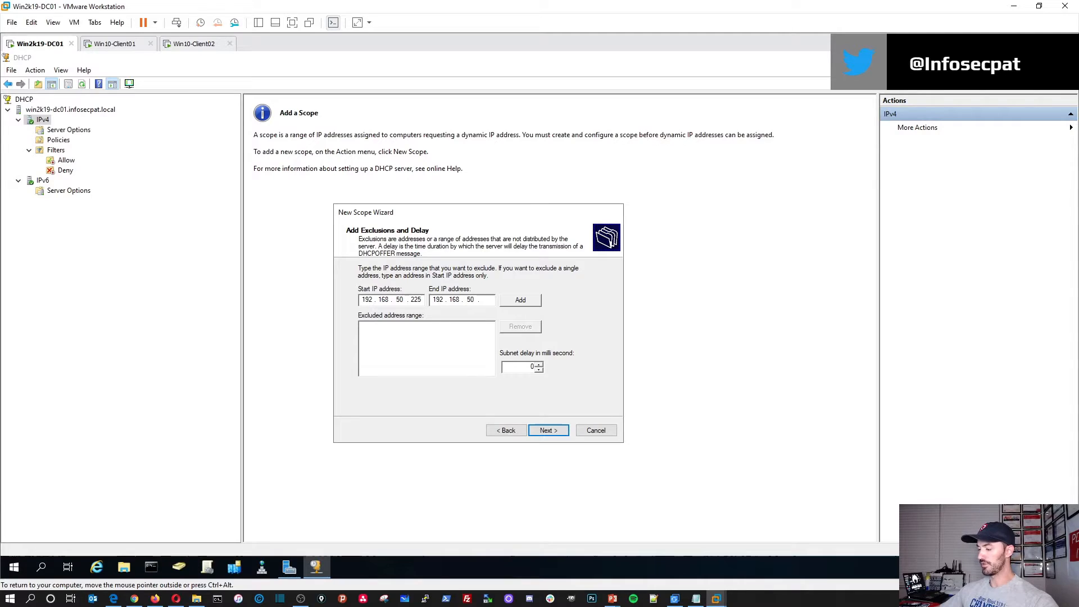
text(230)
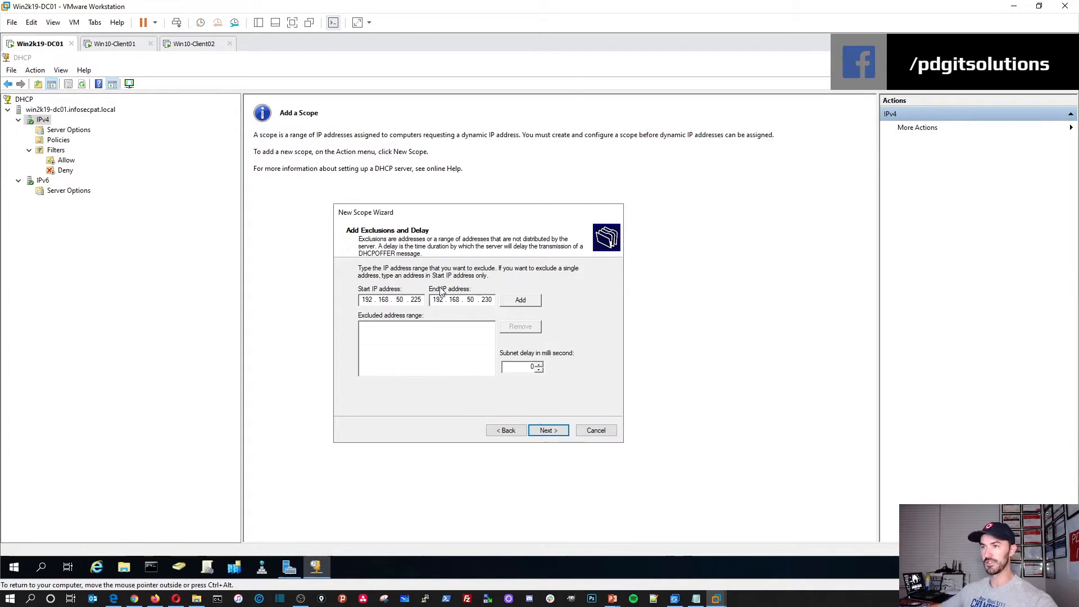
click(520, 299)
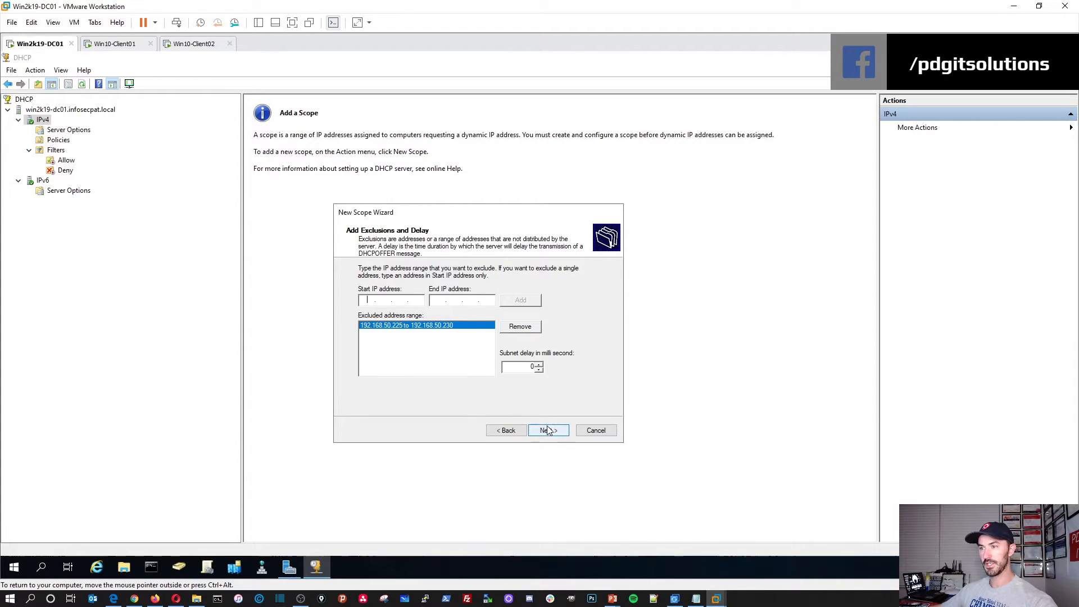
click(547, 430)
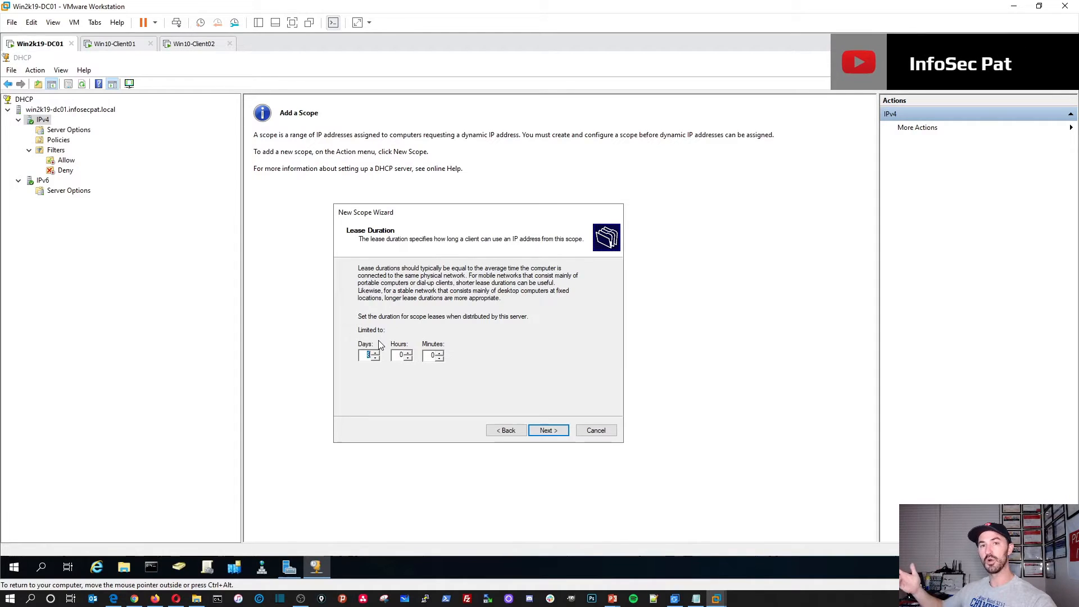
mouse_move(376, 360)
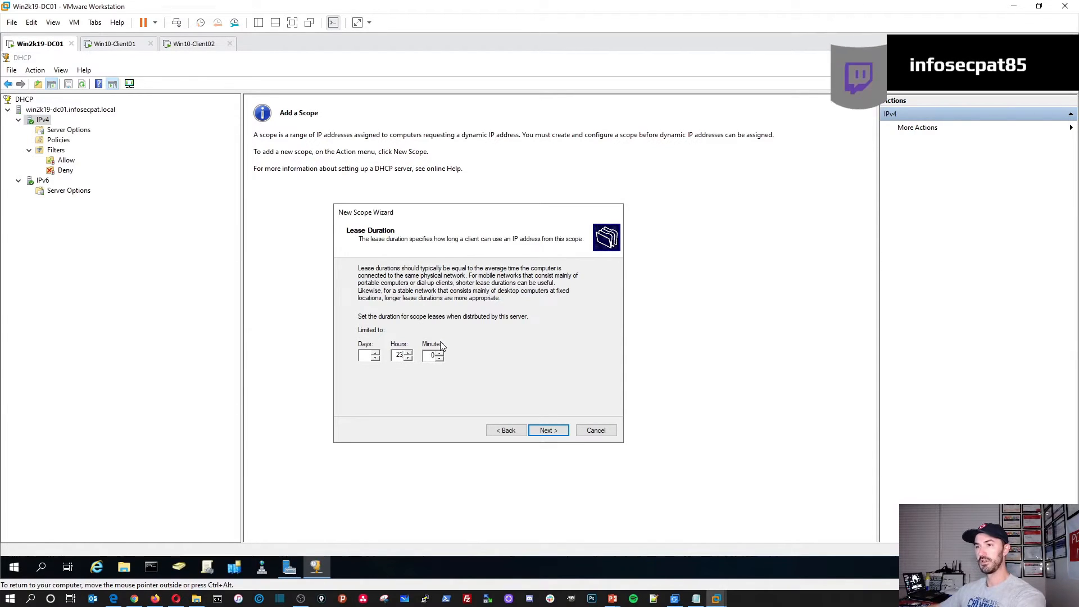
Accept the default lease duration and choose to configure DHCP options now
click(547, 431)
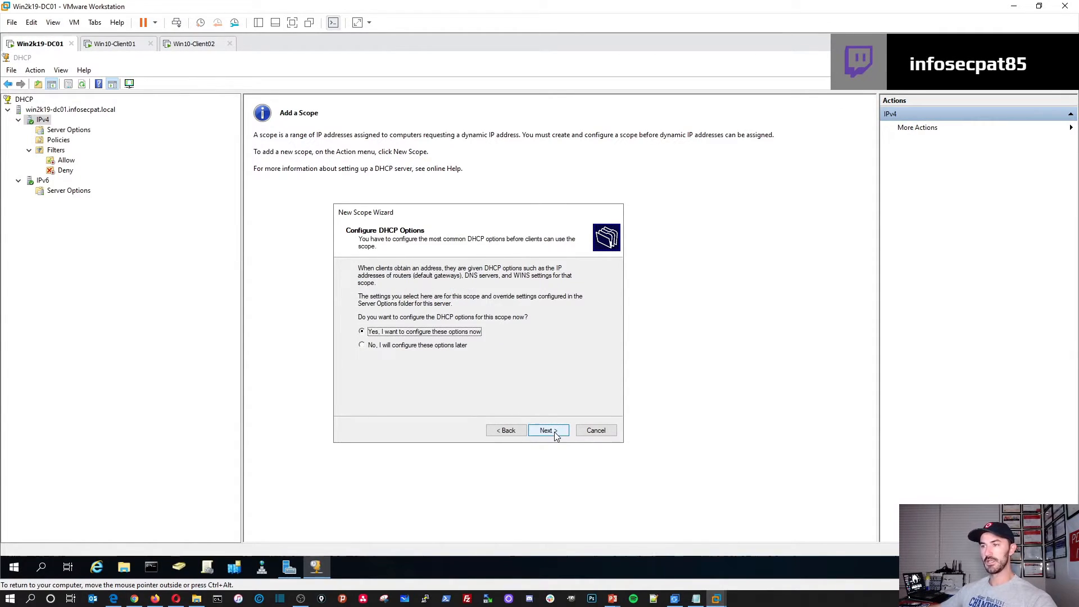
mouse_move(376, 304)
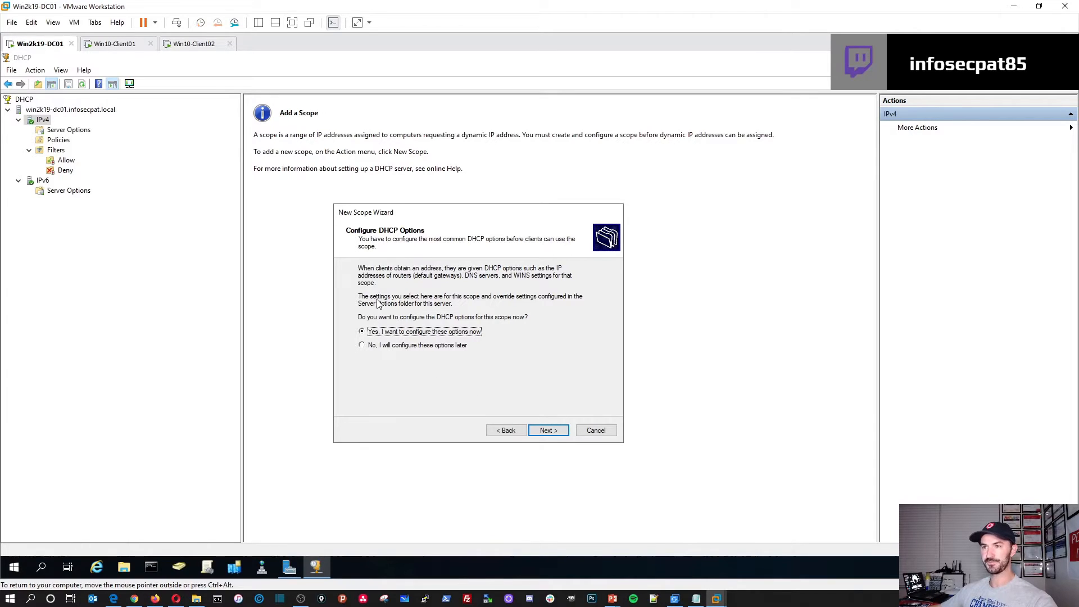
mouse_move(522, 334)
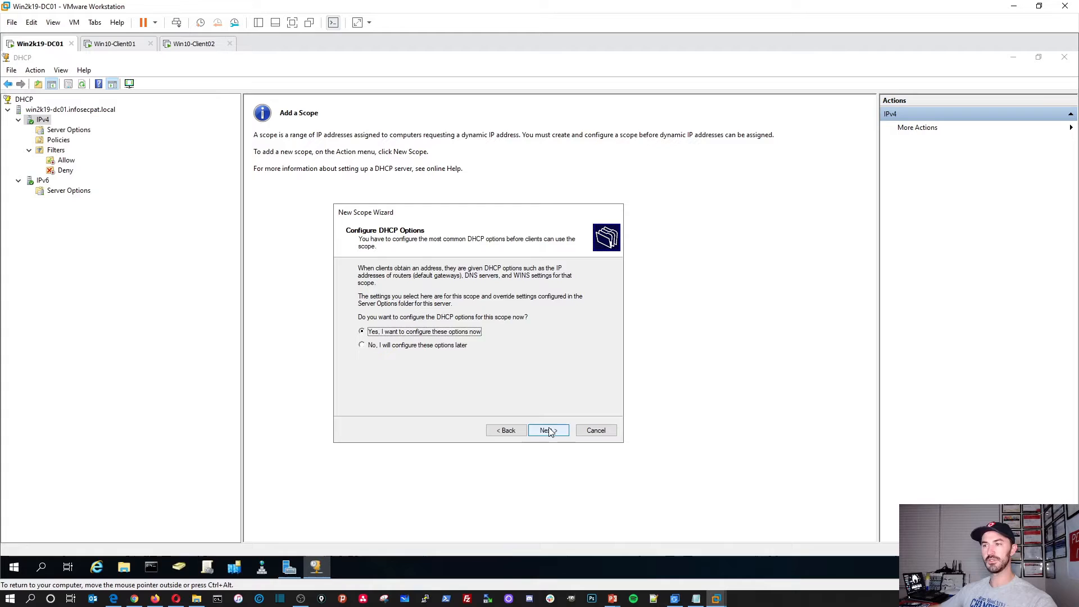
click(548, 430)
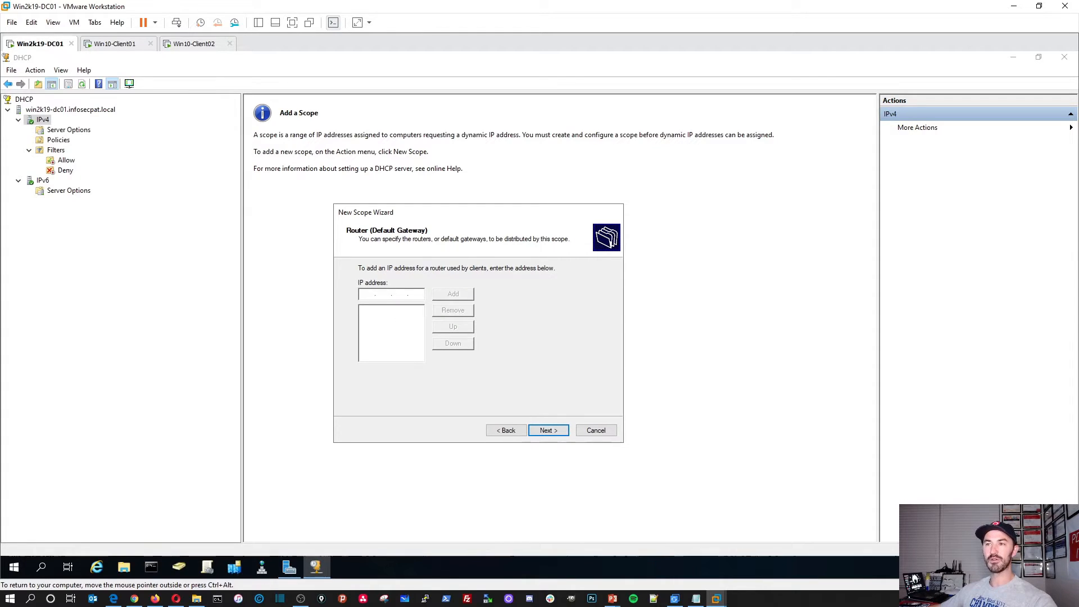
Add 192.168.50.1 as the scope's default gateway and continue to the DNS page
click(391, 294)
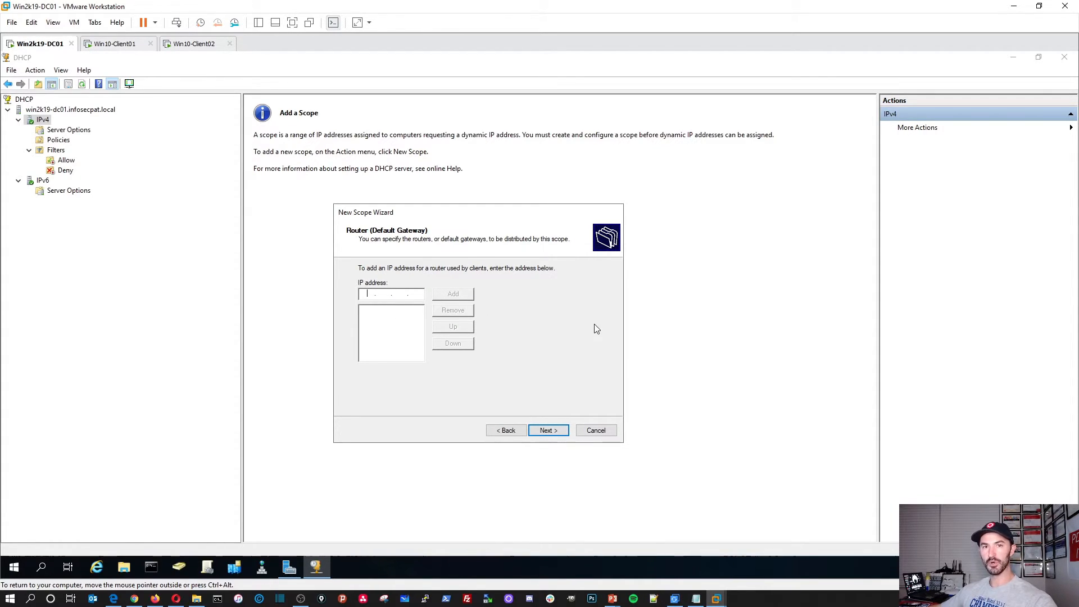
text(192.168)
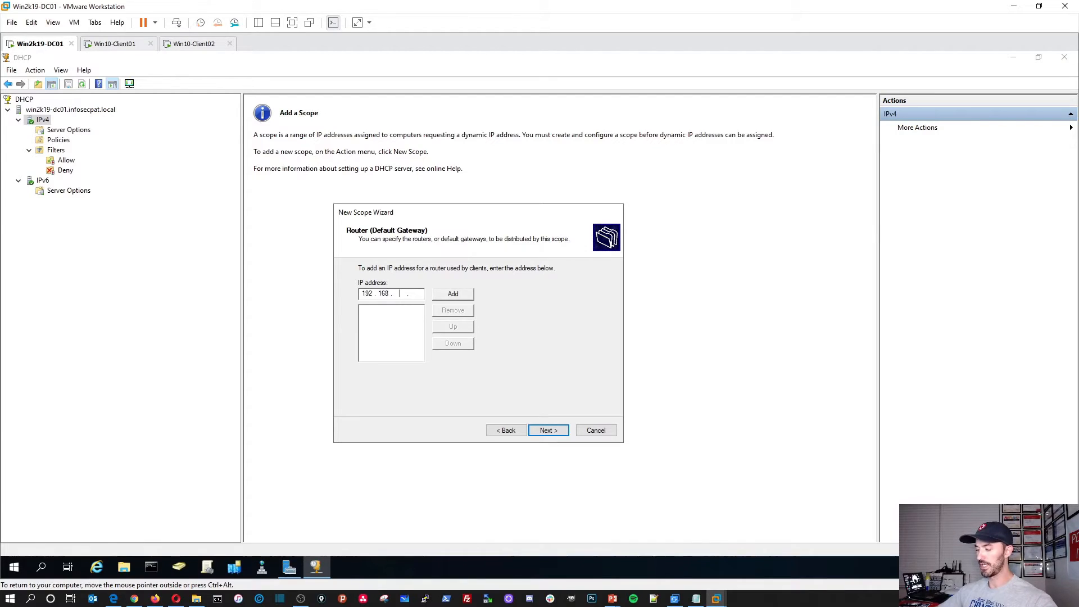
text(50.1)
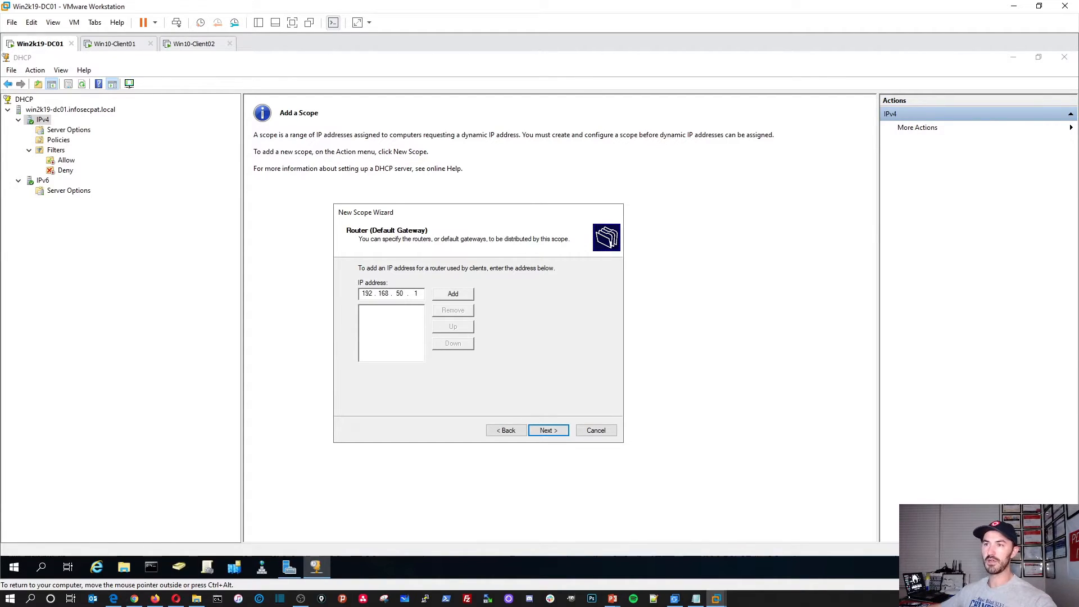
mouse_move(445, 303)
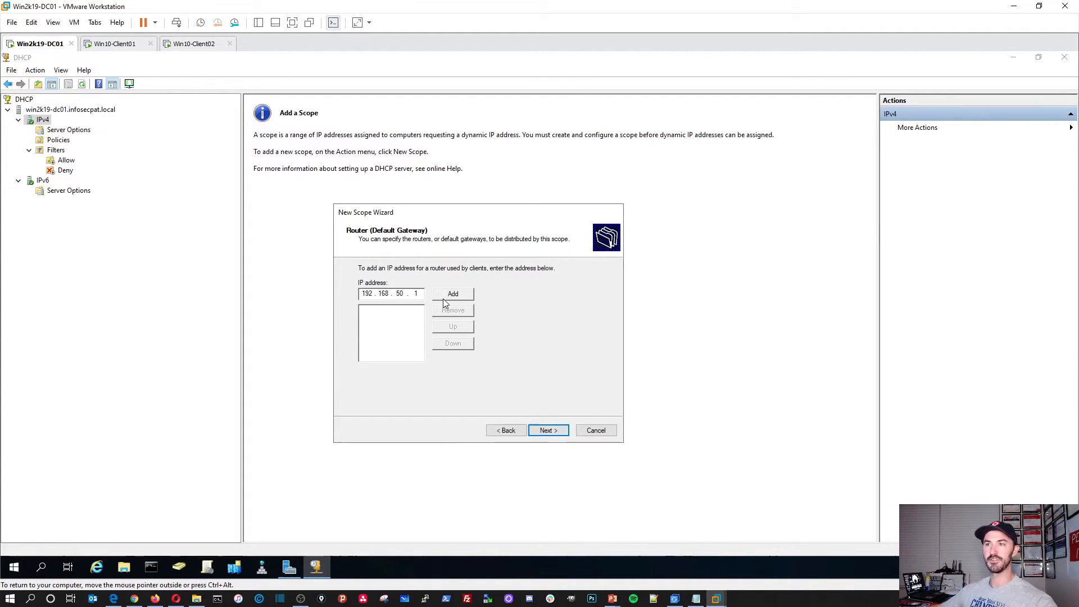
click(452, 293)
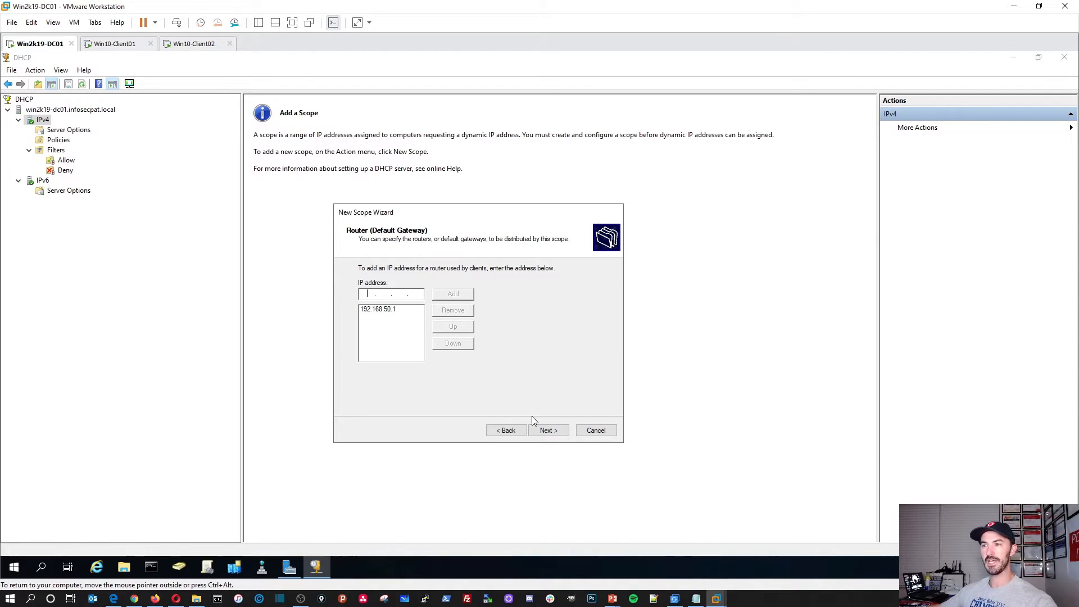
click(547, 430)
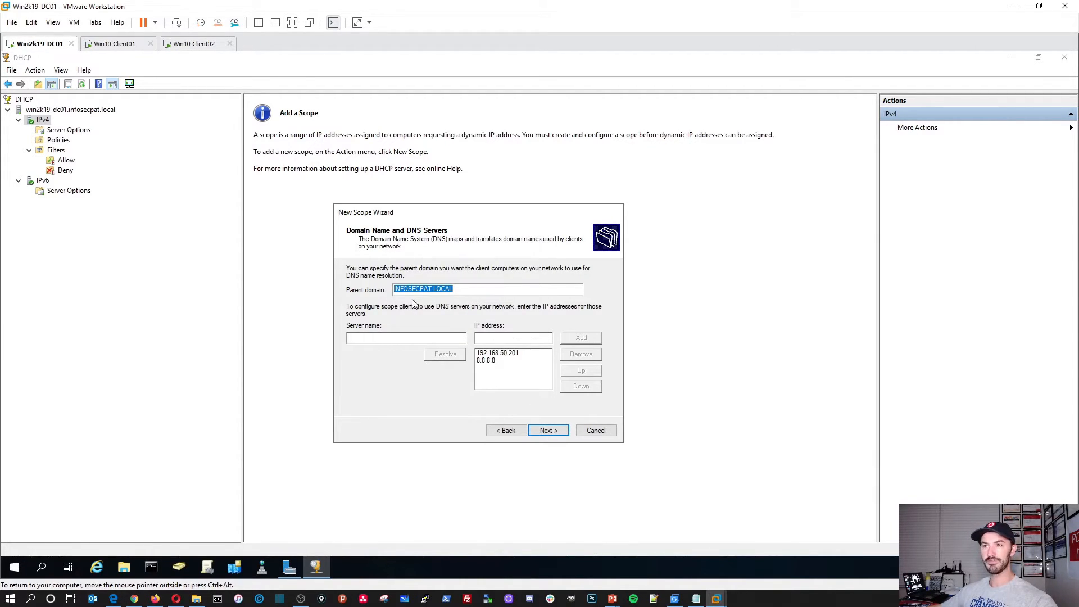
mouse_move(440, 310)
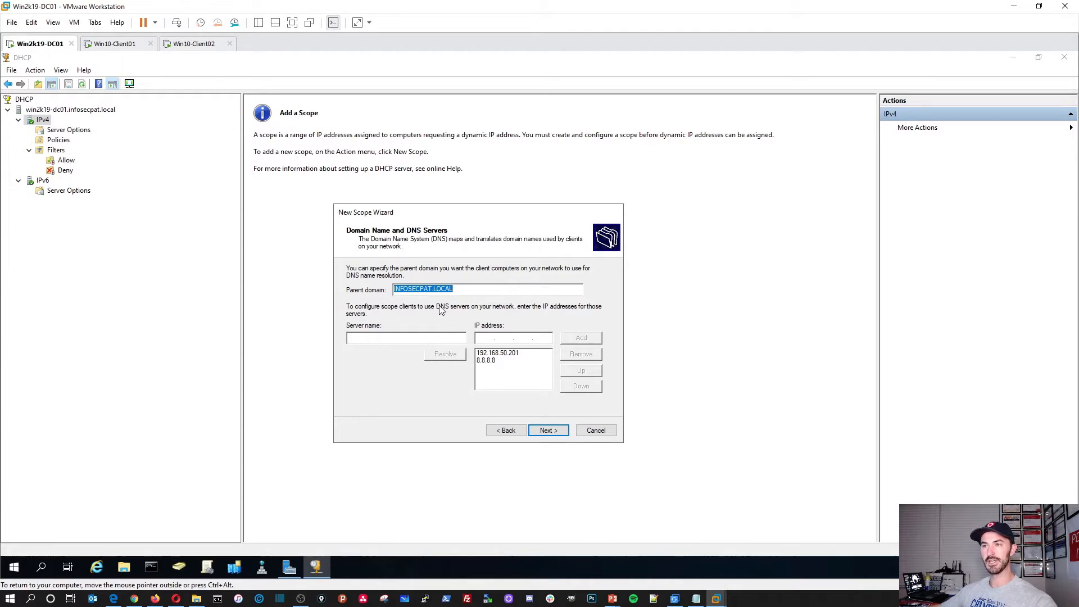
mouse_move(494, 369)
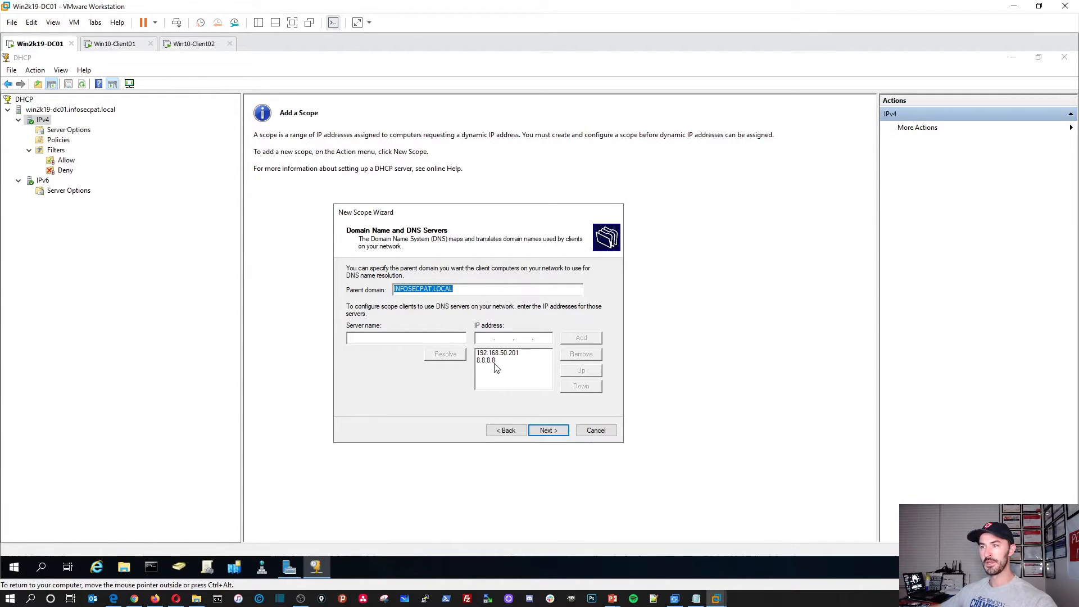
Remove 8.8.8.8 from the DNS servers and add 192.168.50.1 alongside 192.168.50.201
click(485, 359)
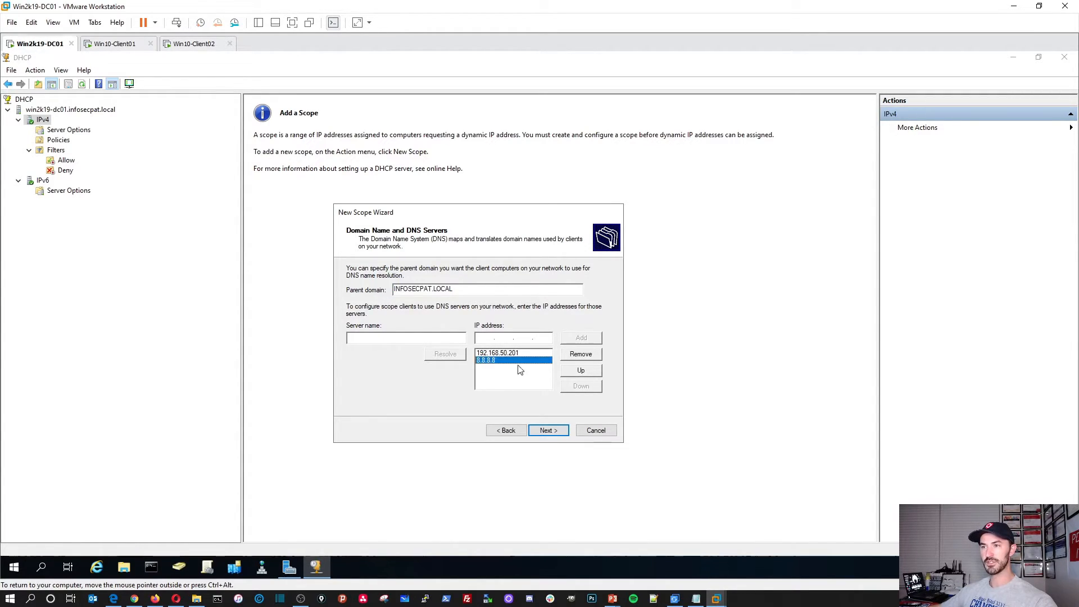
mouse_move(584, 370)
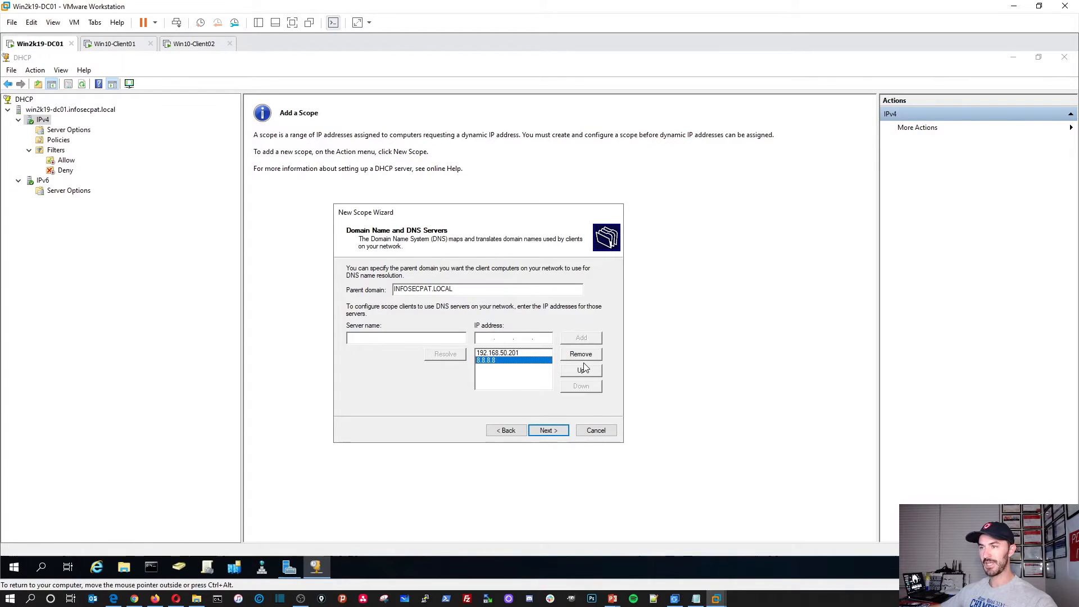
click(580, 354)
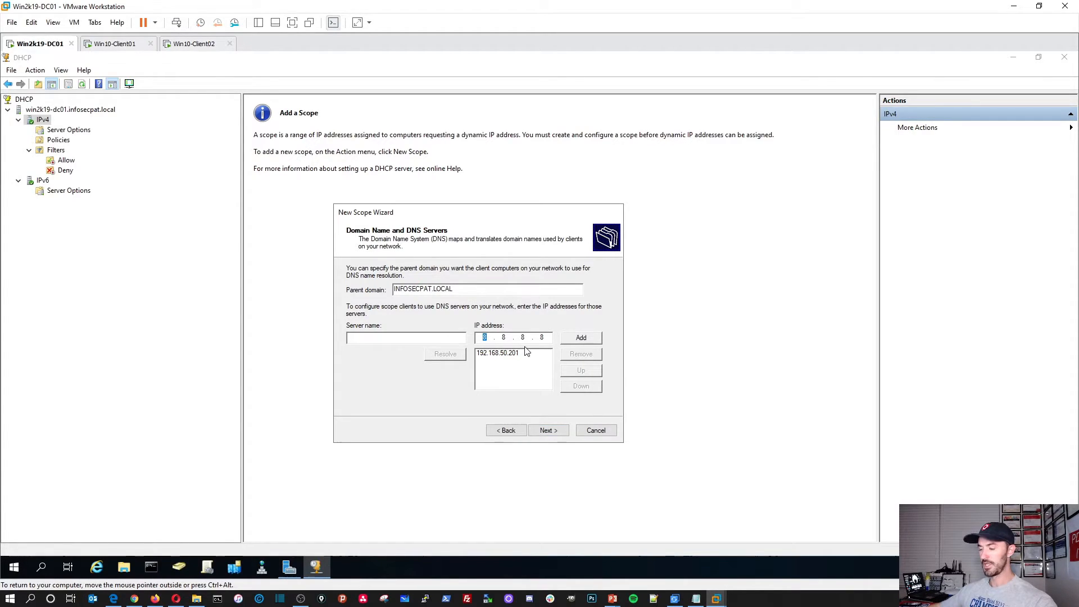
text(192.168.50)
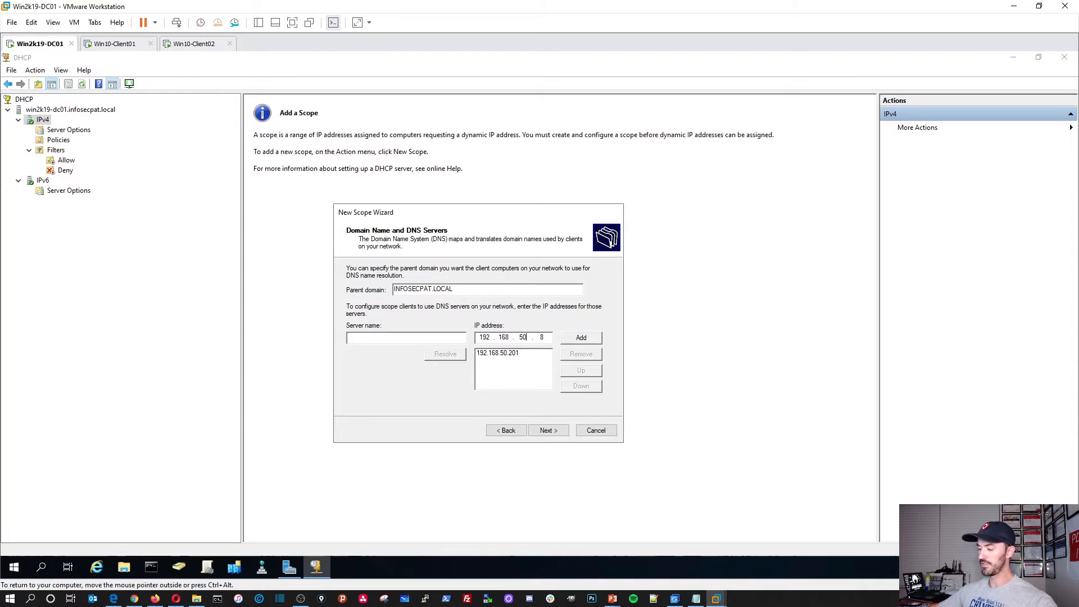
click(580, 337)
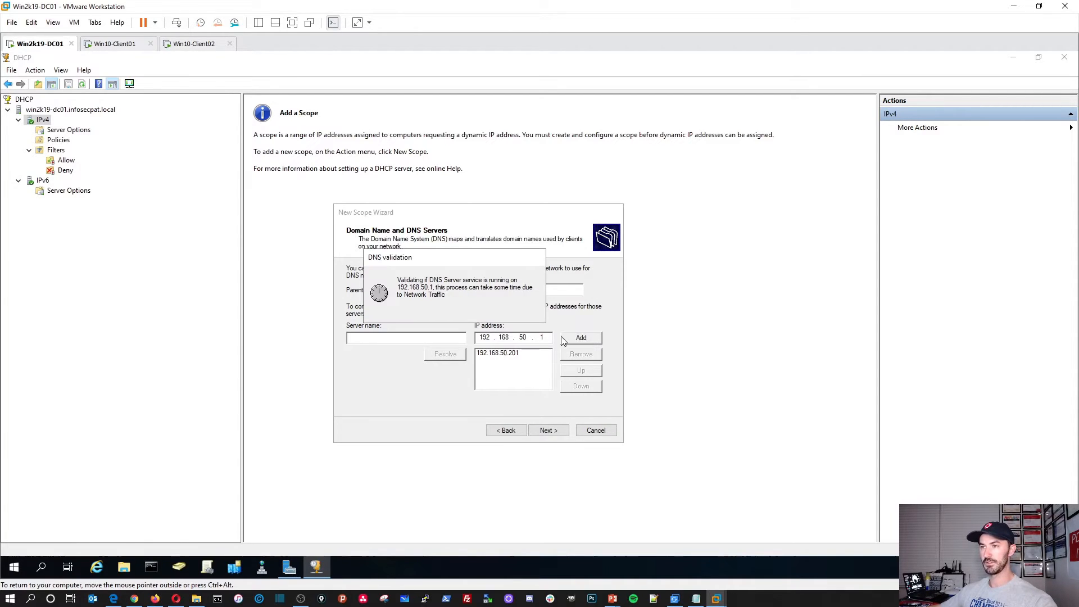
mouse_move(516, 363)
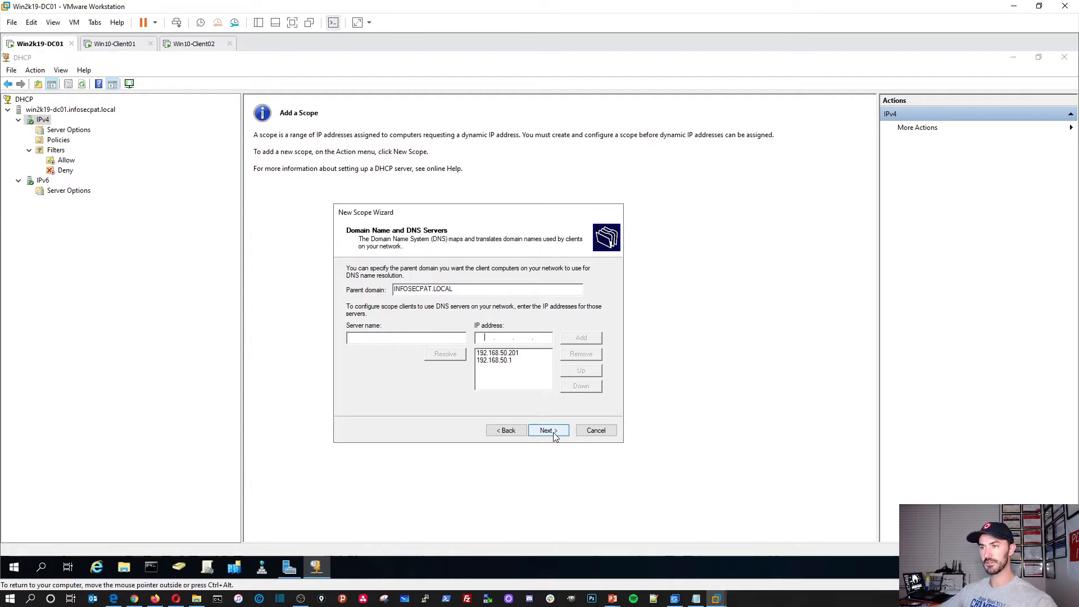
Accept the DNS list, skip WINS servers, and activate the scope to finish the wizard
click(546, 430)
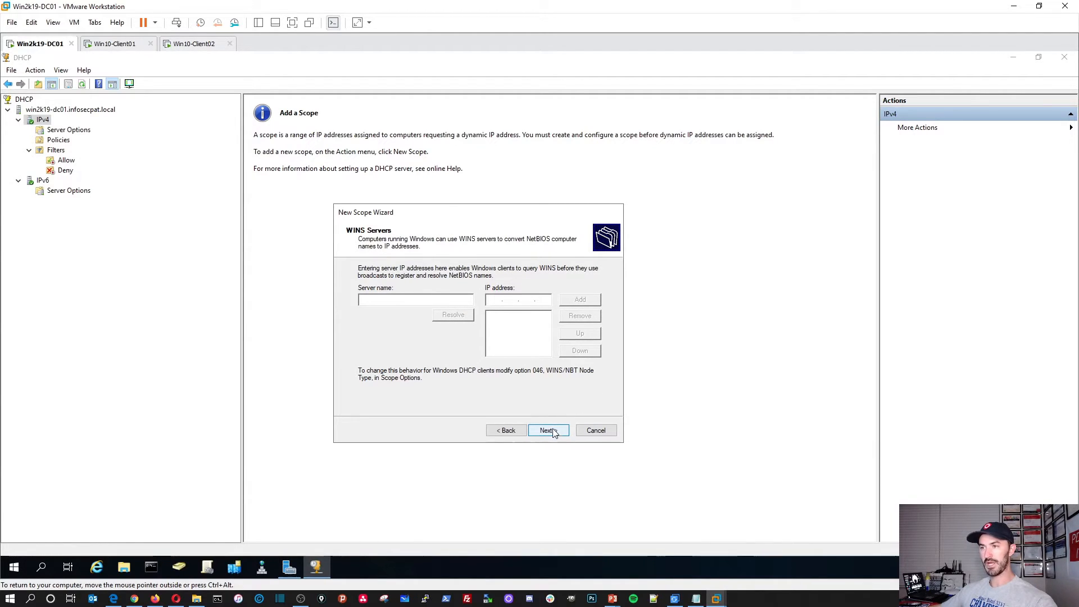
click(547, 430)
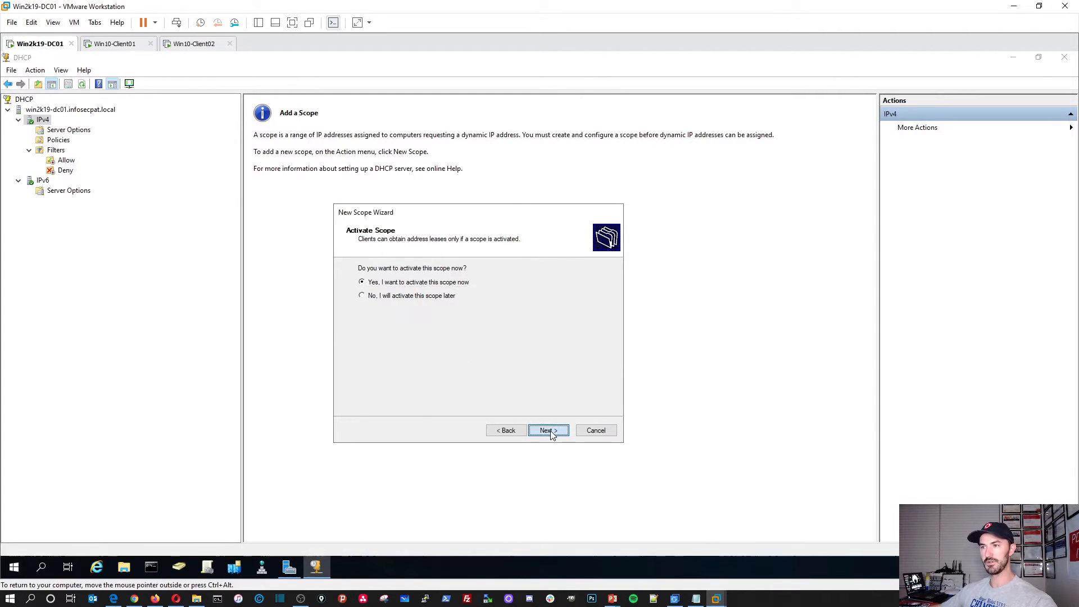
click(547, 431)
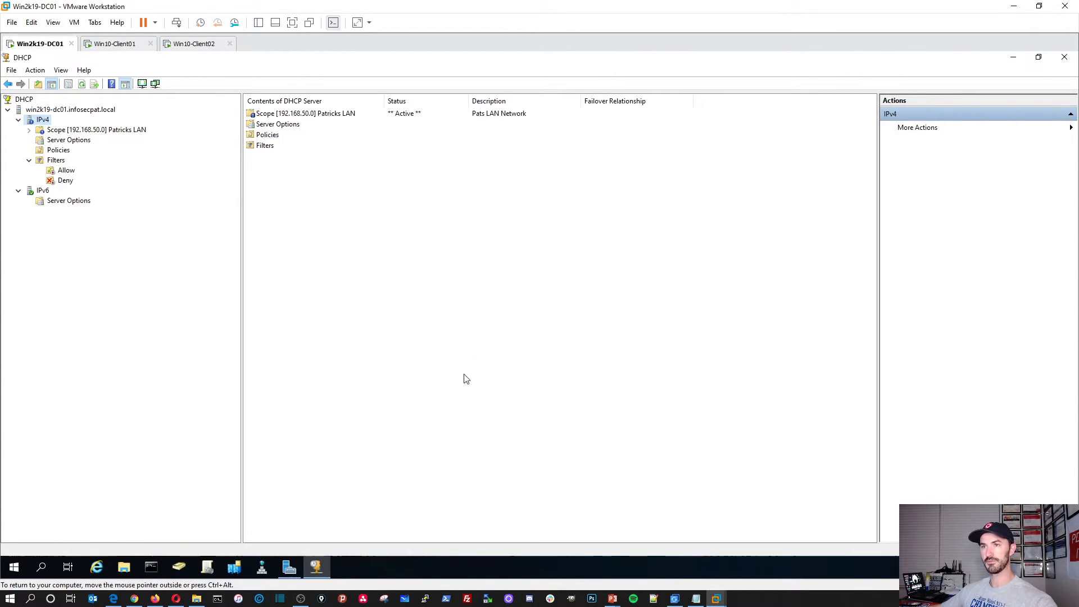
Review the Patricks LAN scope's address pool, exclusions, leases, reservations and scope options
click(97, 129)
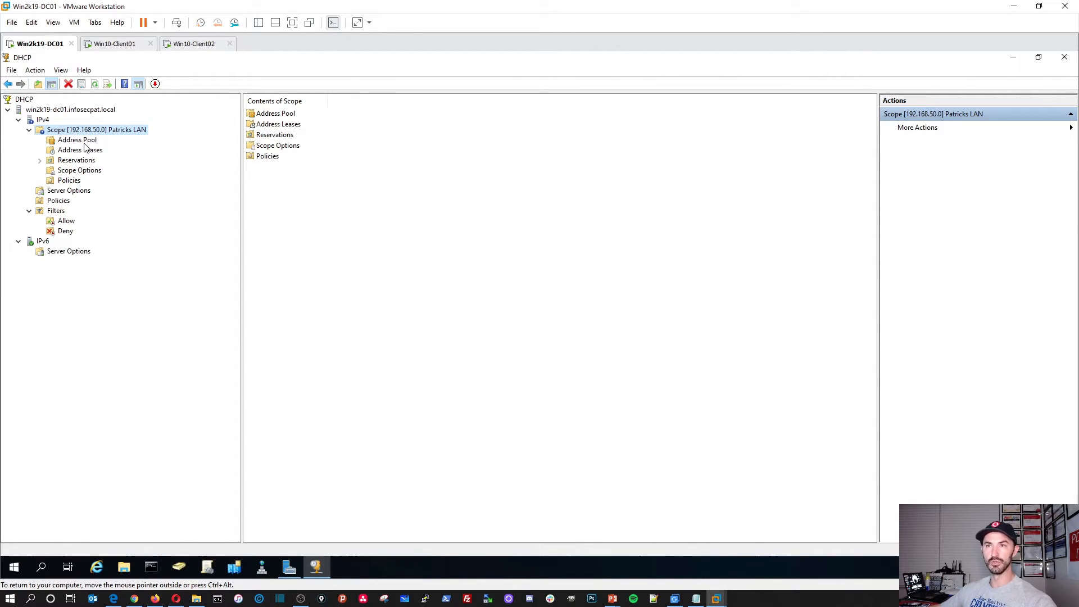
click(78, 139)
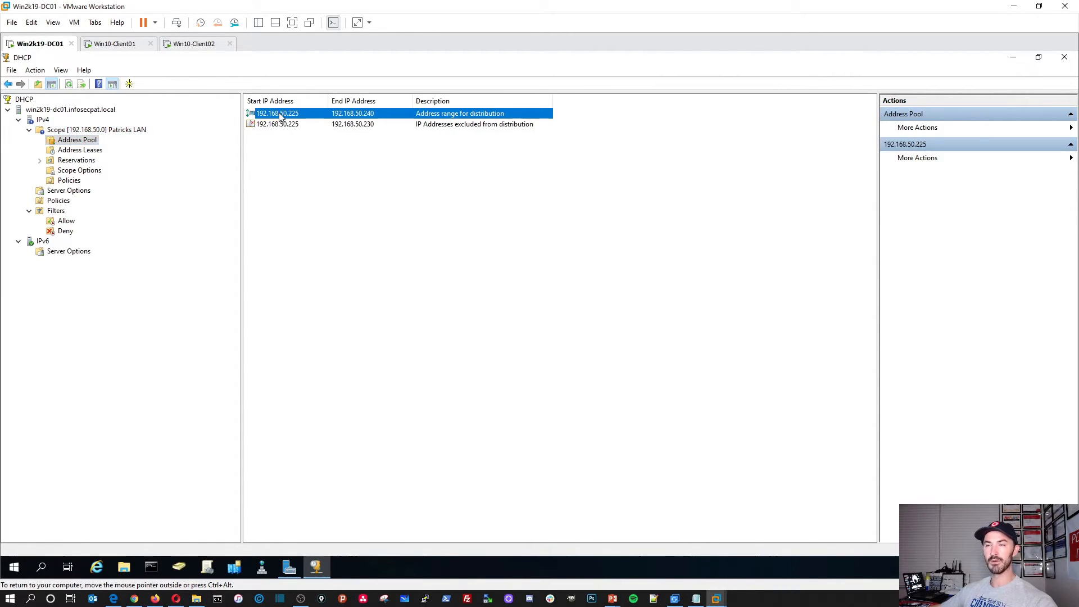
click(277, 124)
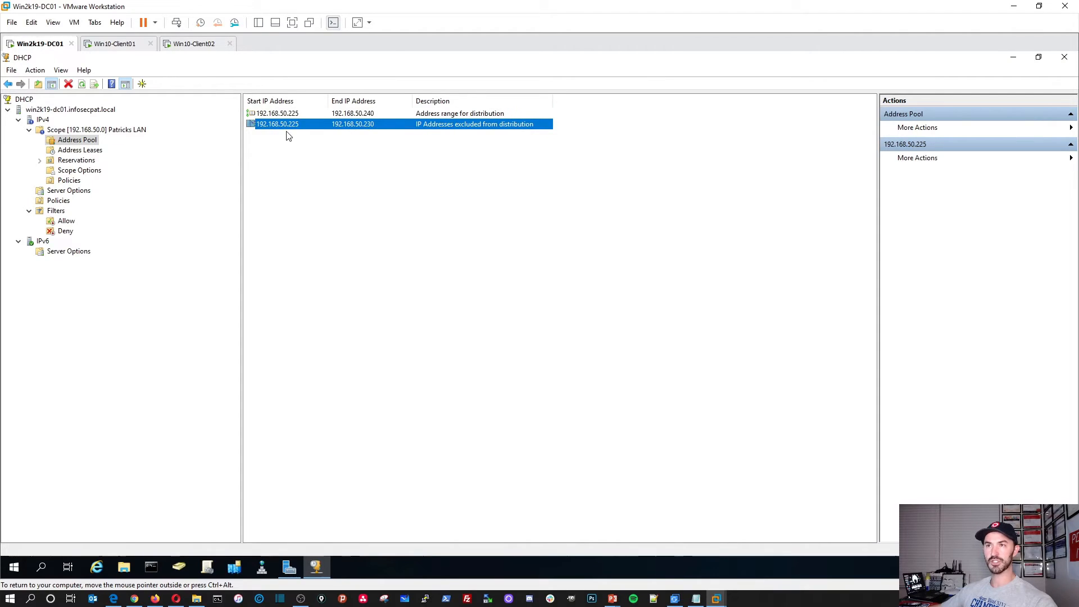
click(80, 149)
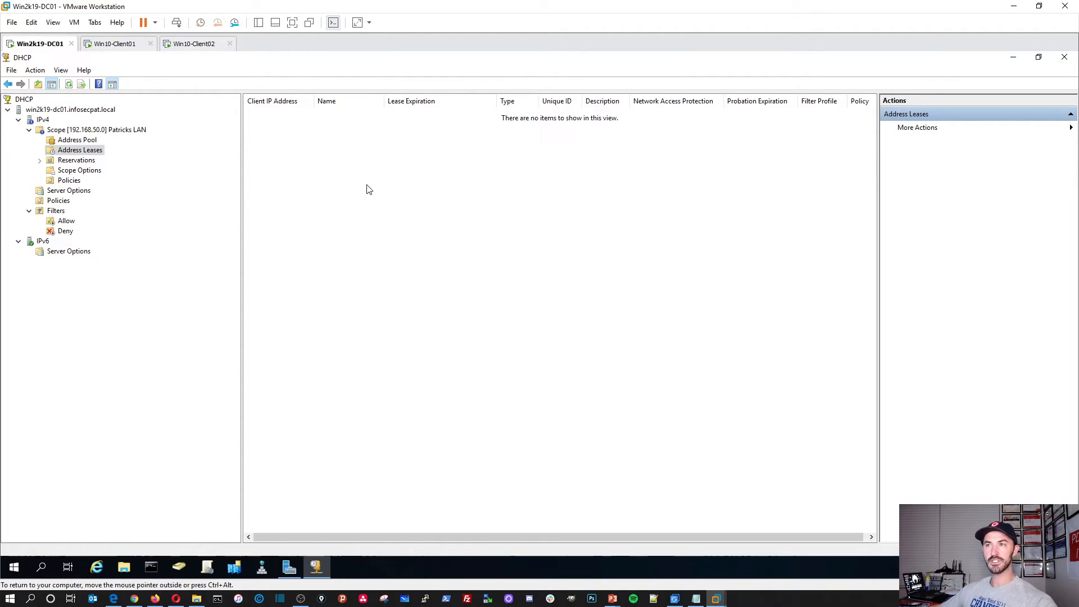
mouse_move(318, 260)
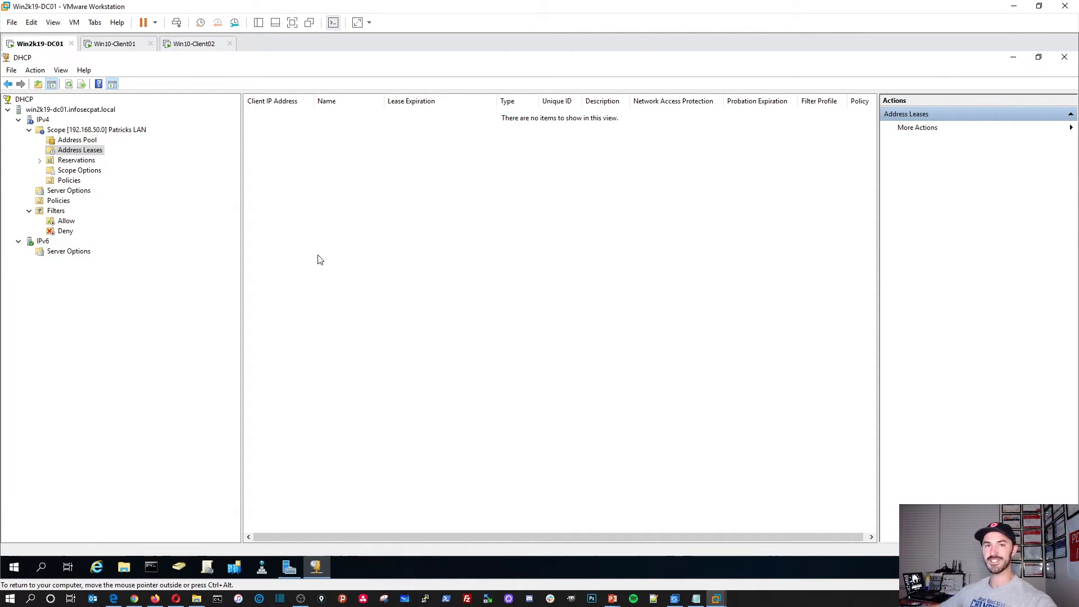
click(77, 159)
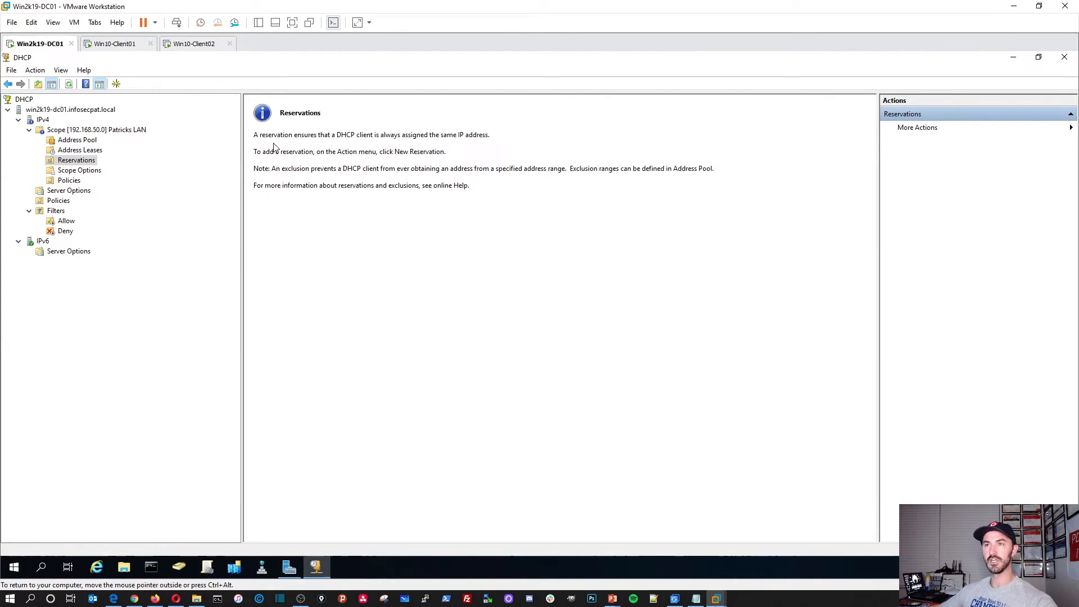
mouse_move(310, 152)
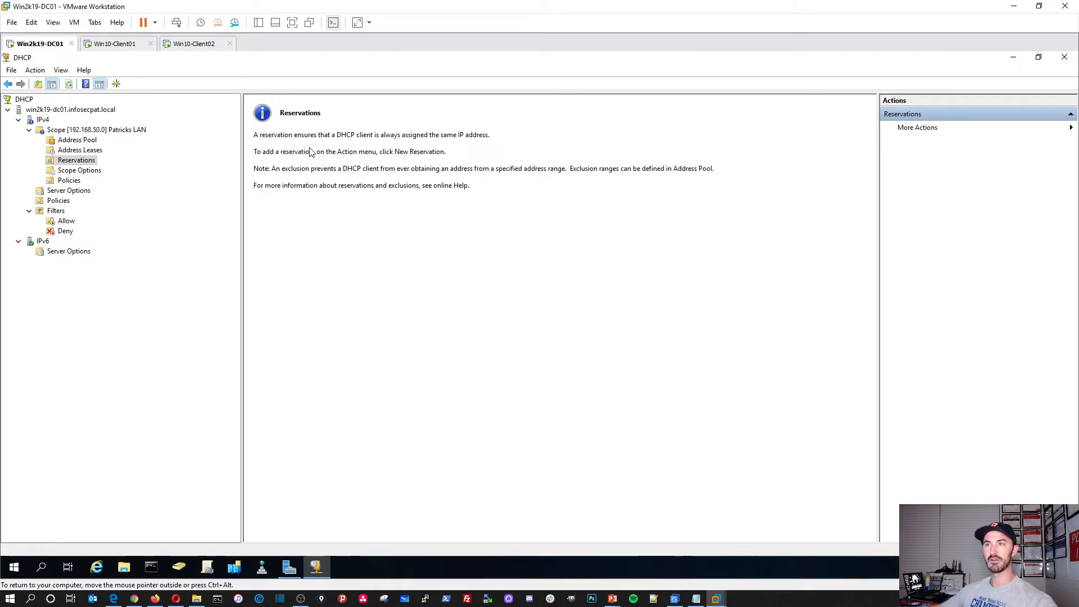
mouse_move(330, 148)
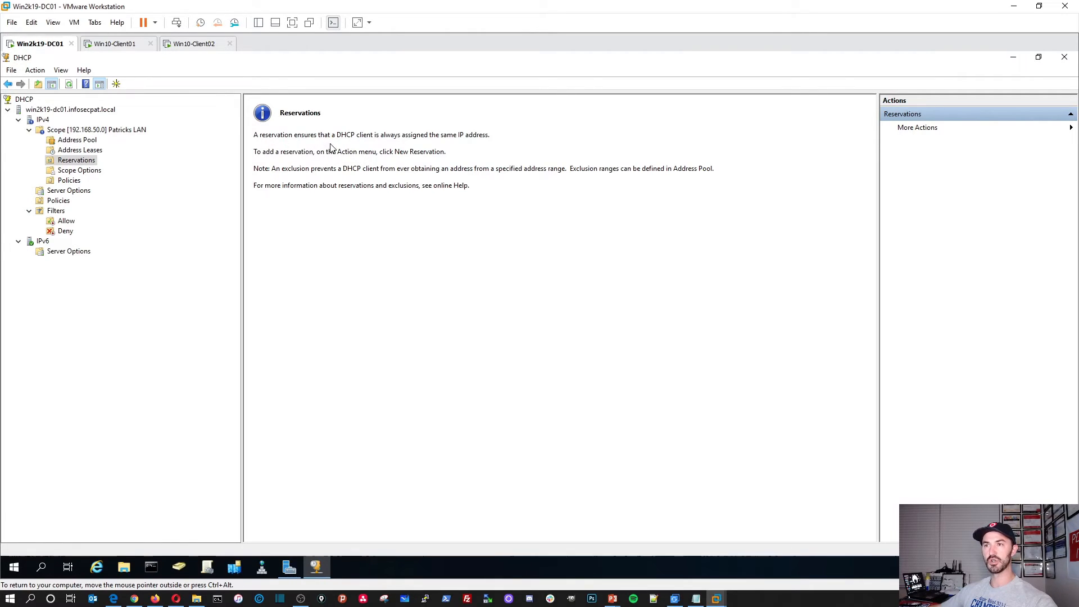
mouse_move(486, 149)
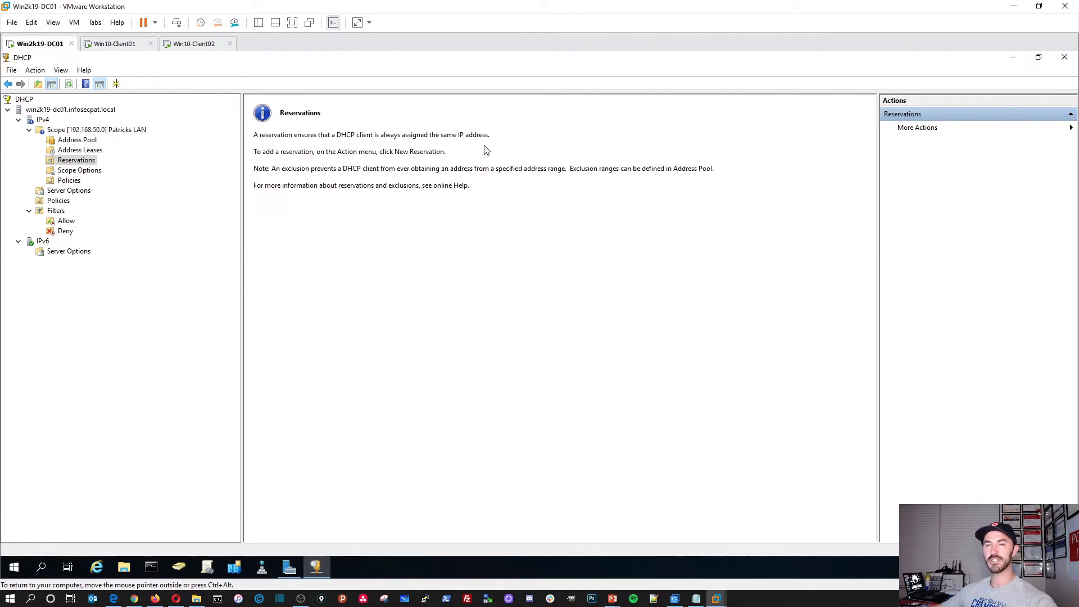
mouse_move(489, 178)
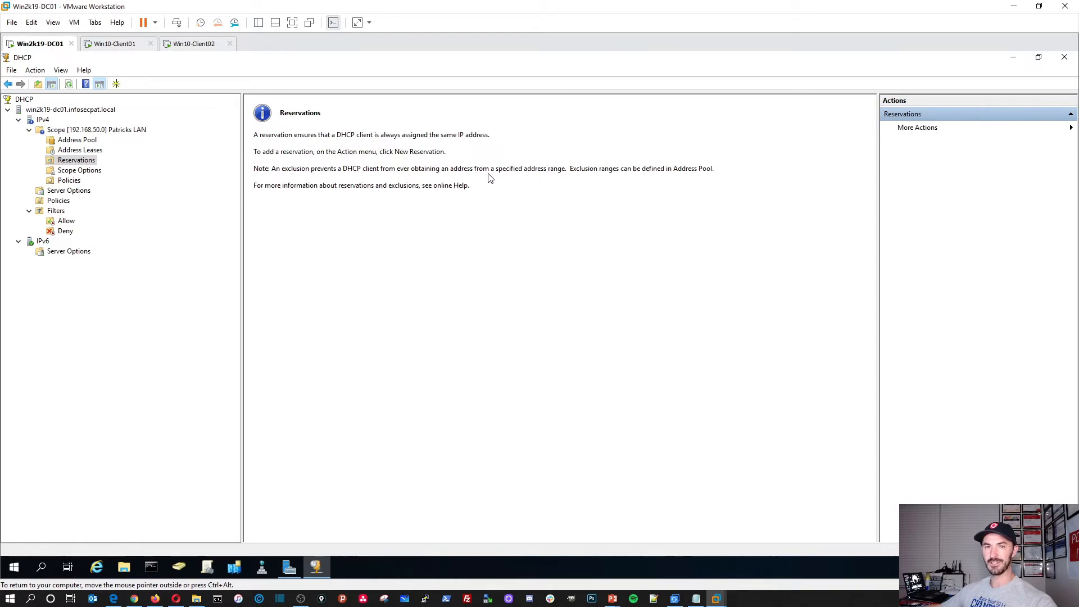
click(79, 169)
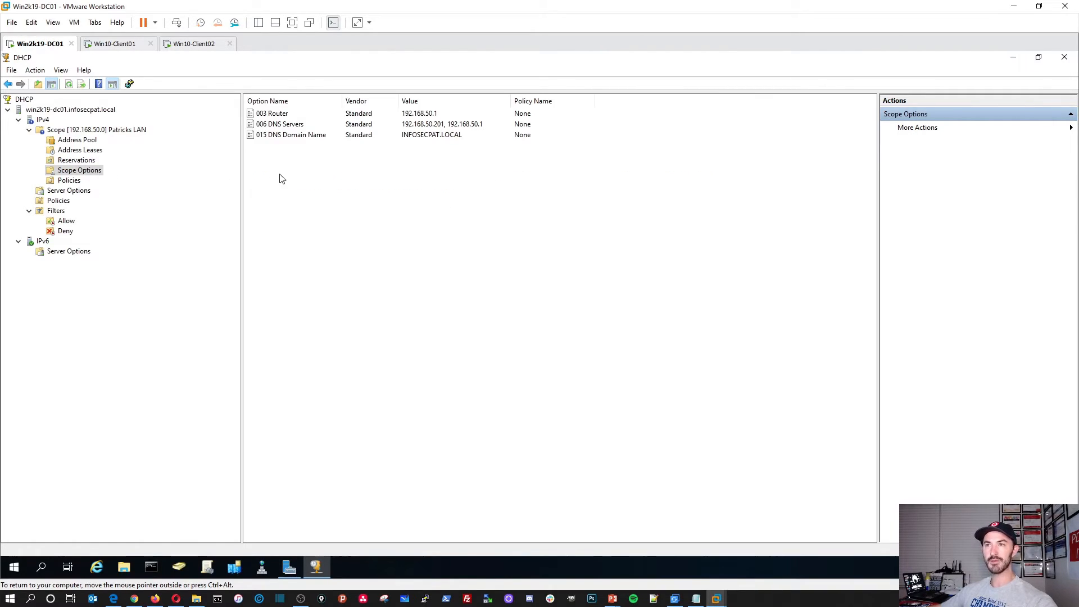
mouse_move(373, 143)
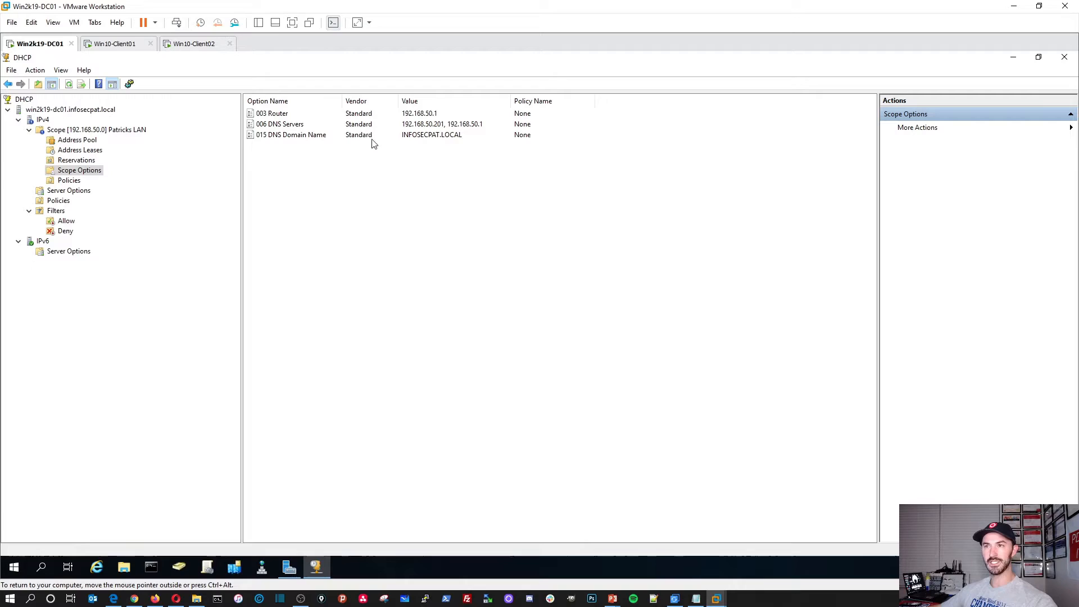
mouse_move(175, 214)
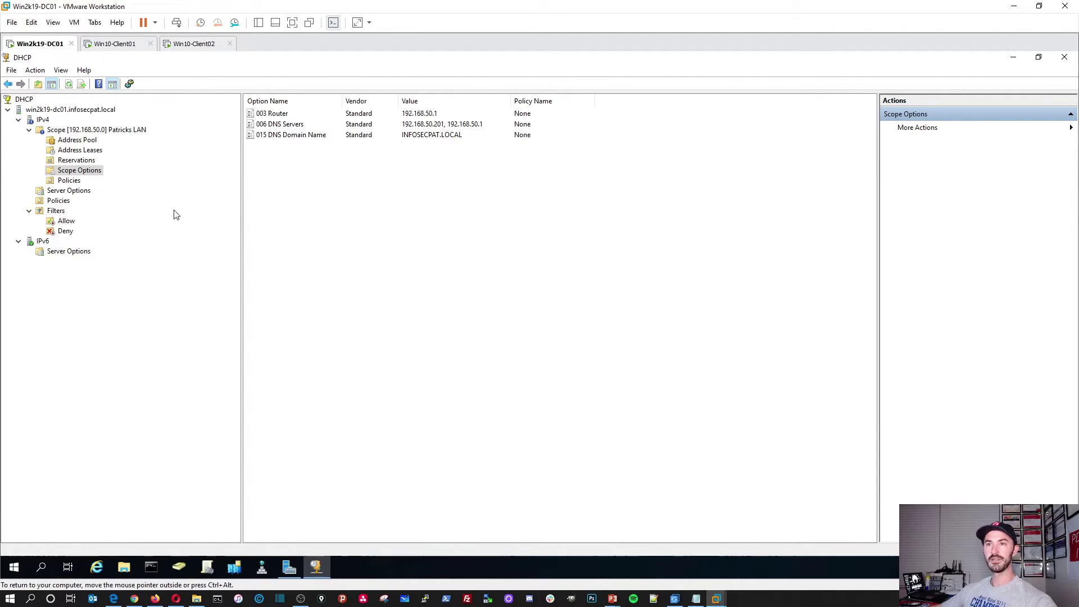
mouse_move(299, 202)
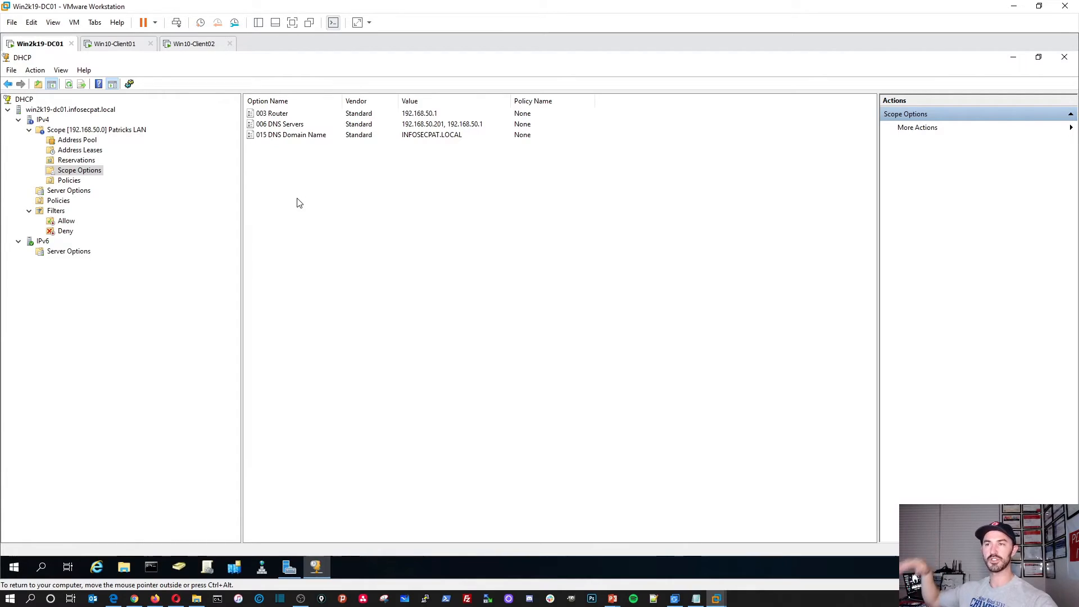
mouse_move(307, 226)
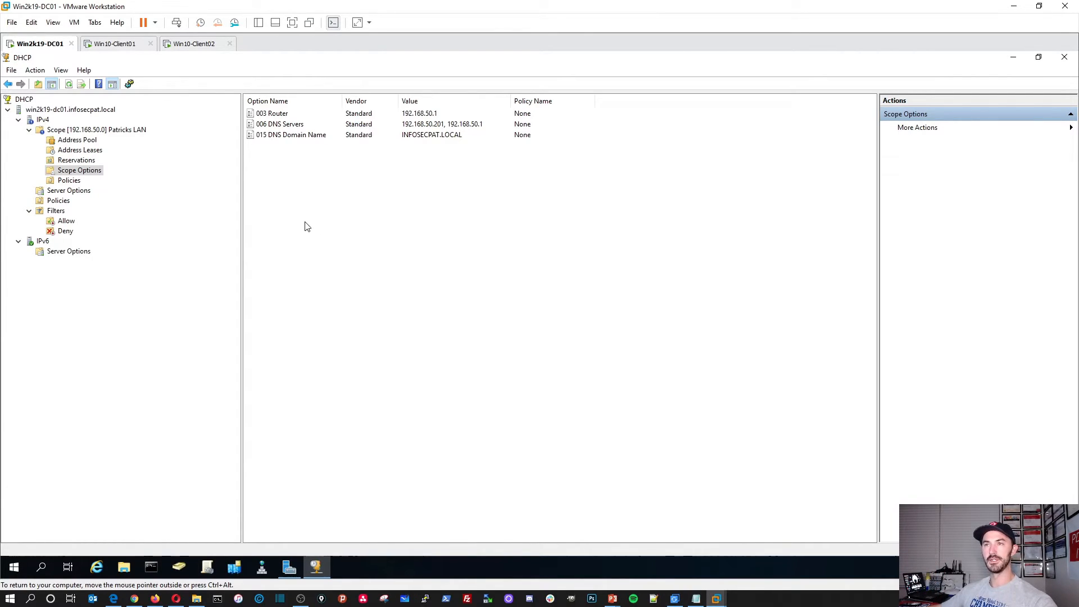
Check Policies, Server Options, Filters, address pool and the empty lease list, then switch to Win10-Client01
click(69, 180)
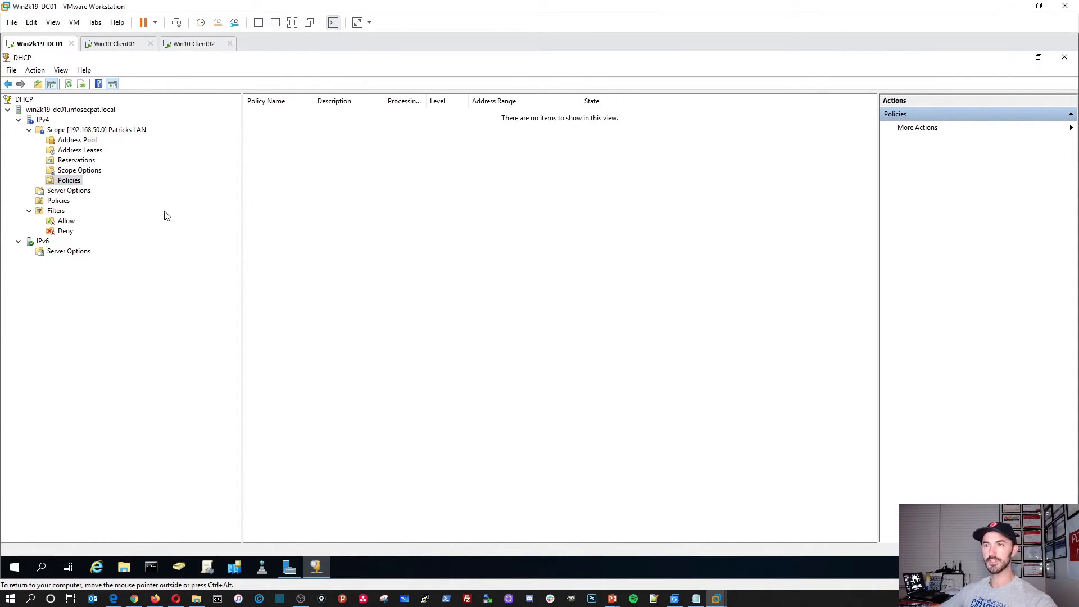
click(68, 190)
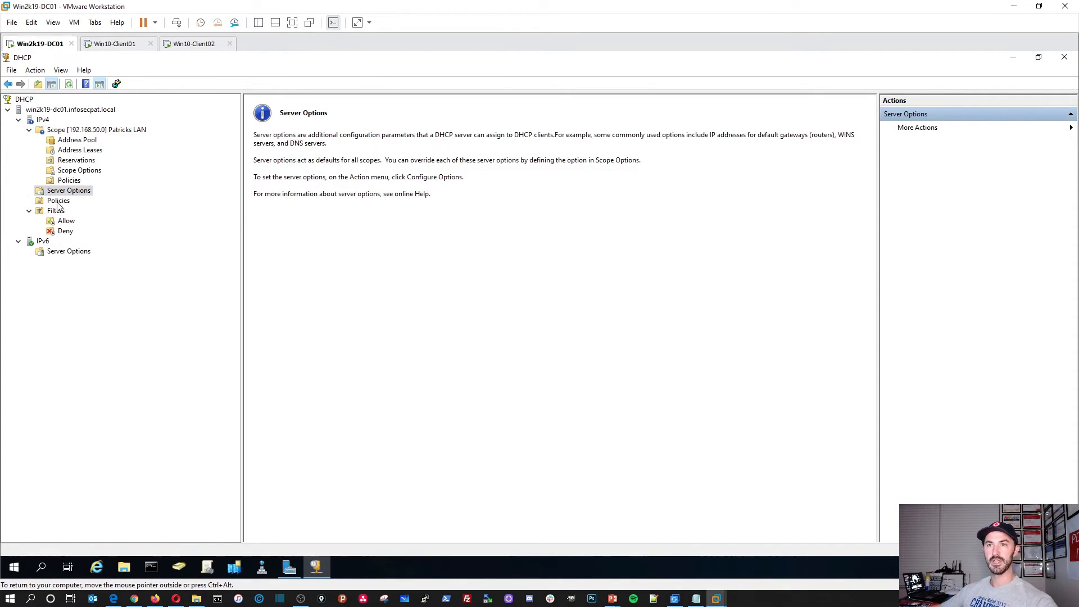
click(56, 210)
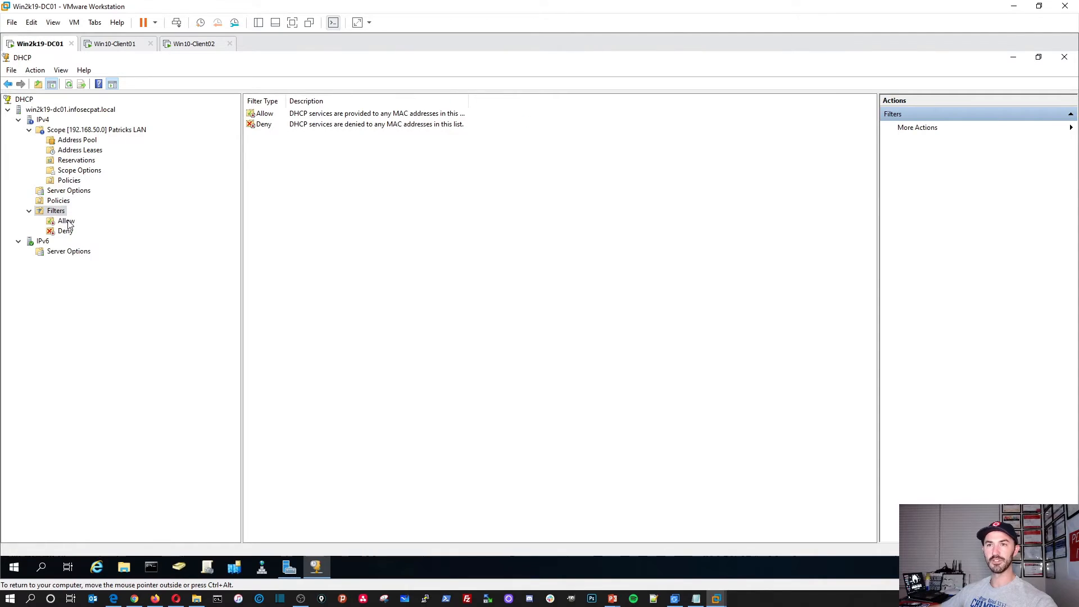
mouse_move(106, 201)
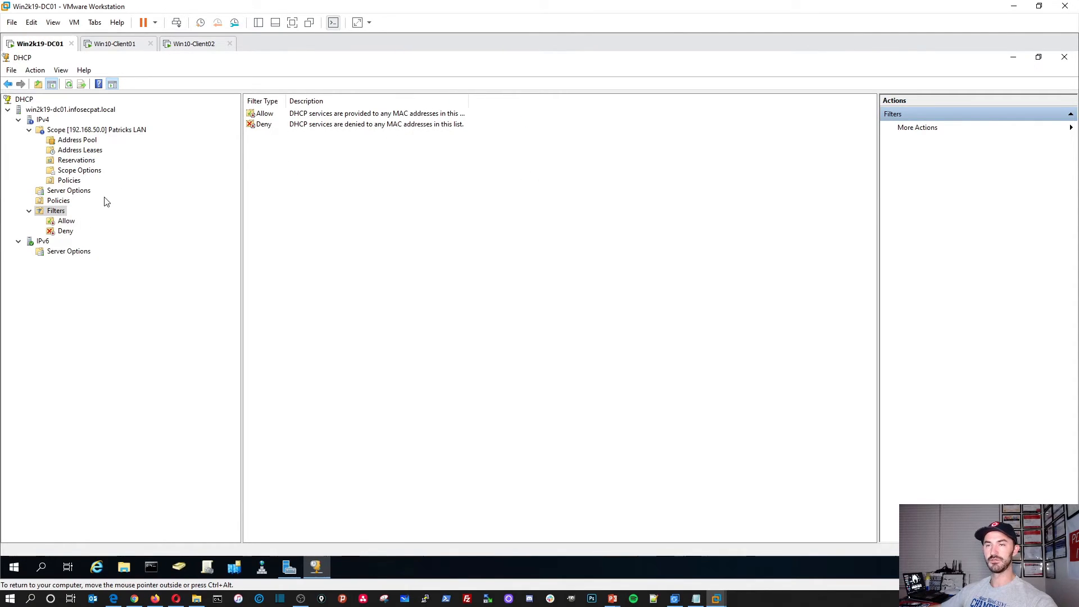
click(78, 140)
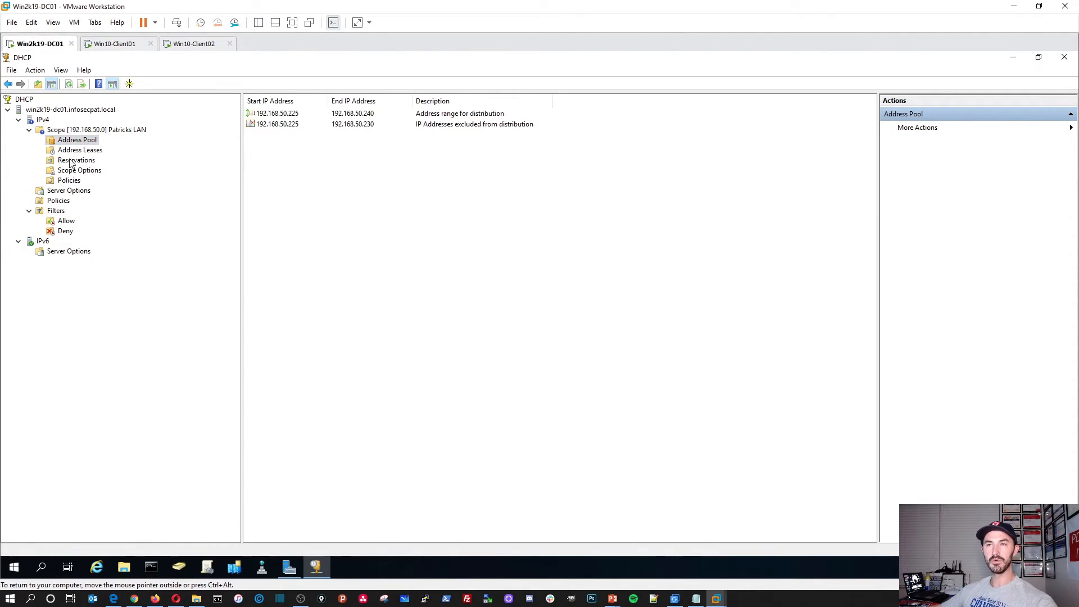
click(80, 150)
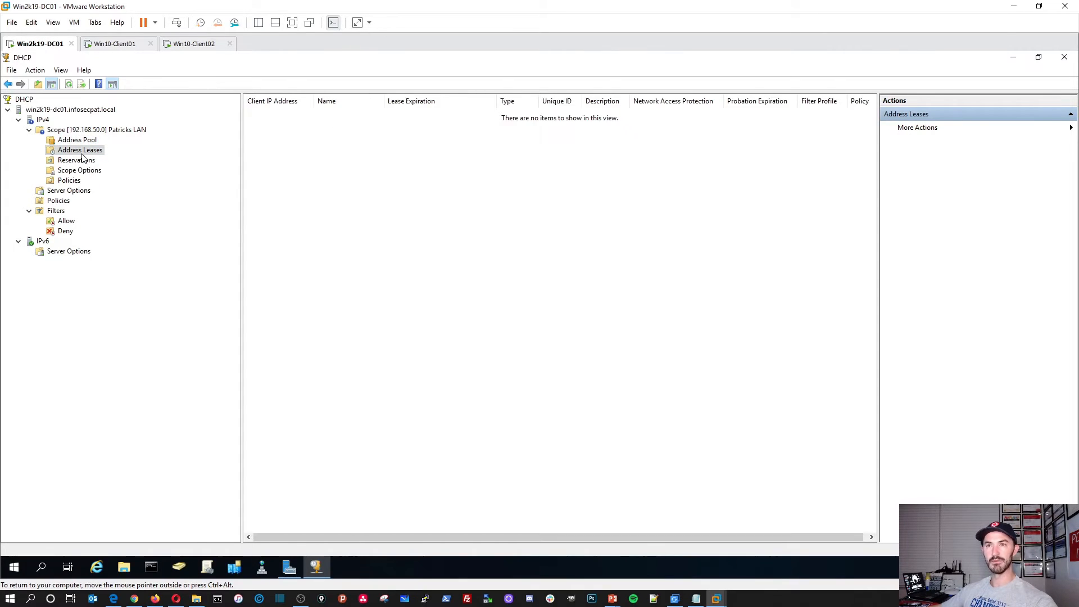
mouse_move(369, 493)
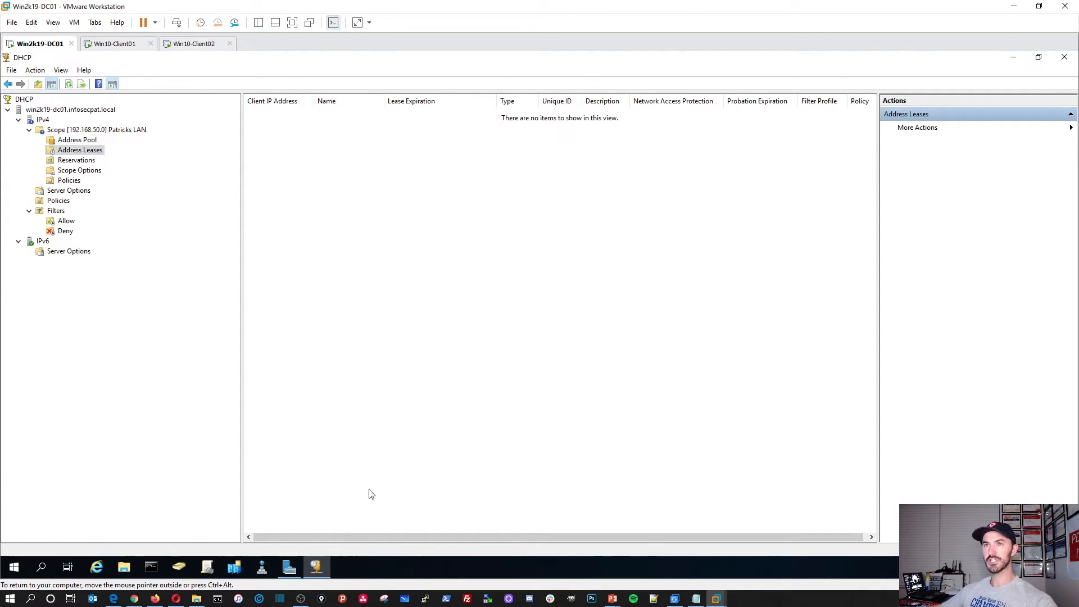
click(118, 44)
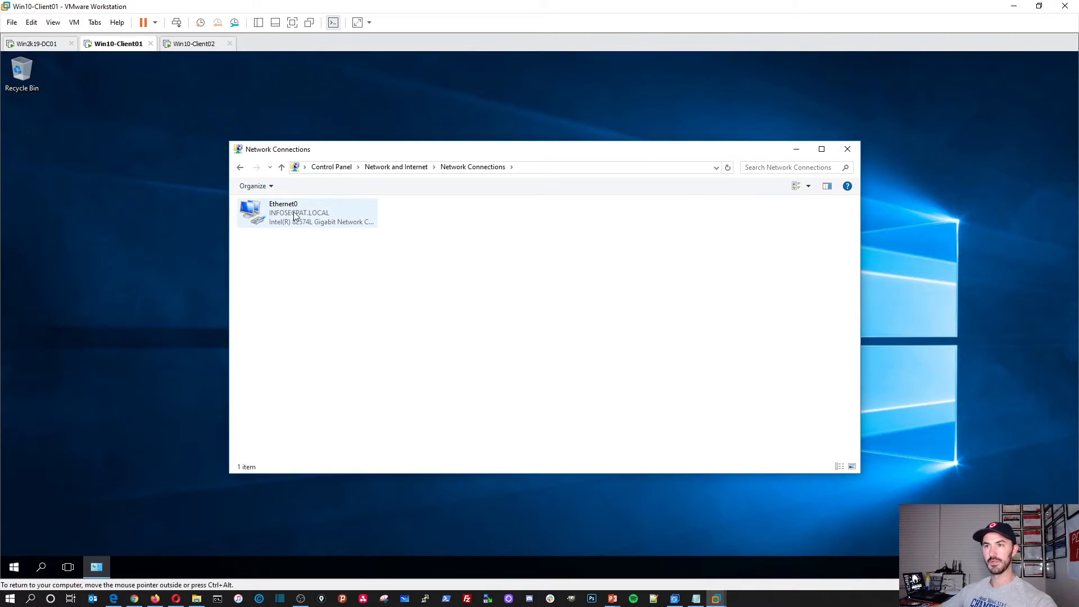
Set Ethernet0's IPv4 to obtain its address and DNS servers automatically, approving the administrator prompt
click(306, 213)
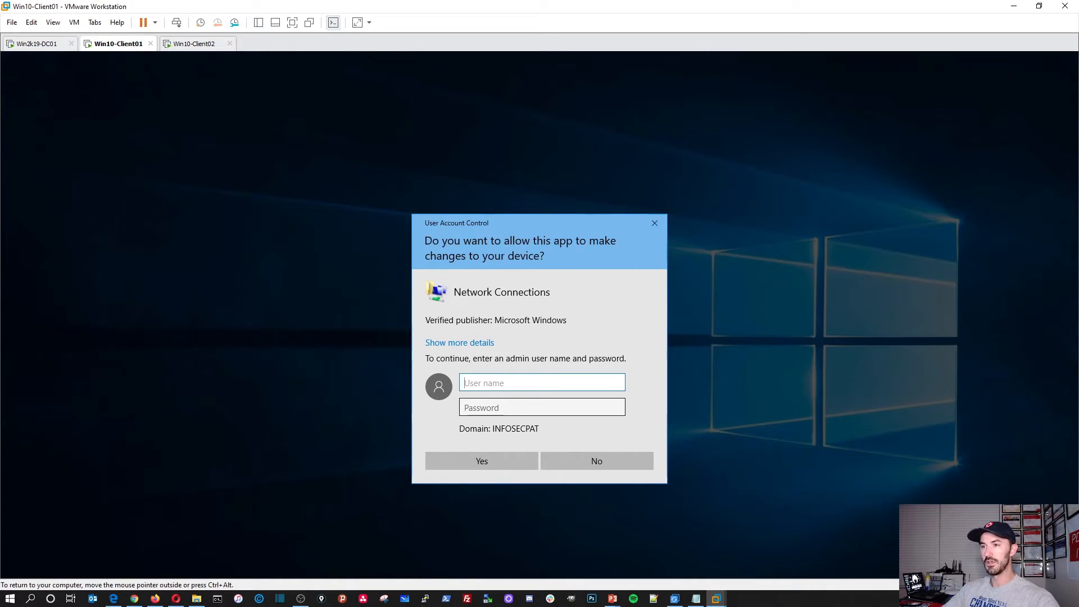
text(administrator)
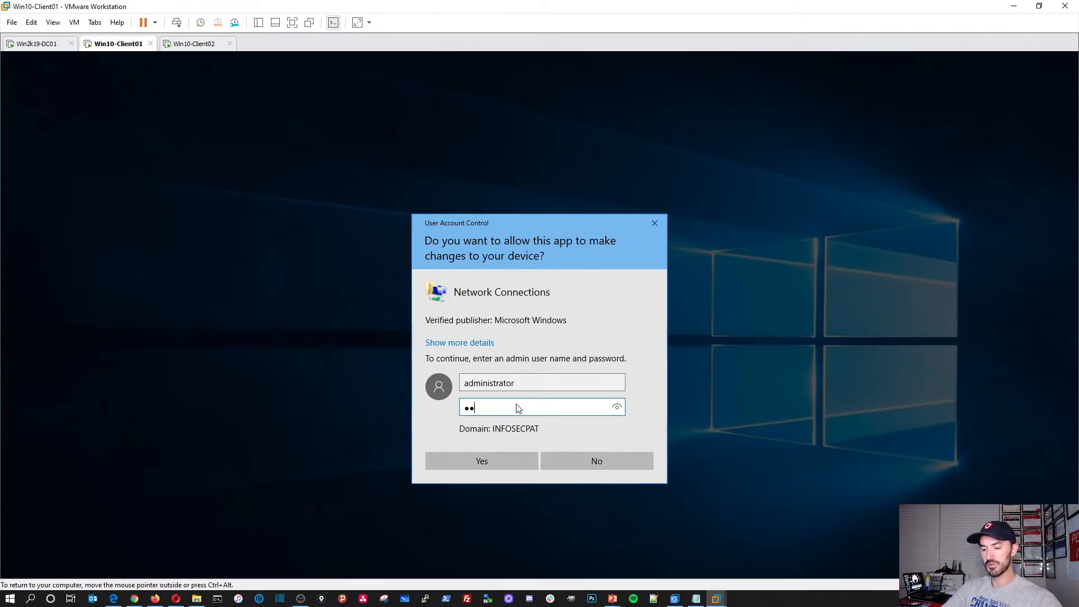
click(481, 461)
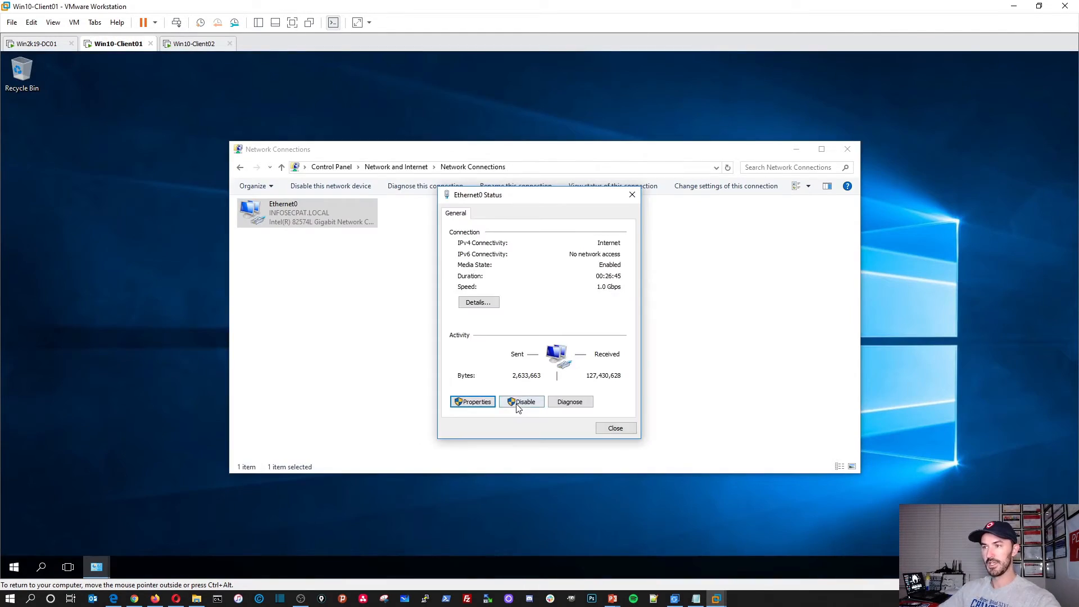
click(472, 402)
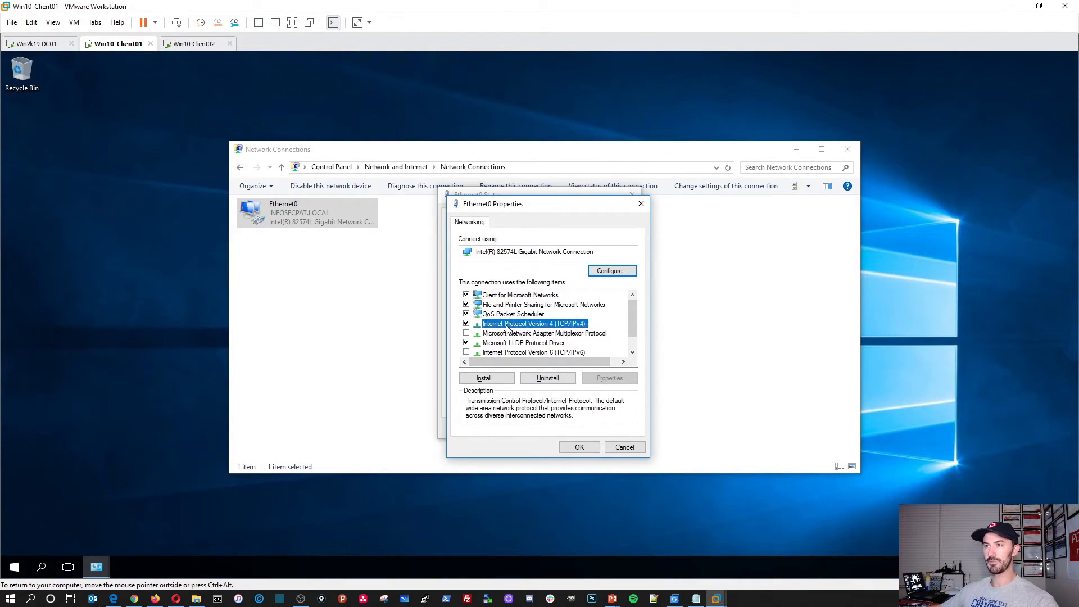
click(608, 378)
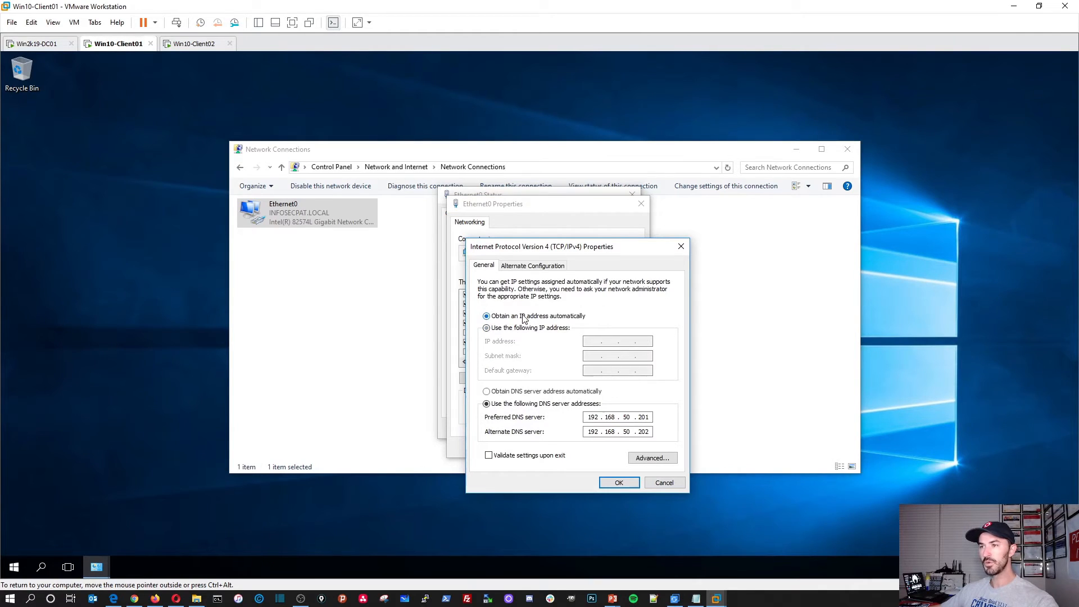
click(486, 315)
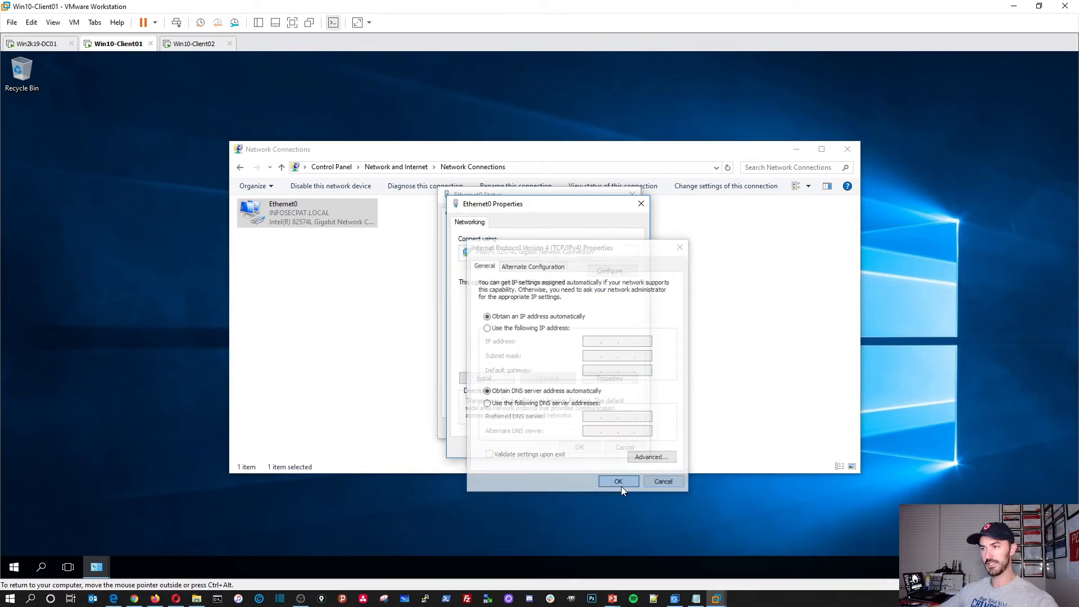
click(617, 481)
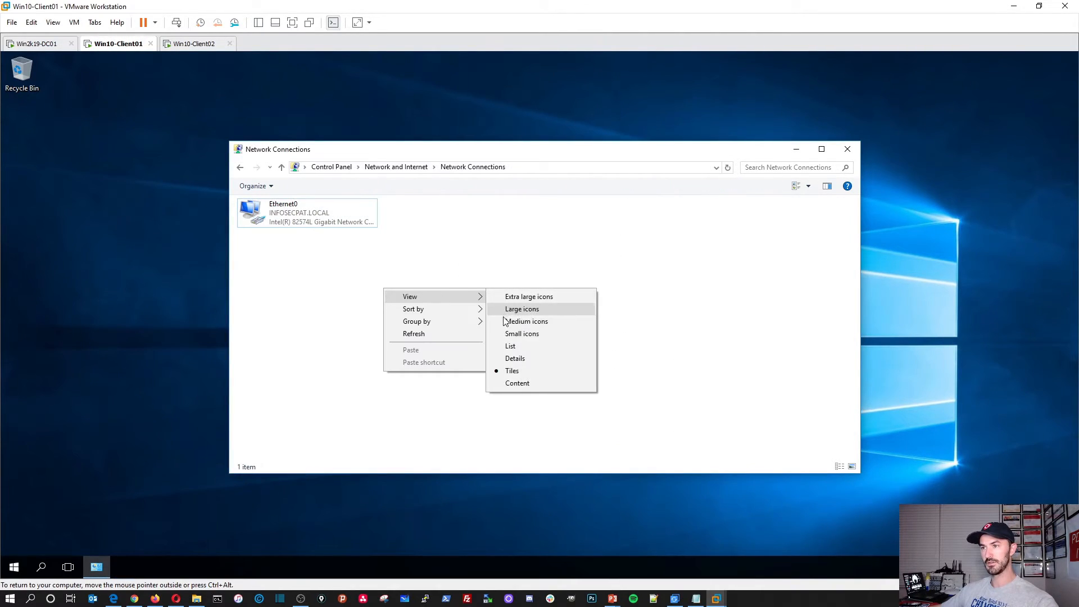
Check Ethernet0's status details showing 192.168.50.231 leased from 192.168.50.201, then move to Win10-Client02
click(514, 357)
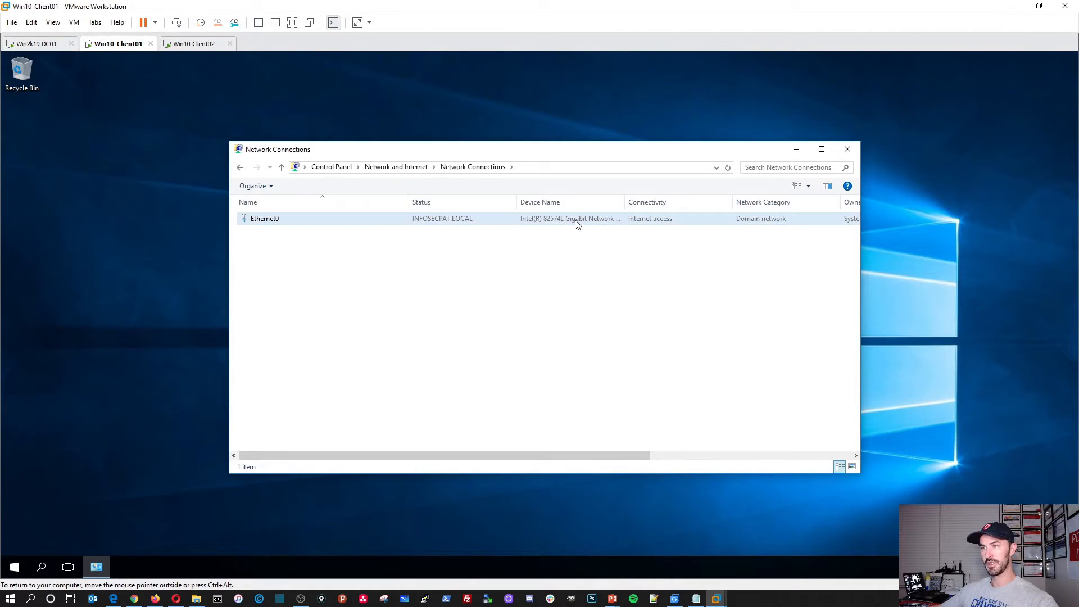
double_click(265, 218)
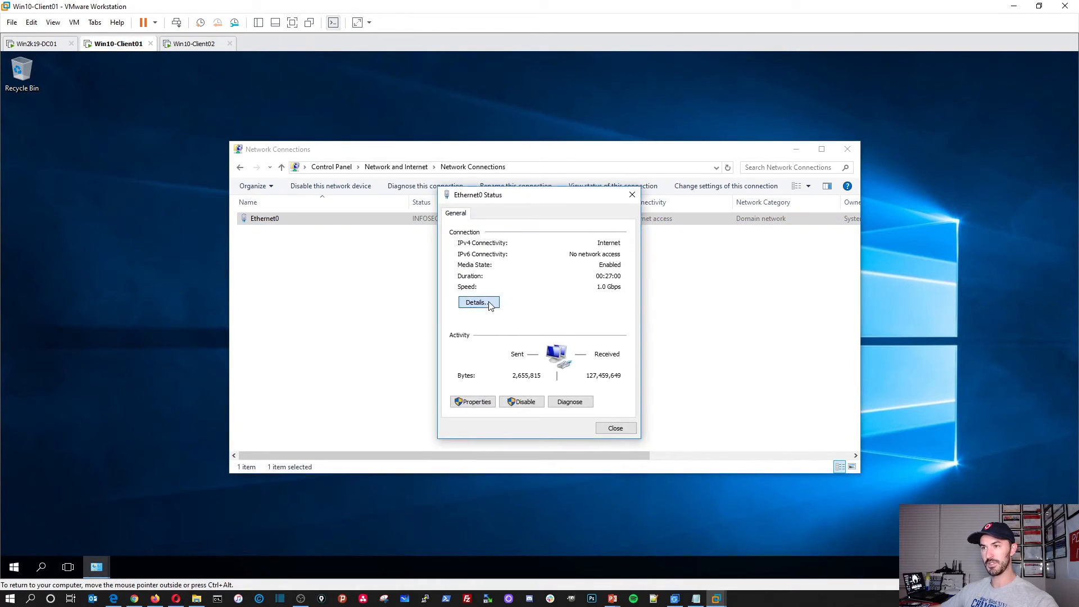
click(479, 303)
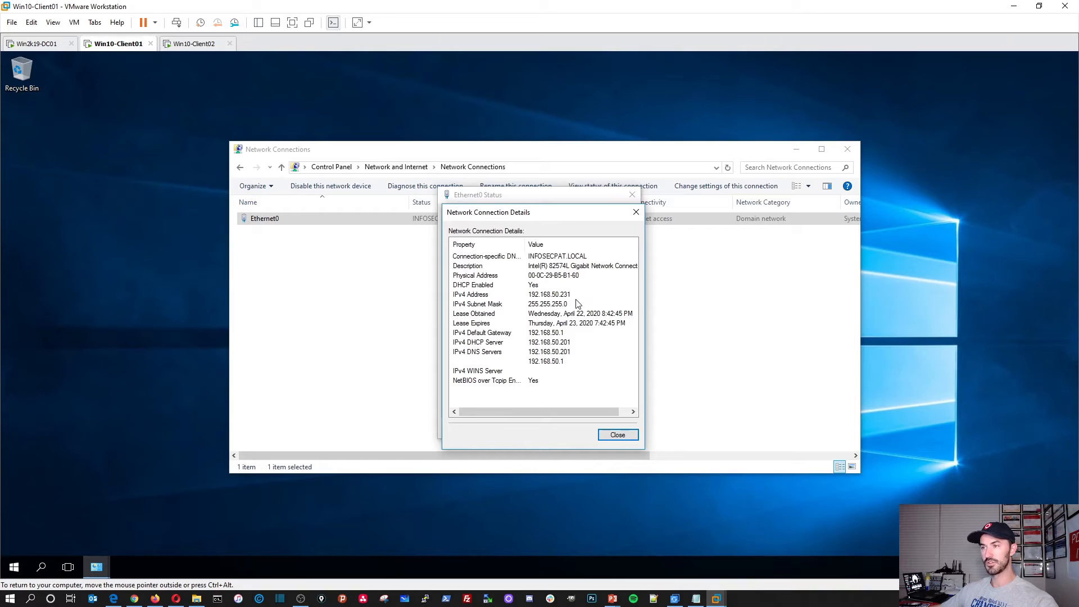
mouse_move(581, 357)
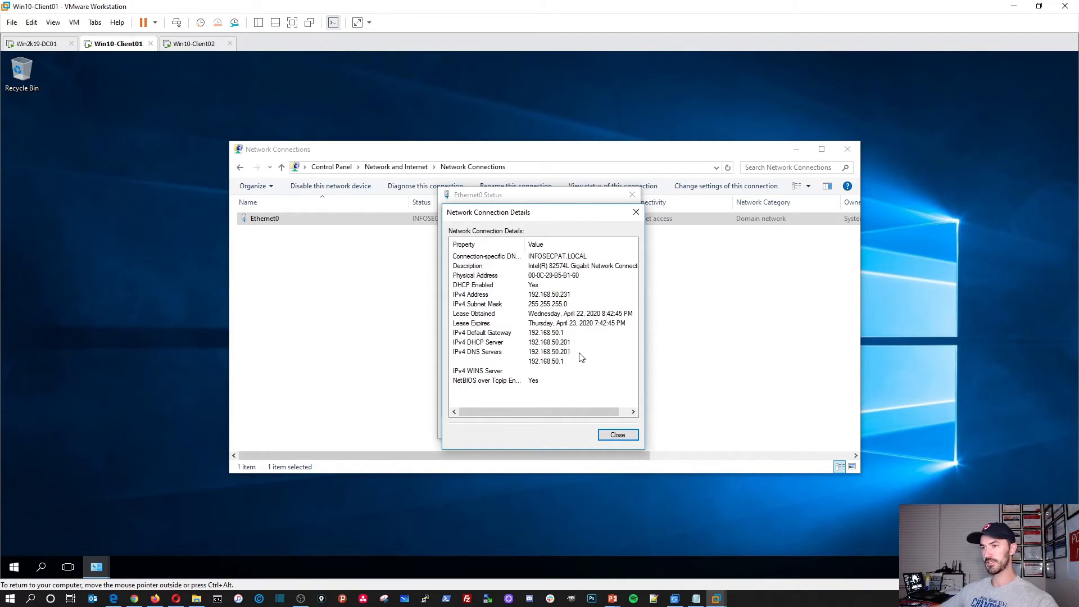
click(616, 434)
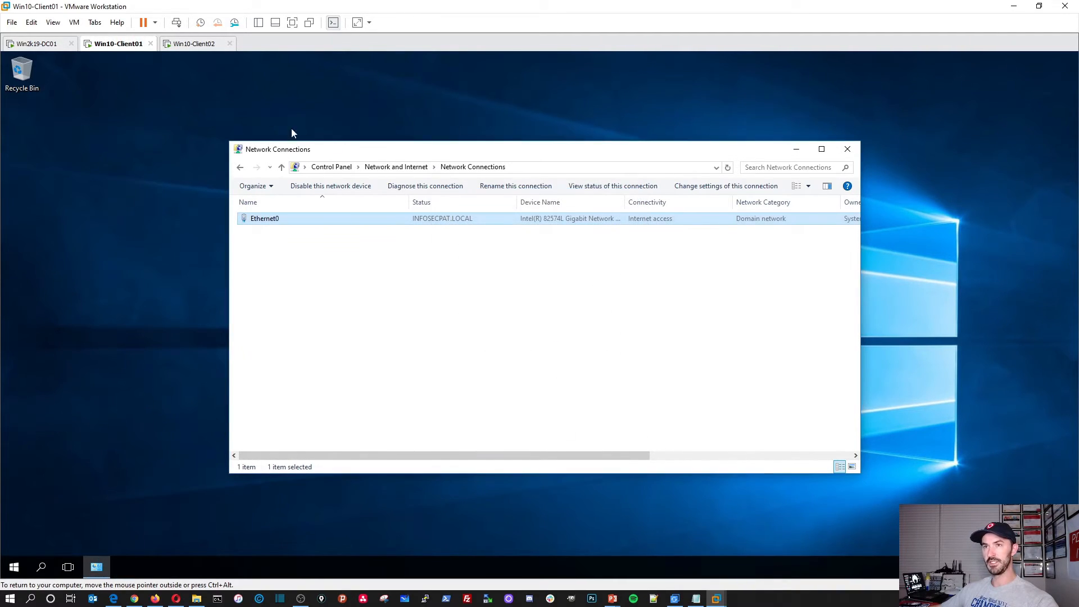
click(198, 44)
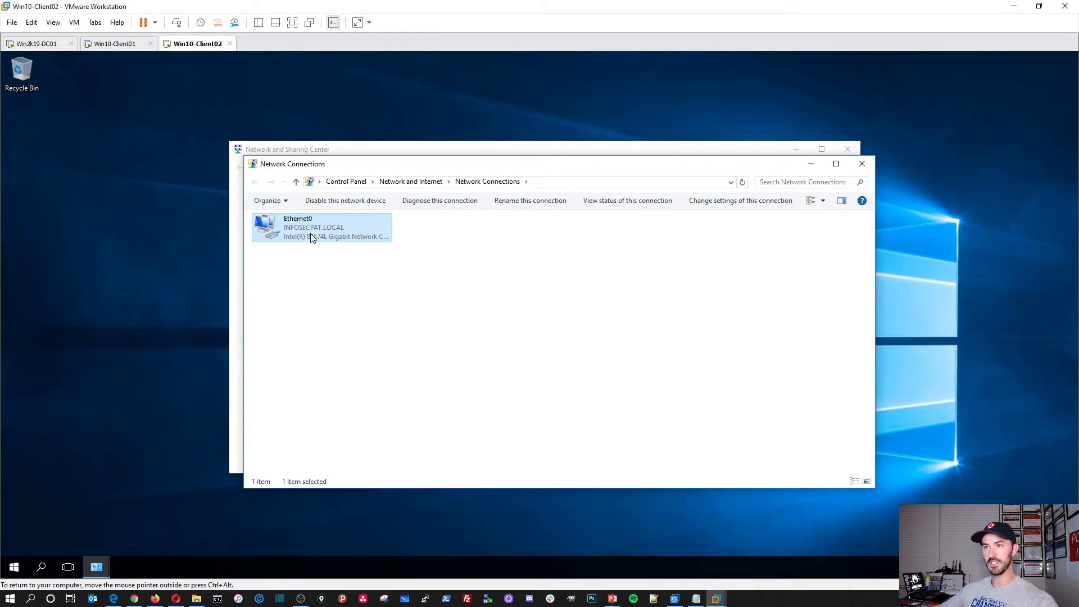
Review Win10-Client02's Ethernet0 adapter and IPv4 properties with administrator credentials, leaving them unchanged
double_click(320, 227)
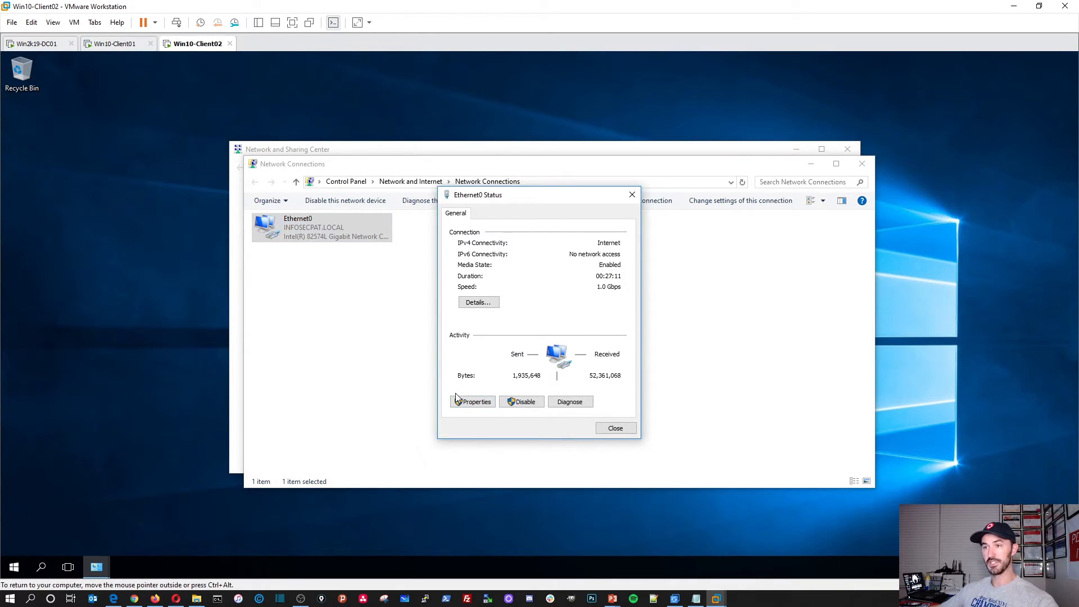
click(477, 401)
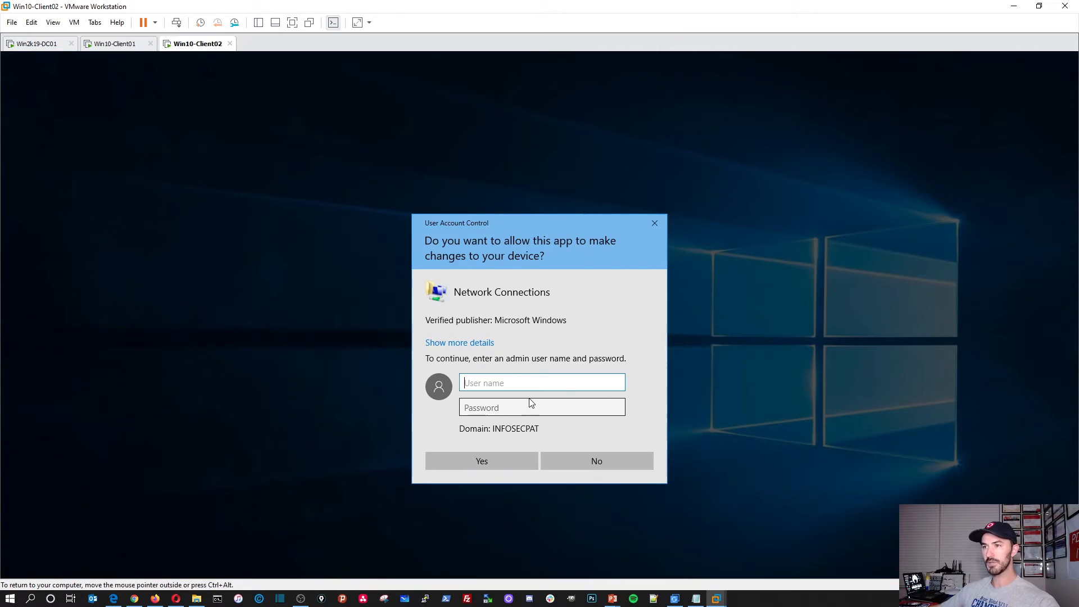
text(administator)
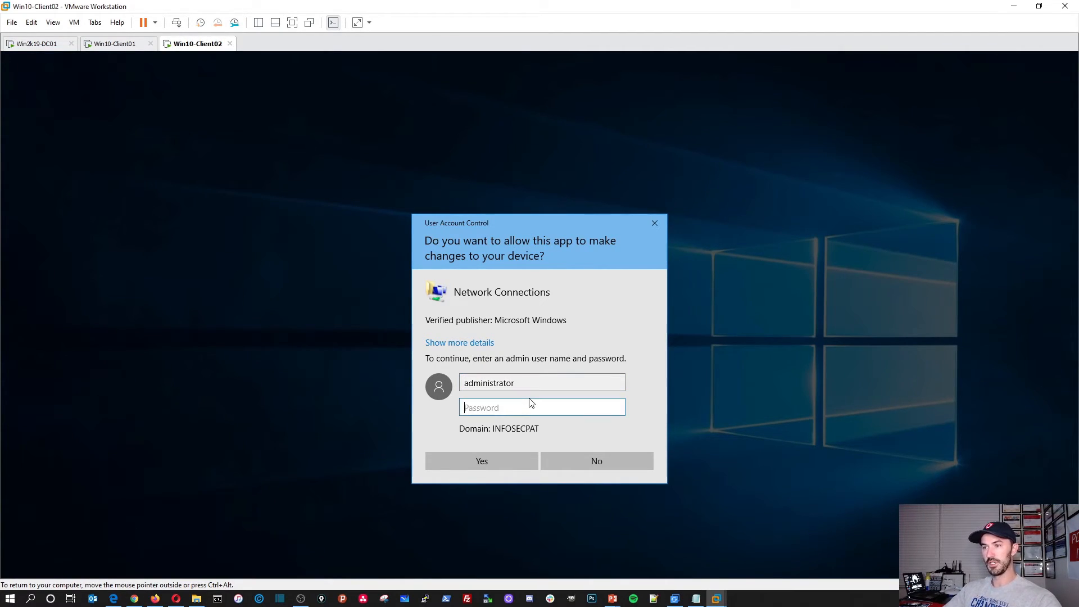
text(password)
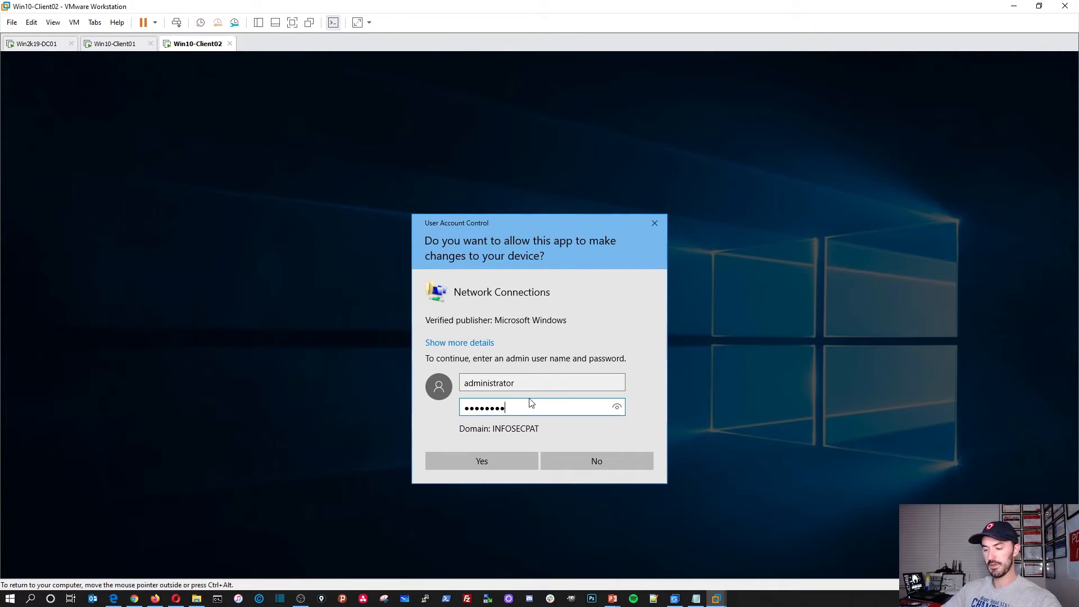
click(481, 460)
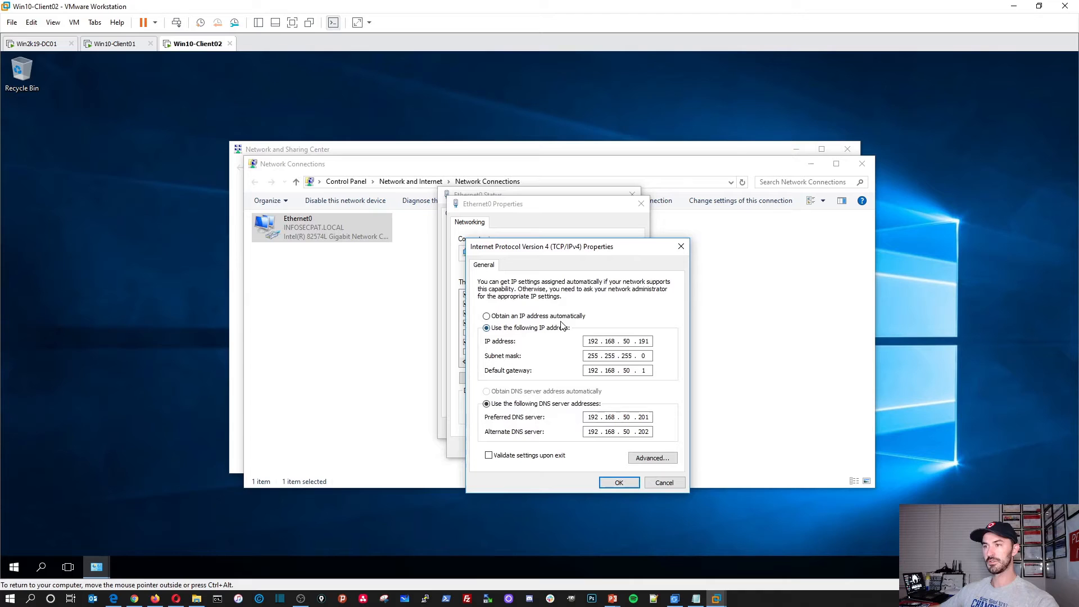
click(618, 482)
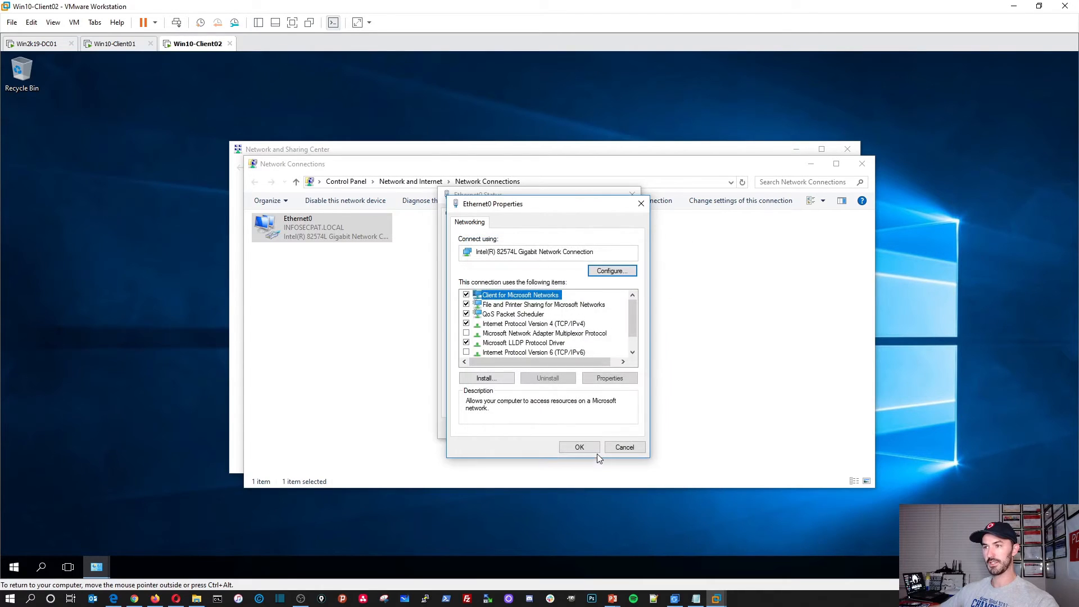
click(578, 446)
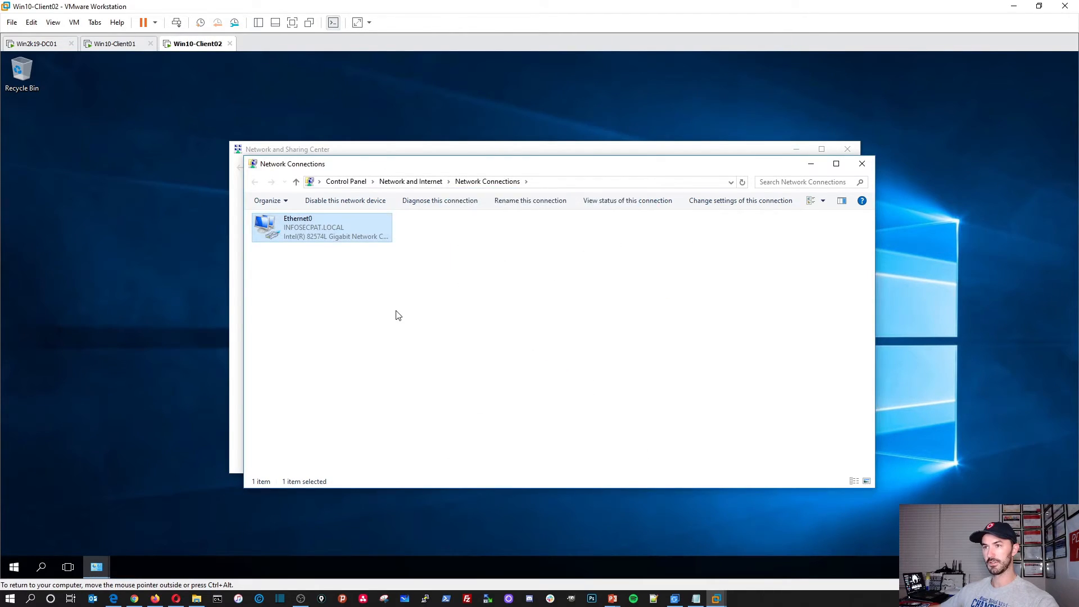
Confirm Ethernet0's DHCP lease 192.168.50.232 in its status details, then move to Win2k19-DC01
click(854, 481)
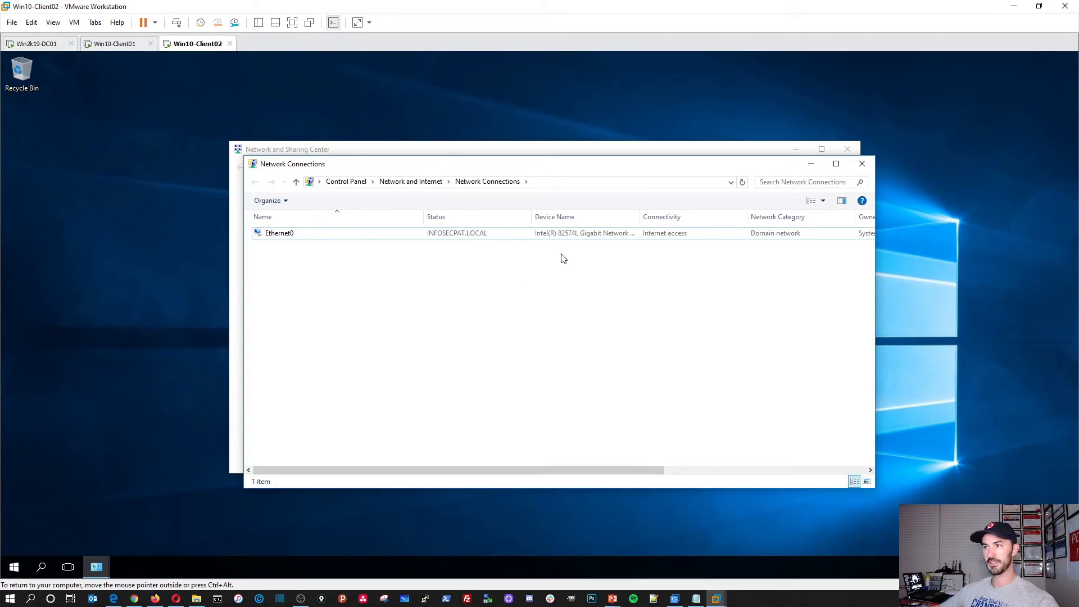
double_click(279, 233)
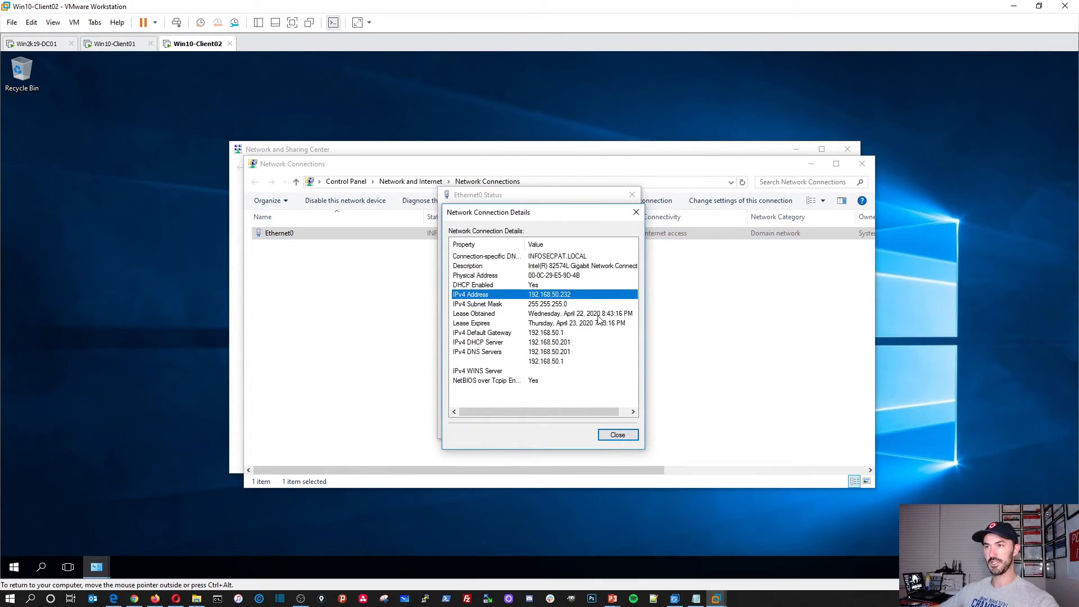
click(617, 434)
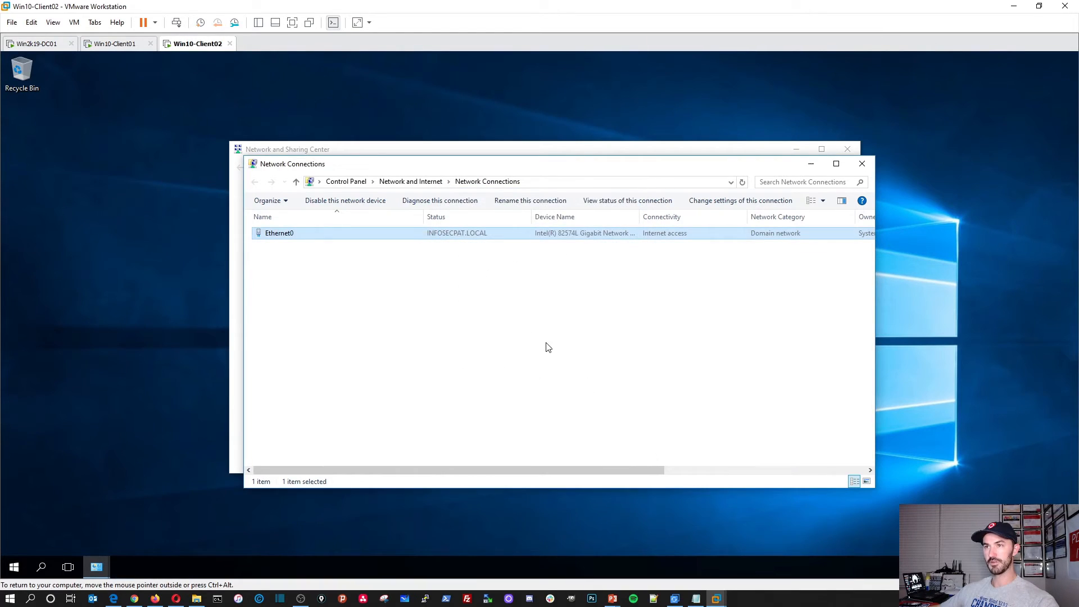
click(39, 44)
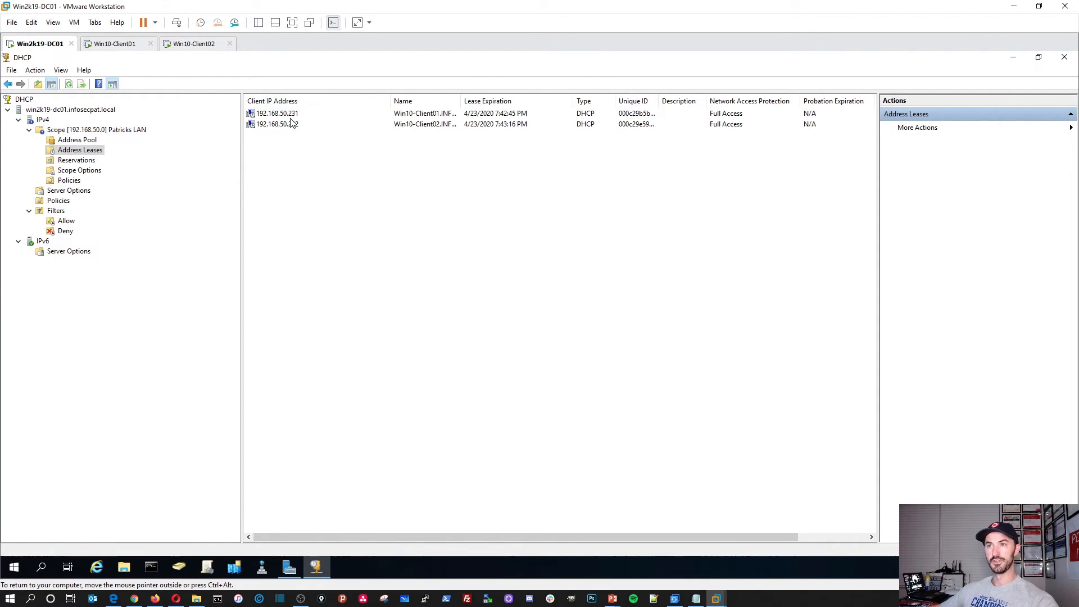
Review the .231 and .232 leases with full client names and the scope's address pool range
click(276, 124)
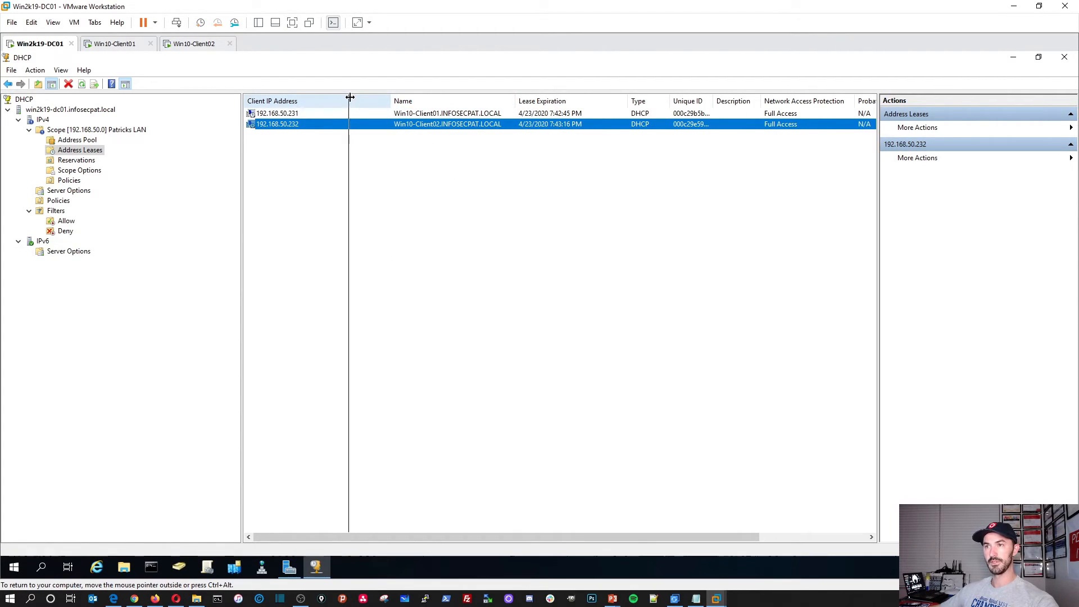
click(427, 298)
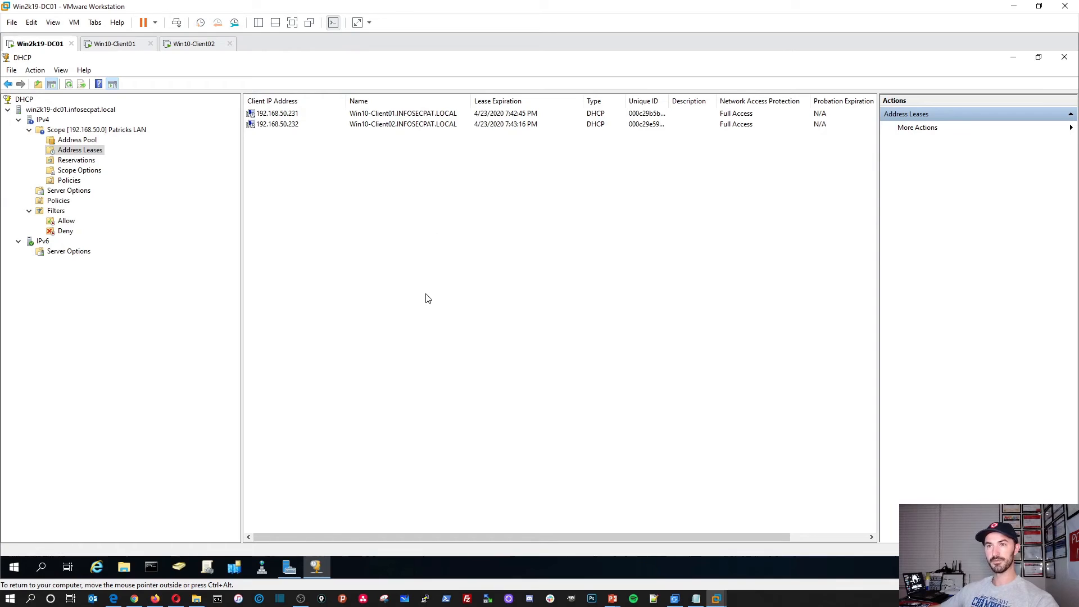
click(77, 139)
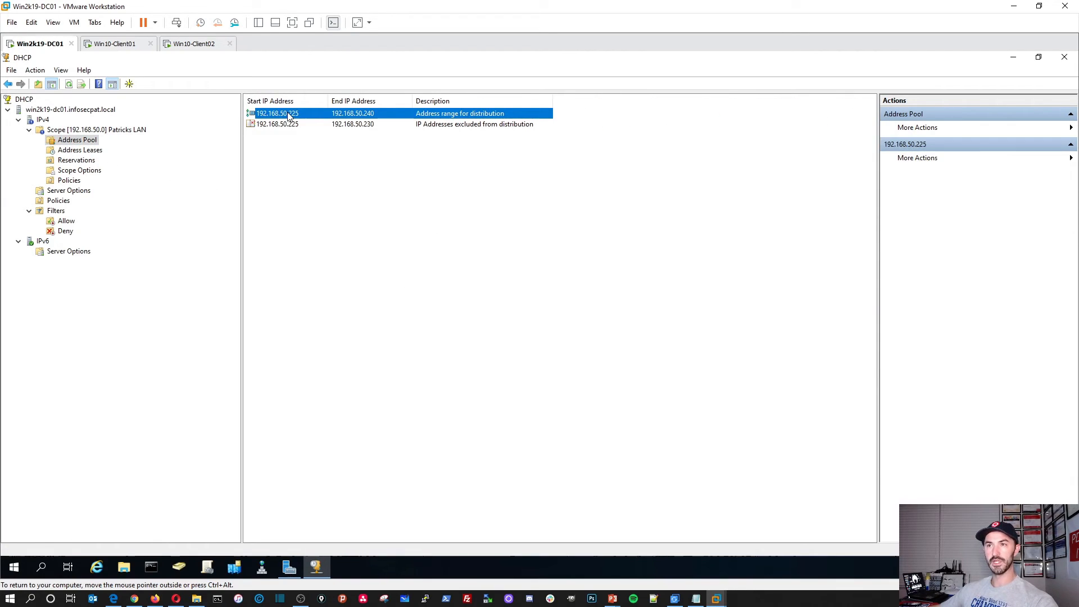
right_click(78, 139)
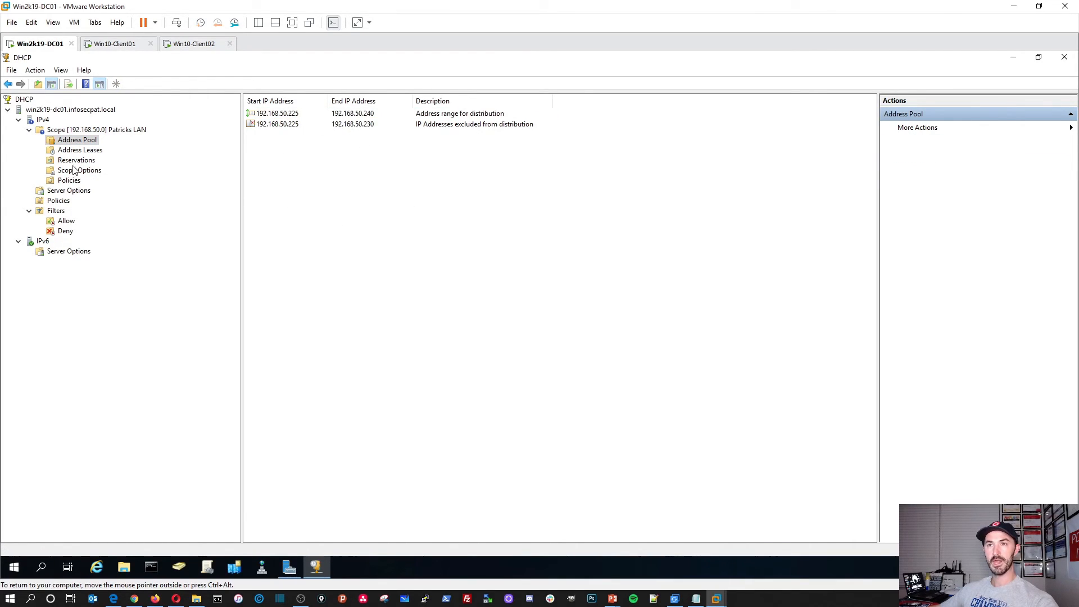
Recheck the address leases and the scope's router, DNS and domain options, then return to Win10-Client01
click(81, 150)
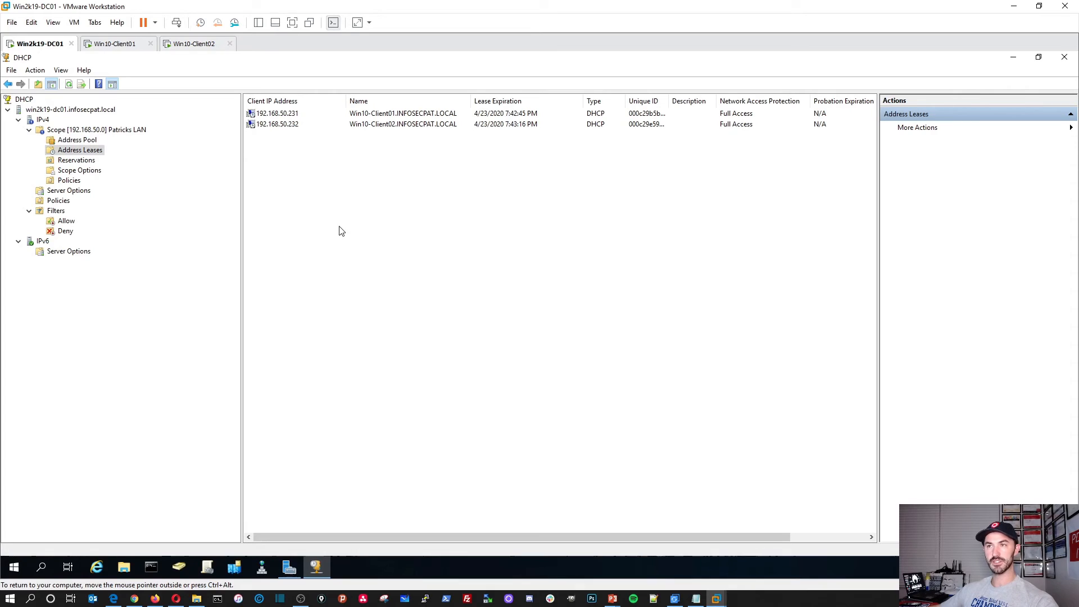
mouse_move(301, 127)
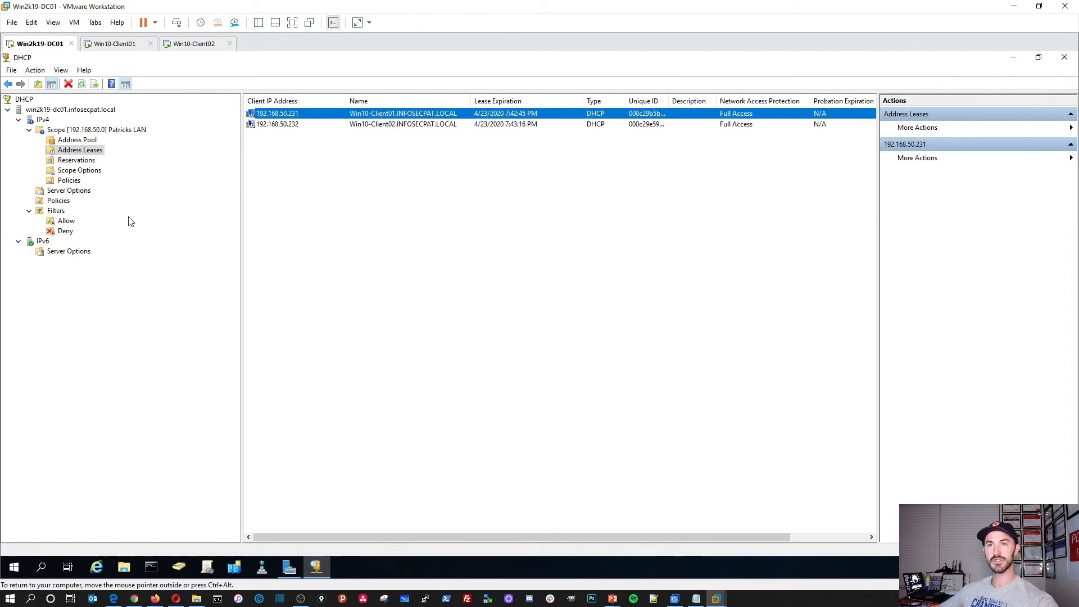
mouse_move(79, 149)
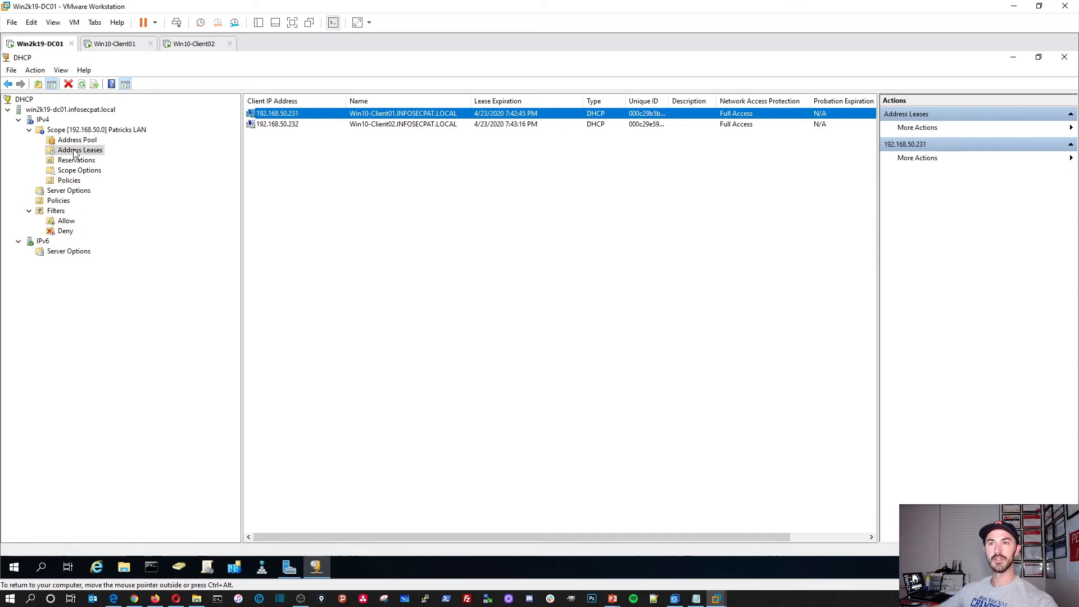
click(78, 170)
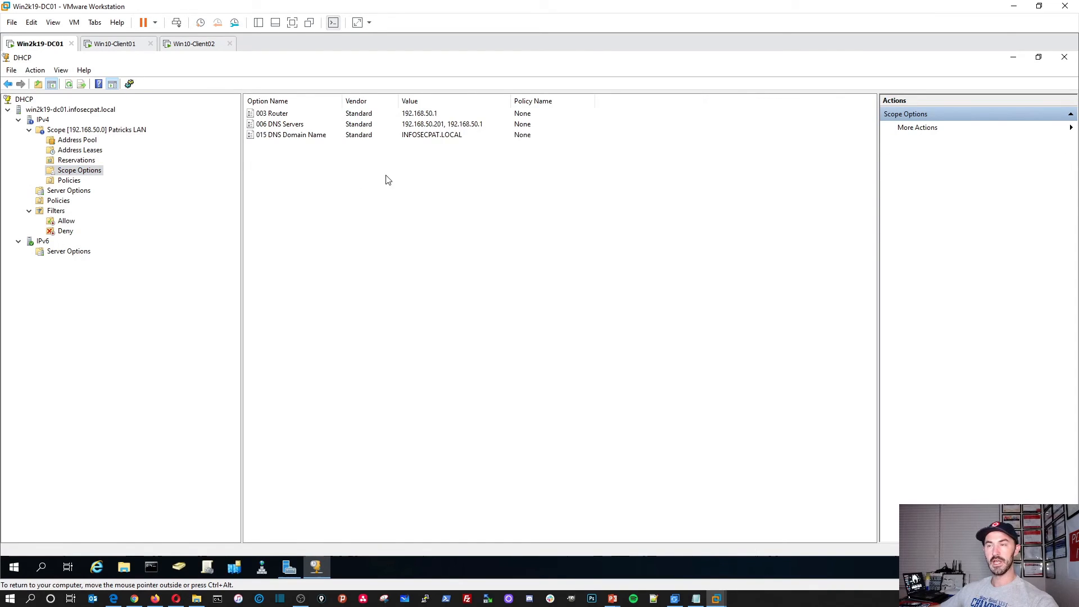
mouse_move(169, 571)
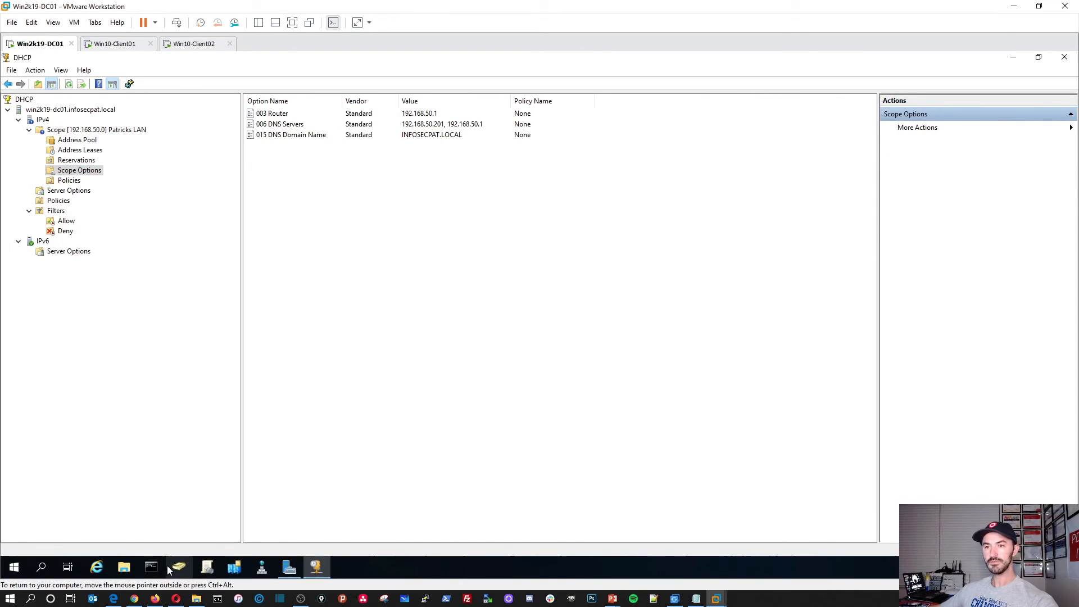
click(117, 43)
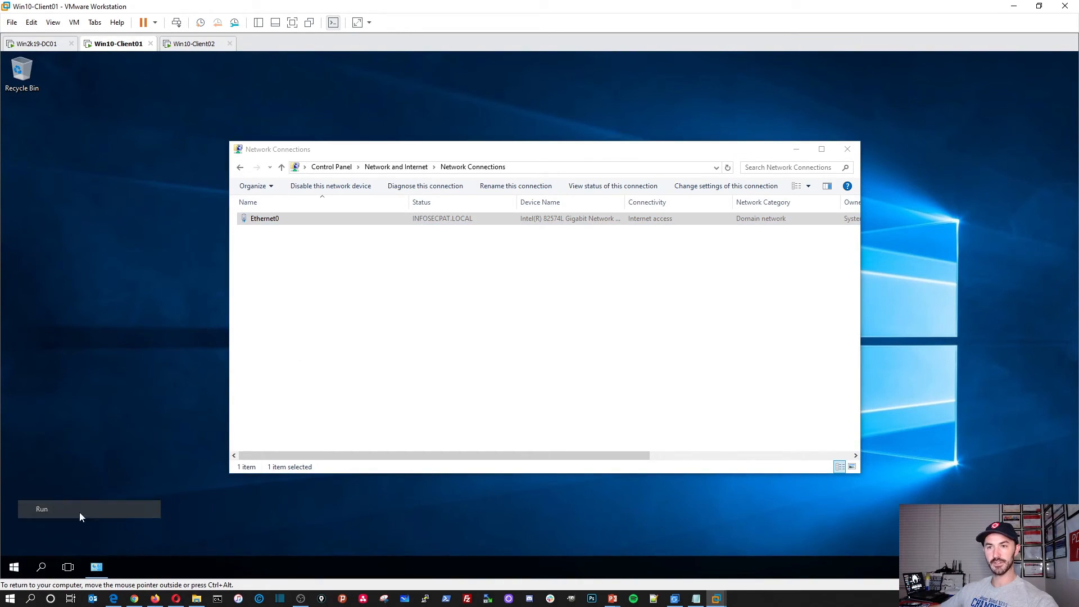
Run ipconfig and ipconfig /all showing 192.168.50.231 leased from DHCP server 192.168.50.201 with DNS .201 and .1
click(41, 508)
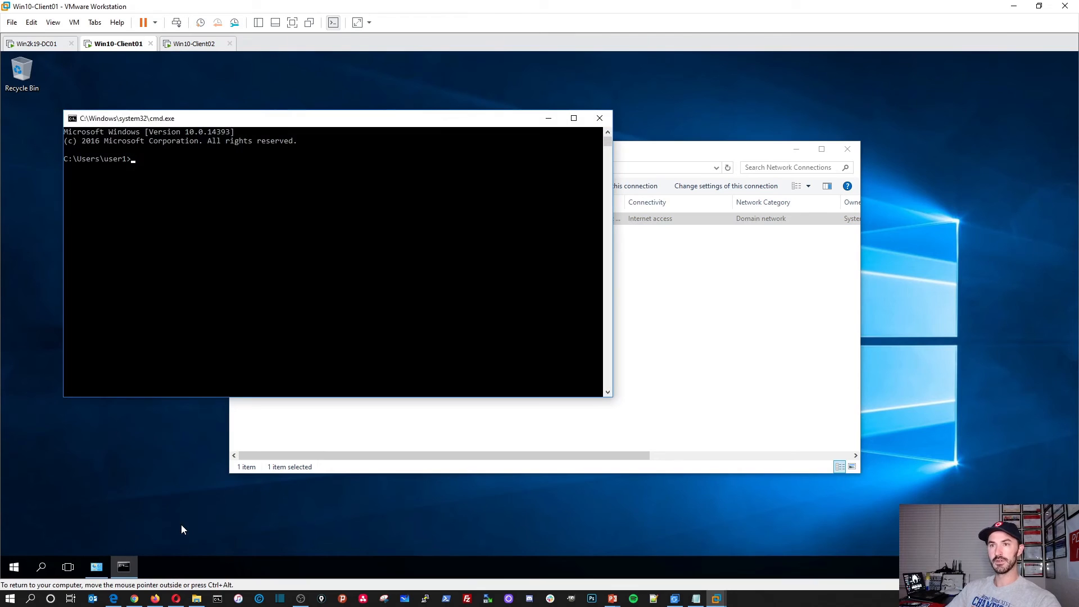
text(ipconfig)
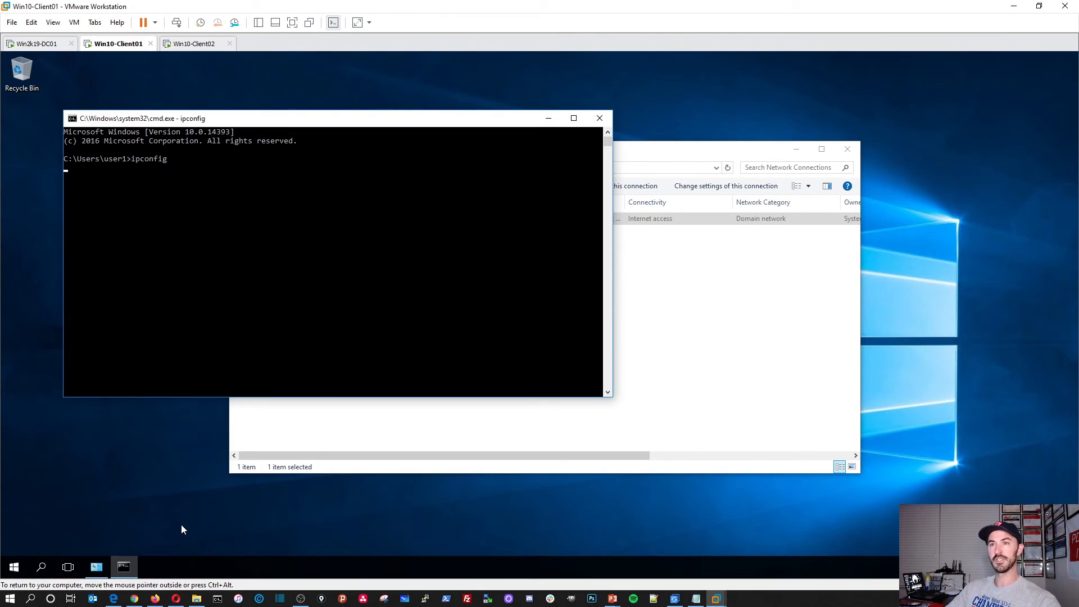
key(Return)
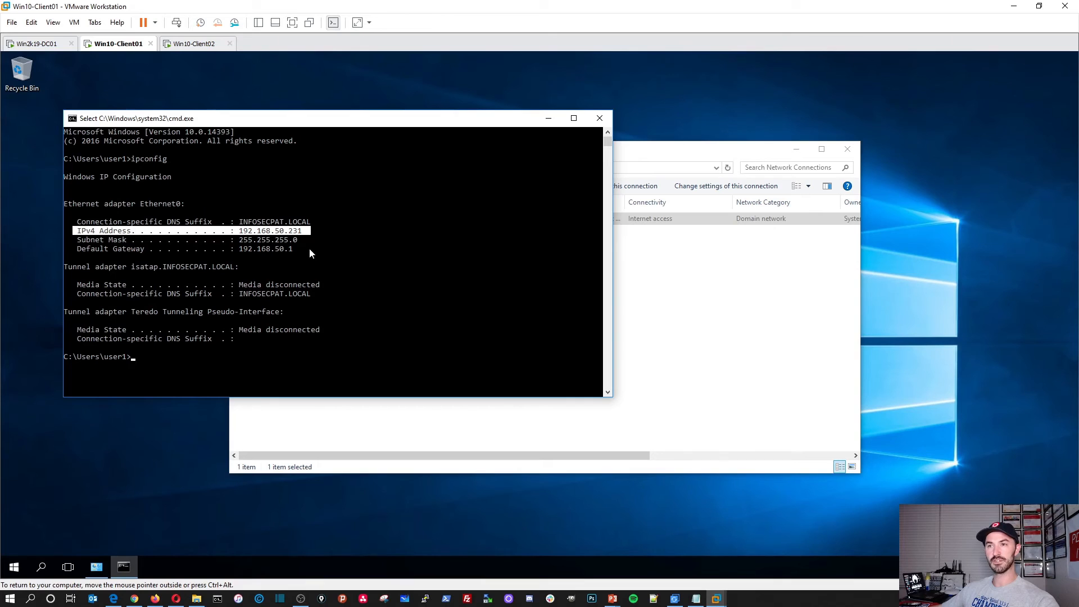
text(ipconfig)
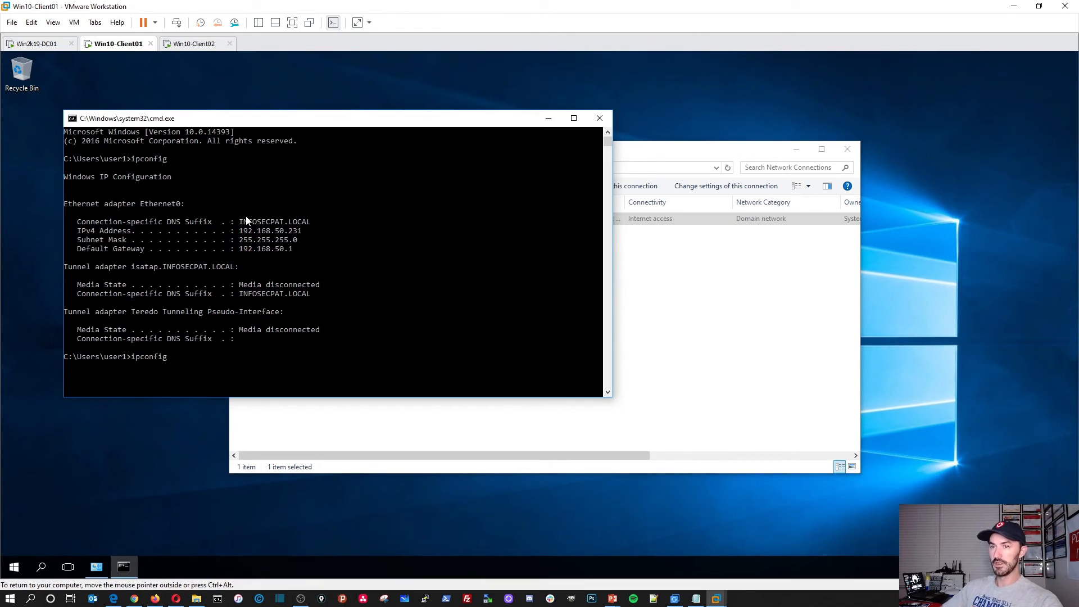
key(Return)
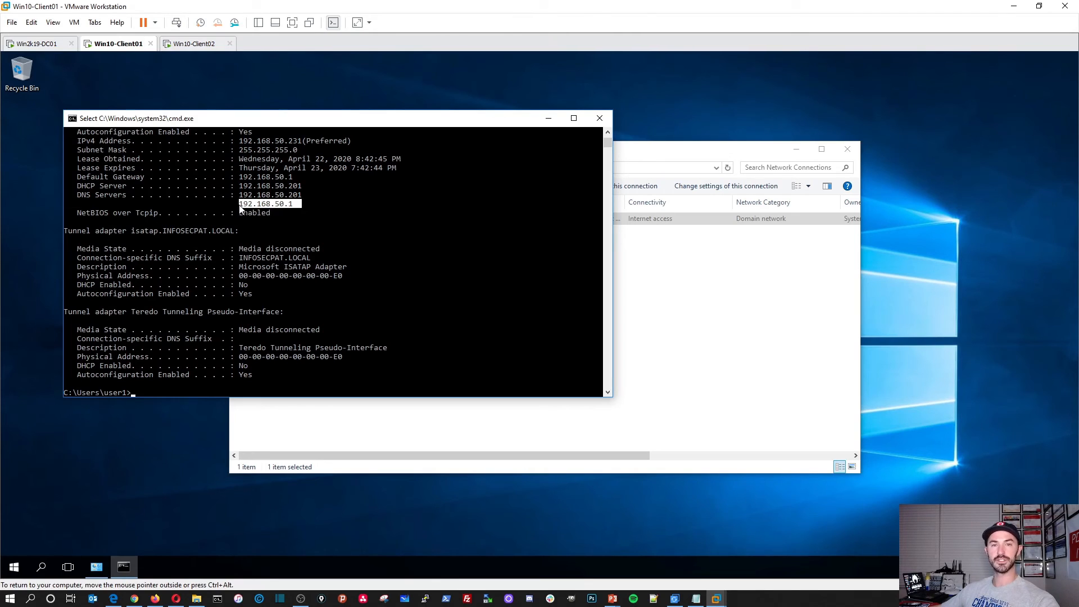
mouse_move(292, 213)
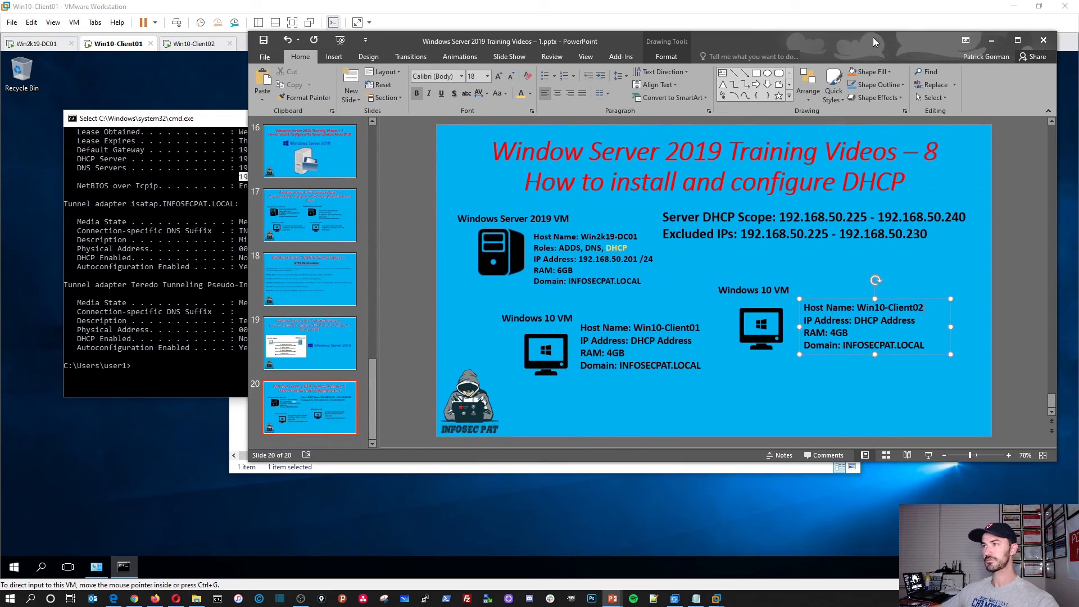
Maximize PowerPoint on slide 20 summarizing scope 192.168.50.225–240, excluded .225–.230 and both DHCP clients
click(1017, 40)
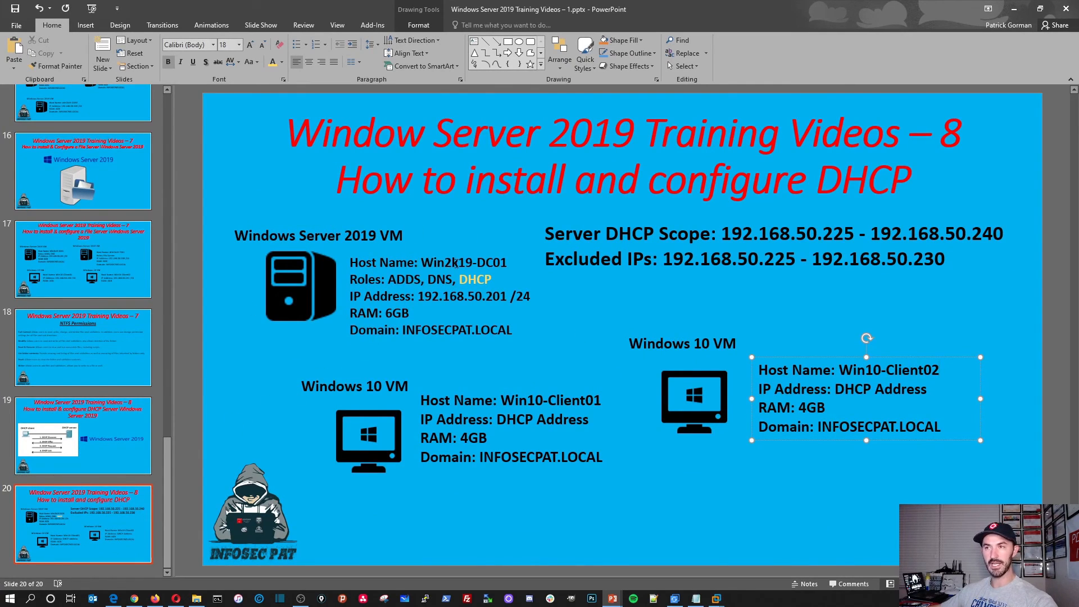
click(581, 302)
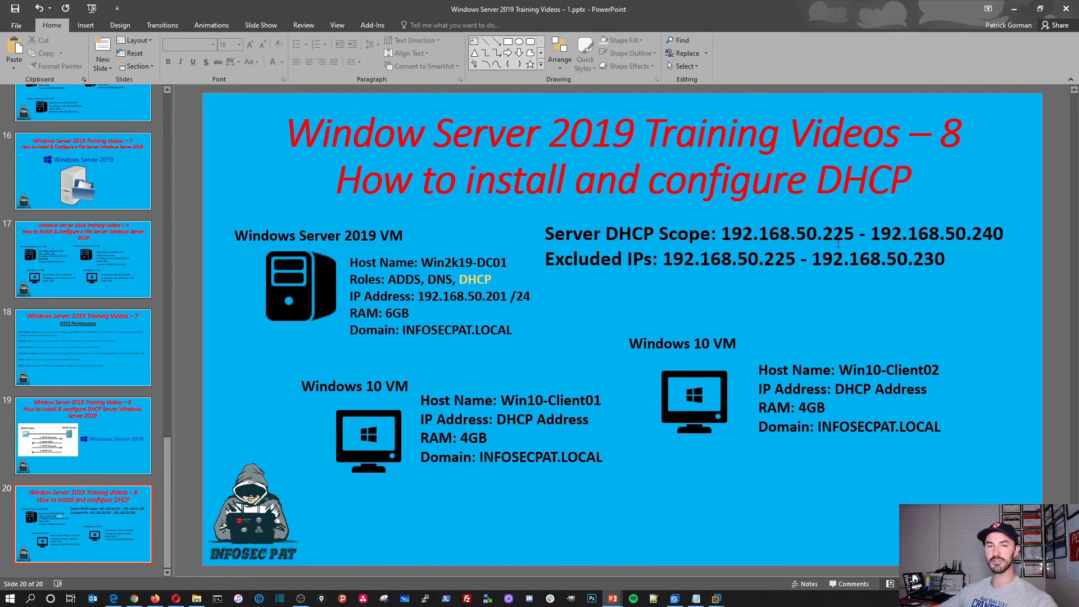
mouse_move(686, 292)
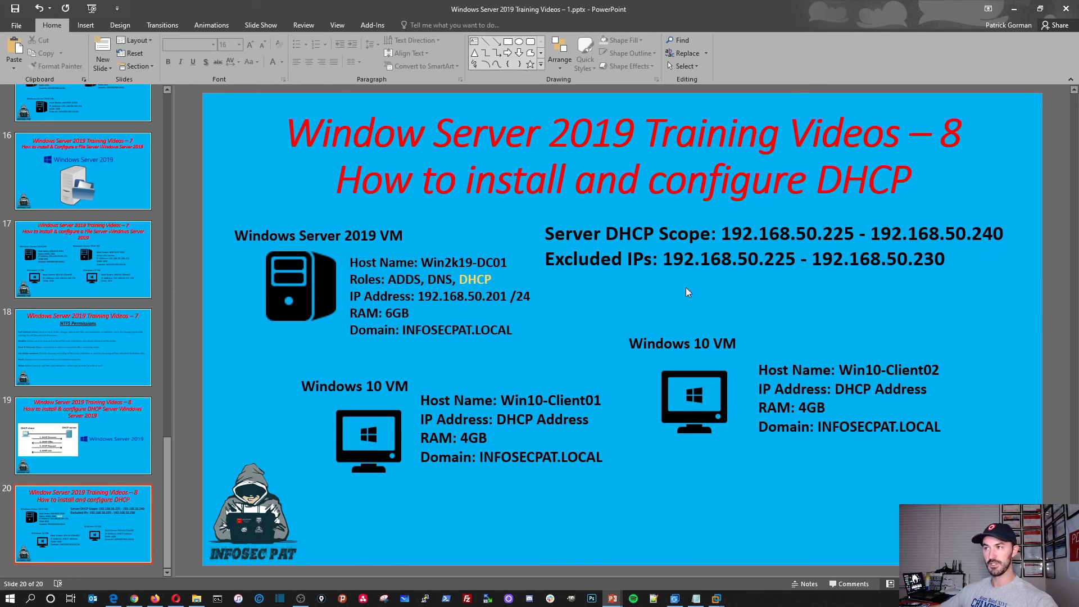
mouse_move(638, 279)
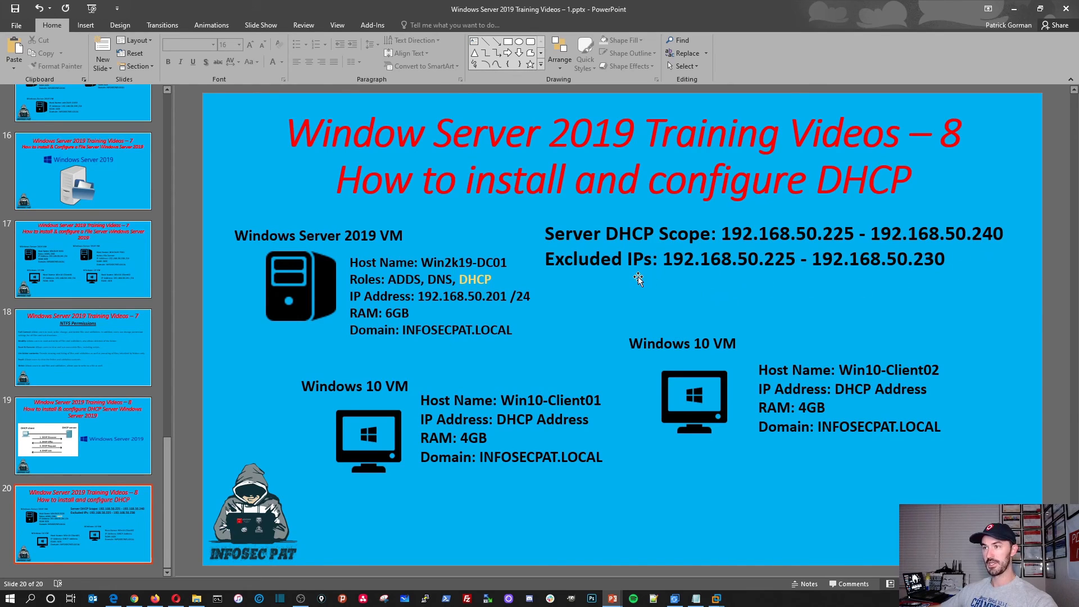
mouse_move(932, 268)
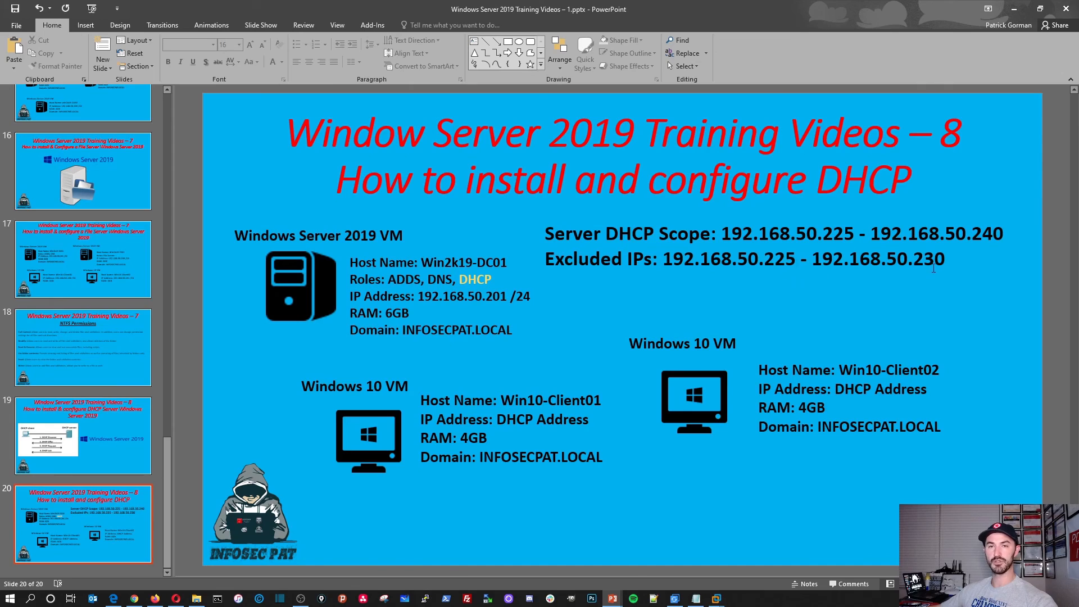
mouse_move(768, 294)
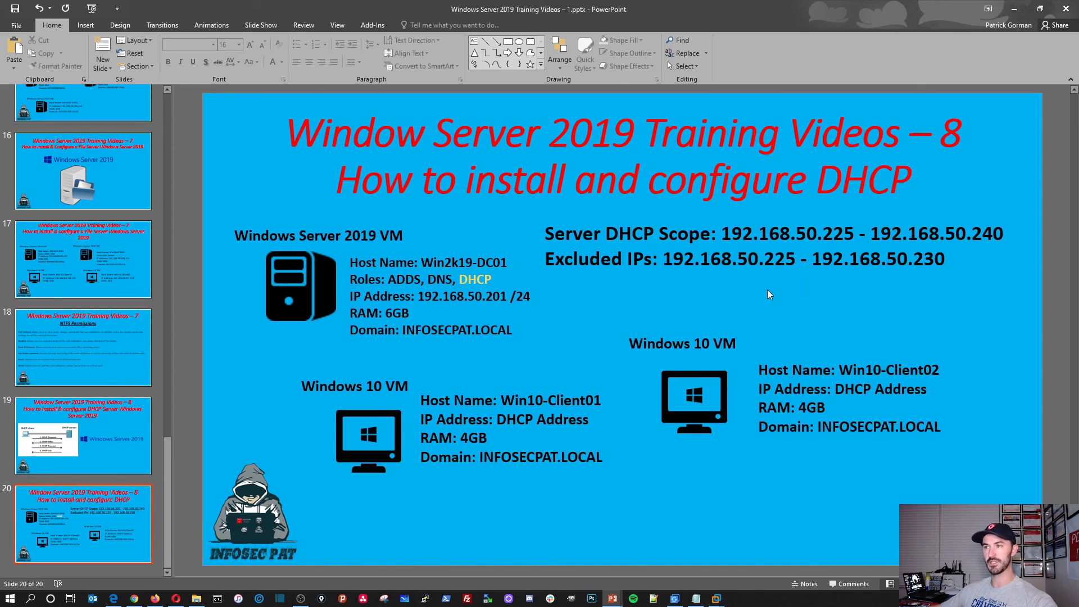
mouse_move(460, 388)
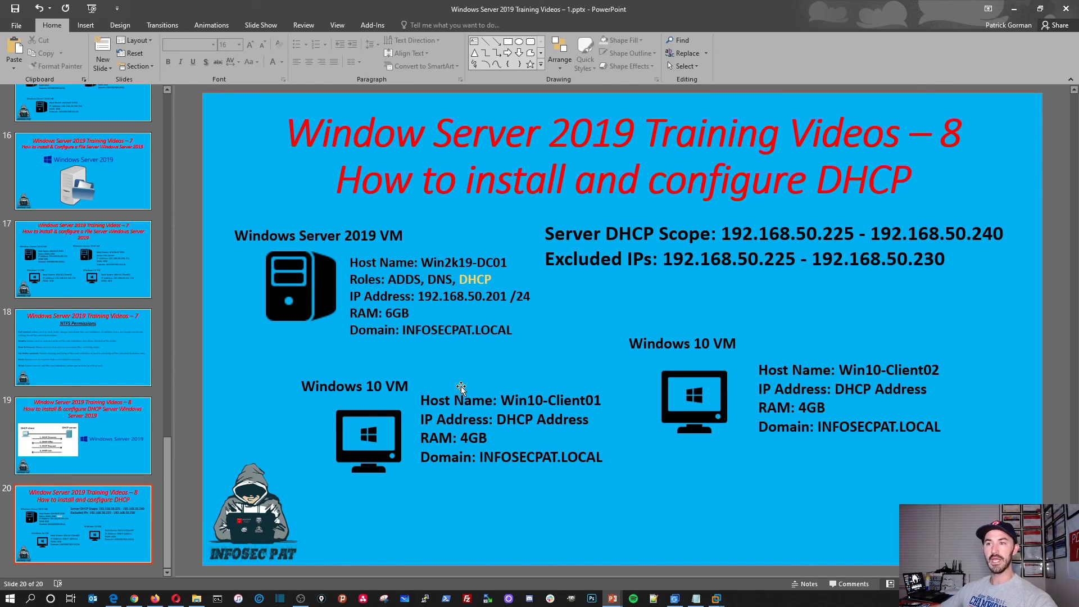
mouse_move(428, 393)
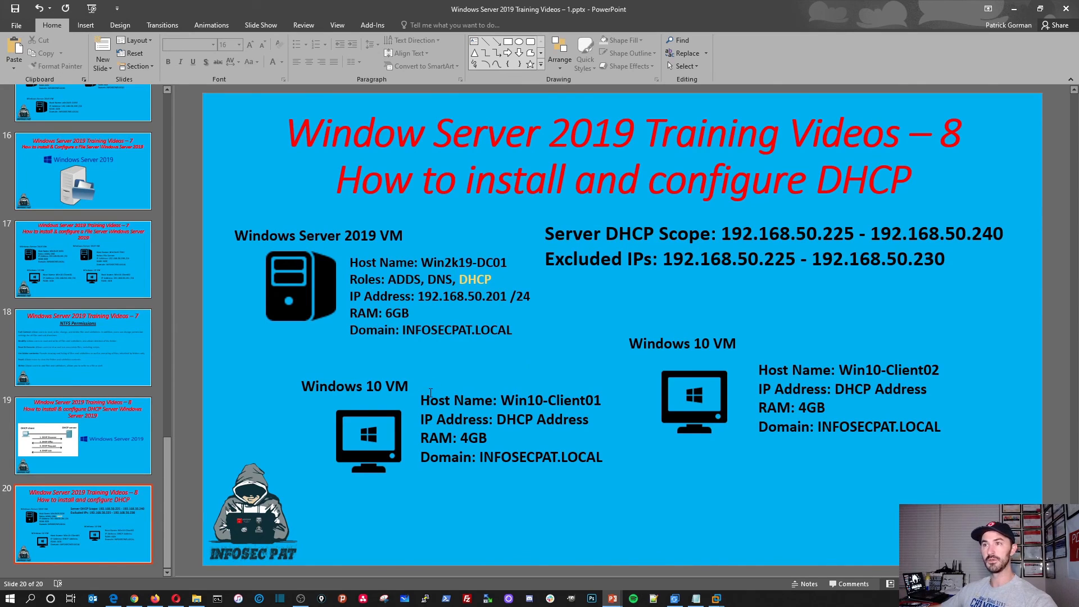